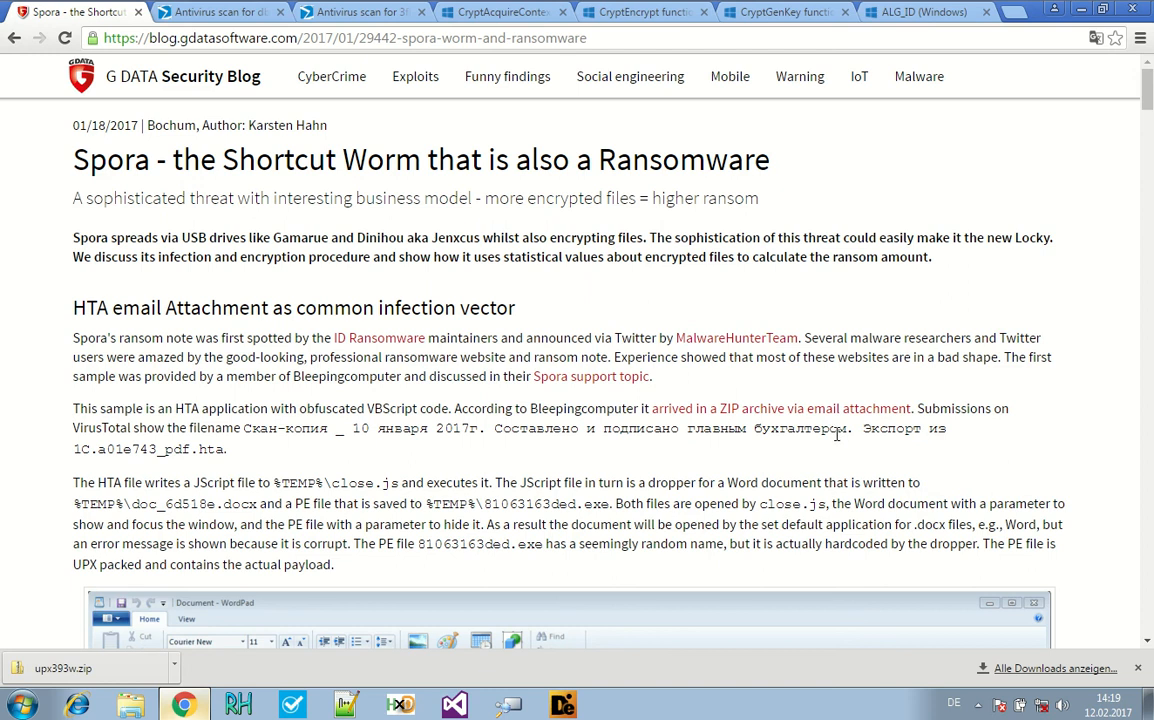
{"action": "mouse_move", "coordinate": [576, 404]}
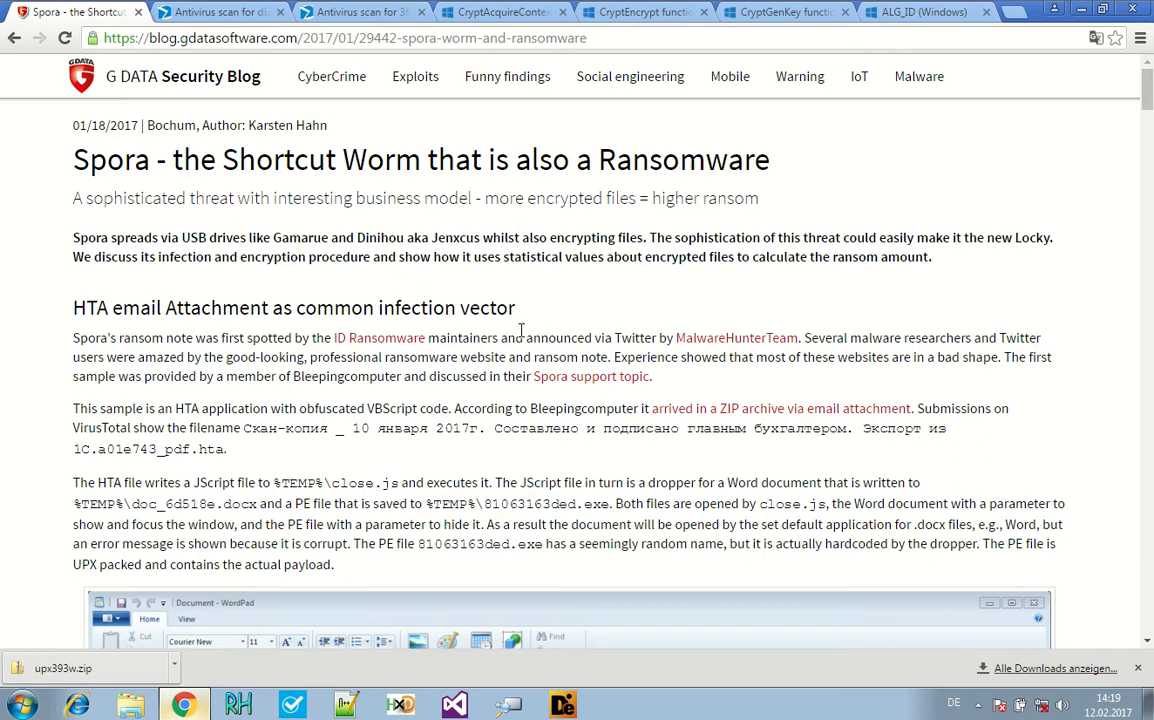
{"action": "mouse_move", "coordinate": [528, 312]}
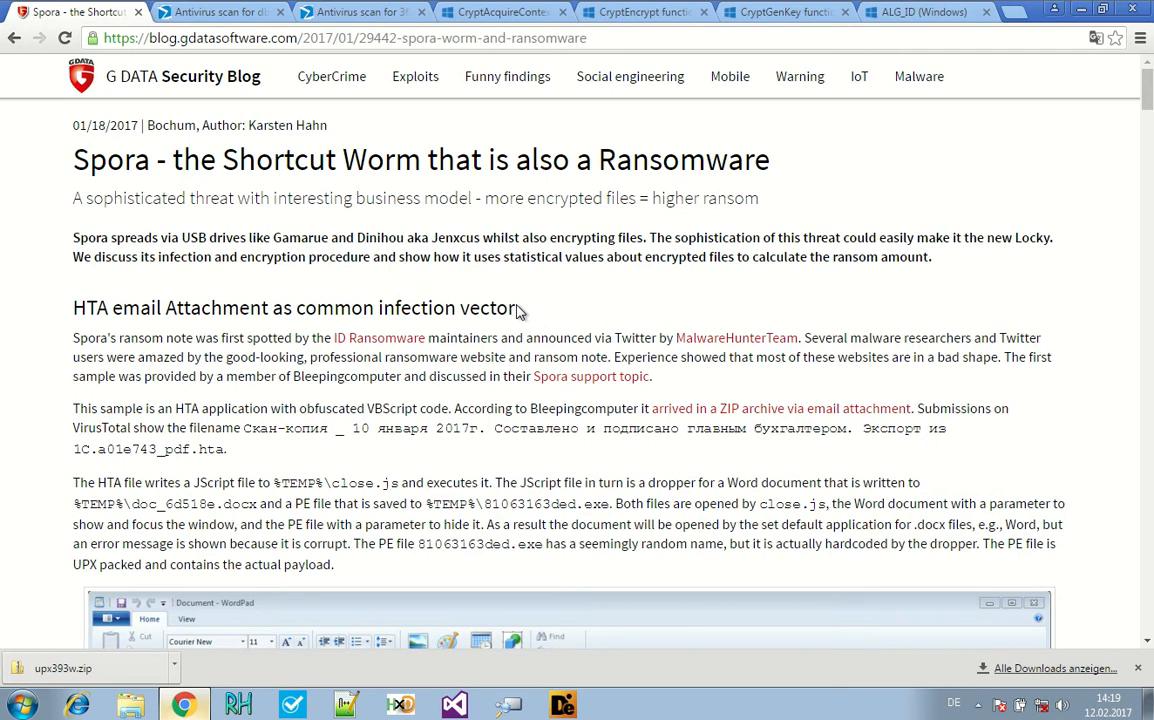
{"action": "mouse_move", "coordinate": [350, 352]}
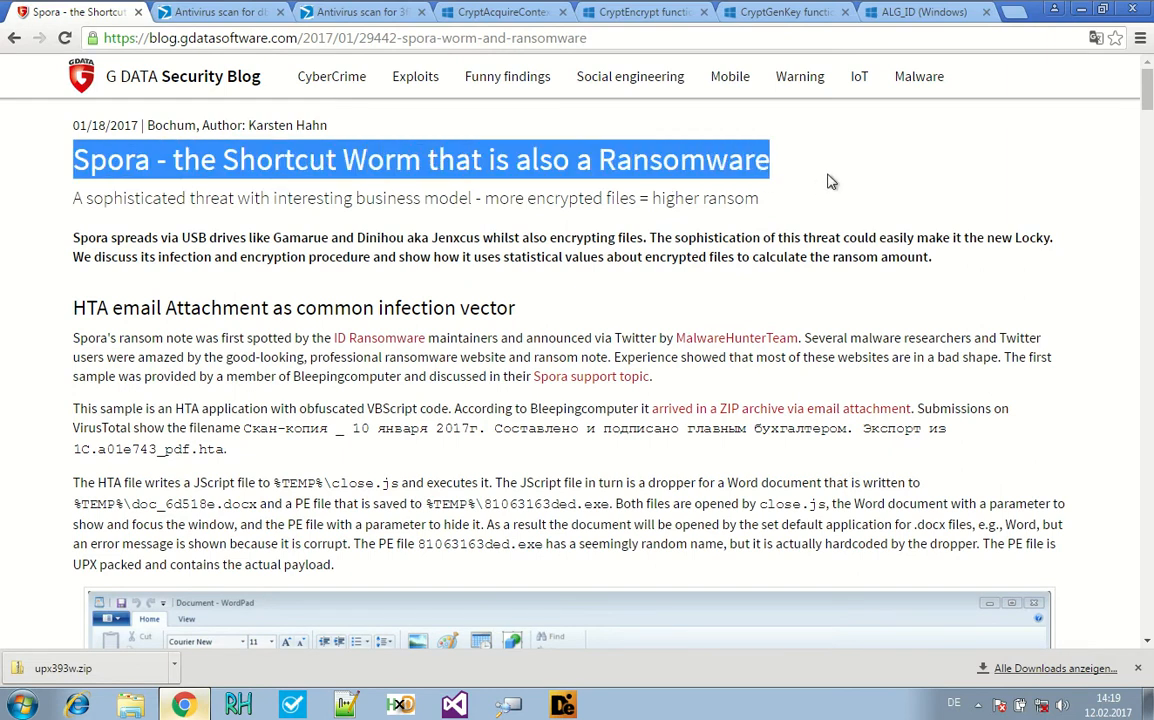
- Read down the Spora article toward the 'List of files involved' table
{"action": "left_click", "coordinate": [870, 236]}
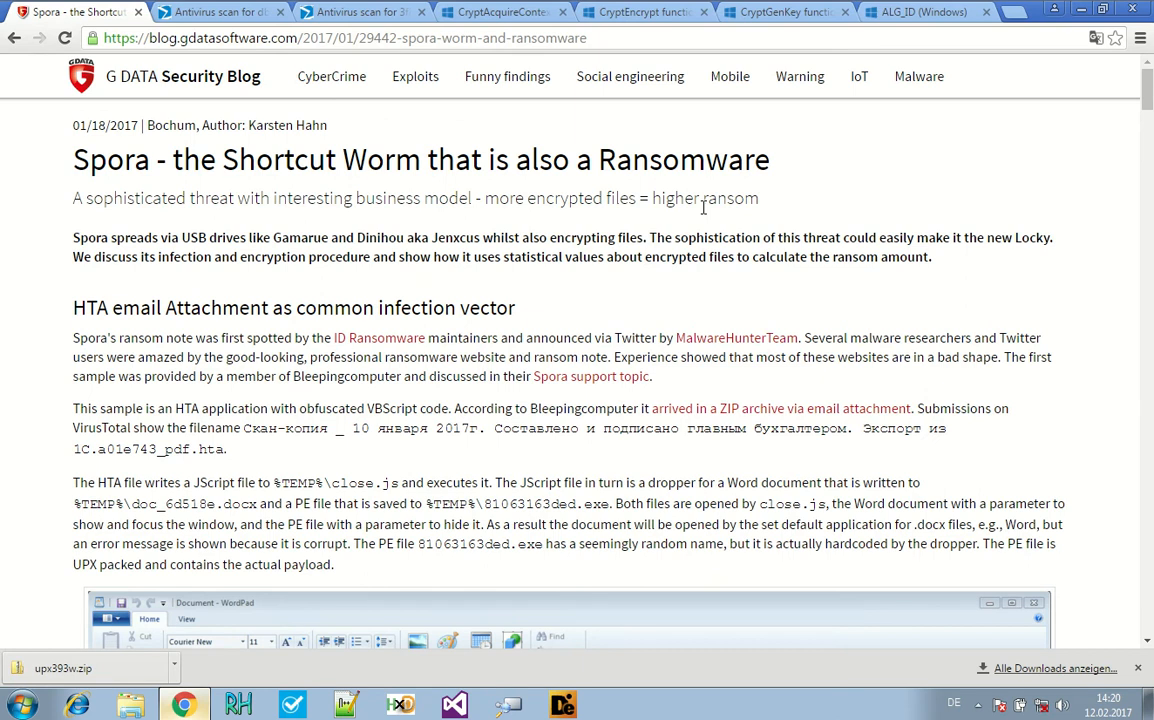
{"action": "mouse_move", "coordinate": [590, 272]}
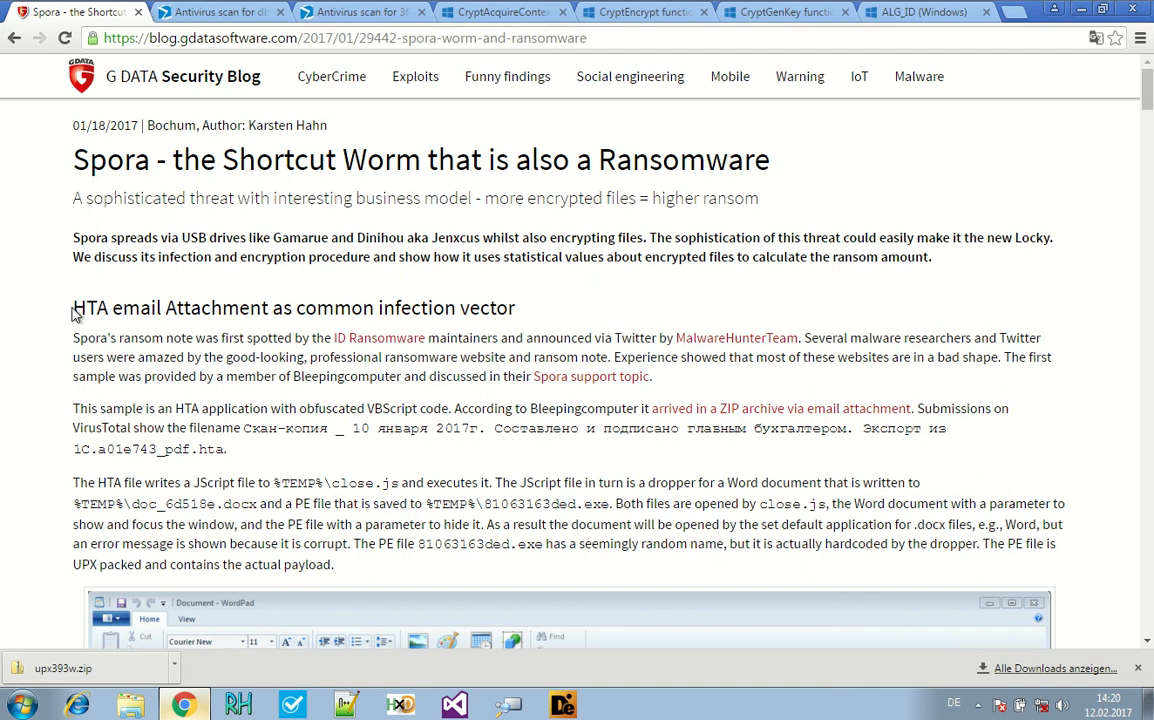
{"action": "left_click_drag", "start_coordinate": [72, 308], "coordinate": [460, 308]}
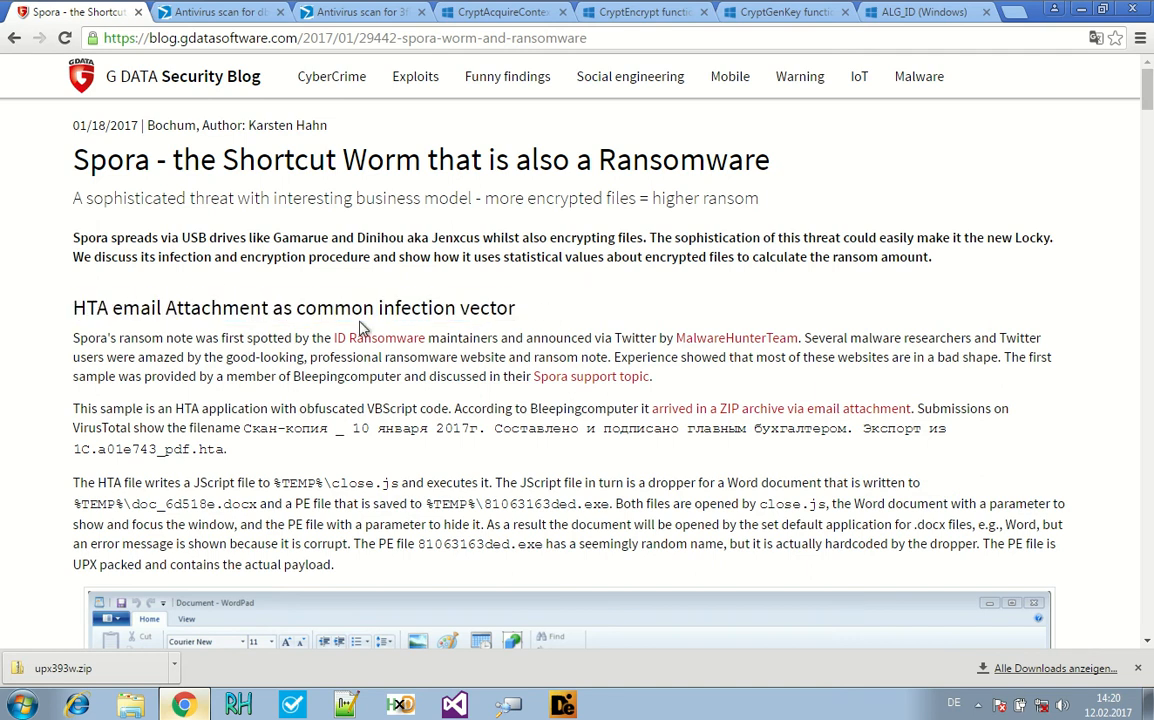
{"action": "mouse_move", "coordinate": [390, 290]}
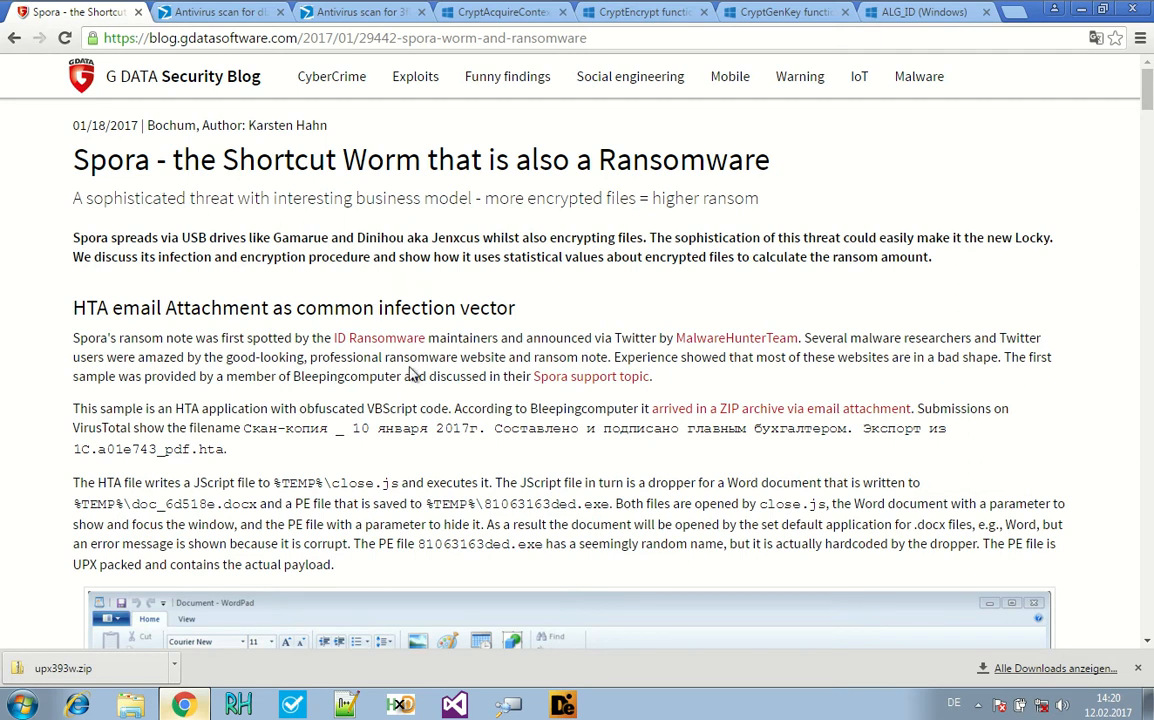
{"action": "scroll", "scroll_direction": "down", "scroll_amount": 3}
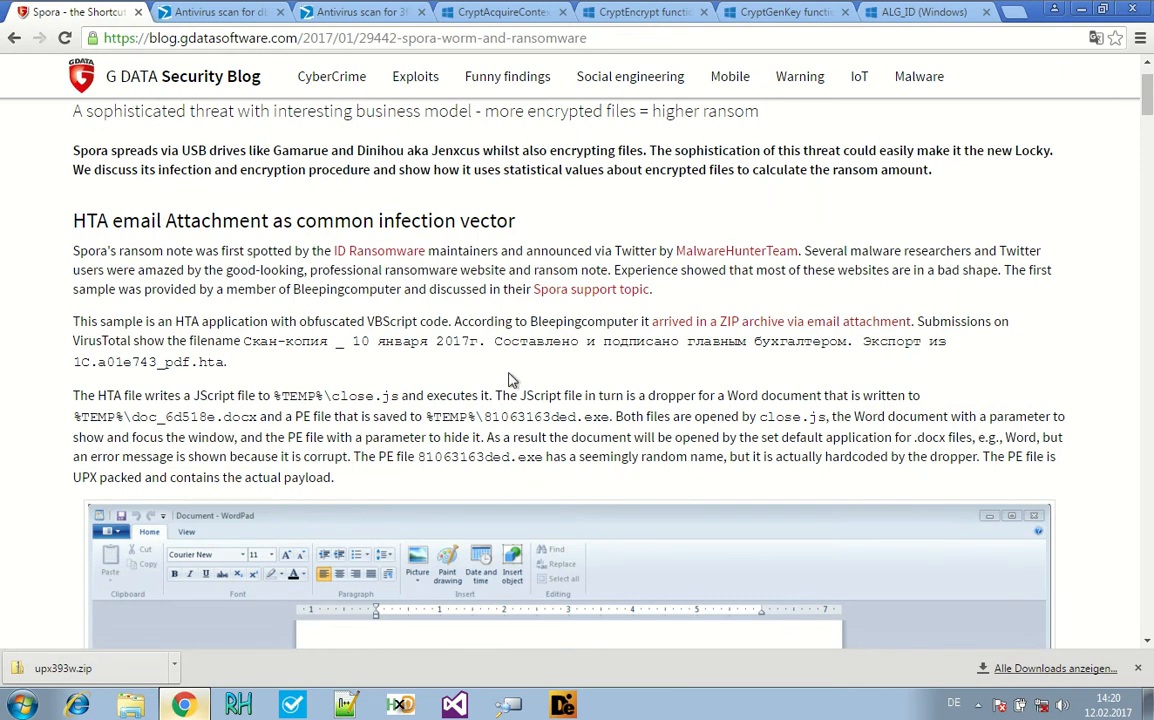
{"action": "scroll", "scroll_direction": "up", "scroll_amount": 3}
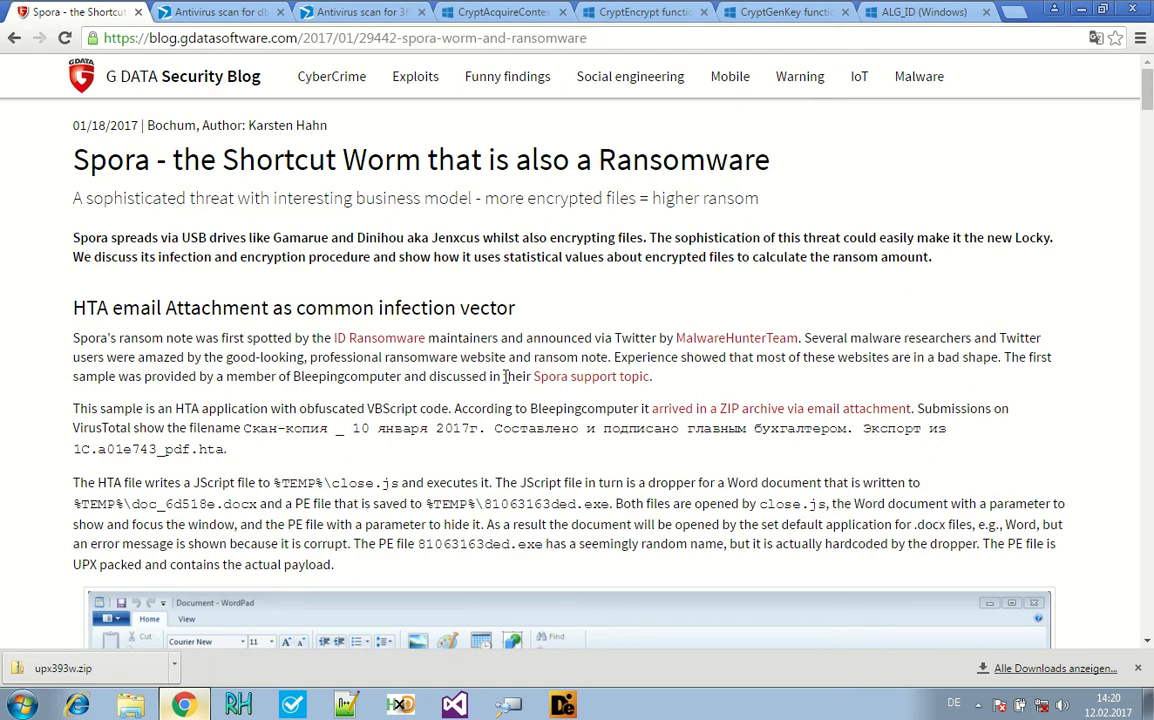
{"action": "scroll", "scroll_direction": "down", "scroll_amount": 3}
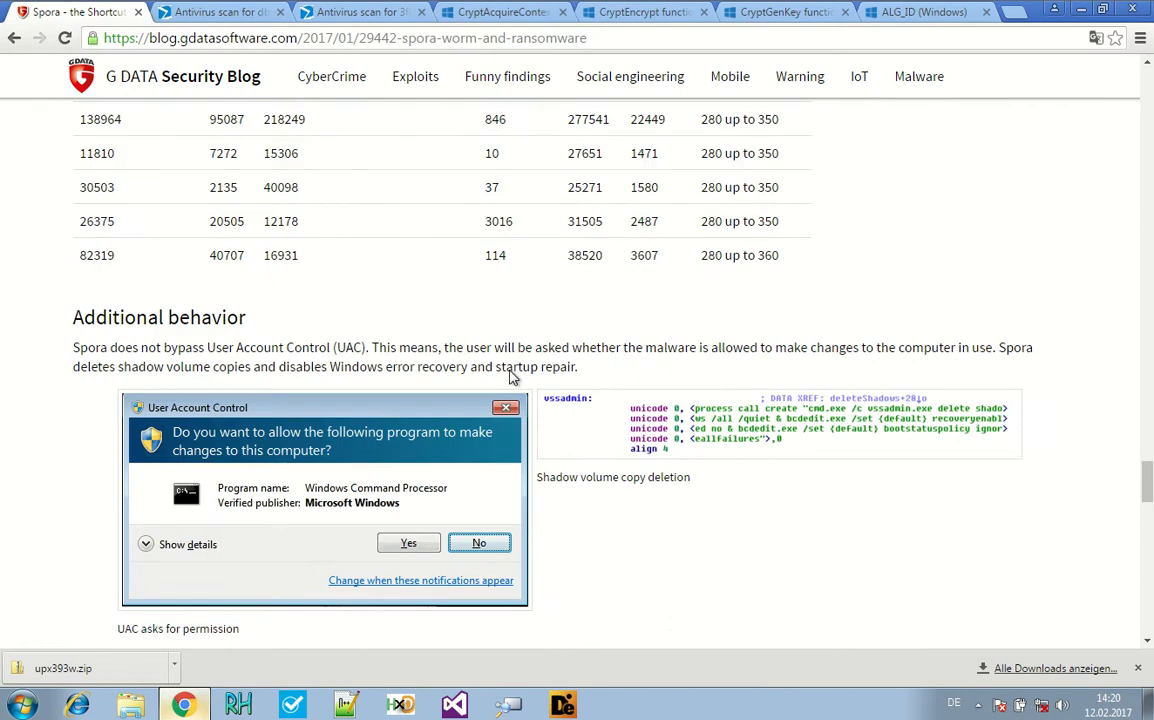
{"action": "scroll", "scroll_direction": "down", "scroll_amount": 3}
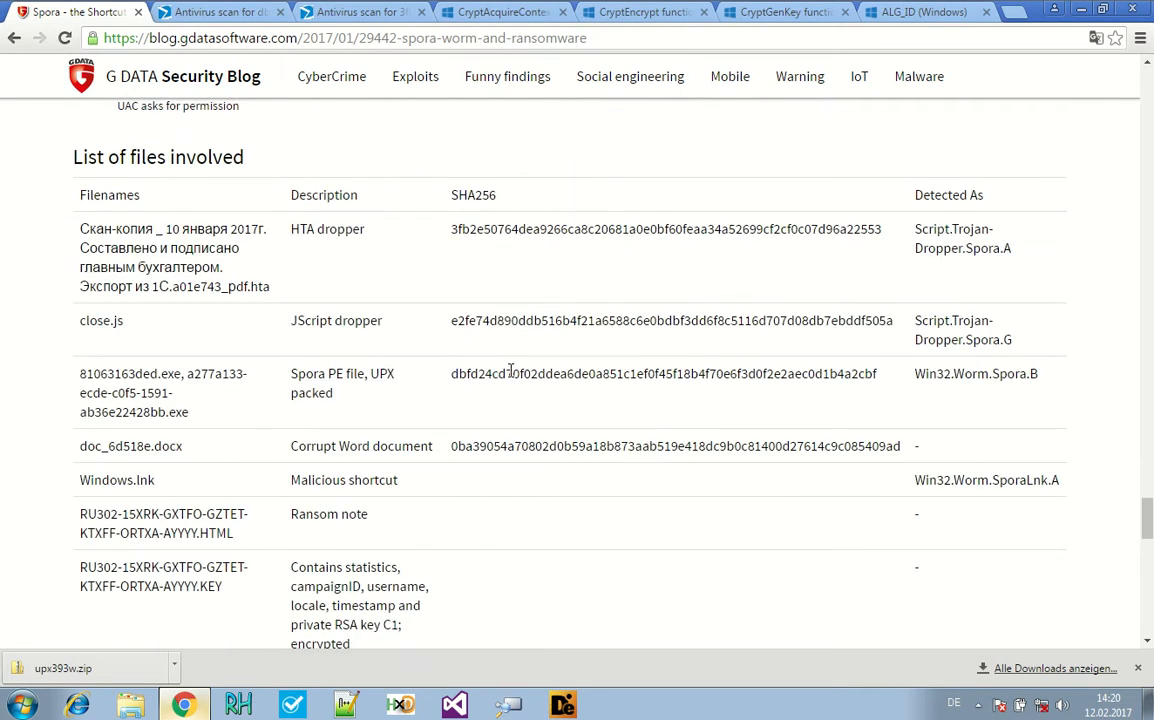
{"action": "mouse_move", "coordinate": [484, 348]}
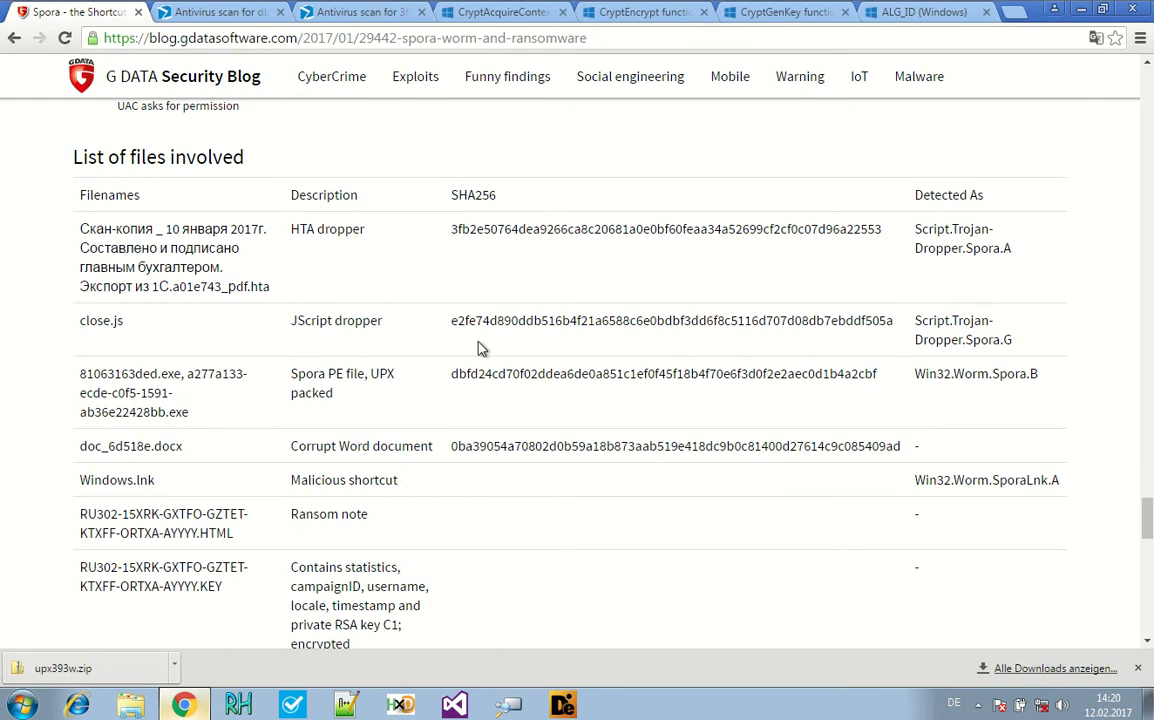
{"action": "mouse_move", "coordinate": [452, 232]}
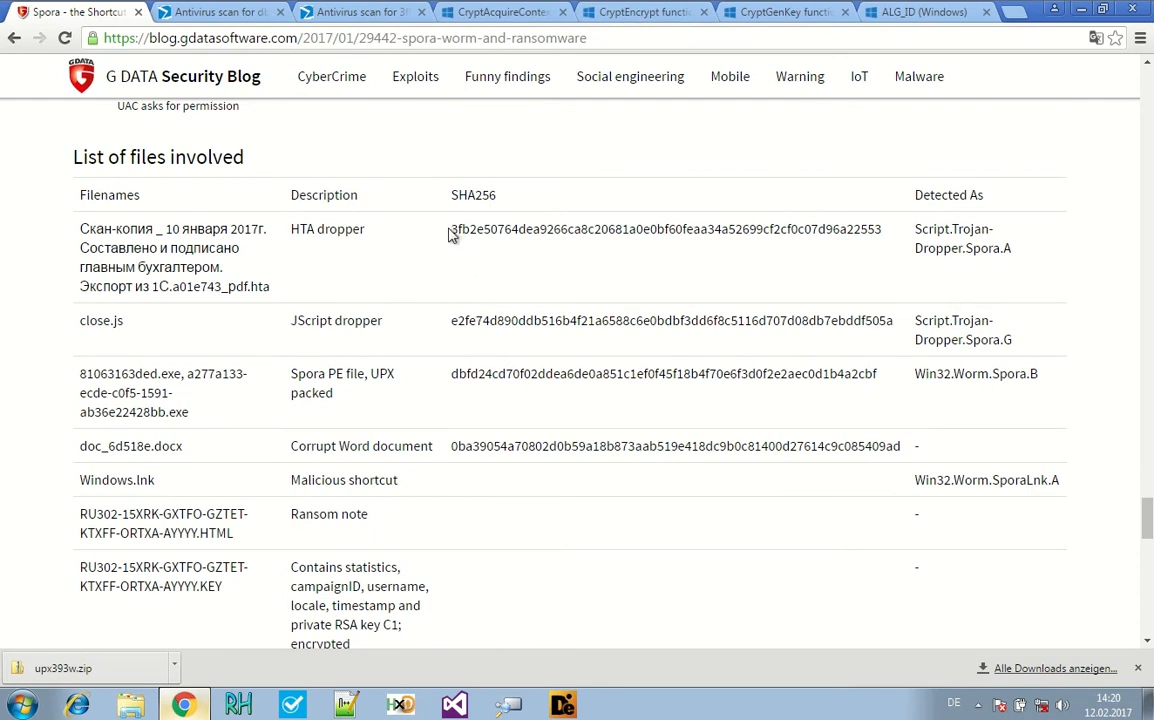
- Select the HTA dropper's SHA256 hash in the files table and continue down the list
{"action": "left_click_drag", "start_coordinate": [452, 228], "coordinate": [880, 228]}
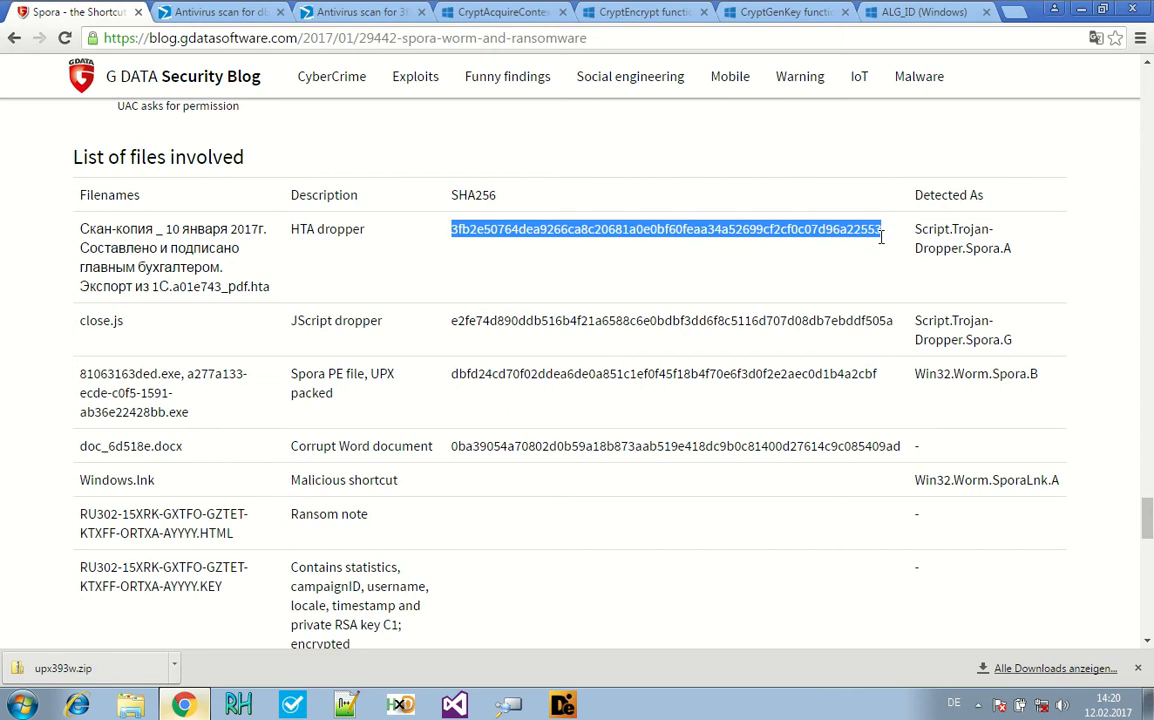
{"action": "left_click", "coordinate": [570, 268]}
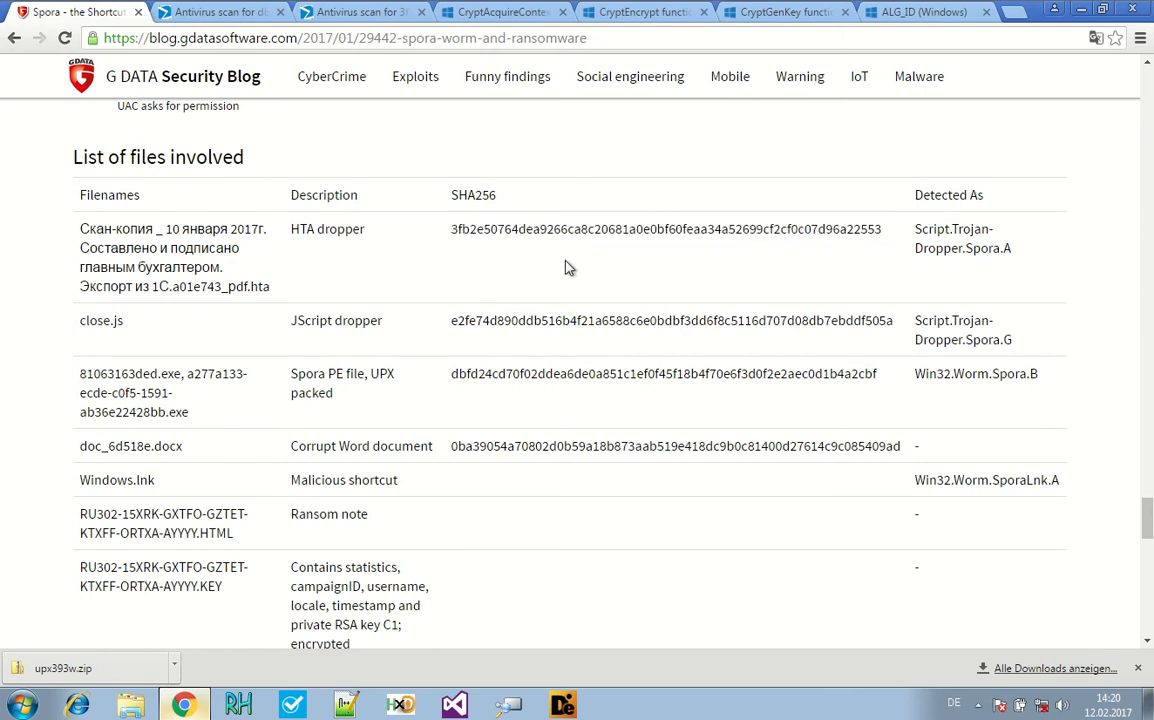
{"action": "mouse_move", "coordinate": [560, 288]}
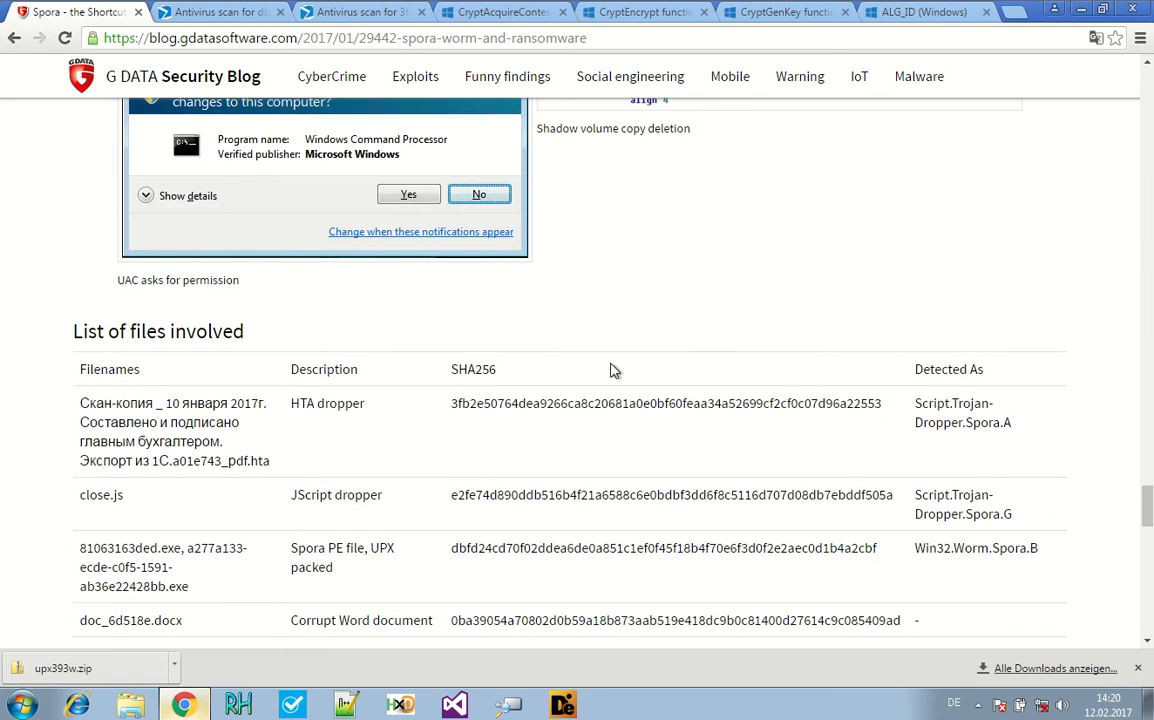
{"action": "mouse_move", "coordinate": [588, 374]}
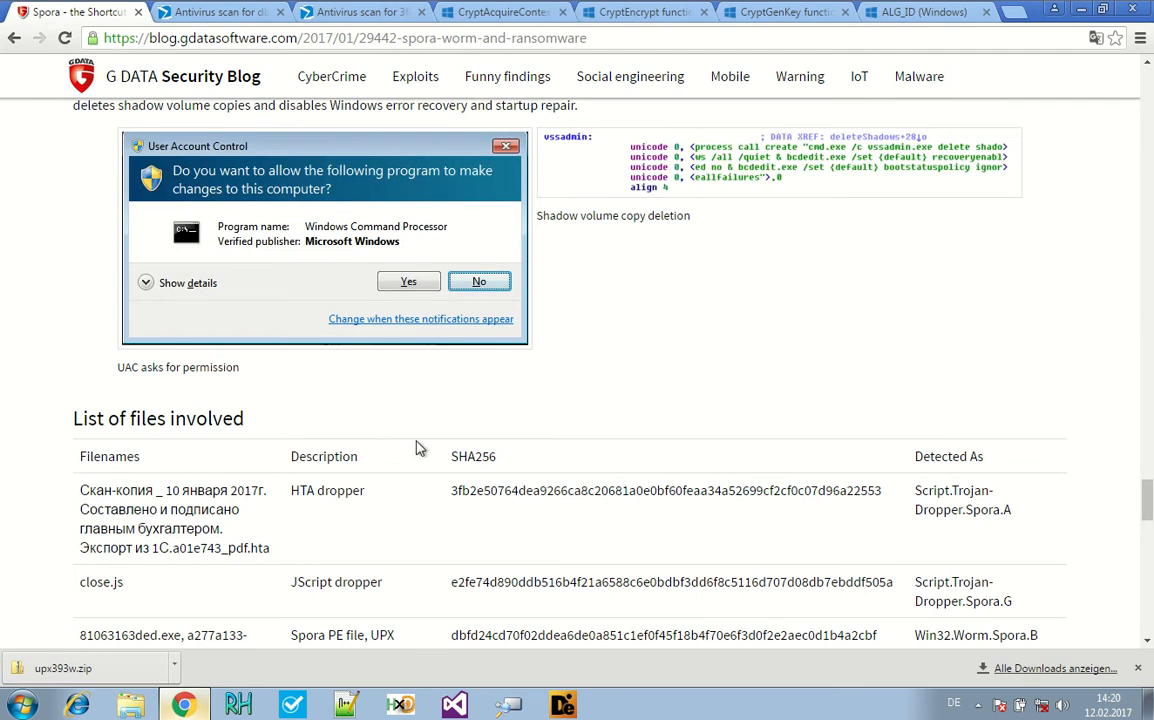
{"action": "scroll", "scroll_direction": "down", "scroll_amount": 3}
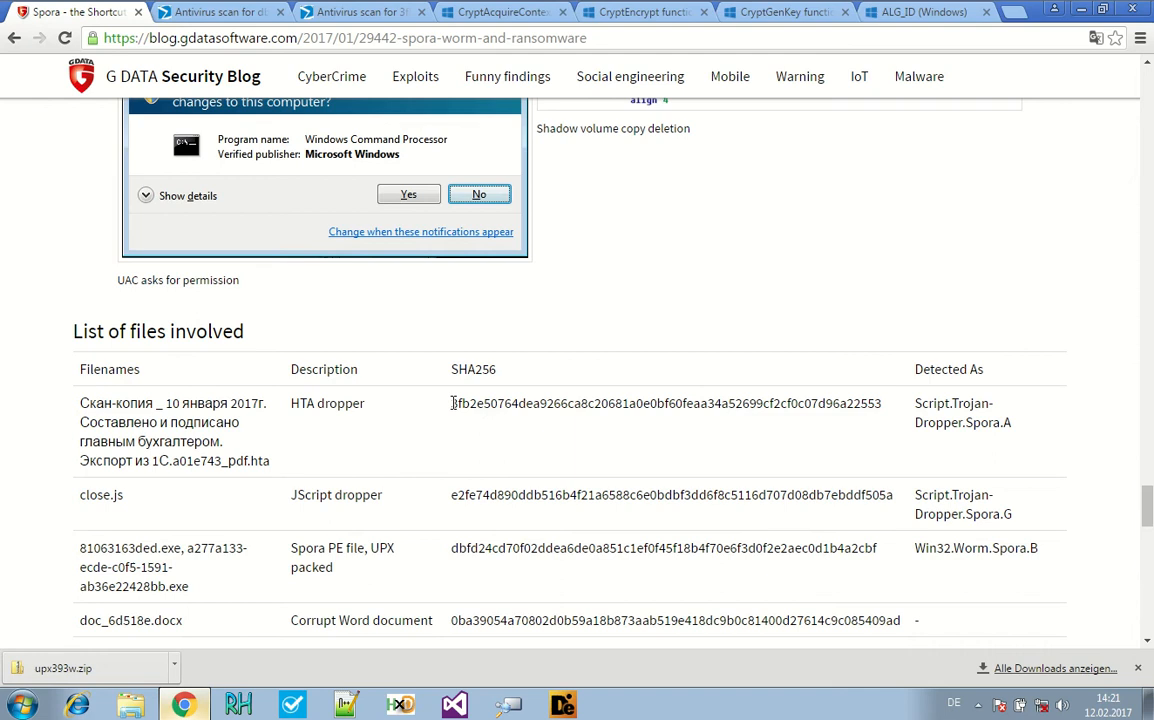
{"action": "left_click_drag", "start_coordinate": [452, 404], "coordinate": [880, 404]}
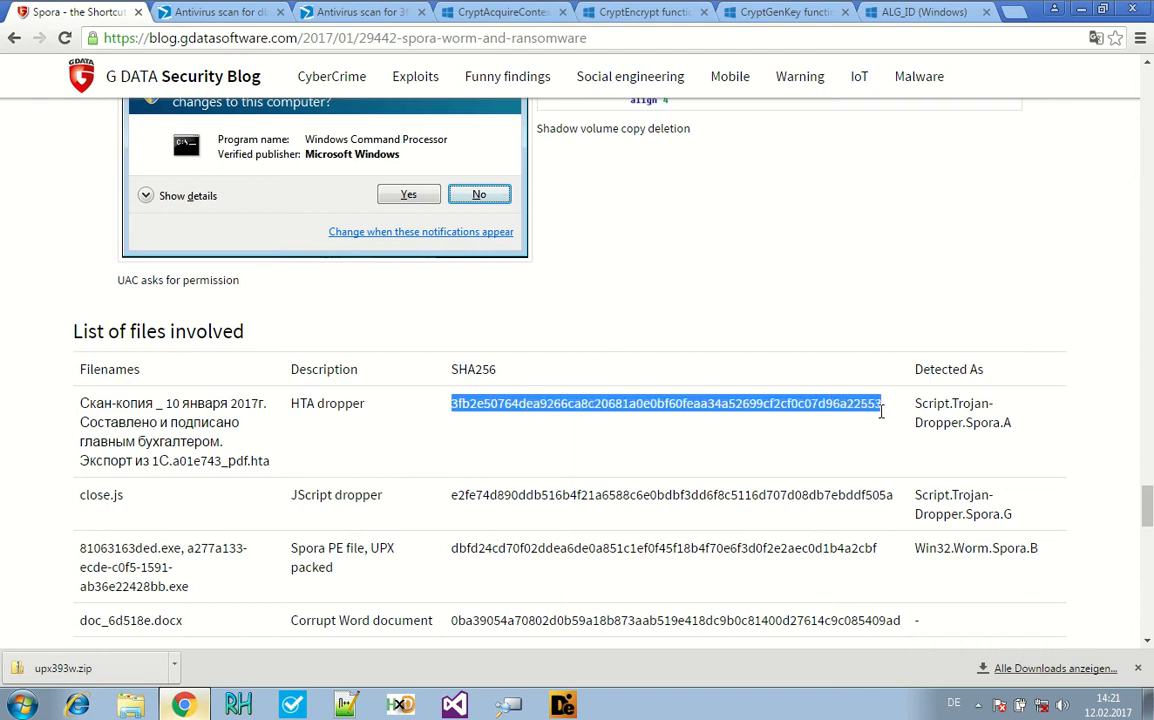
{"action": "scroll", "scroll_direction": "down", "scroll_amount": 3}
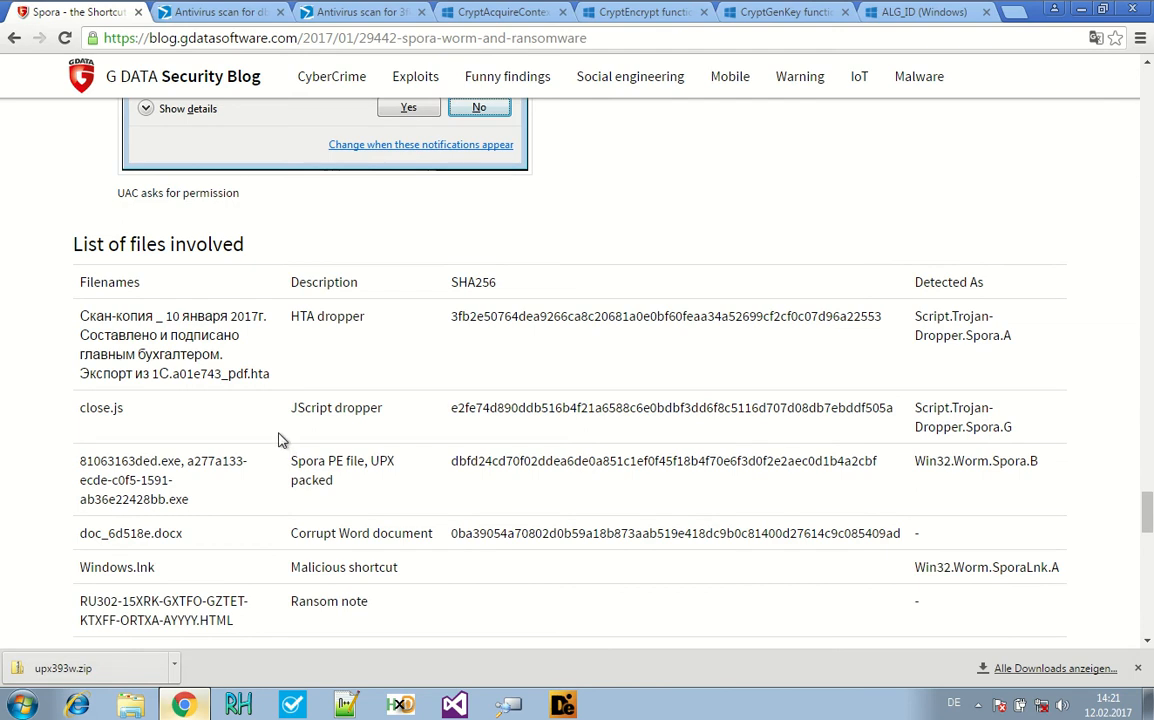
{"action": "left_click_drag", "start_coordinate": [82, 354], "coordinate": [270, 374]}
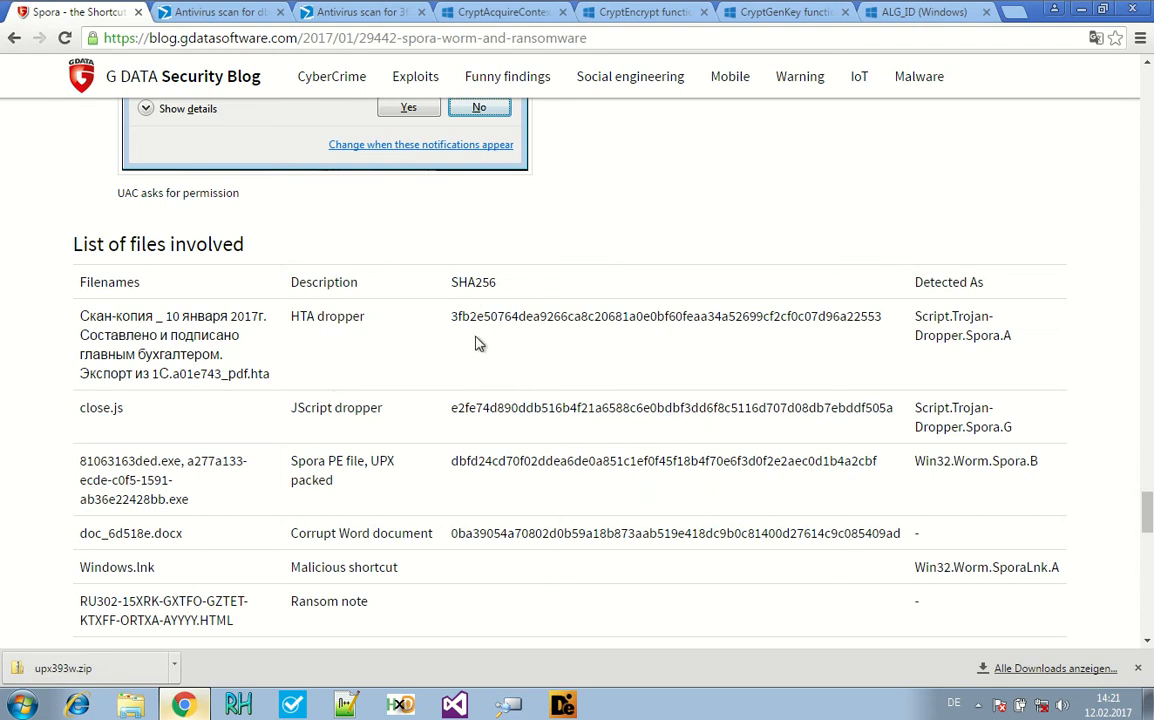
{"action": "mouse_move", "coordinate": [284, 322]}
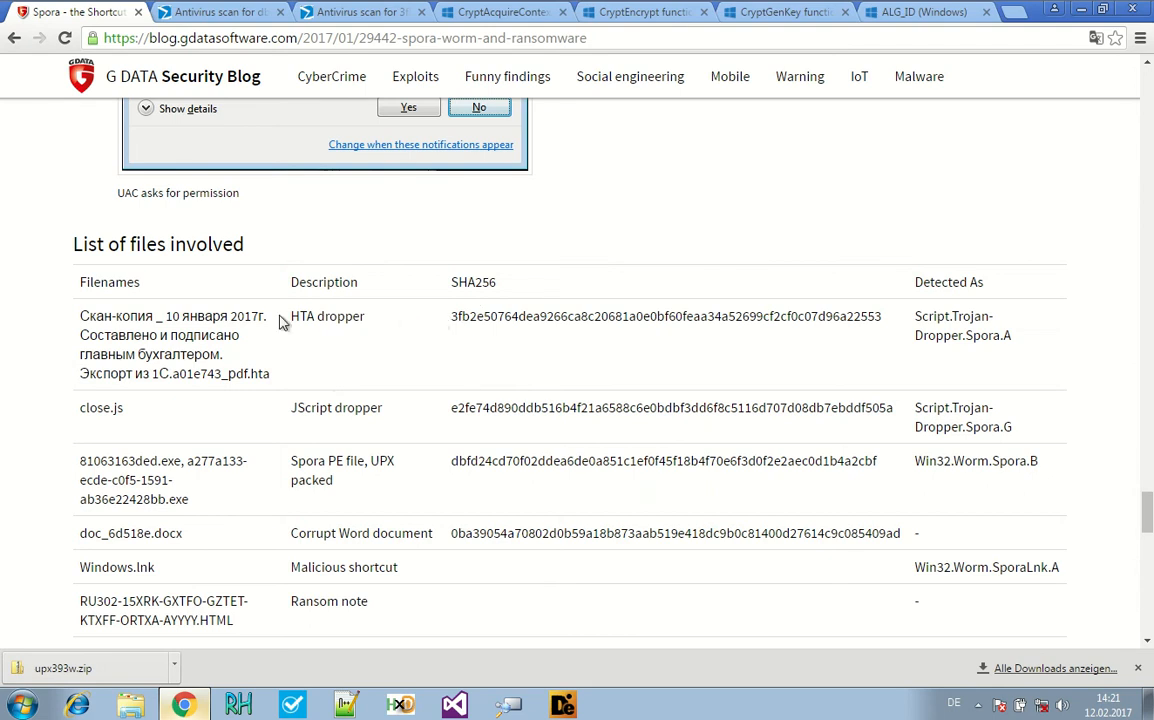
{"action": "double_click", "coordinate": [326, 316]}
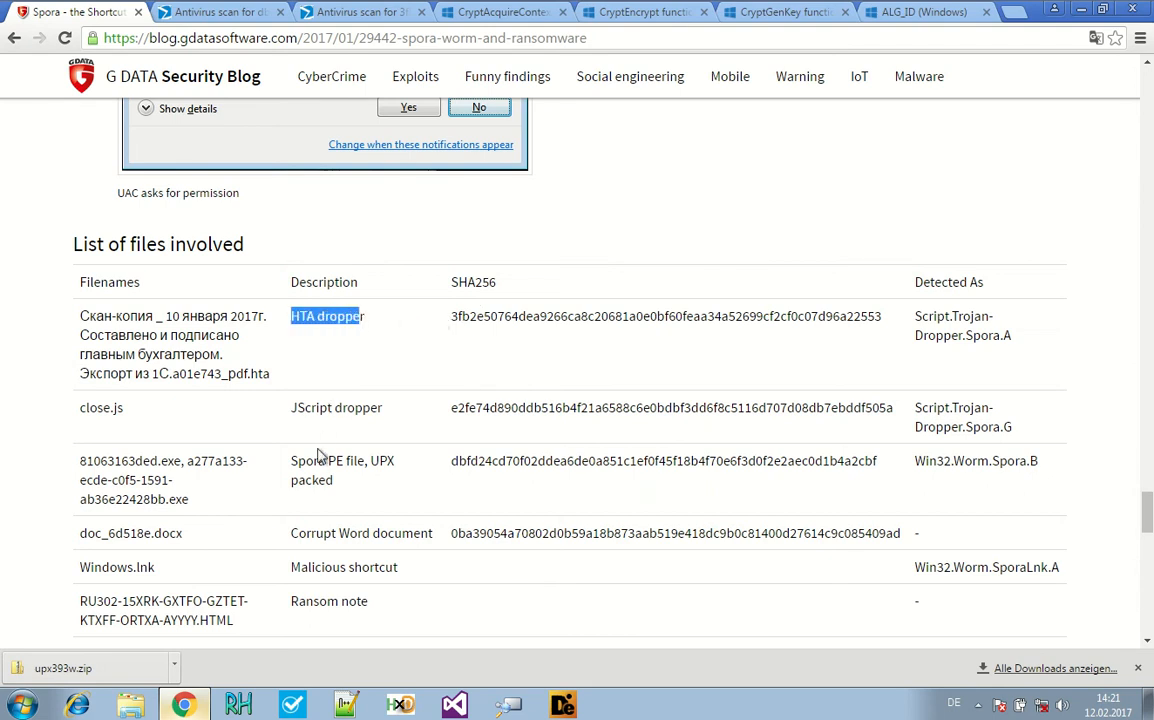
{"action": "mouse_move", "coordinate": [344, 476]}
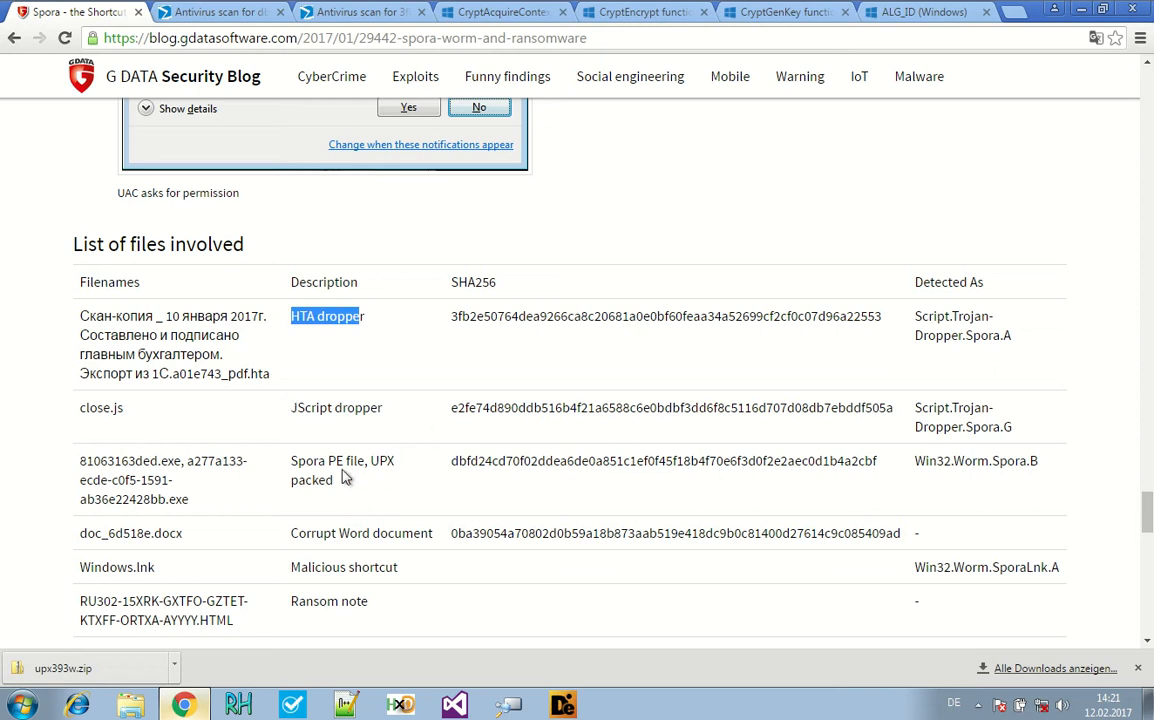
{"action": "double_click", "coordinate": [328, 460]}
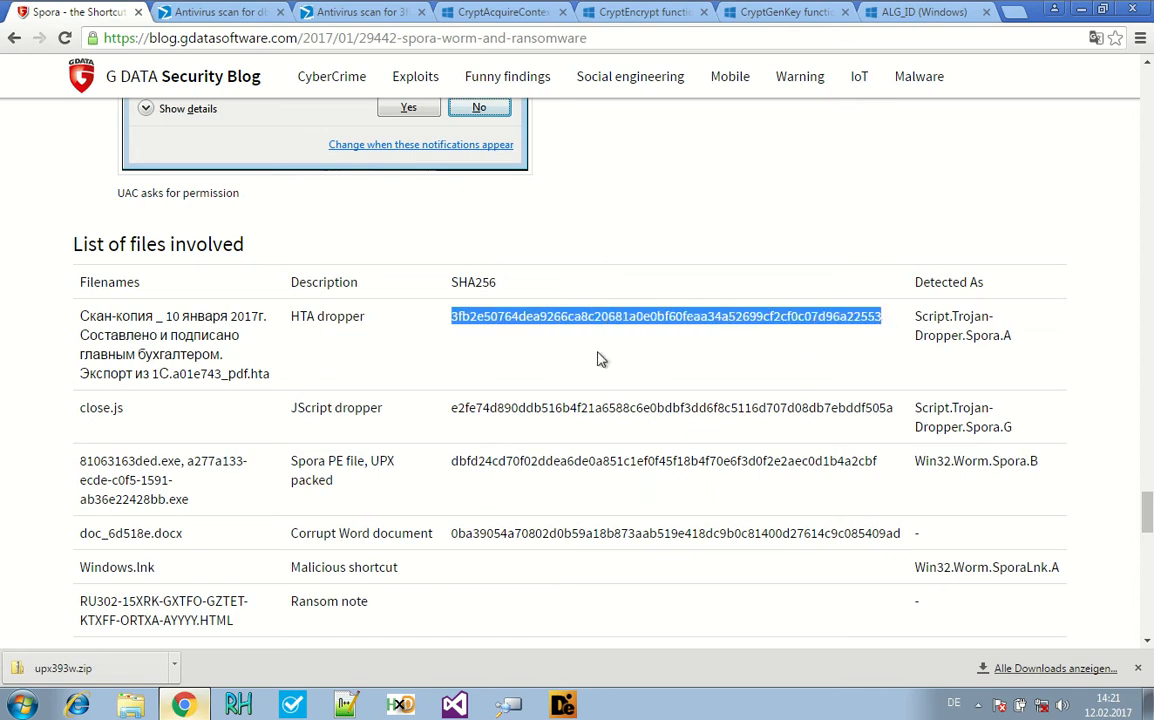
{"action": "mouse_move", "coordinate": [648, 378]}
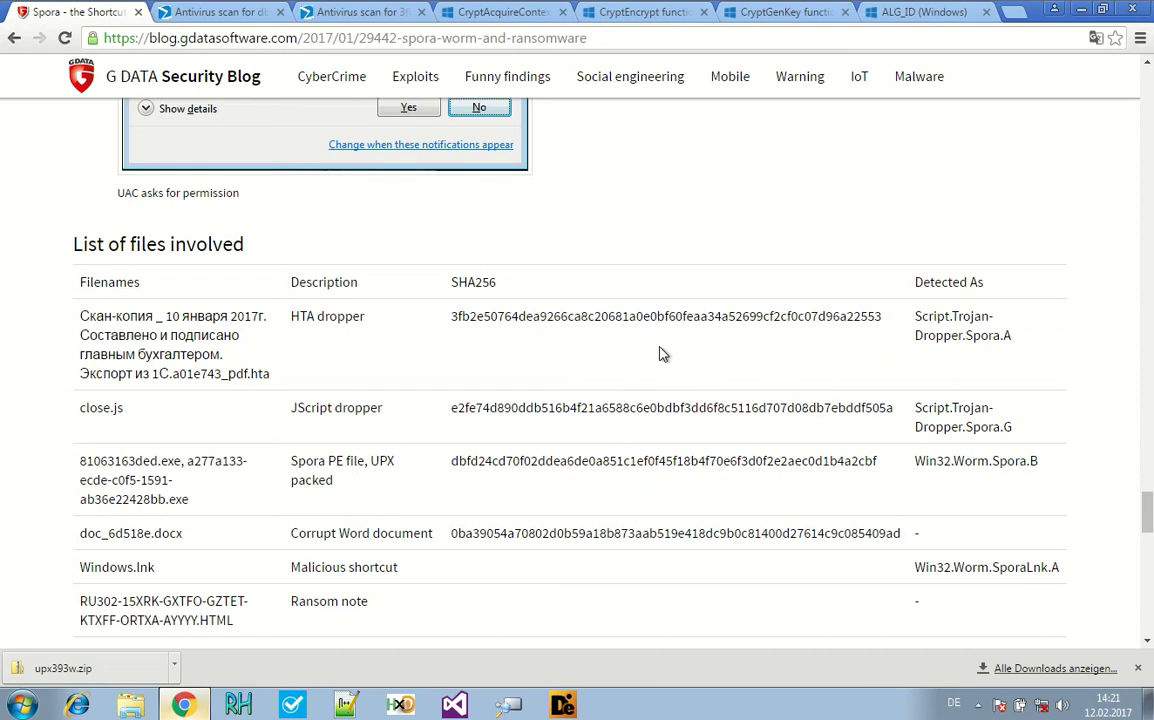
{"action": "mouse_move", "coordinate": [732, 390]}
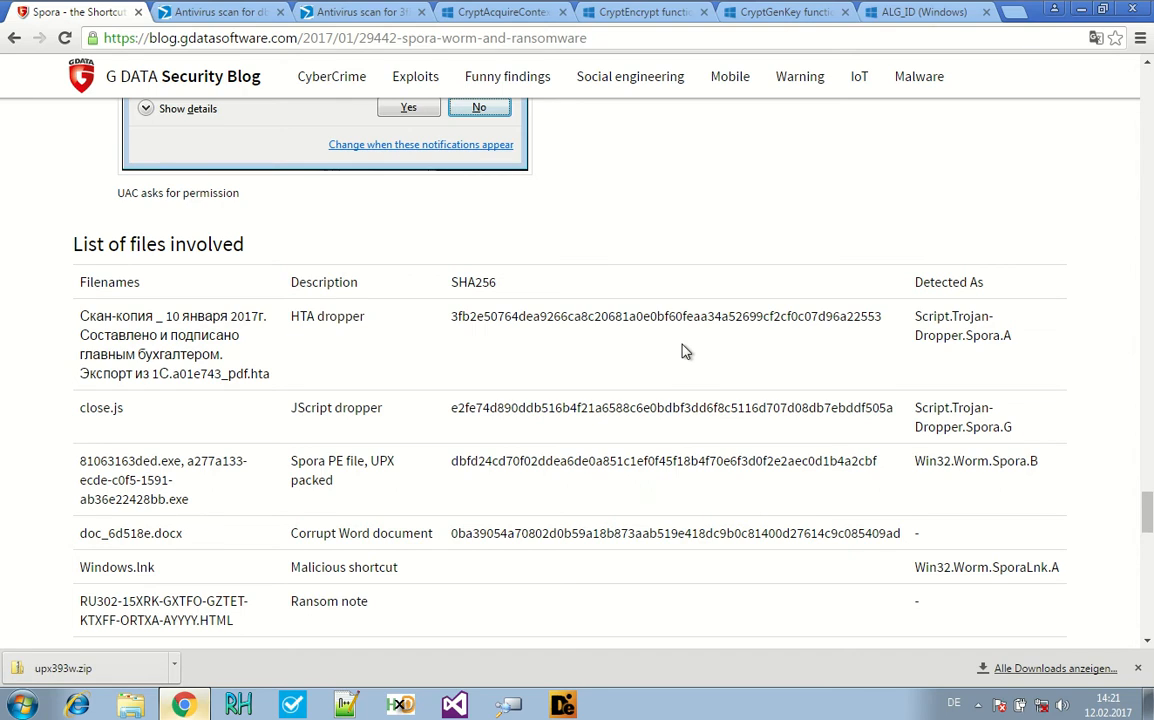
{"action": "mouse_move", "coordinate": [520, 356]}
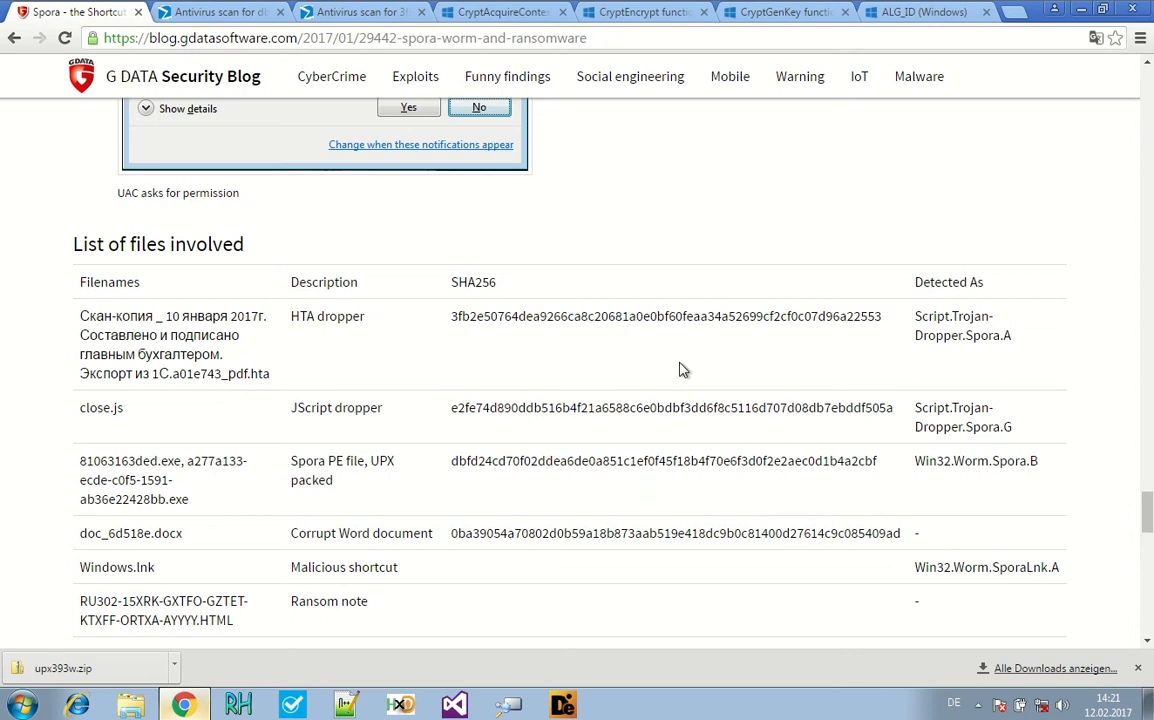
{"action": "mouse_move", "coordinate": [600, 262]}
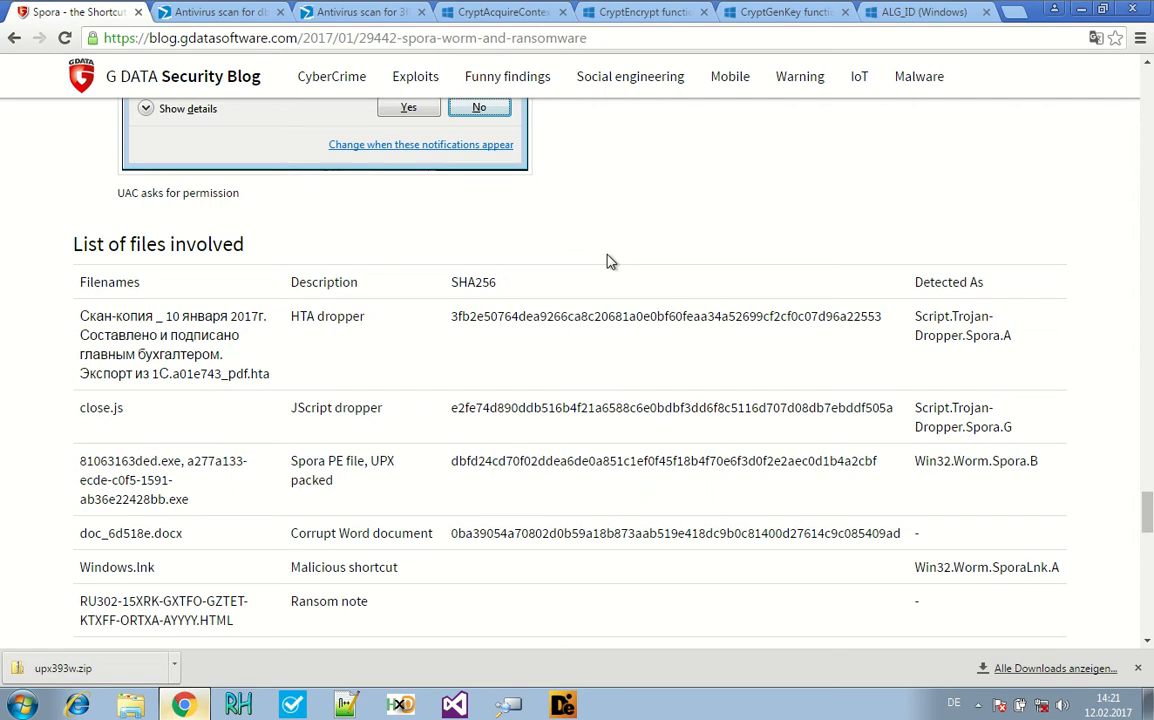
{"action": "mouse_move", "coordinate": [612, 264]}
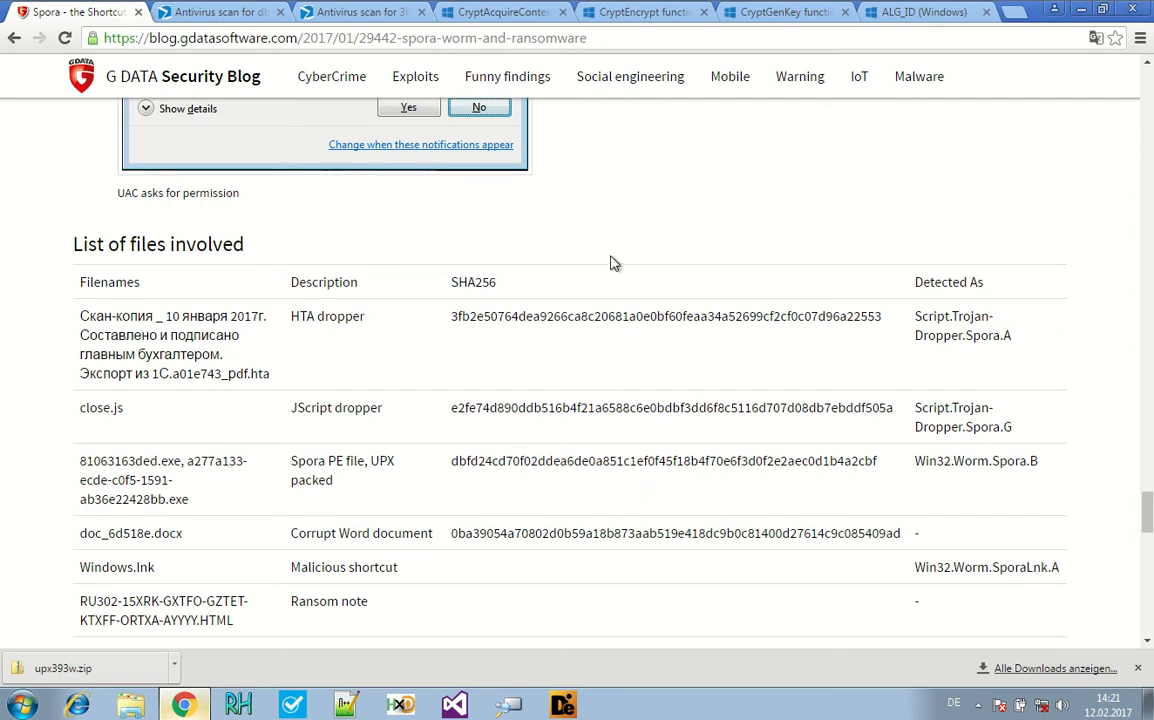
{"action": "mouse_move", "coordinate": [684, 244]}
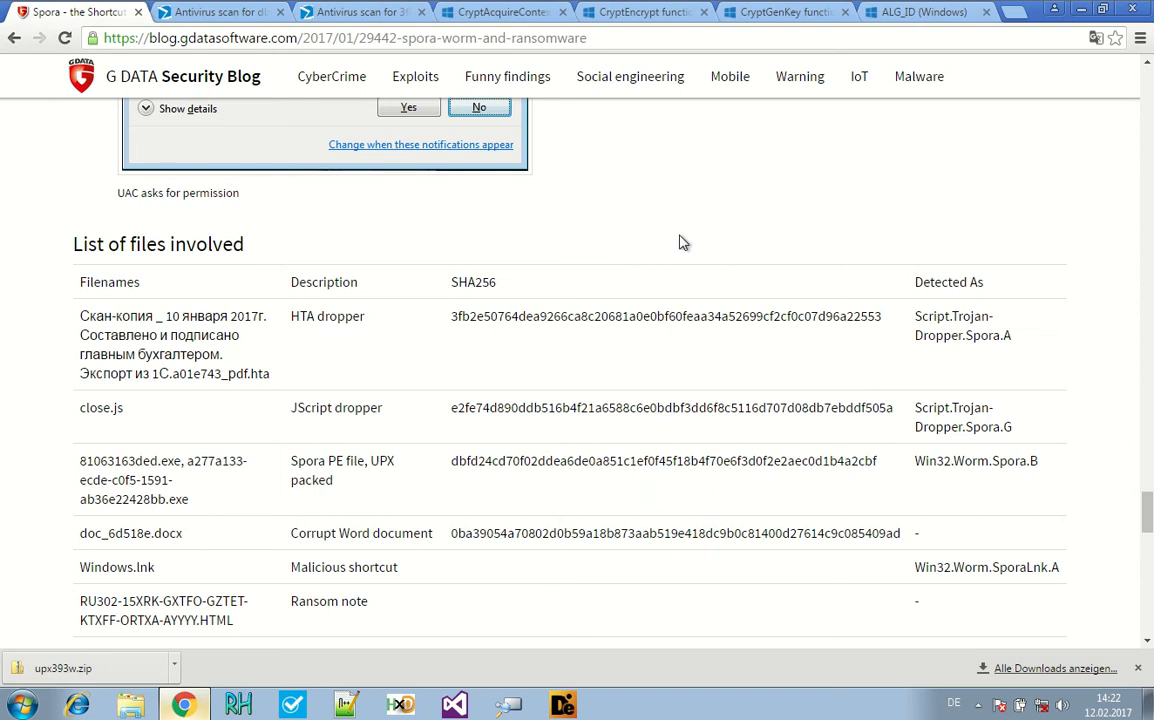
{"action": "mouse_move", "coordinate": [690, 230]}
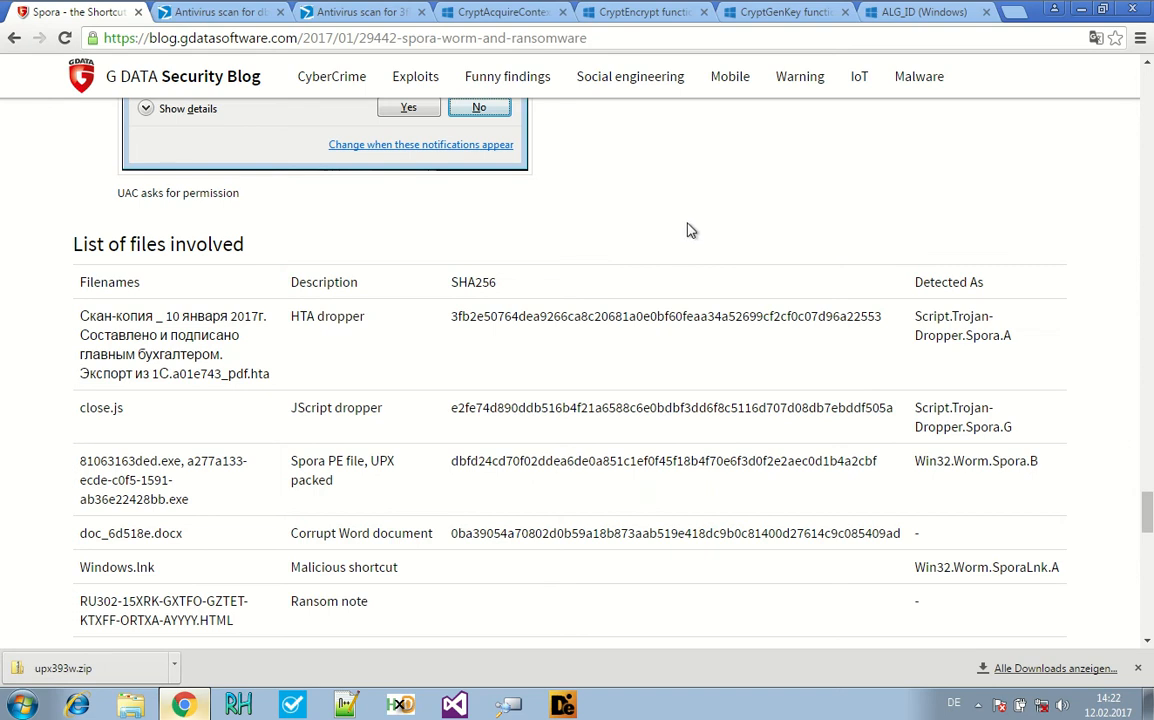
{"action": "mouse_move", "coordinate": [690, 356]}
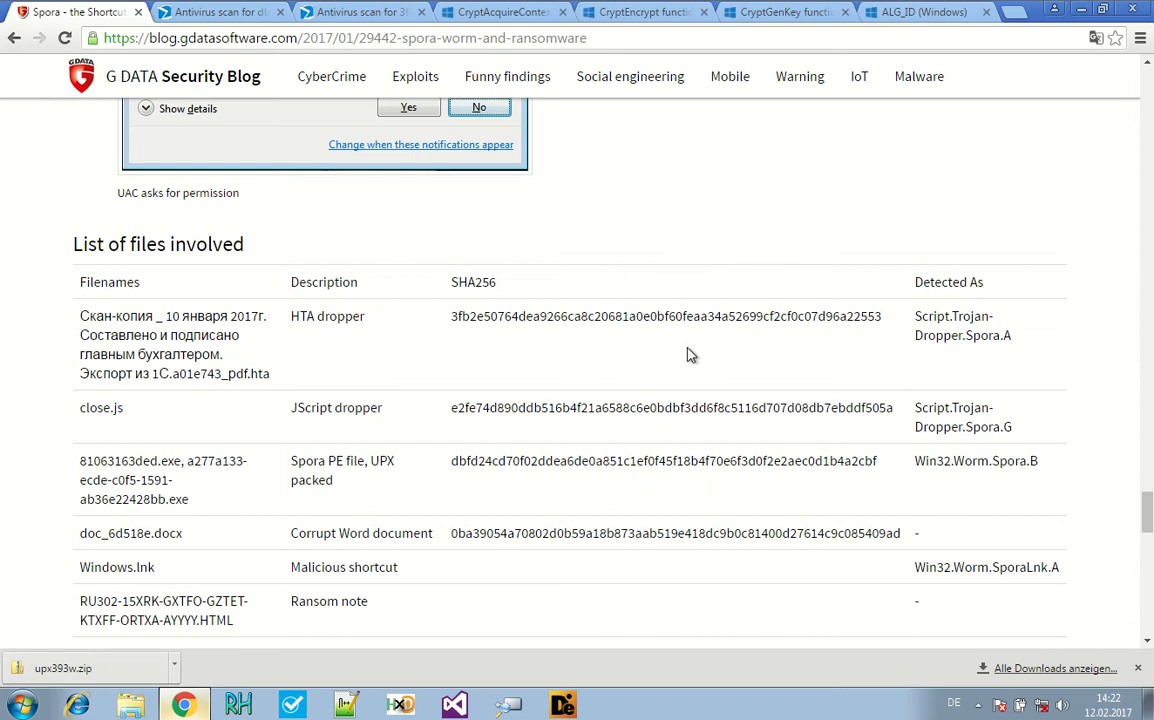
{"action": "mouse_move", "coordinate": [454, 318]}
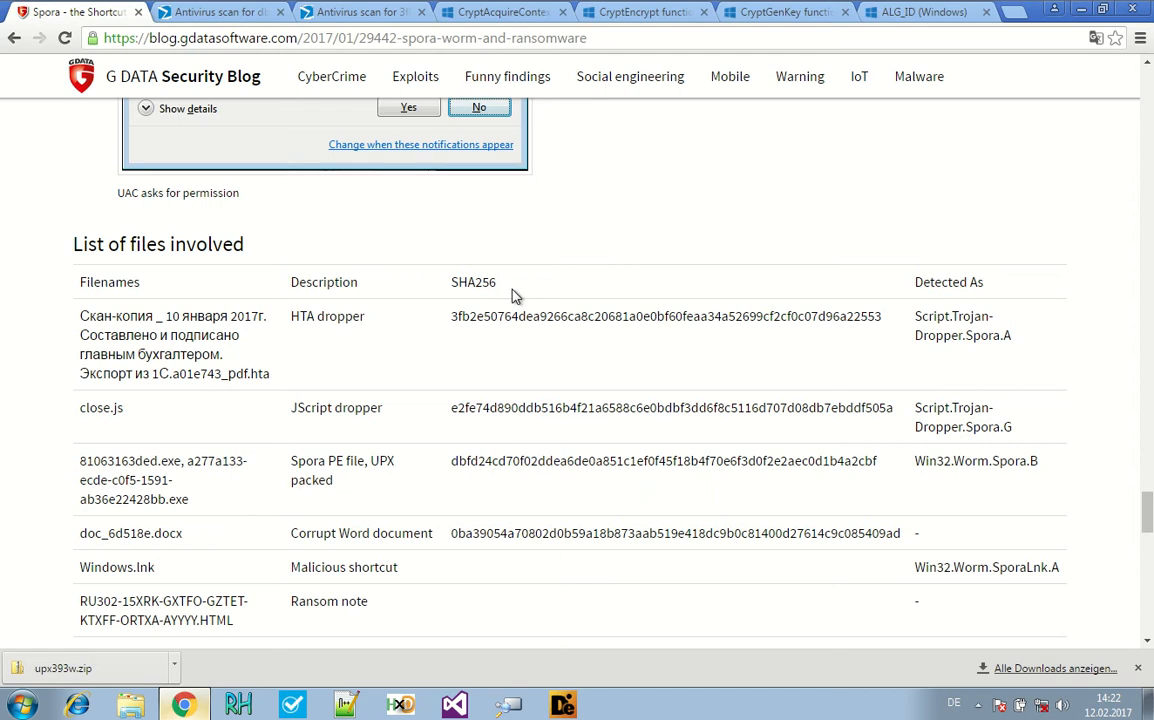
{"action": "mouse_move", "coordinate": [516, 296]}
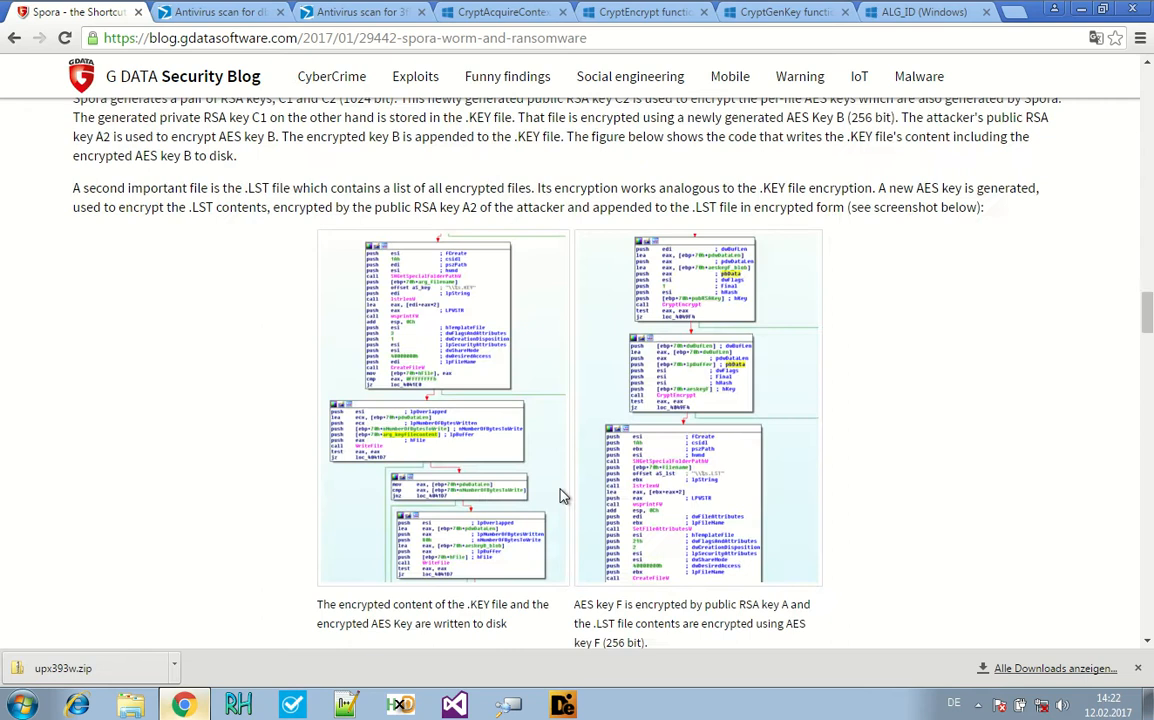
- Read the worm section, marking the sentences about the hidden PE payload
{"action": "scroll", "scroll_direction": "down", "scroll_amount": 3}
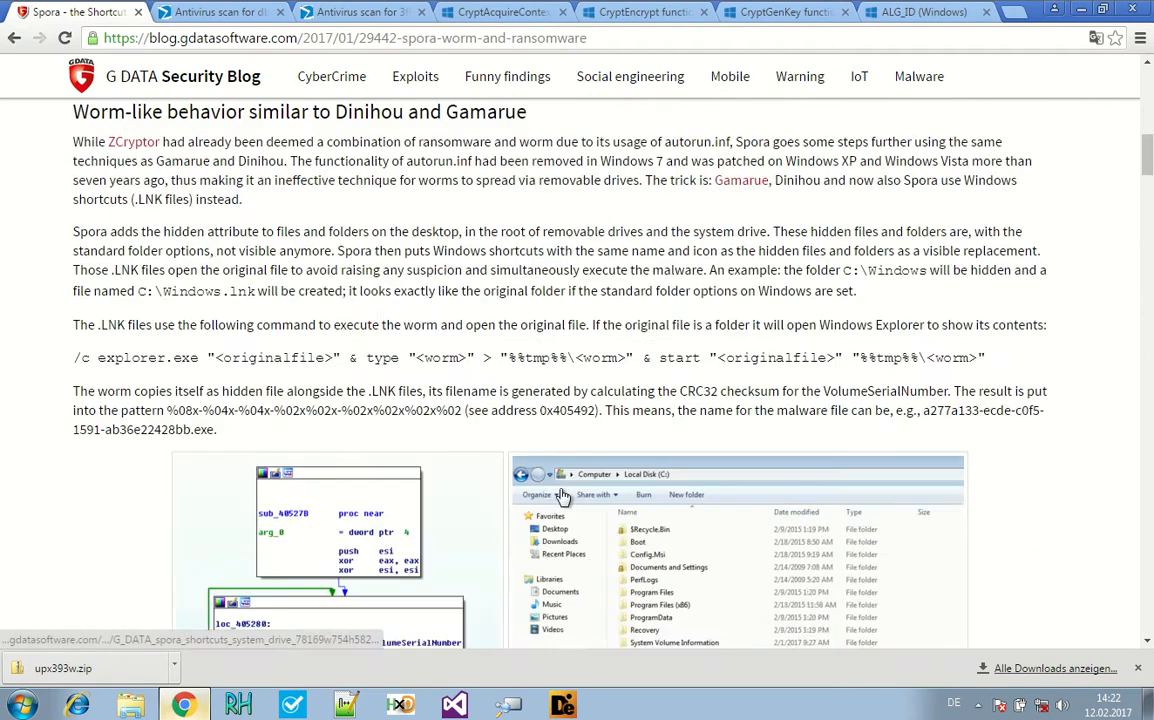
{"action": "scroll", "scroll_direction": "up", "scroll_amount": 3}
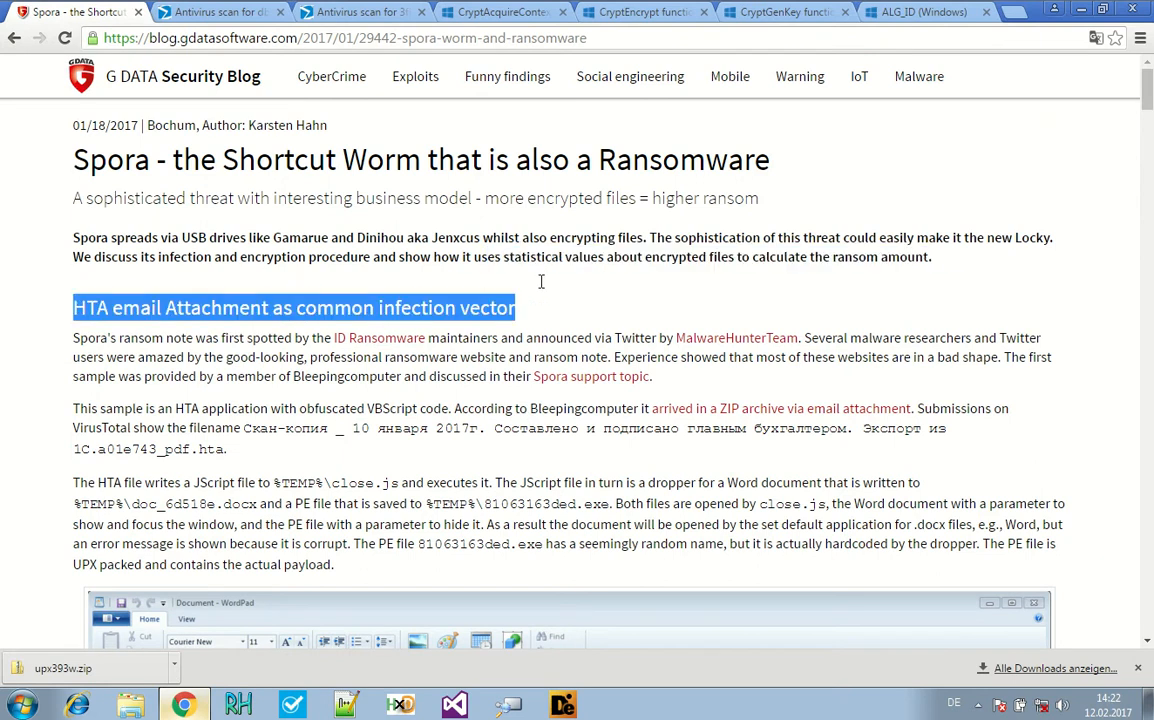
{"action": "left_click", "coordinate": [530, 308]}
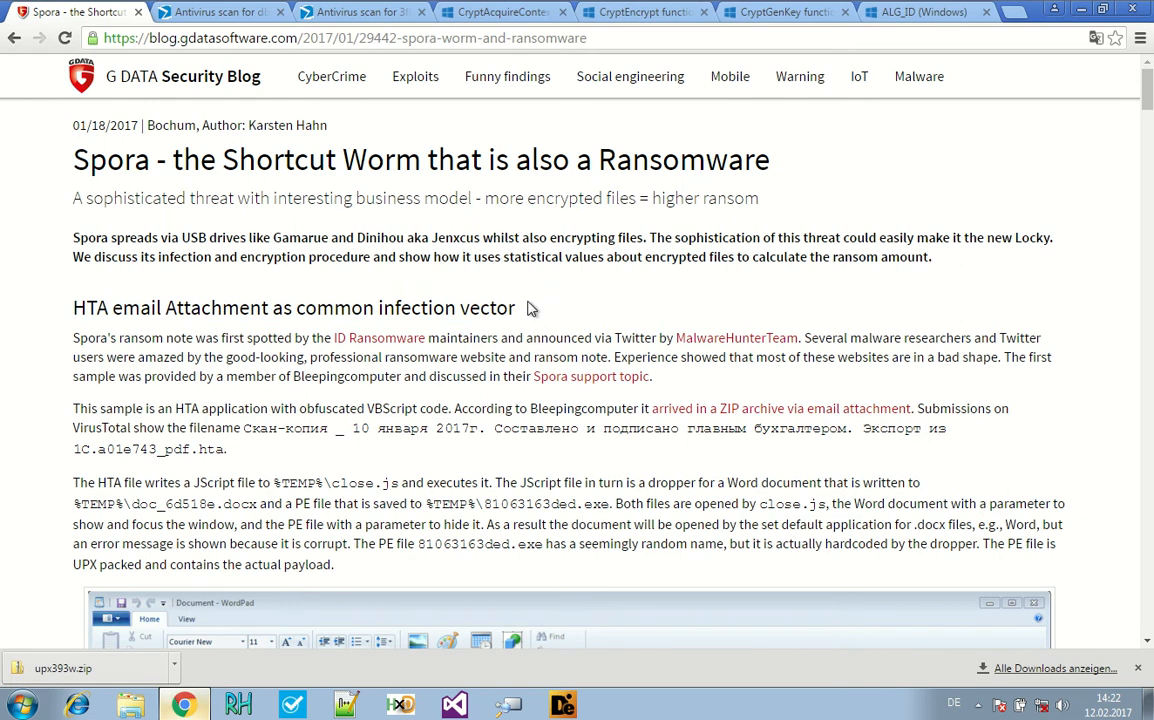
{"action": "mouse_move", "coordinate": [564, 338]}
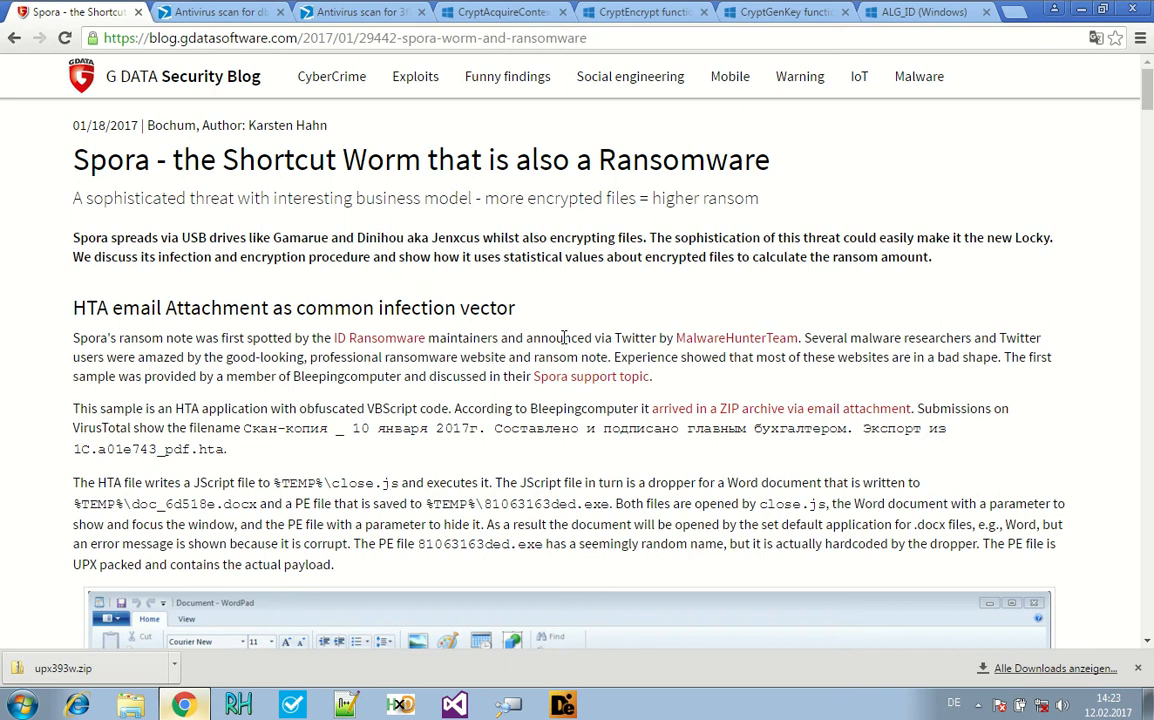
{"action": "mouse_move", "coordinate": [378, 418]}
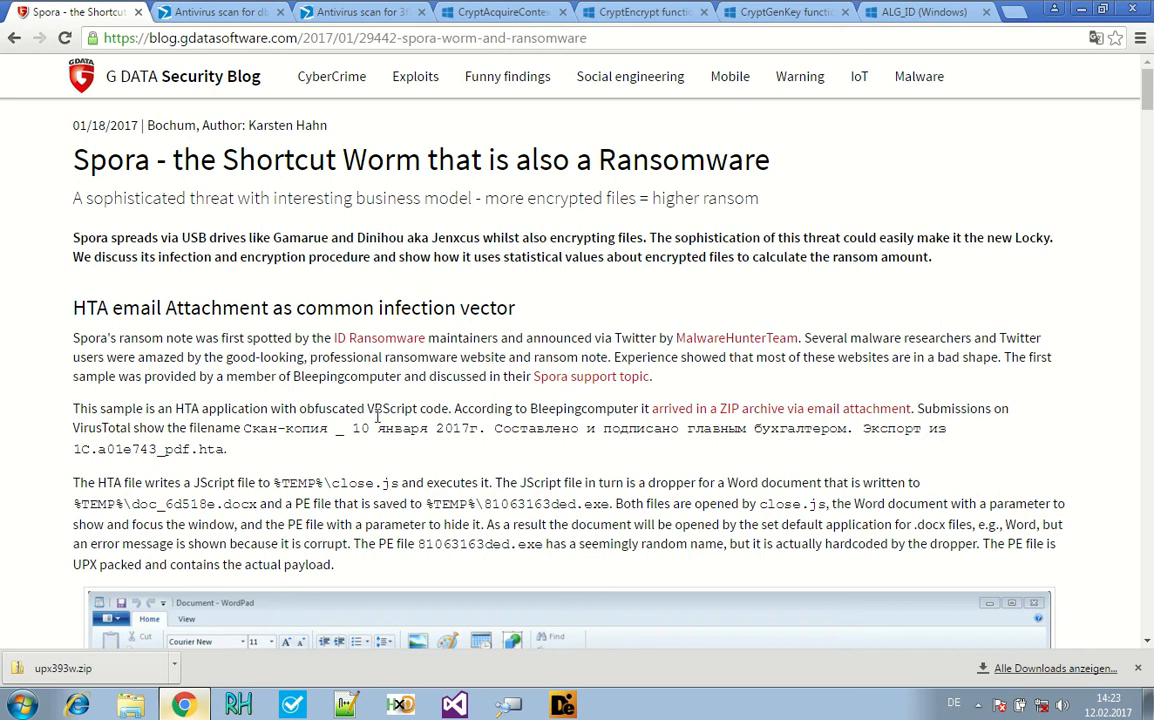
{"action": "mouse_move", "coordinate": [488, 424]}
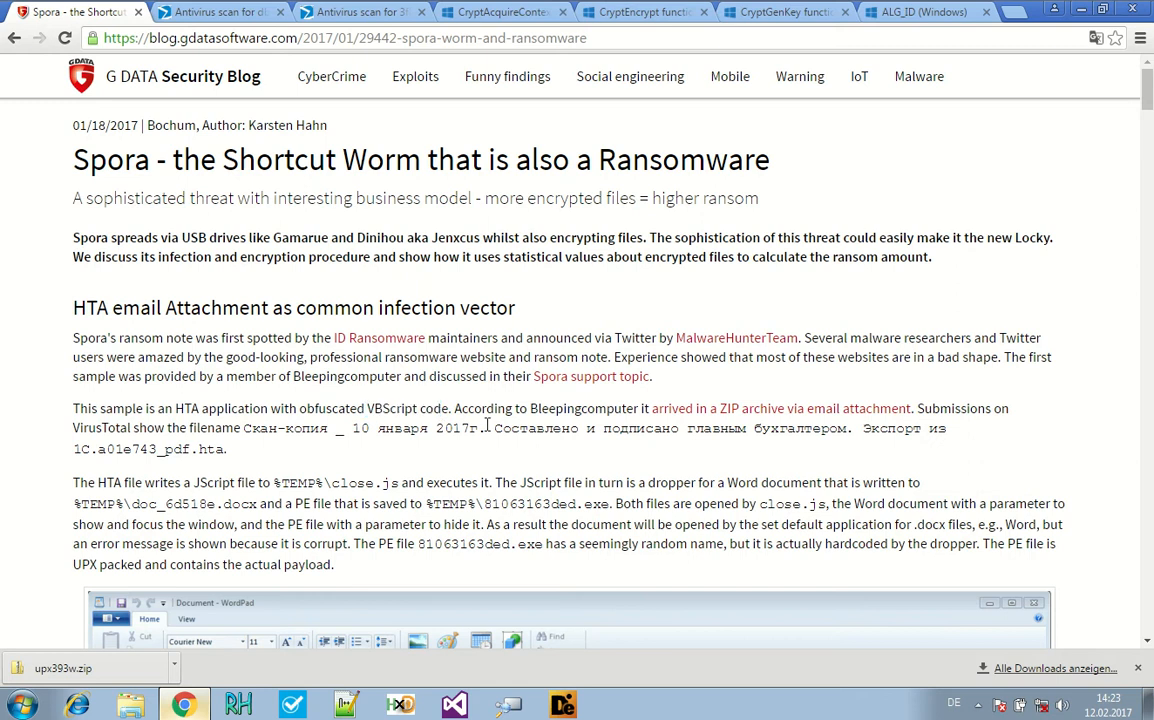
{"action": "scroll", "scroll_direction": "down", "scroll_amount": 3}
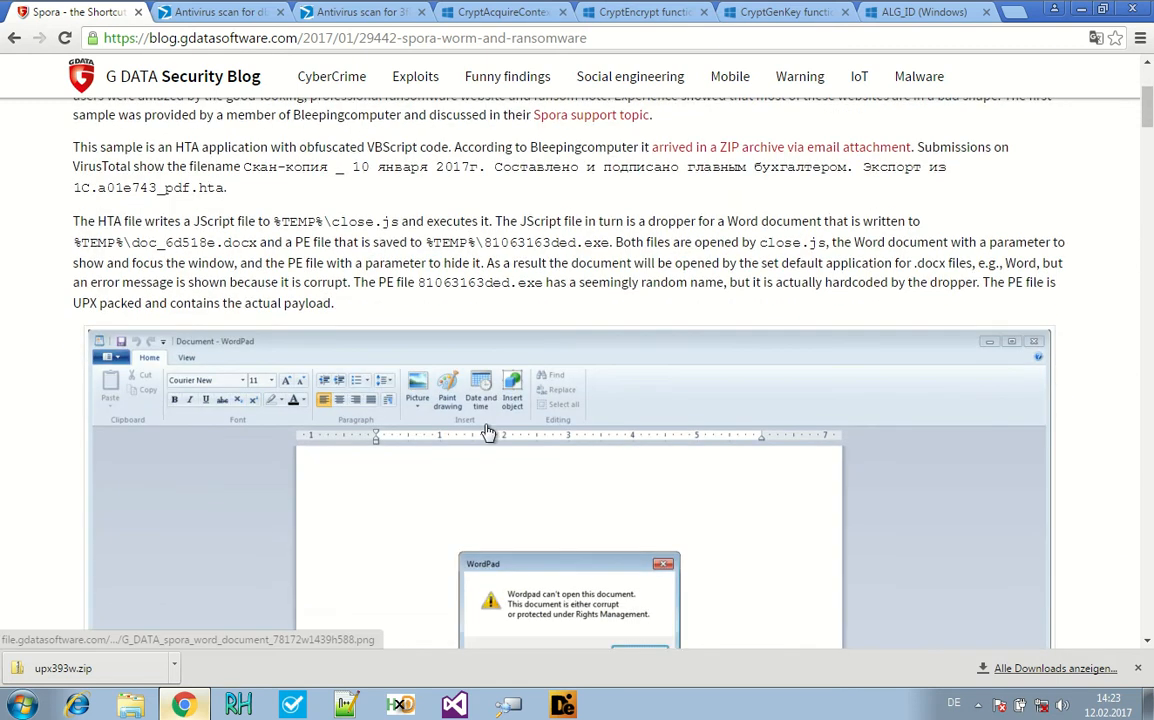
{"action": "scroll", "scroll_direction": "up", "scroll_amount": 3}
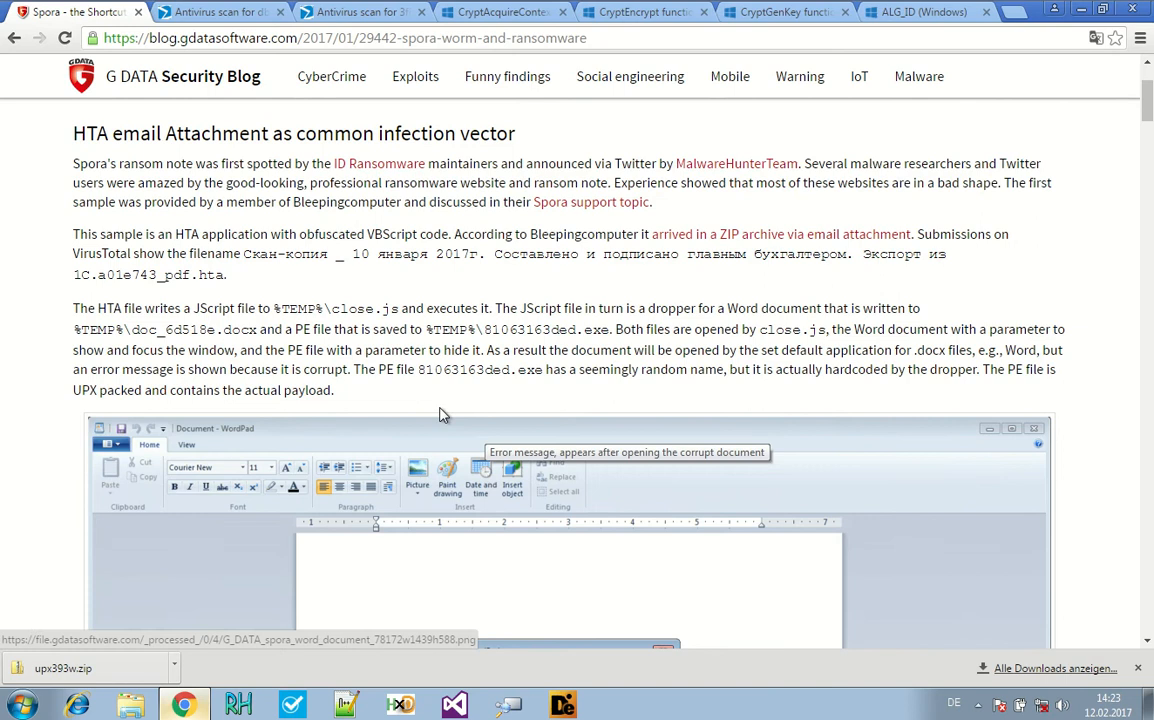
{"action": "left_click_drag", "start_coordinate": [290, 350], "coordinate": [332, 390]}
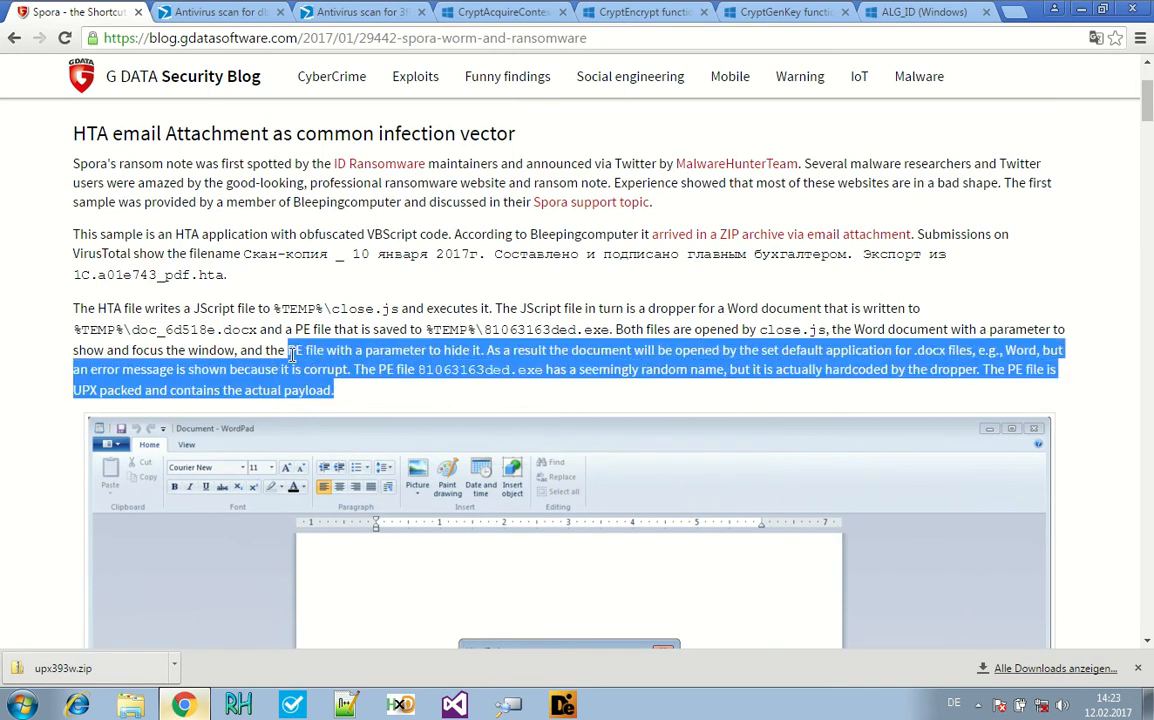
{"action": "scroll", "scroll_direction": "down", "scroll_amount": 3}
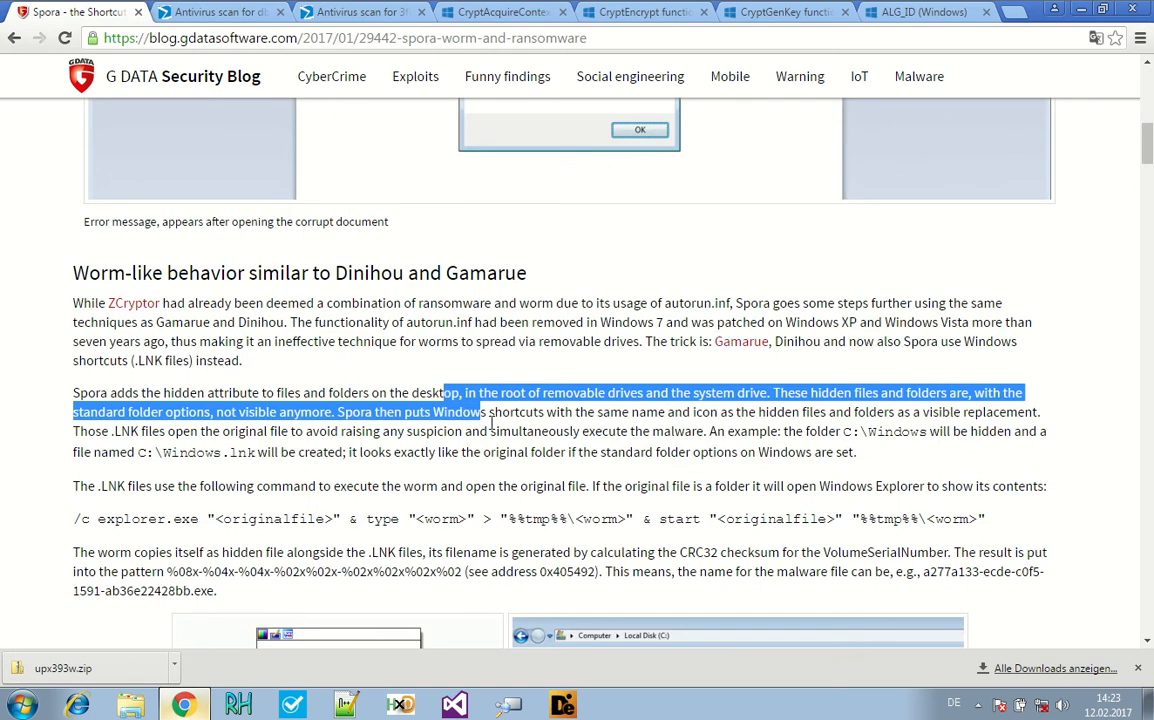
{"action": "left_click", "coordinate": [570, 450]}
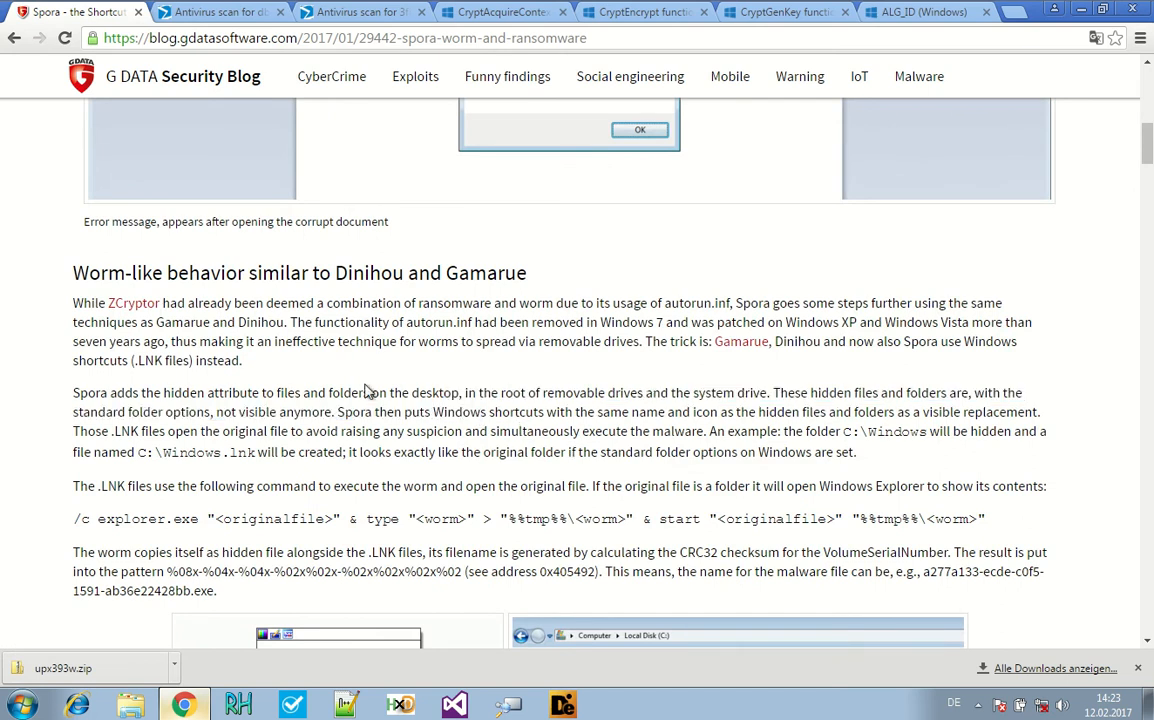
{"action": "mouse_move", "coordinate": [576, 378]}
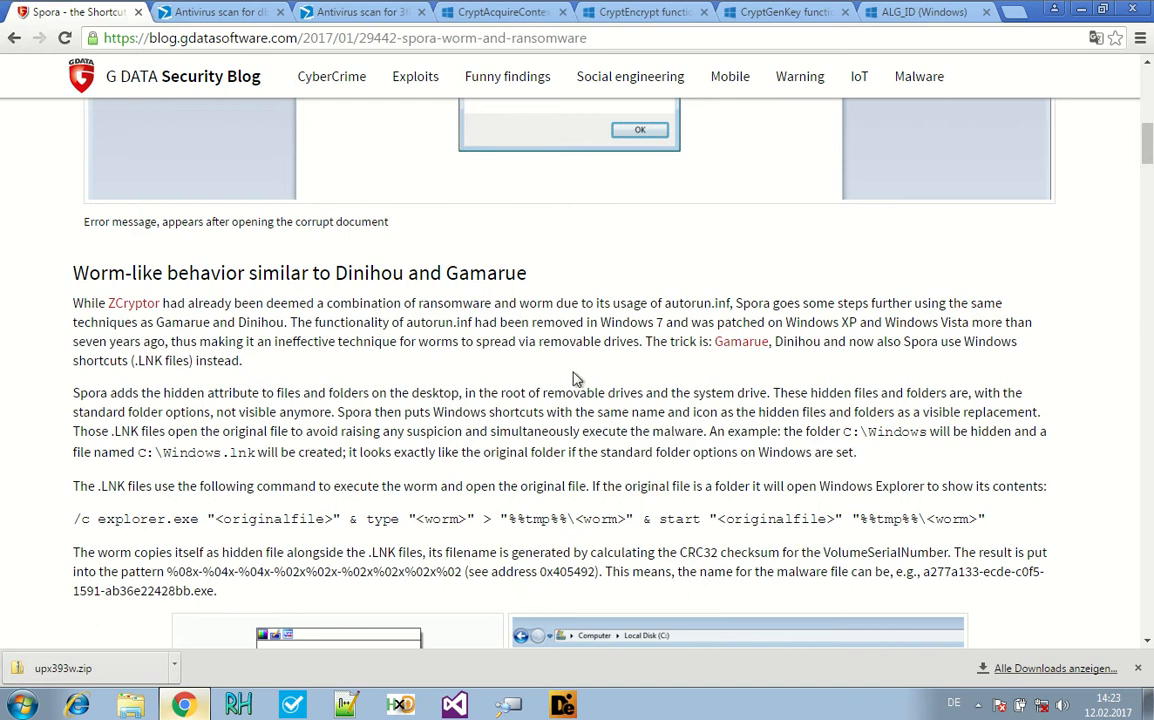
{"action": "mouse_move", "coordinate": [504, 396]}
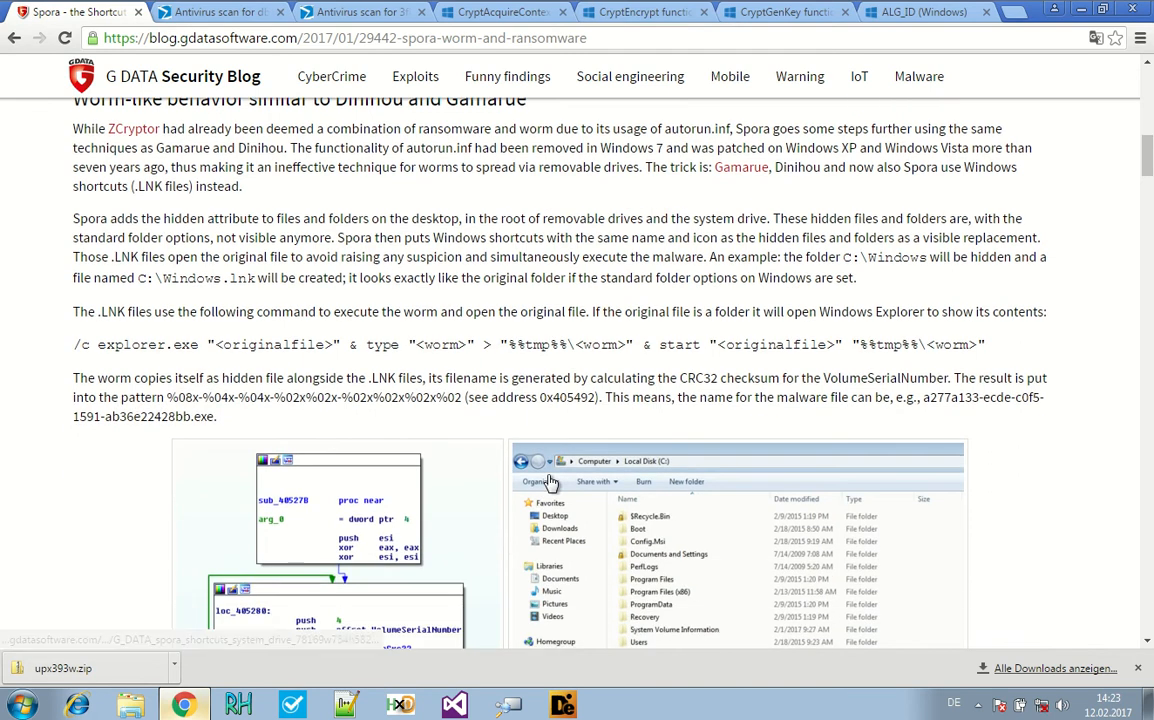
- Continue past the LNK screenshots, marking address 0x405492, down to the Del_IsShortcut graph
{"action": "scroll", "scroll_direction": "down", "scroll_amount": 3}
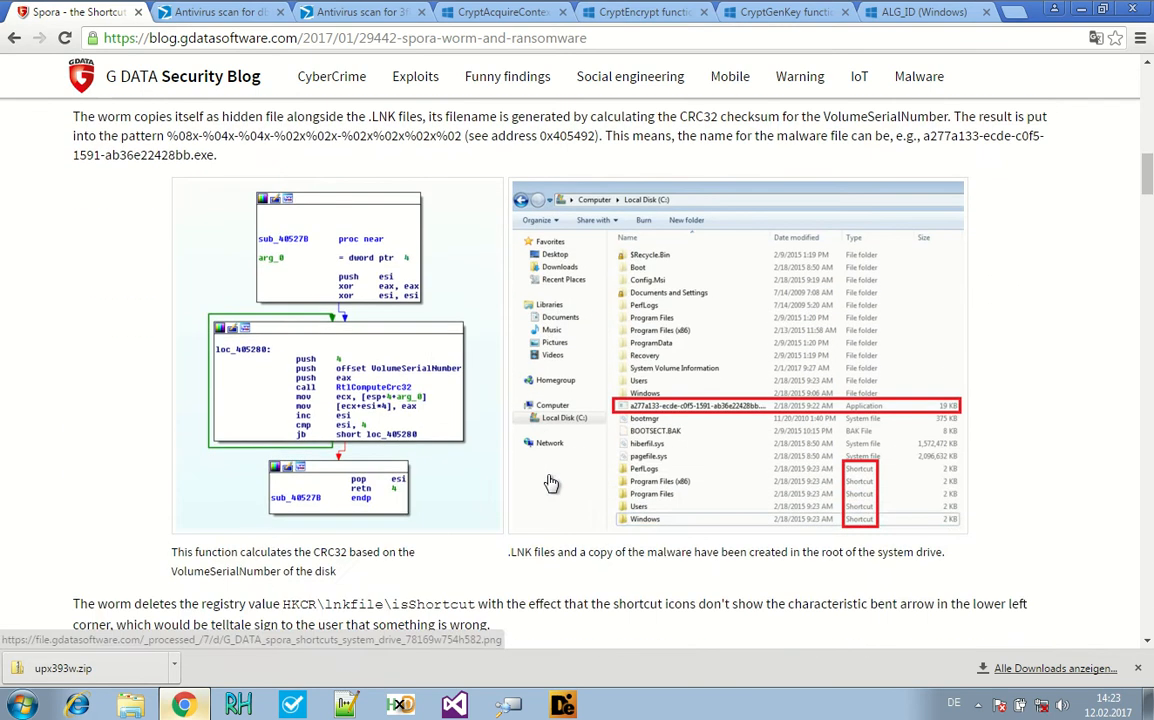
{"action": "mouse_move", "coordinate": [552, 480]}
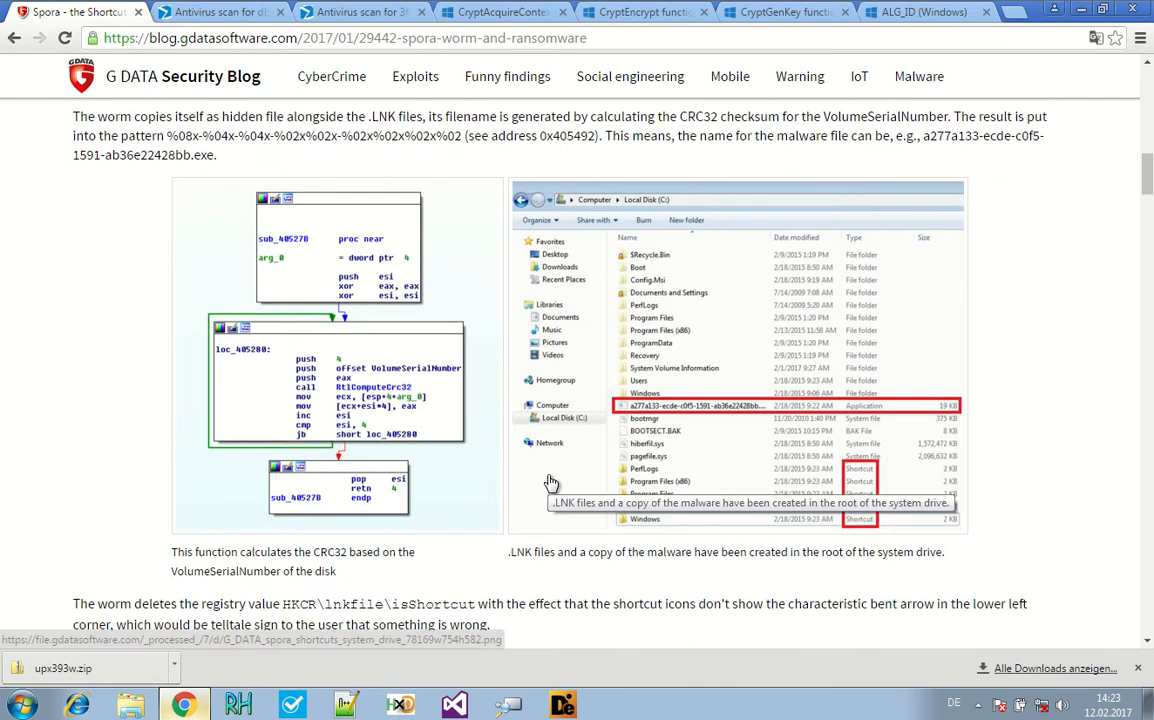
{"action": "scroll", "scroll_direction": "down", "scroll_amount": 3}
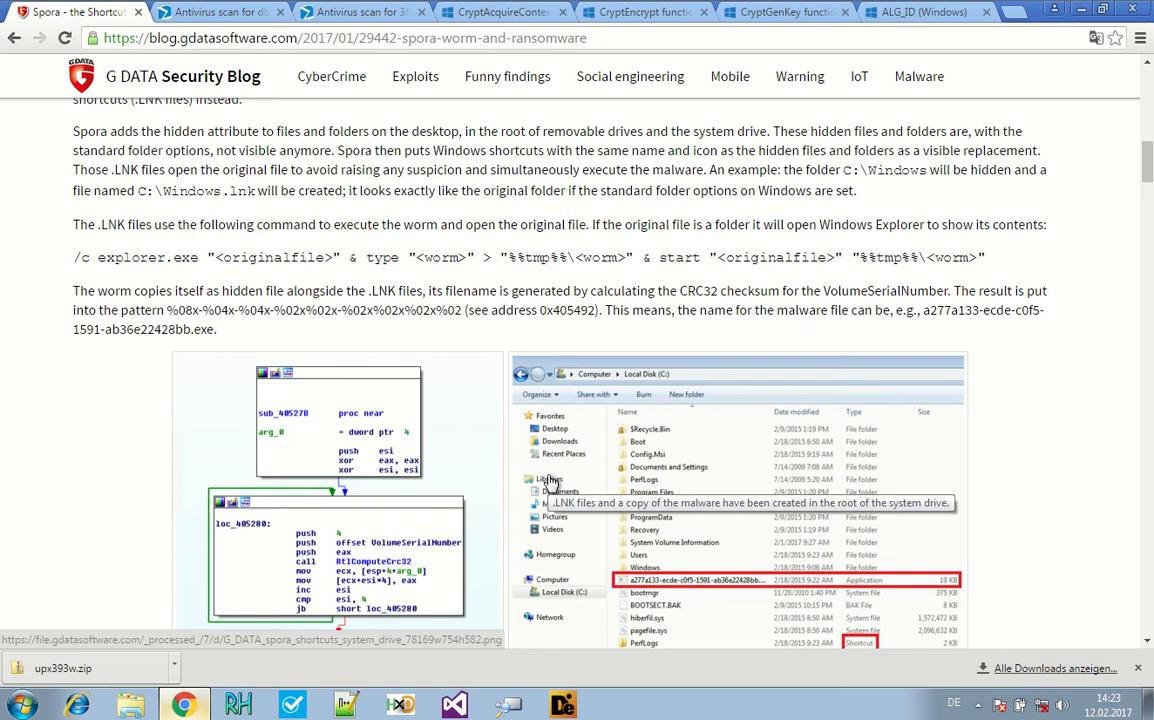
{"action": "scroll", "scroll_direction": "down", "scroll_amount": 3}
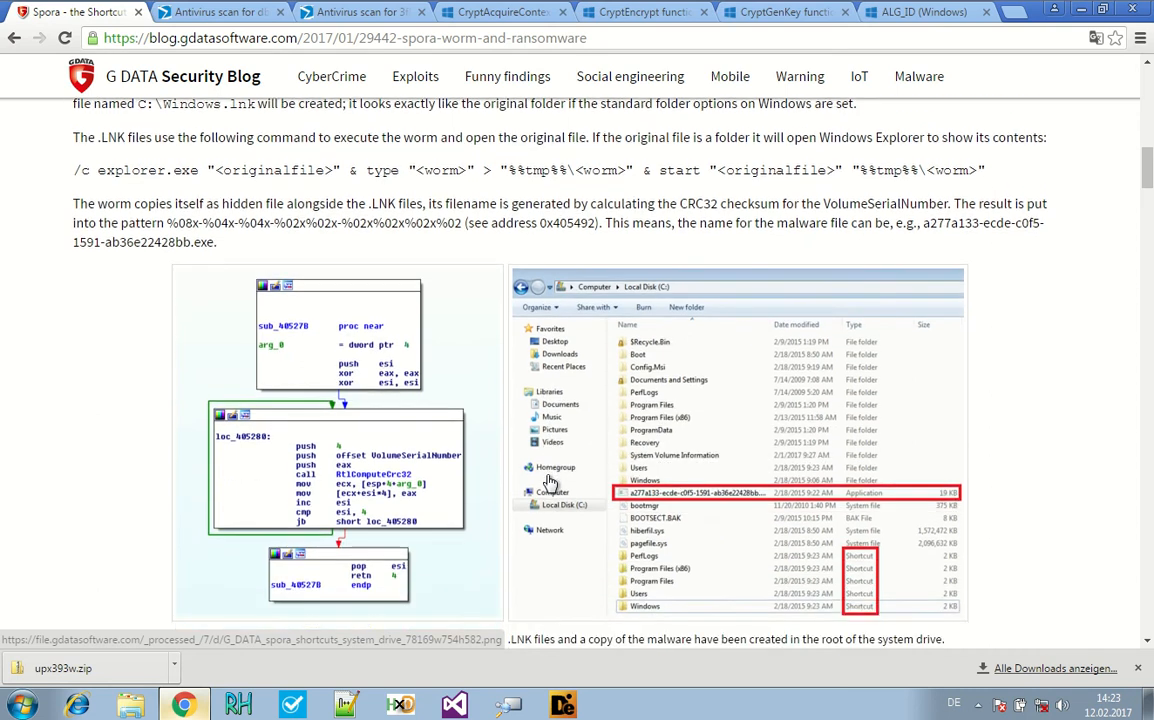
{"action": "double_click", "coordinate": [552, 222]}
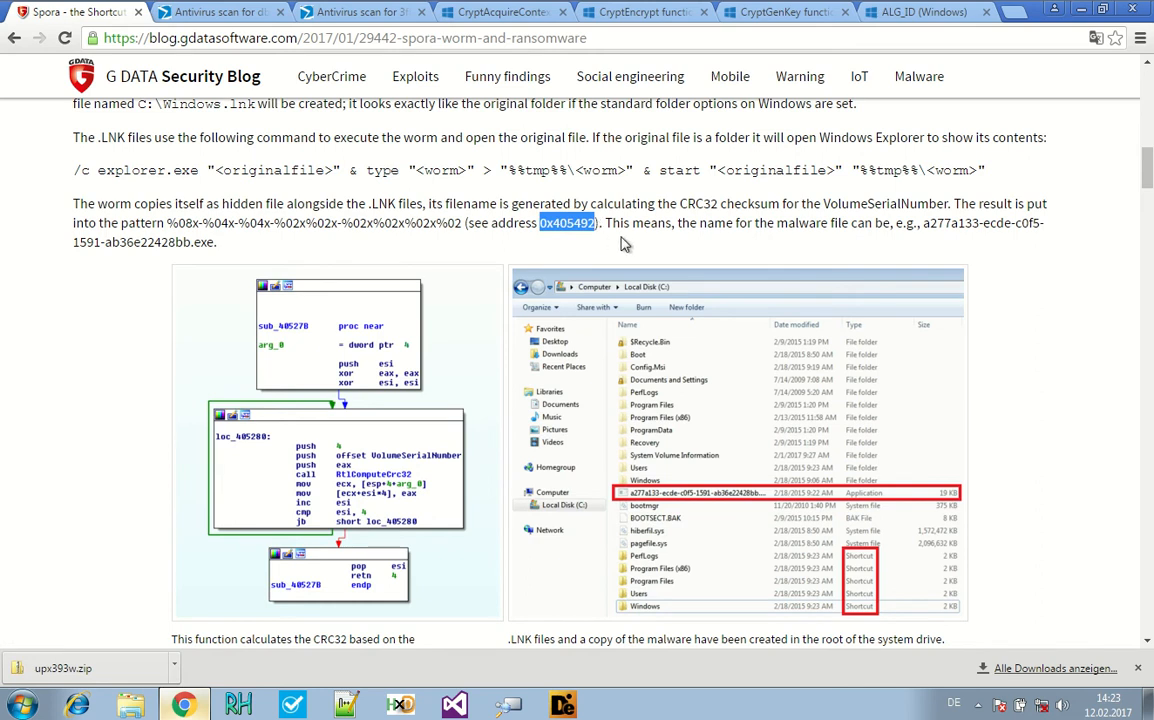
{"action": "scroll", "scroll_direction": "down", "scroll_amount": 3}
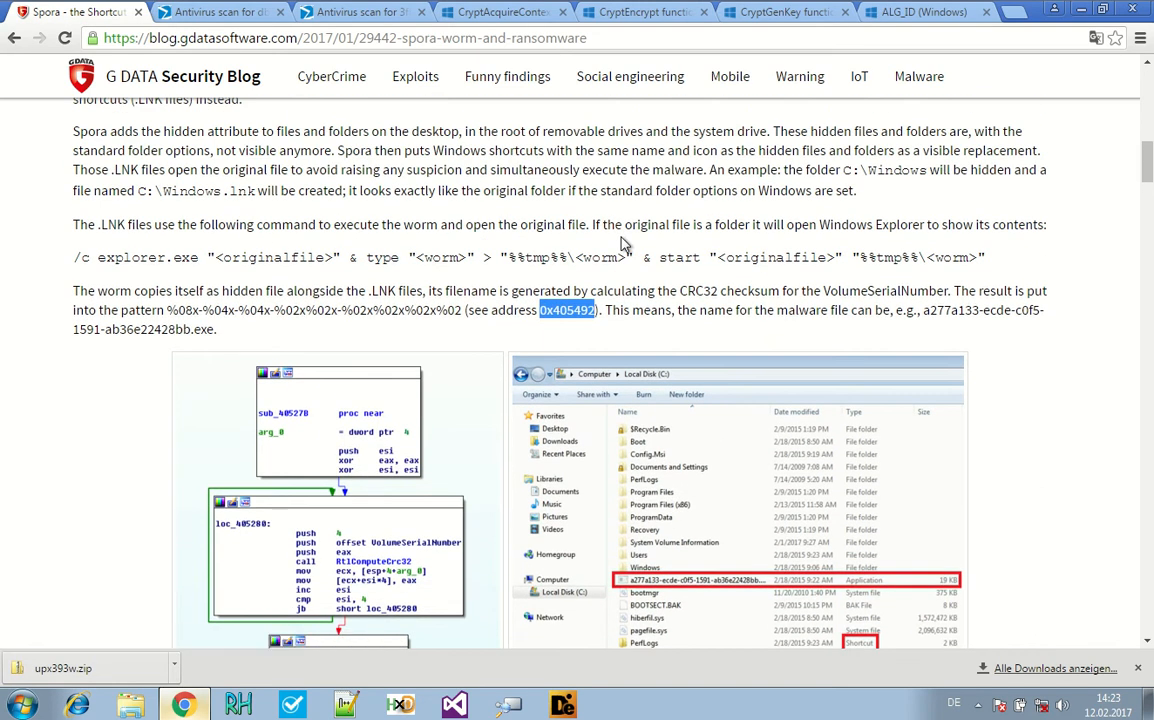
{"action": "scroll", "scroll_direction": "down", "scroll_amount": 3}
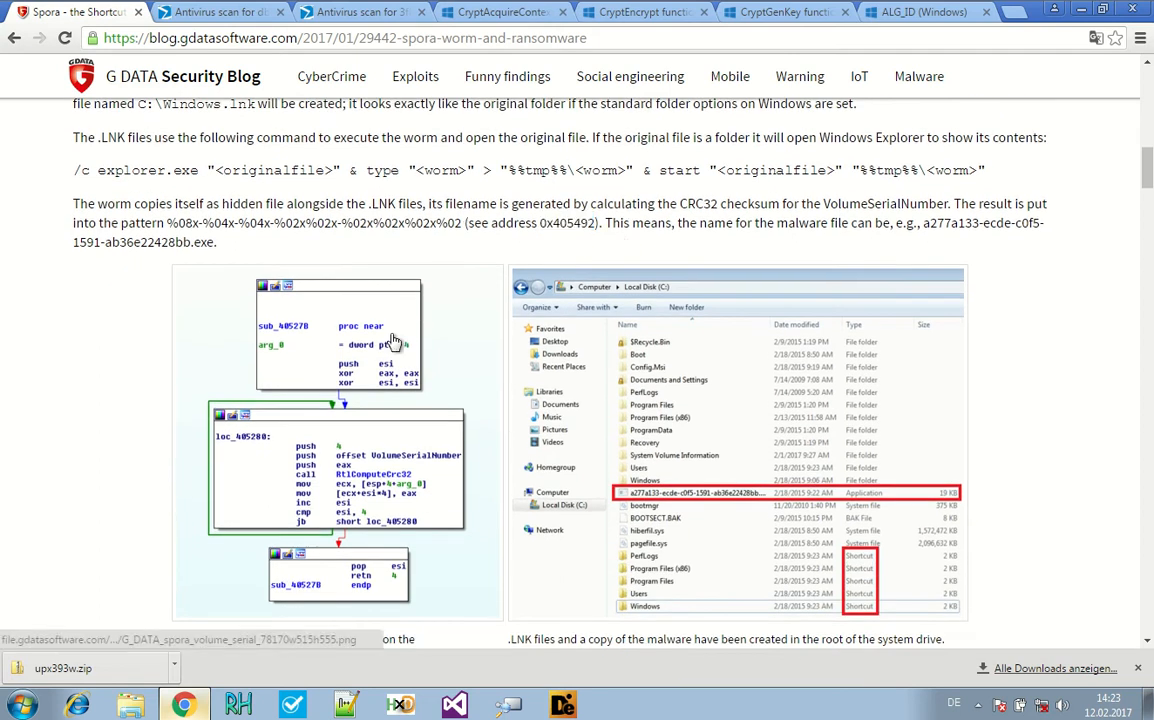
{"action": "scroll", "scroll_direction": "down", "scroll_amount": 3}
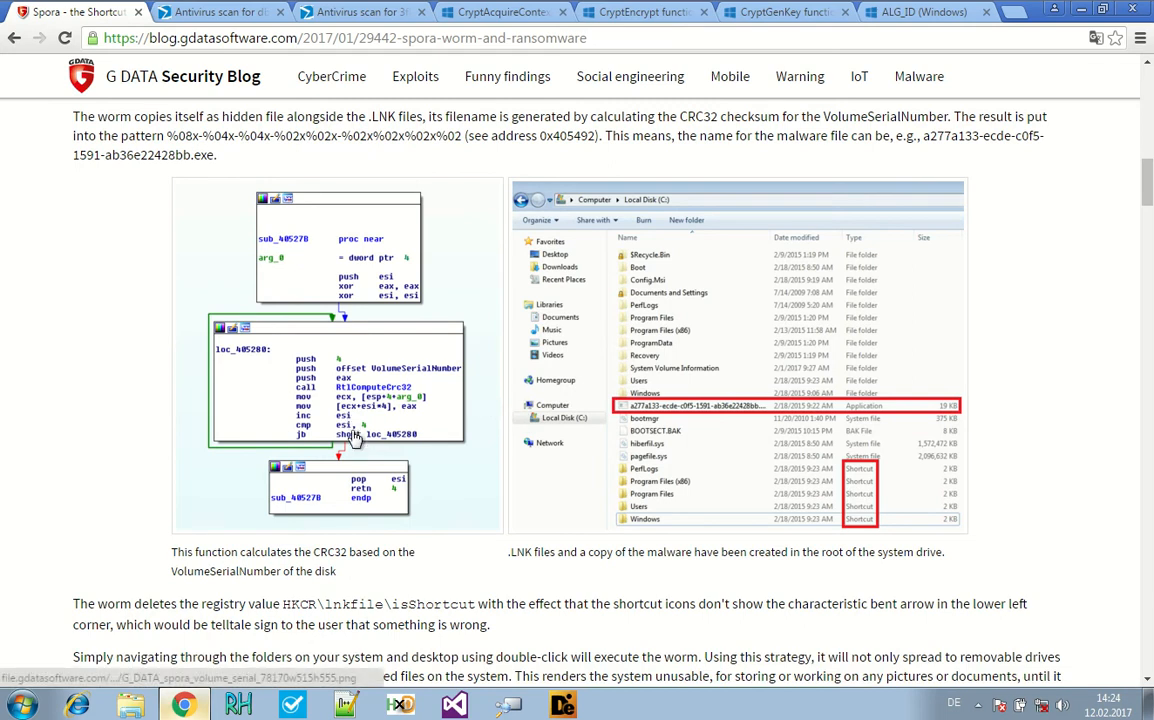
{"action": "mouse_move", "coordinate": [398, 444]}
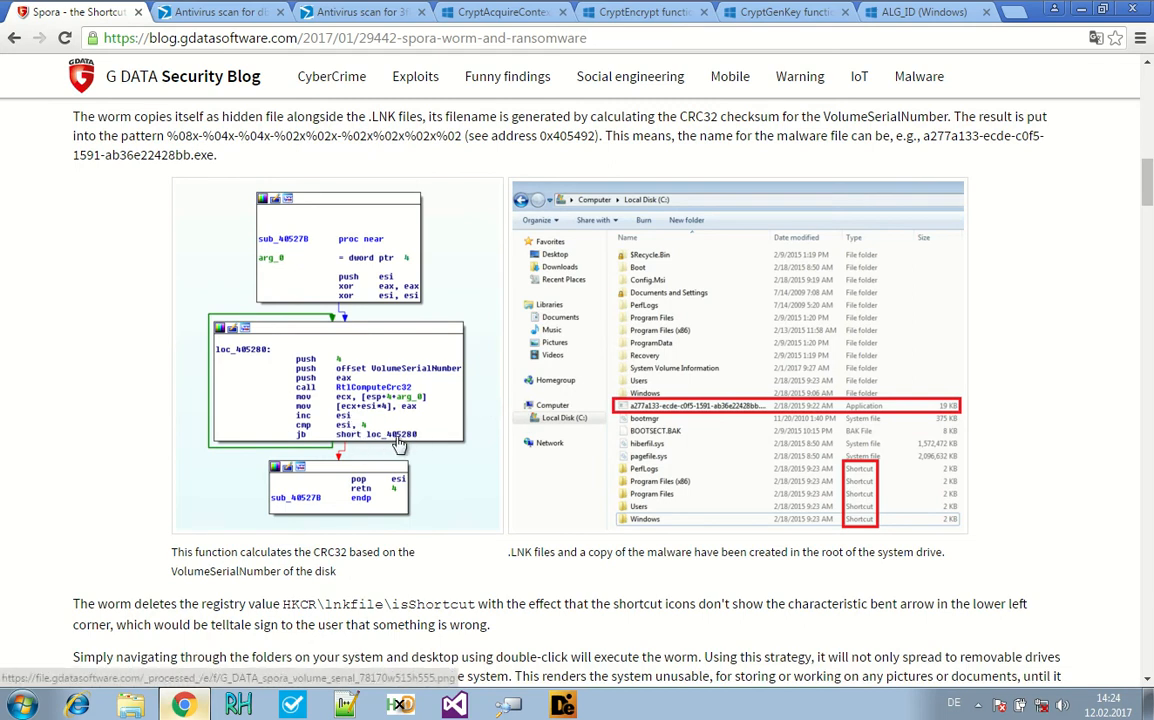
{"action": "mouse_move", "coordinate": [316, 444]}
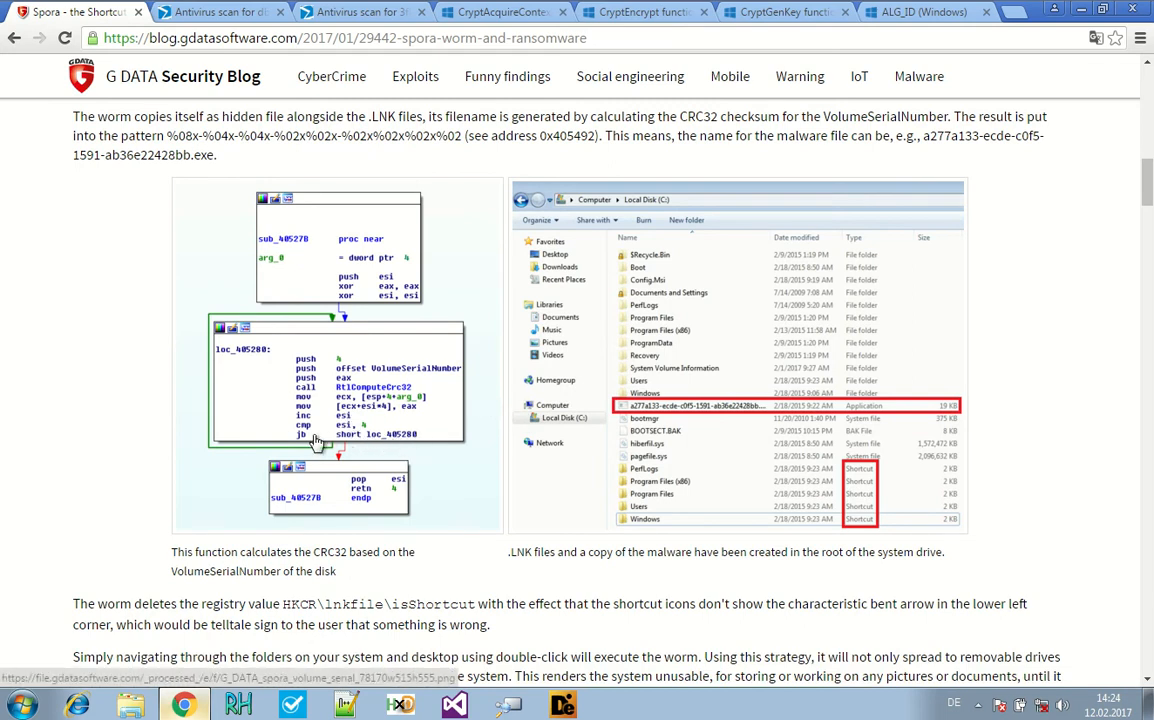
{"action": "scroll", "scroll_direction": "down", "scroll_amount": 3}
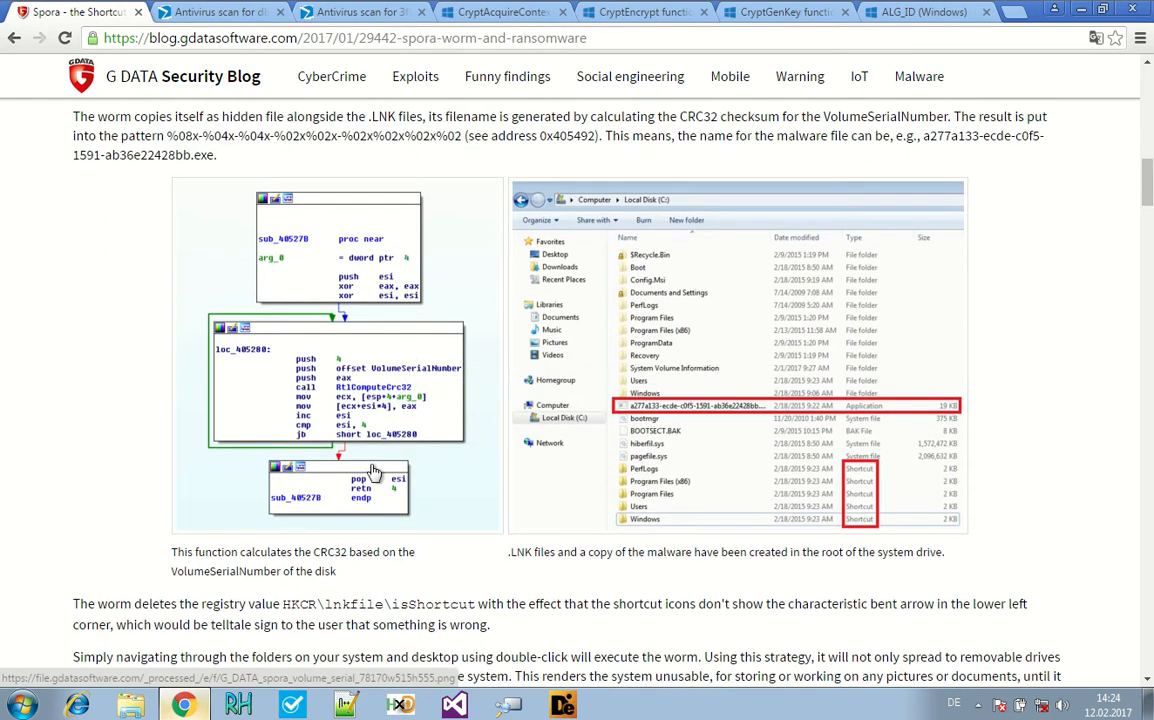
{"action": "mouse_move", "coordinate": [470, 440]}
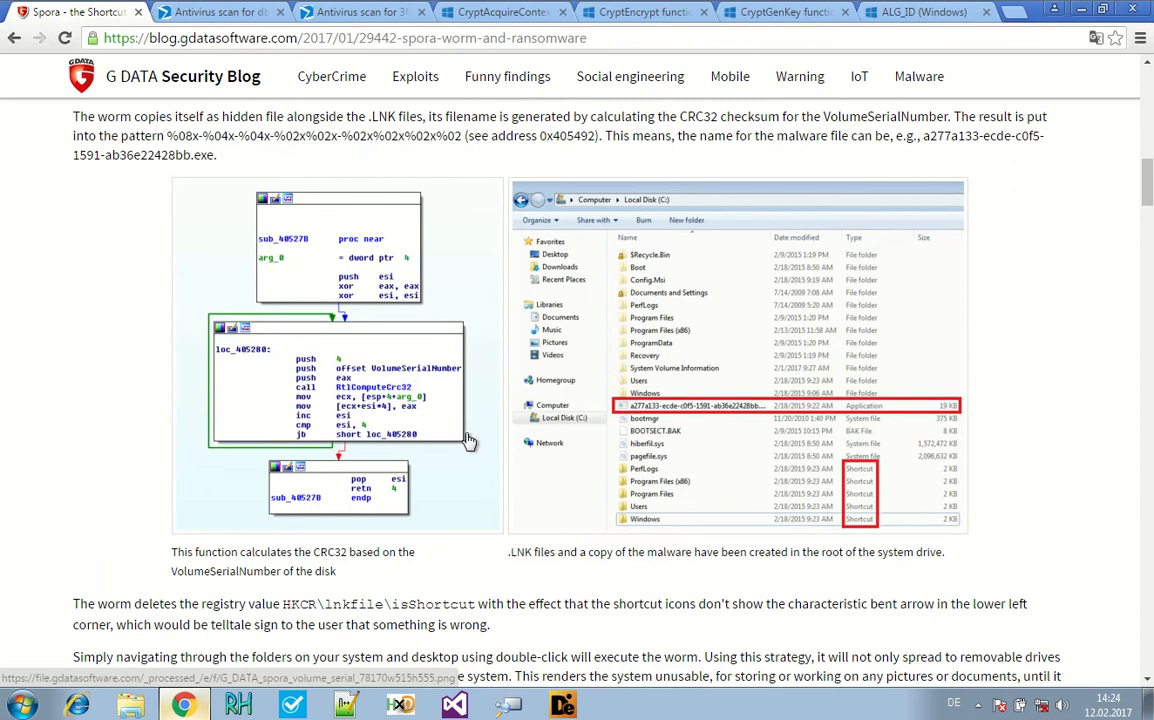
{"action": "scroll", "scroll_direction": "down", "scroll_amount": 3}
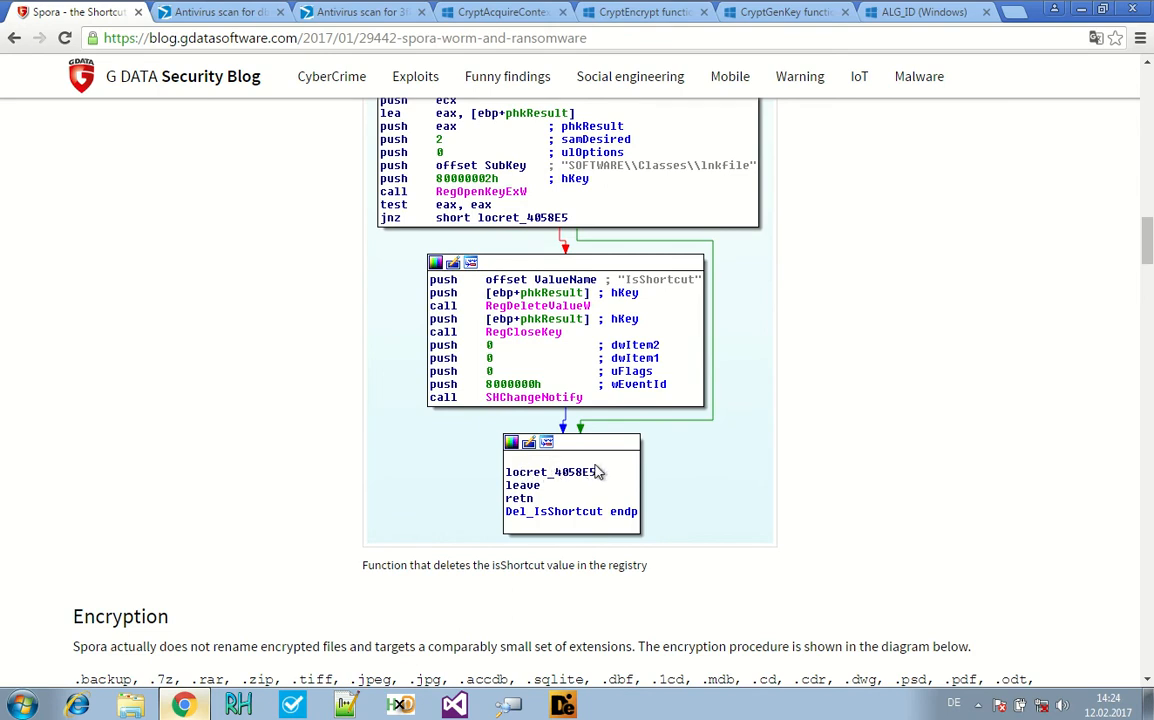
- Scroll past the Del_IsShortcut graph into the Encryption section's RSA/AES key infographic
{"action": "scroll", "scroll_direction": "down", "scroll_amount": 3}
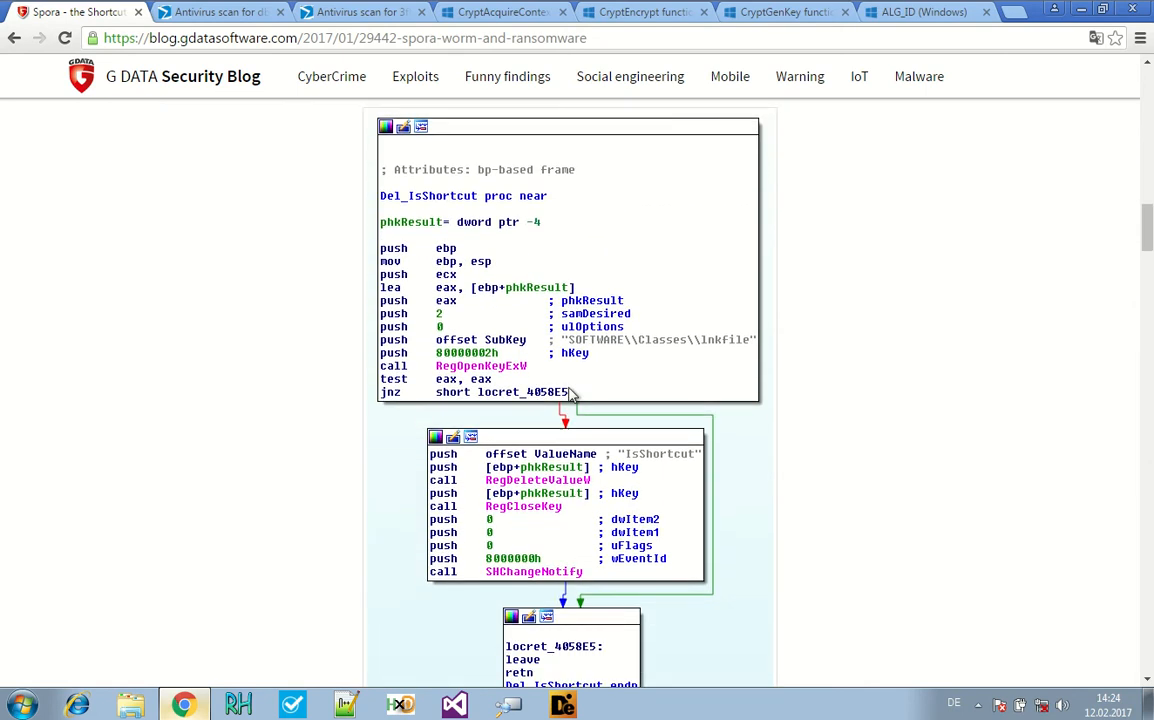
{"action": "mouse_move", "coordinate": [576, 390]}
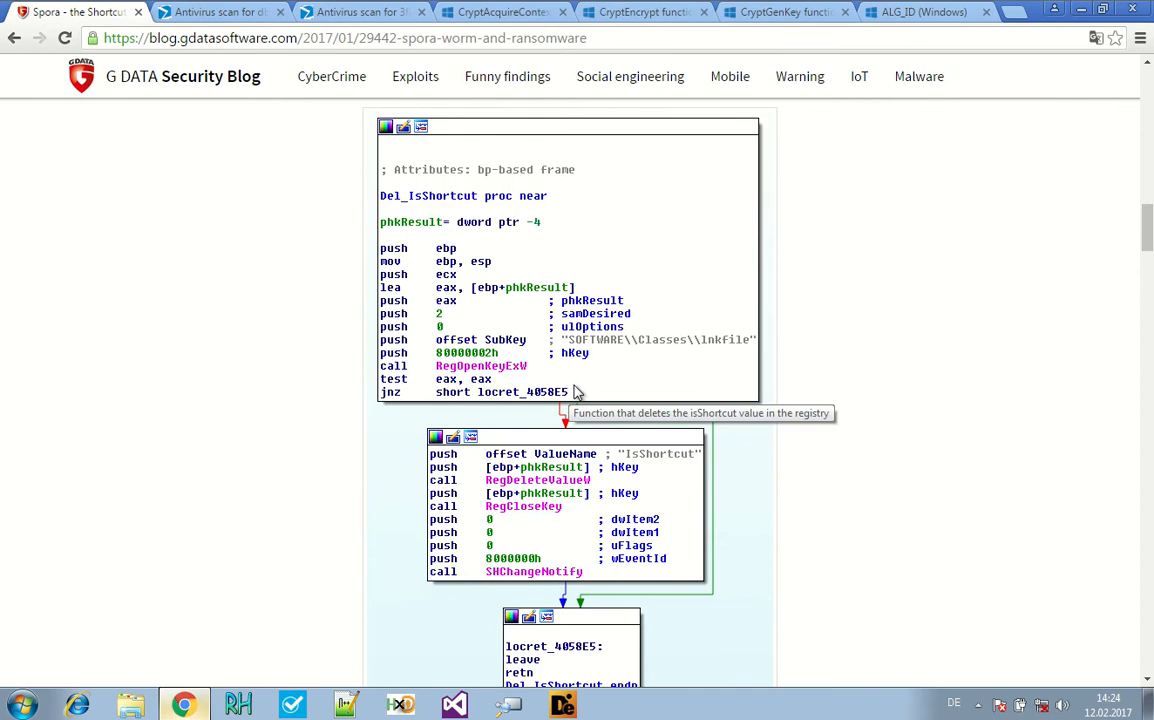
{"action": "scroll", "scroll_direction": "down", "scroll_amount": 3}
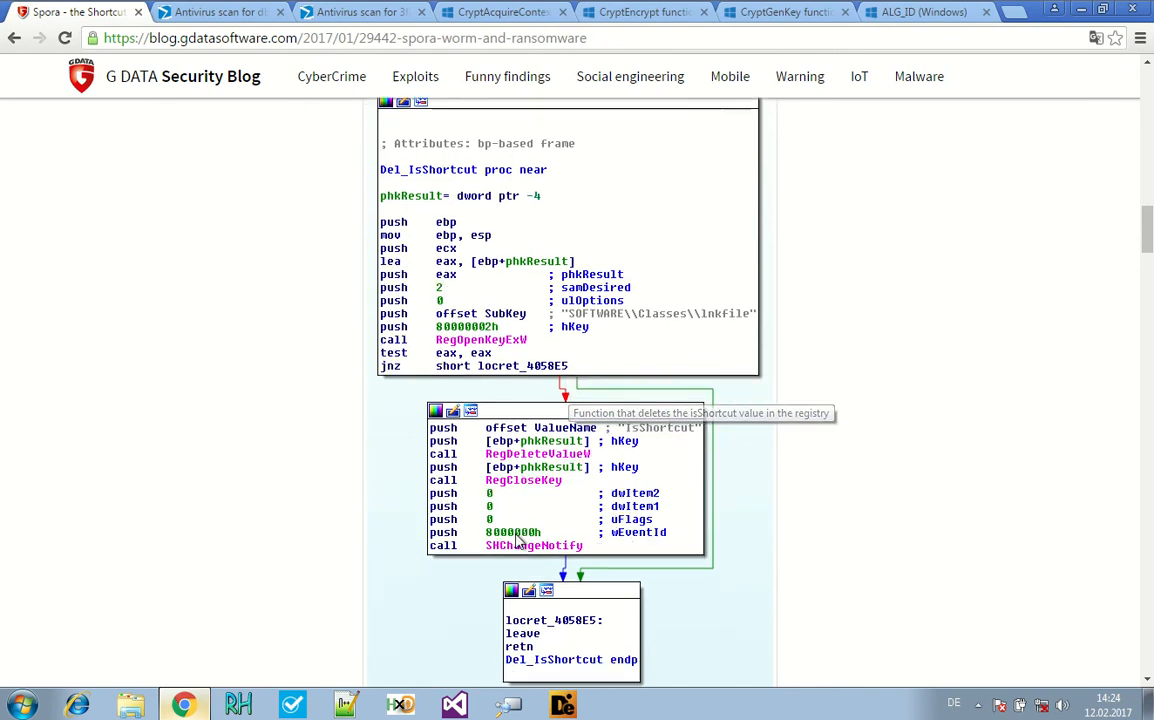
{"action": "scroll", "scroll_direction": "down", "scroll_amount": 3}
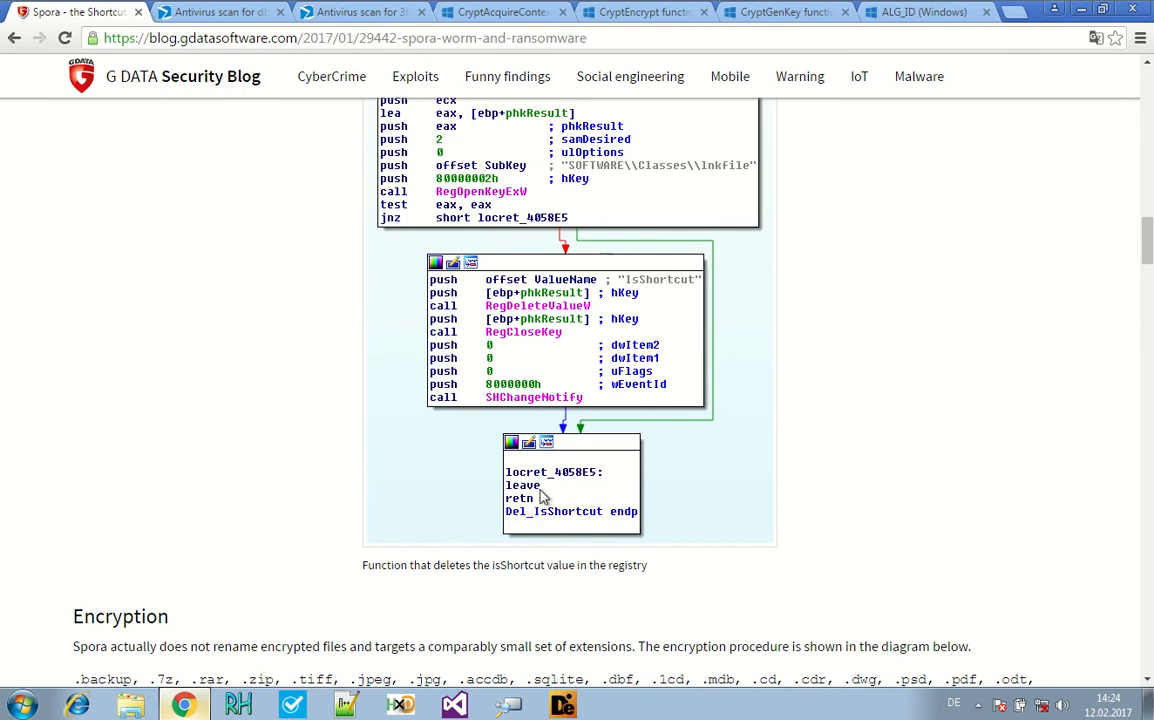
{"action": "scroll", "scroll_direction": "down", "scroll_amount": 3}
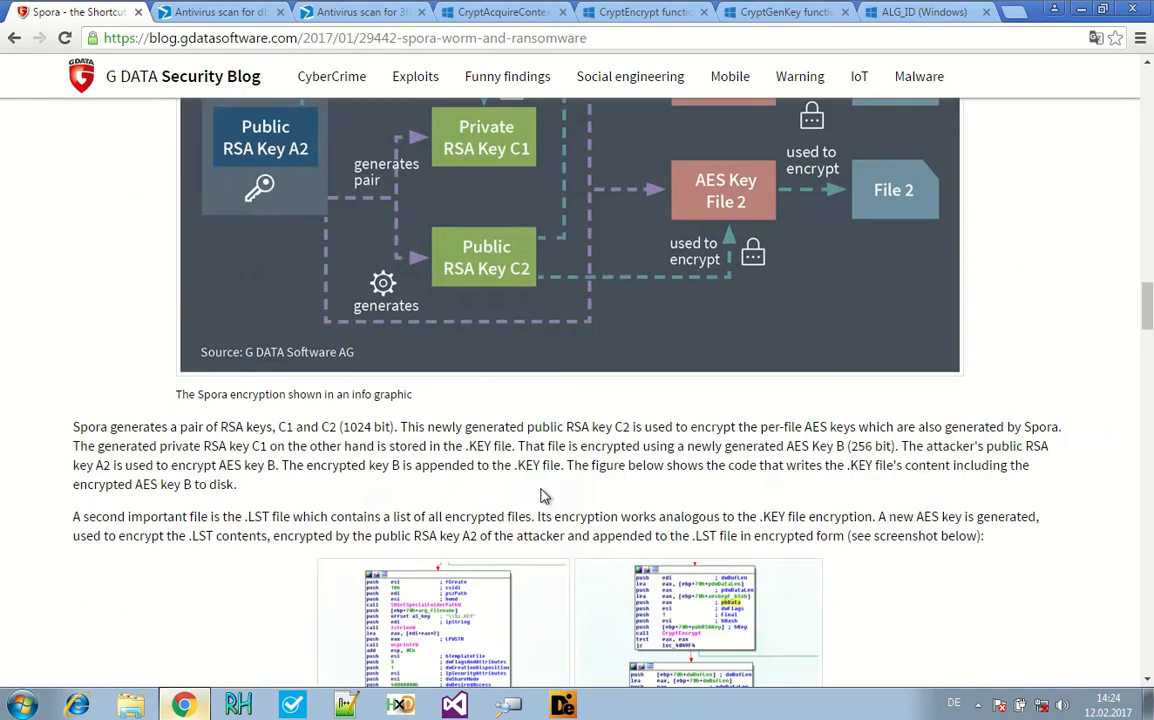
- Scroll through the encryption infographic to the code screenshot writing the .KEY file content
{"action": "scroll", "scroll_direction": "down", "scroll_amount": 3}
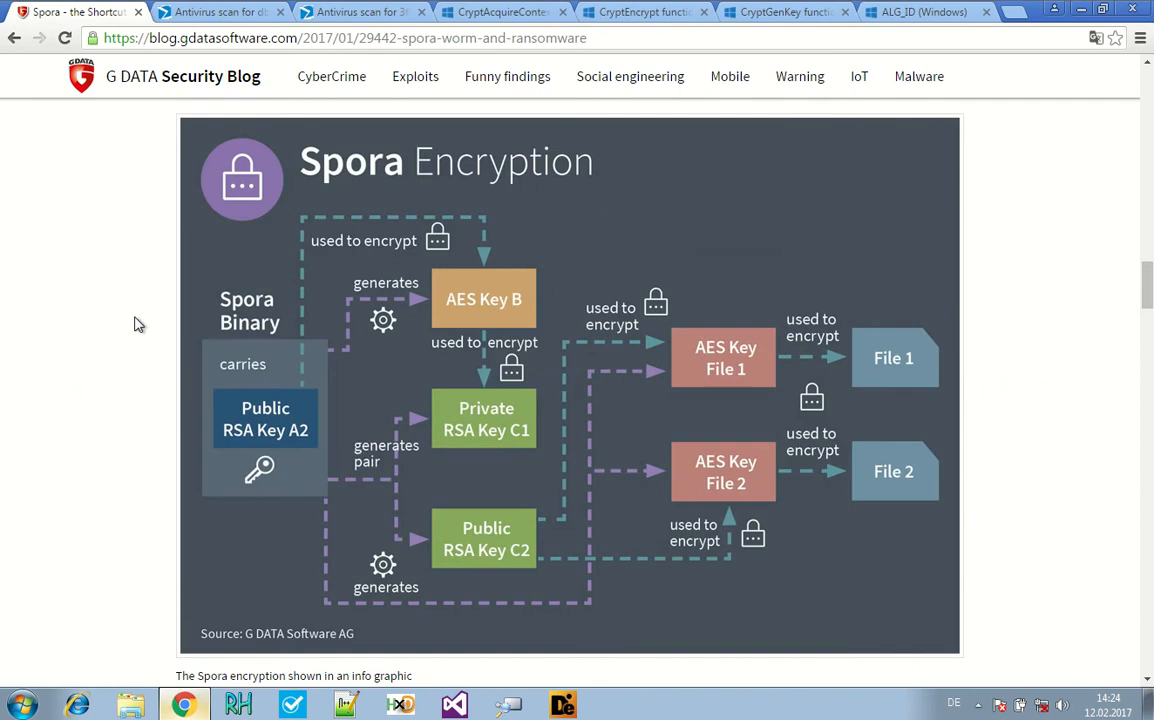
{"action": "scroll", "scroll_direction": "down", "scroll_amount": 3}
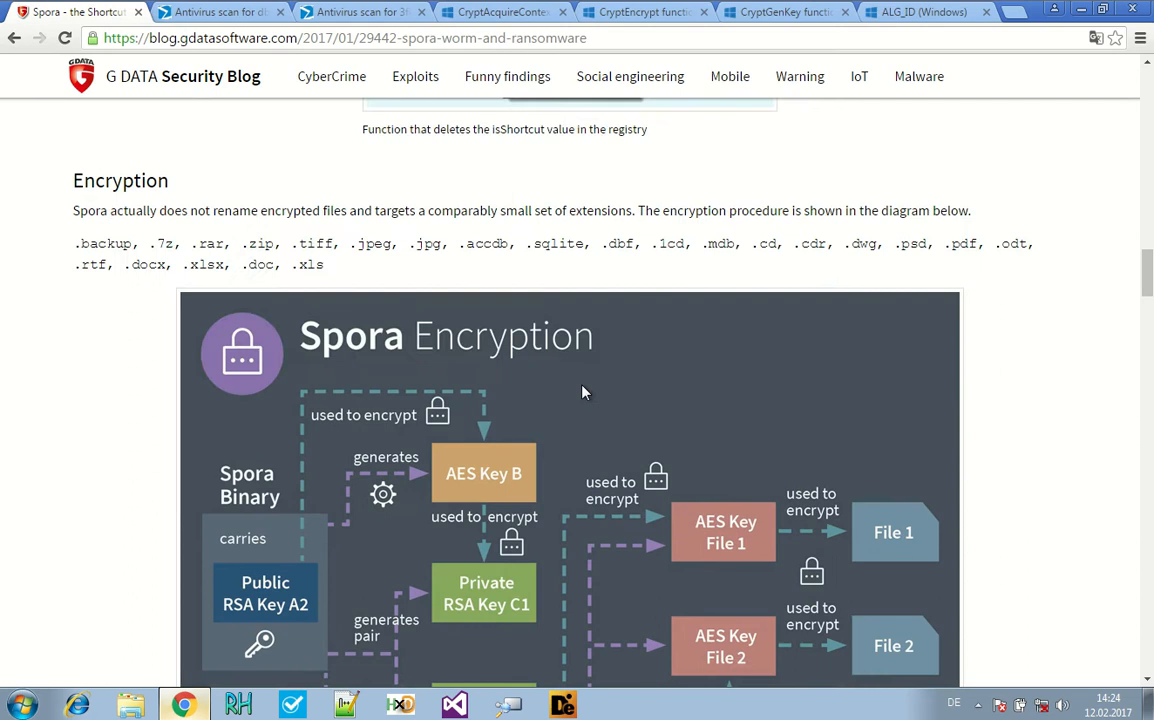
{"action": "mouse_move", "coordinate": [604, 312]}
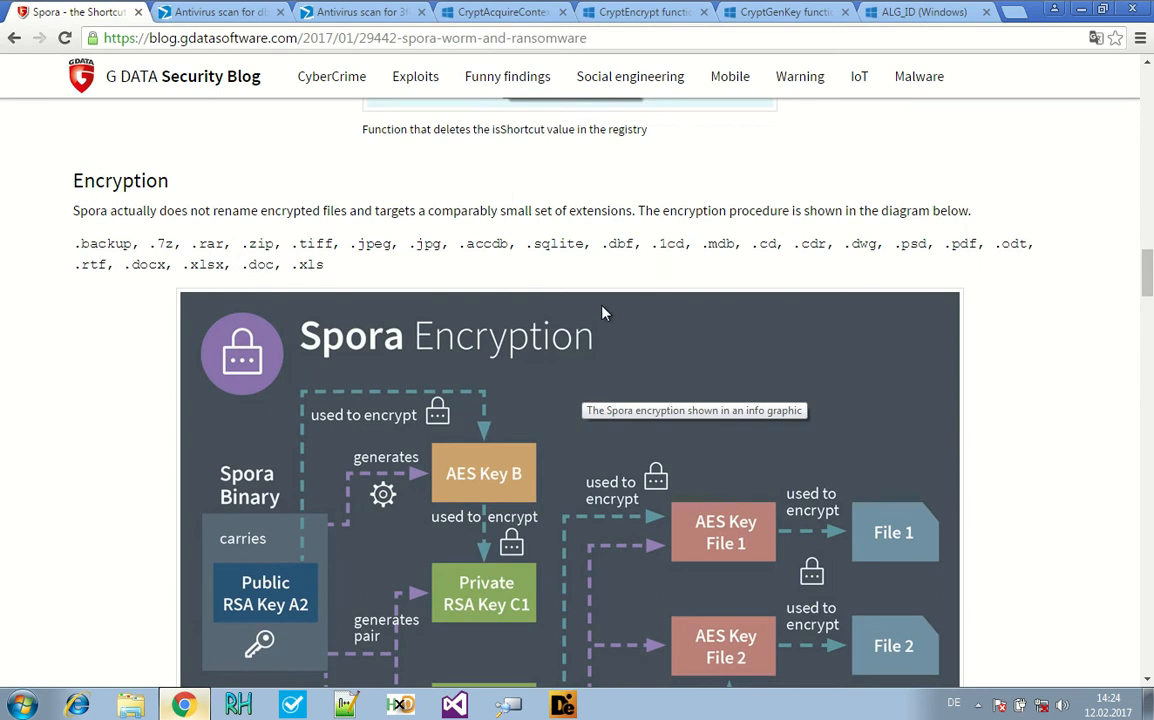
{"action": "scroll", "scroll_direction": "down", "scroll_amount": 3}
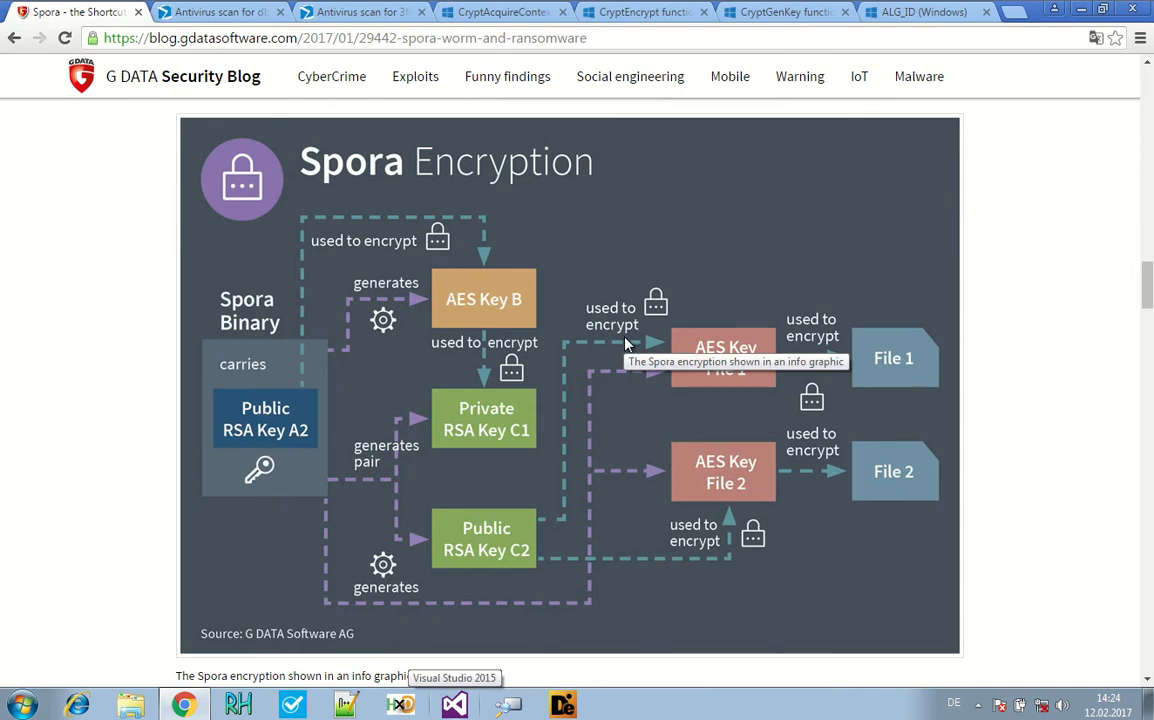
{"action": "scroll", "scroll_direction": "down", "scroll_amount": 3}
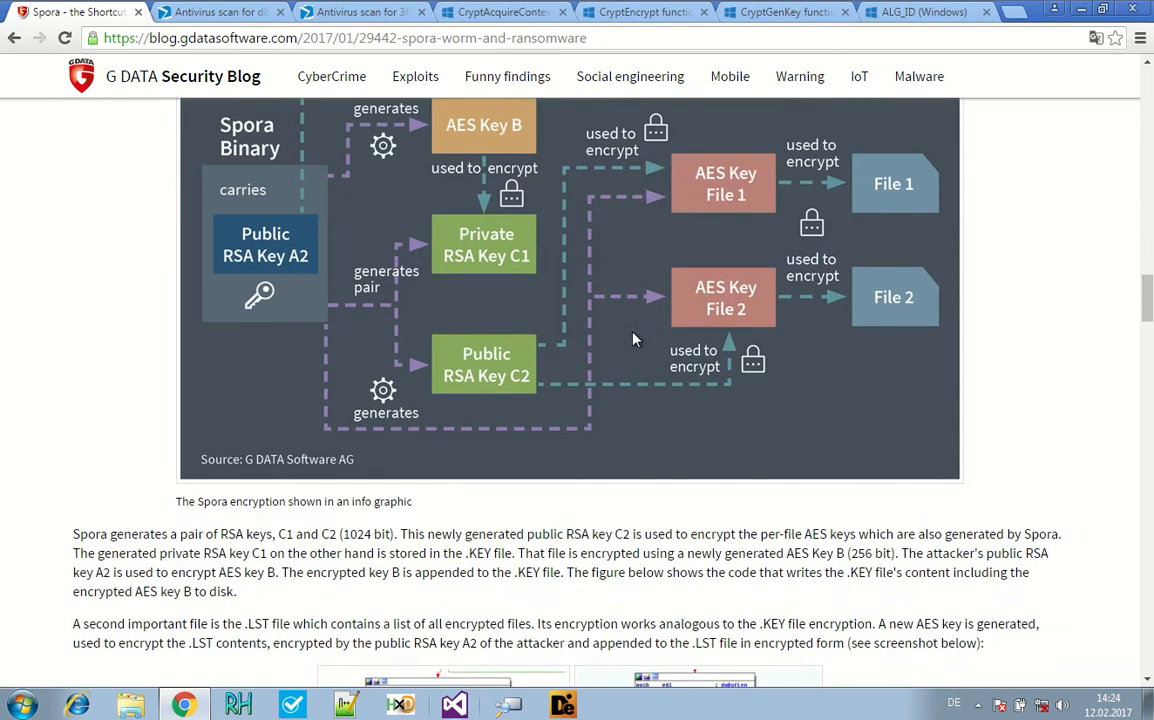
{"action": "scroll", "scroll_direction": "down", "scroll_amount": 3}
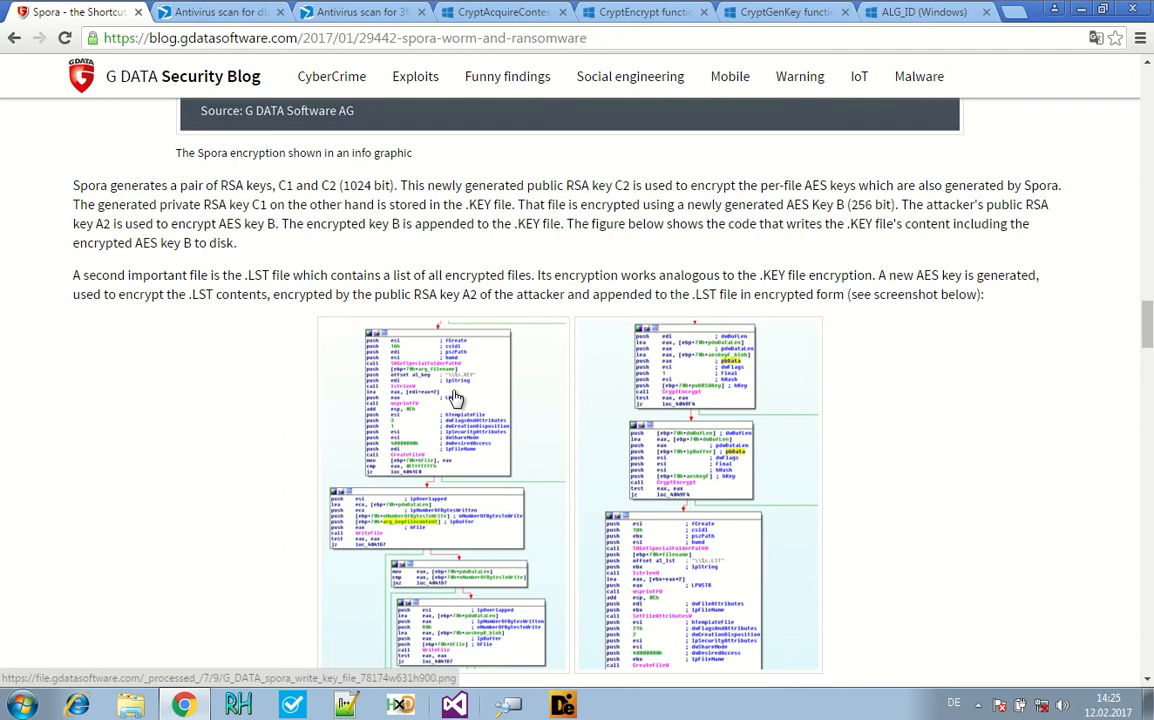
{"action": "scroll", "scroll_direction": "down", "scroll_amount": 3}
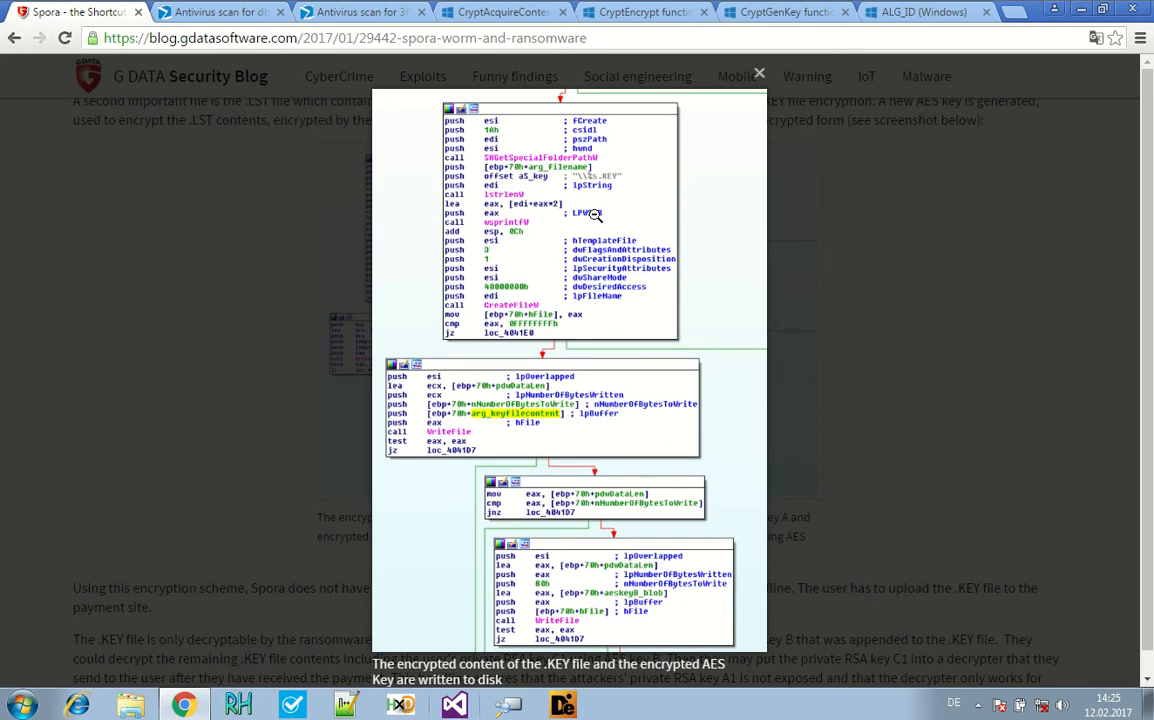
- Close the enlarged screenshot and mark the phrase about the generated AES Key B
{"action": "left_click", "coordinate": [760, 72]}
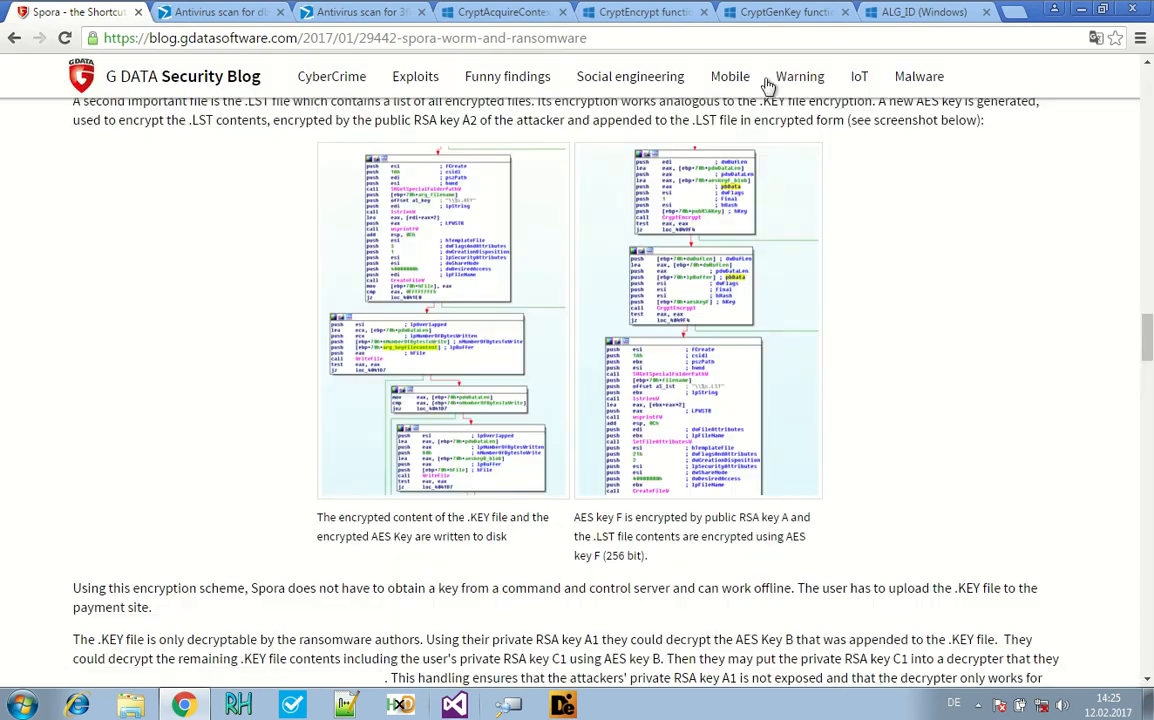
{"action": "scroll", "scroll_direction": "up", "scroll_amount": 3}
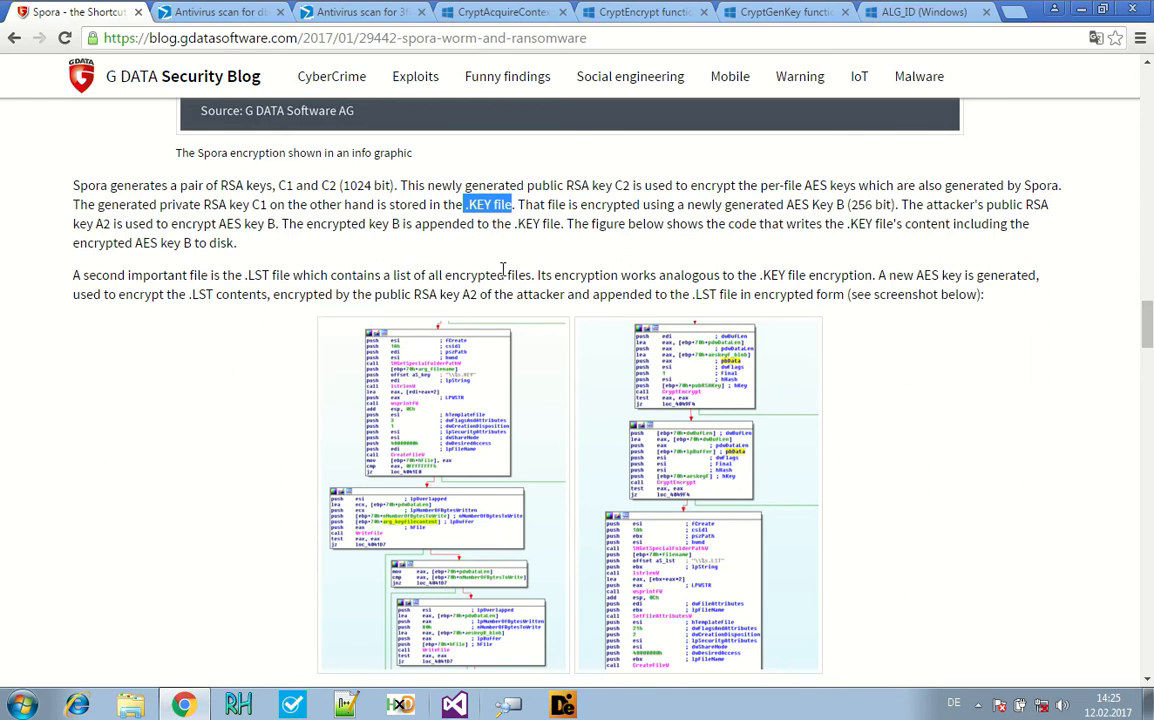
{"action": "mouse_move", "coordinate": [508, 270]}
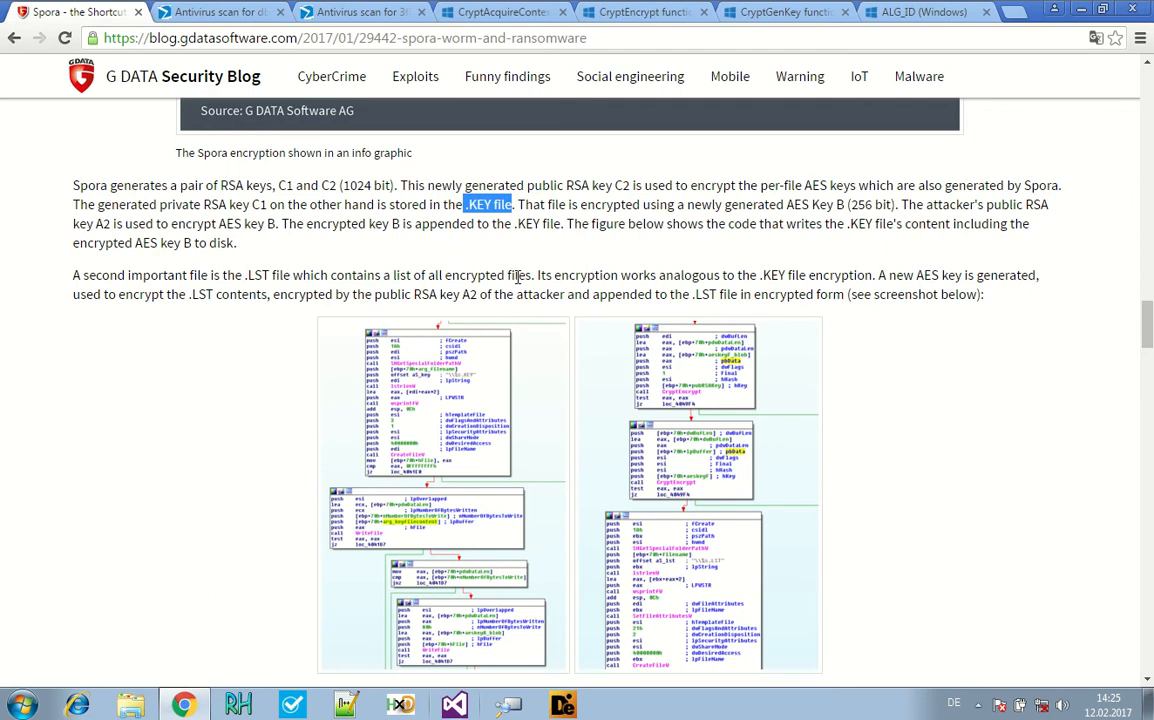
{"action": "mouse_move", "coordinate": [516, 274]}
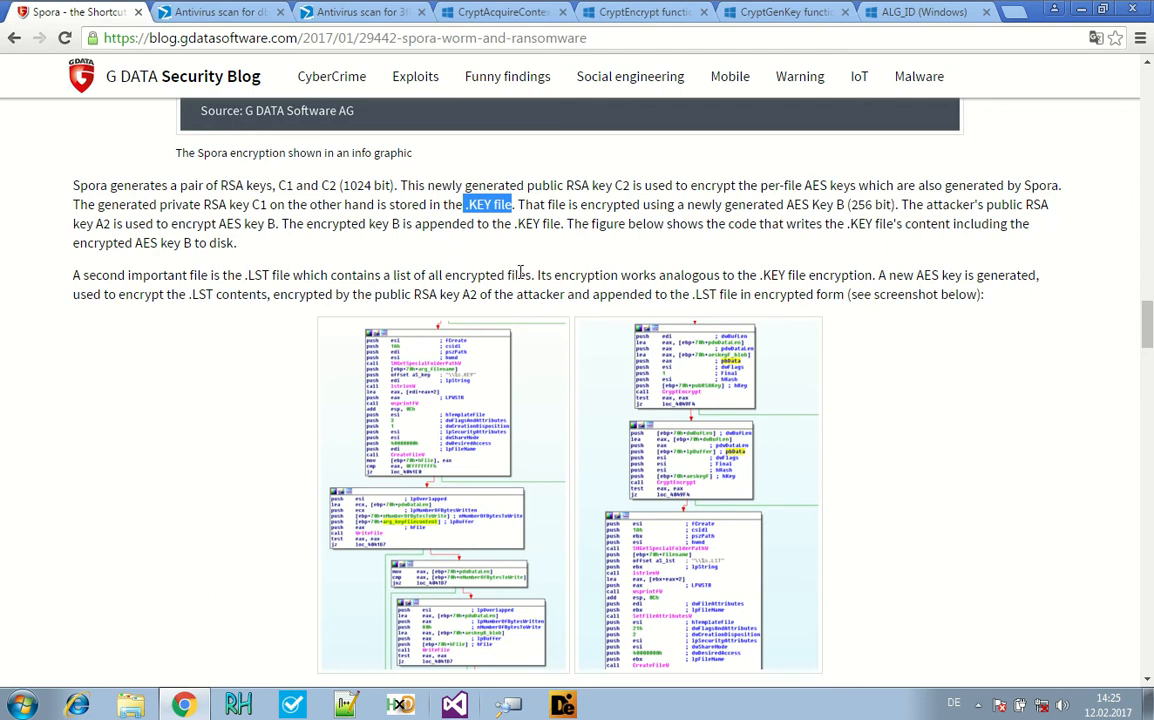
{"action": "mouse_move", "coordinate": [484, 228]}
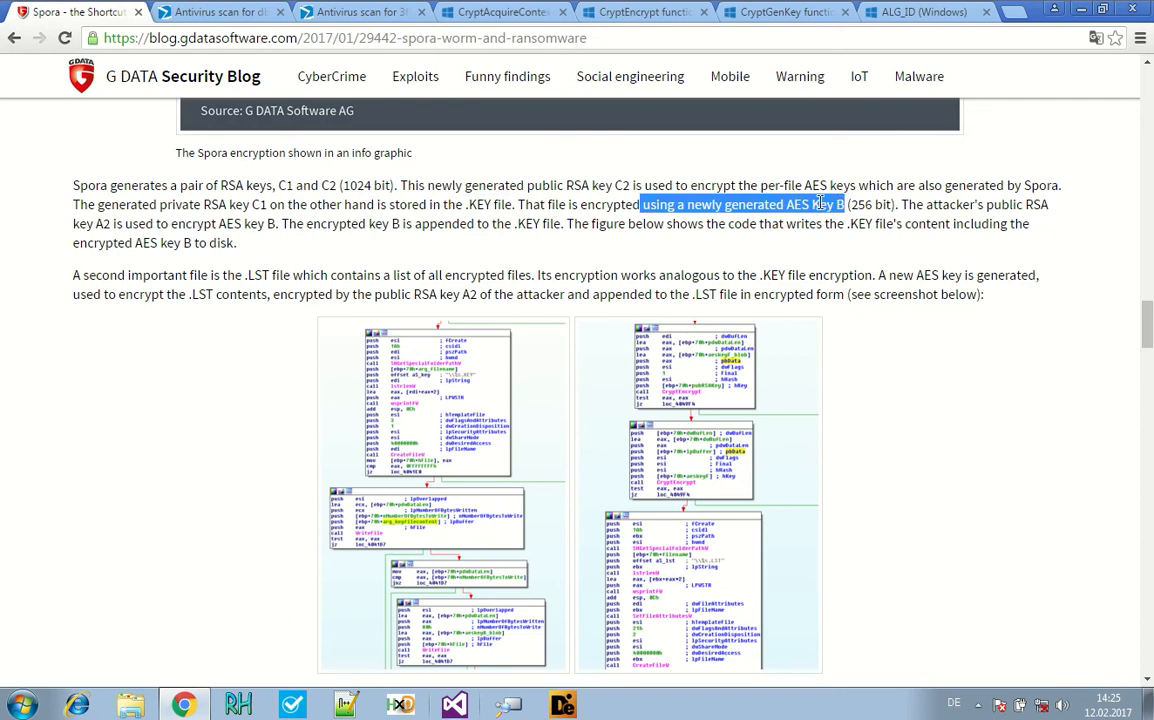
{"action": "mouse_move", "coordinate": [528, 204]}
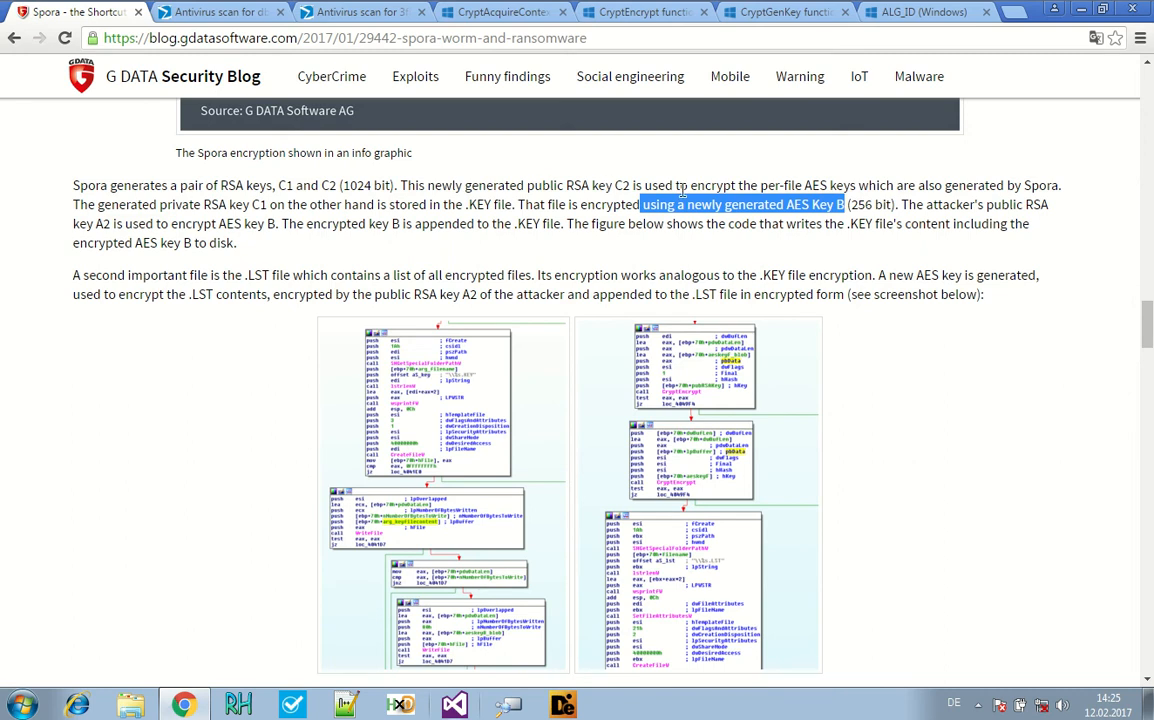
{"action": "left_click", "coordinate": [718, 204]}
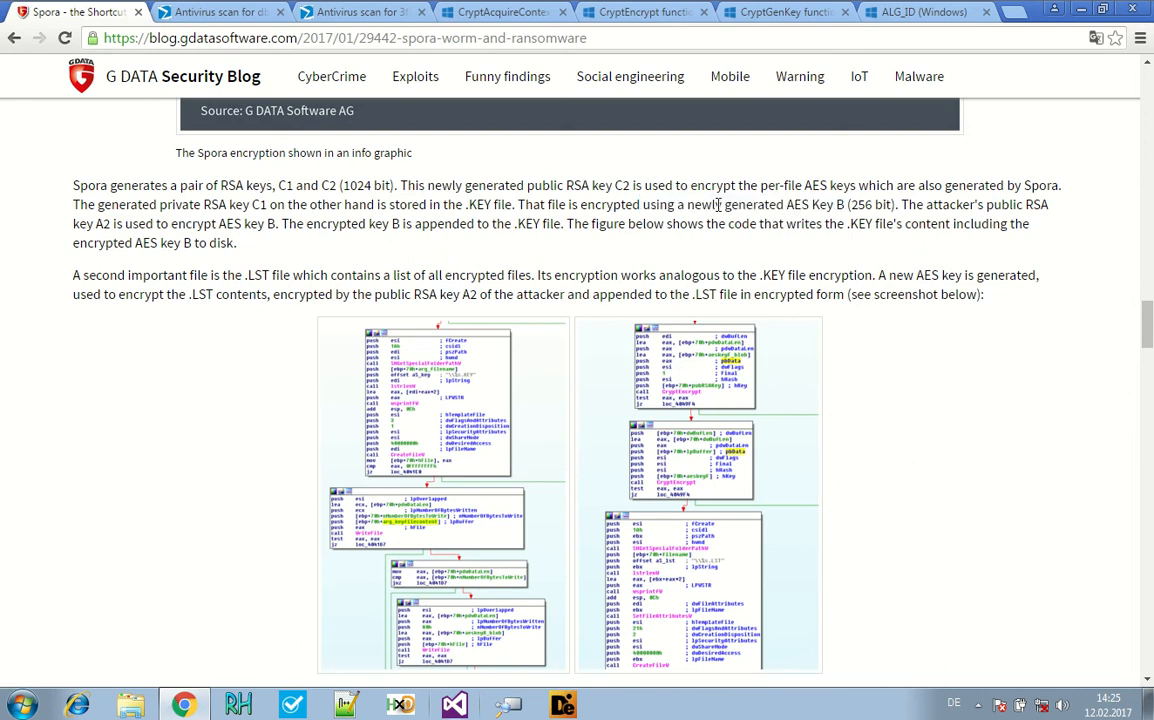
{"action": "left_click_drag", "start_coordinate": [724, 204], "coordinate": [890, 204]}
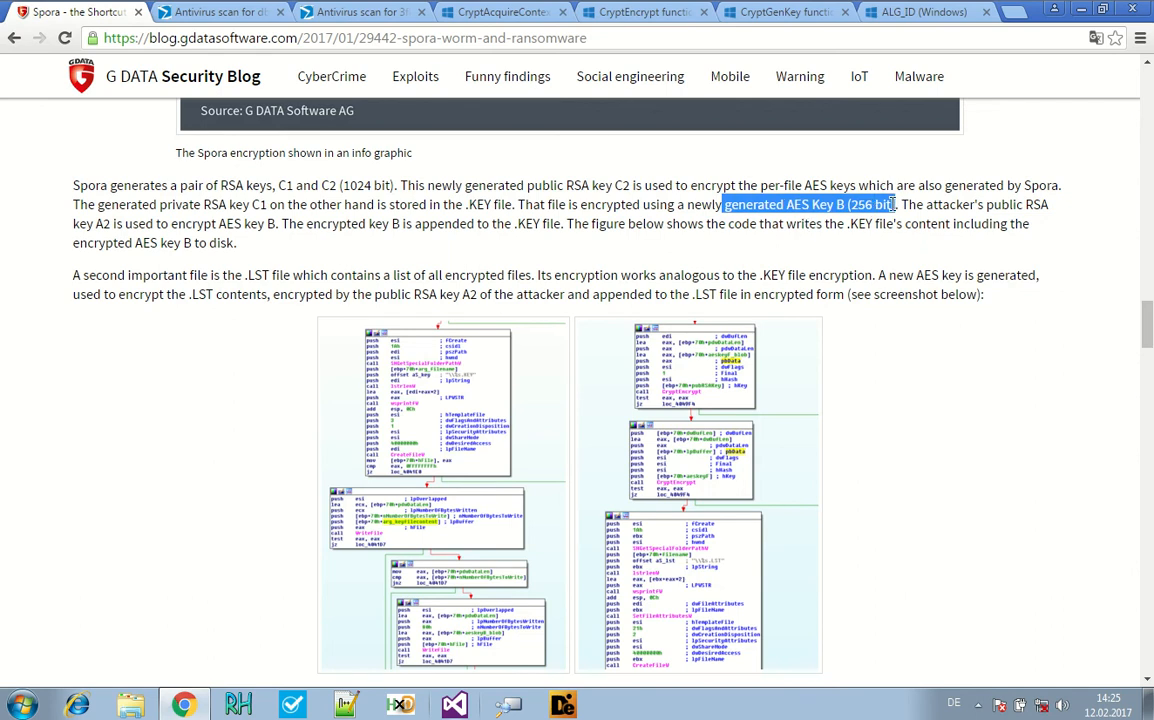
{"action": "mouse_move", "coordinate": [470, 206]}
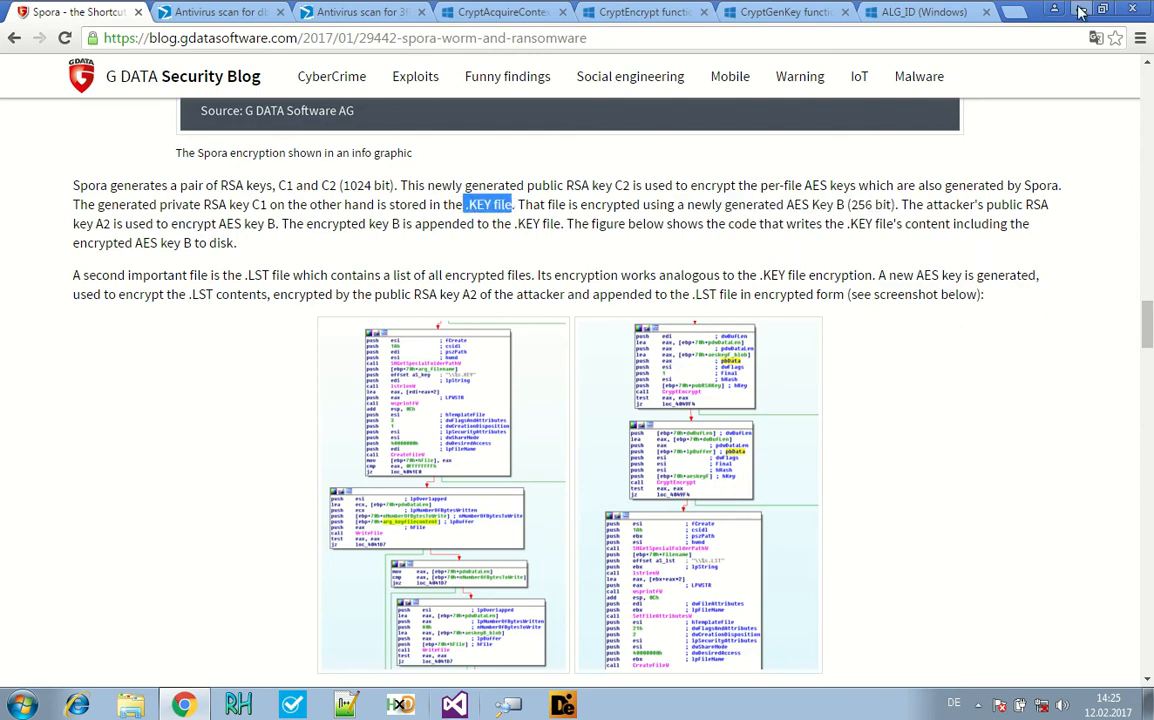
{"action": "scroll", "scroll_direction": "down", "scroll_amount": 3}
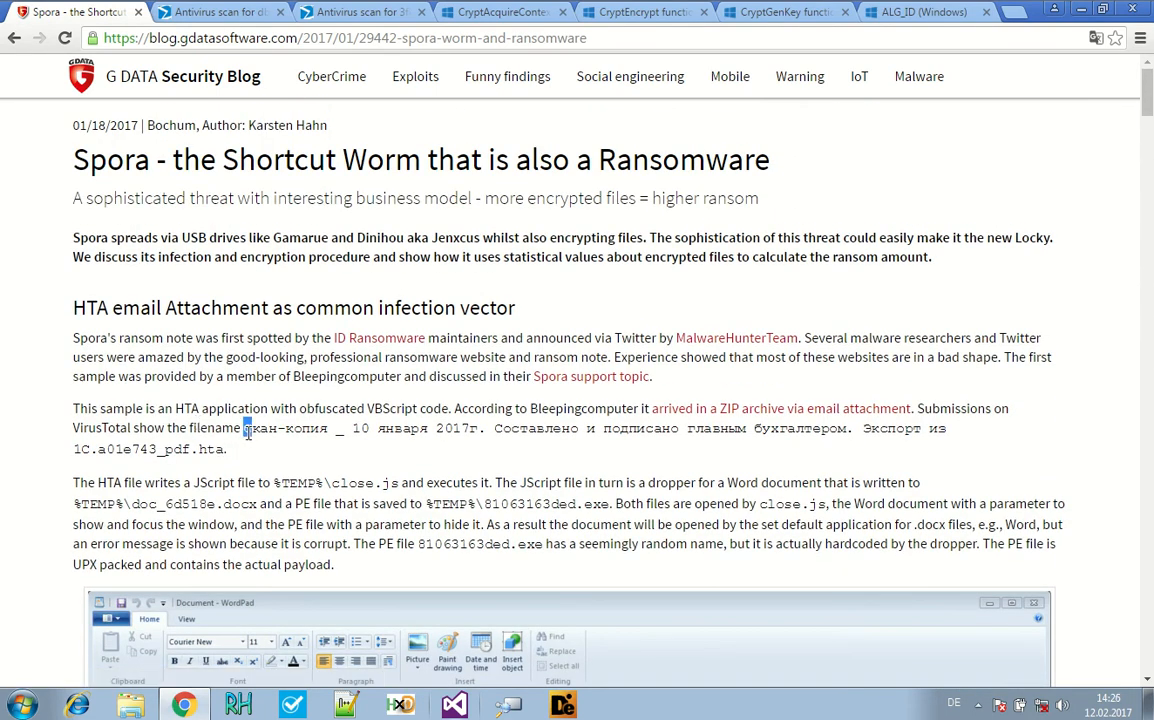
- Mark the close.js file name in the HTA email attachment paragraph
{"action": "scroll", "scroll_direction": "down", "scroll_amount": 3}
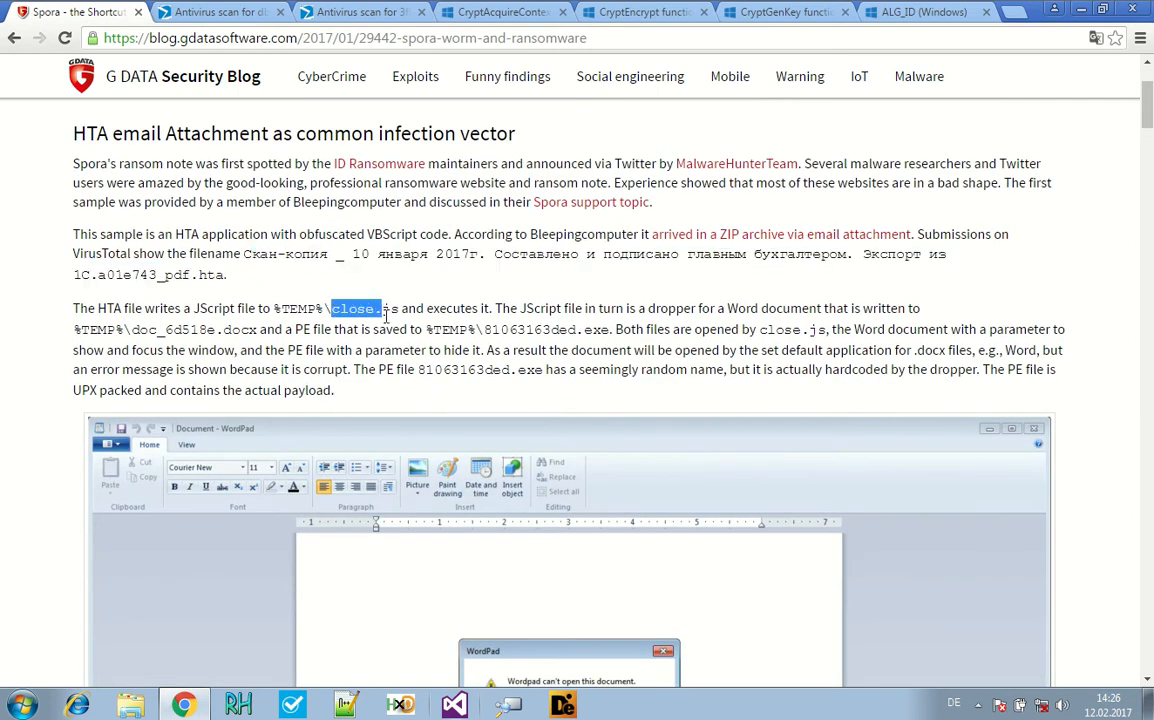
{"action": "left_click_drag", "start_coordinate": [380, 308], "coordinate": [398, 308]}
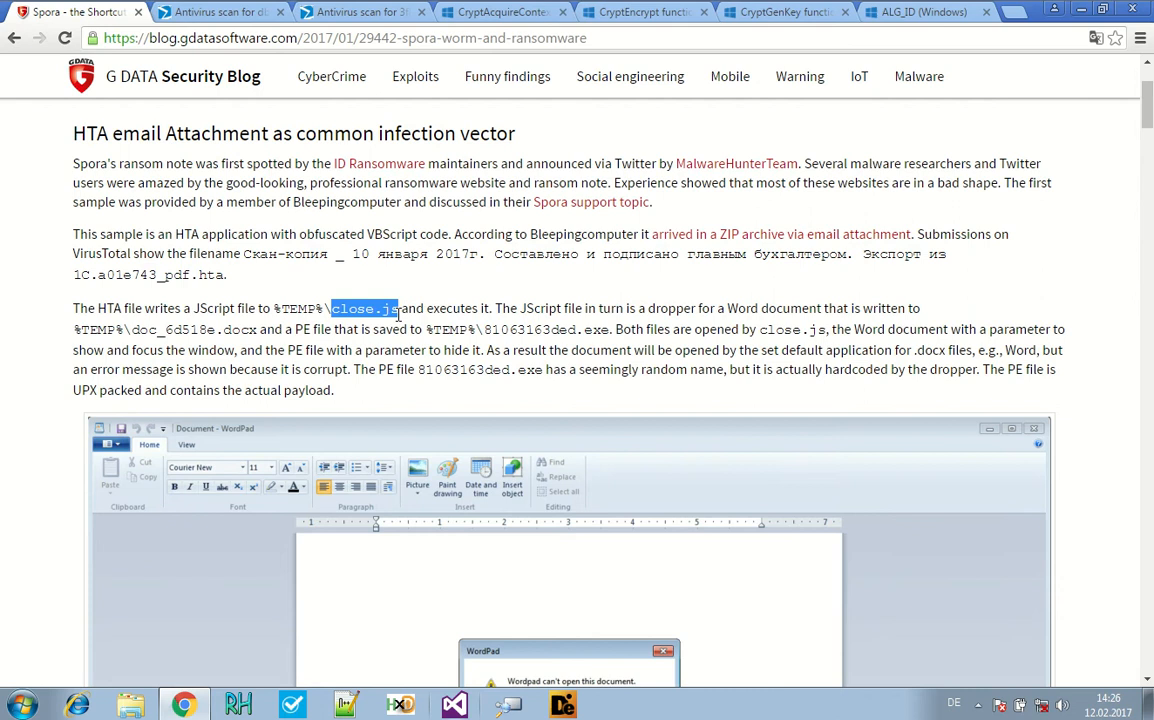
{"action": "mouse_move", "coordinate": [484, 328]}
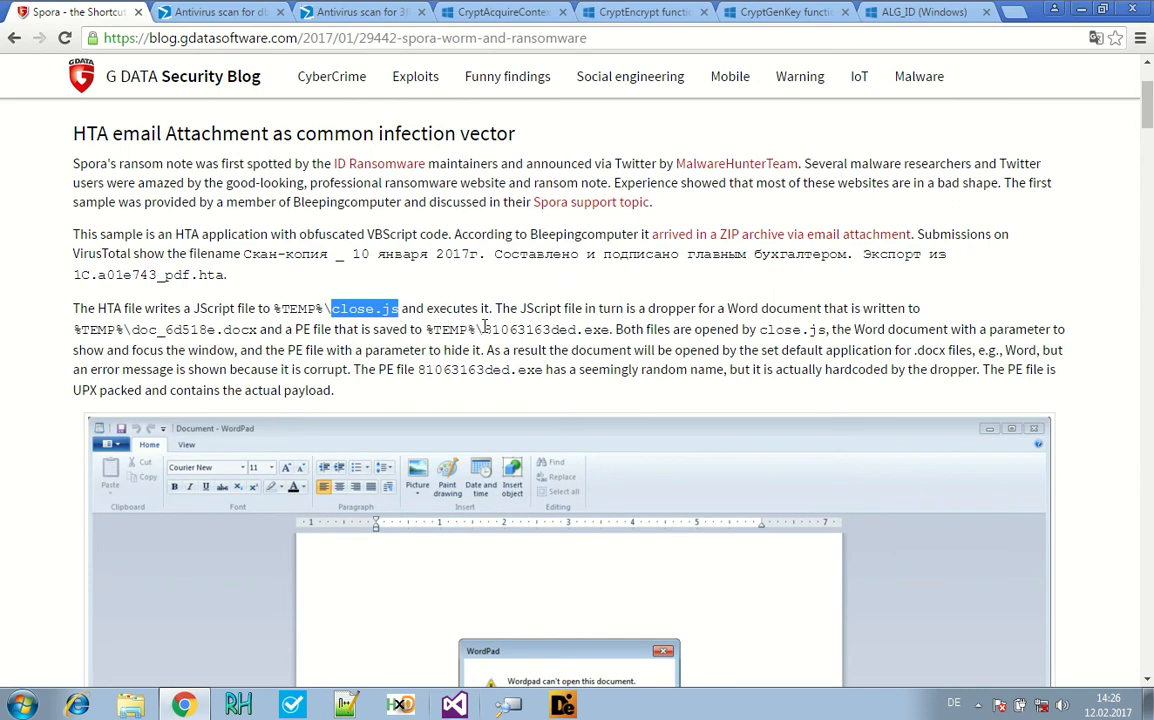
{"action": "double_click", "coordinate": [544, 328]}
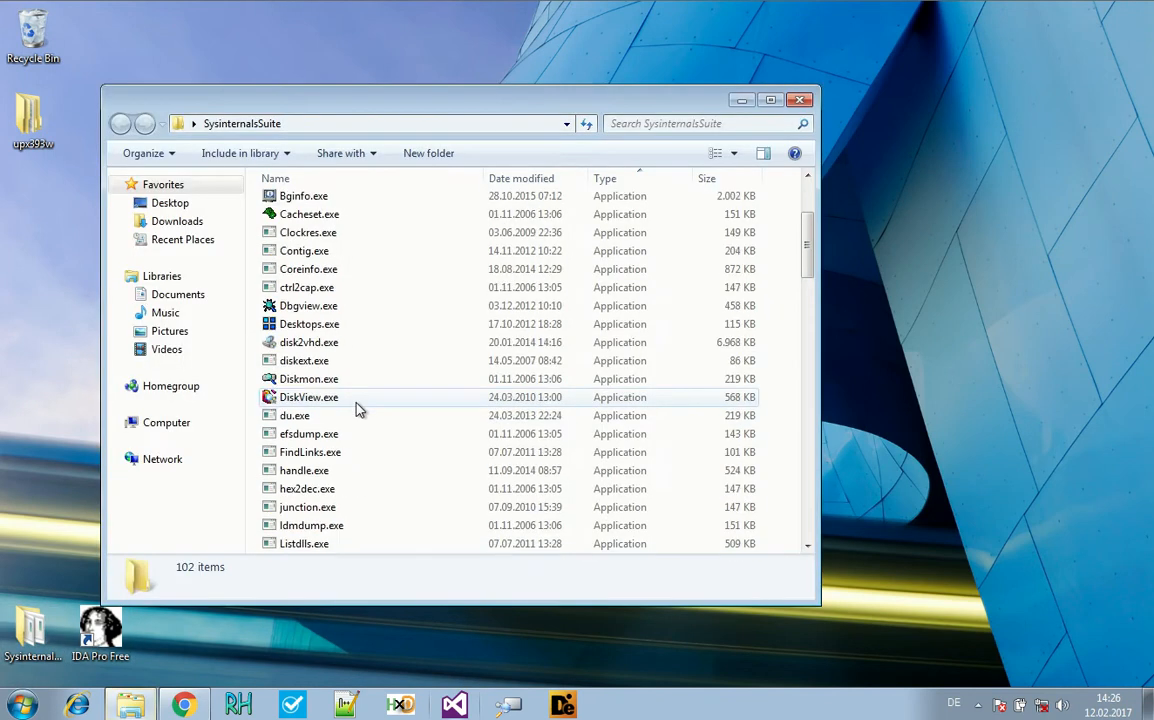
- Launch Process Monitor from the SysinternalsSuite folder with elevated rights
{"action": "scroll", "scroll_direction": "down", "scroll_amount": 3}
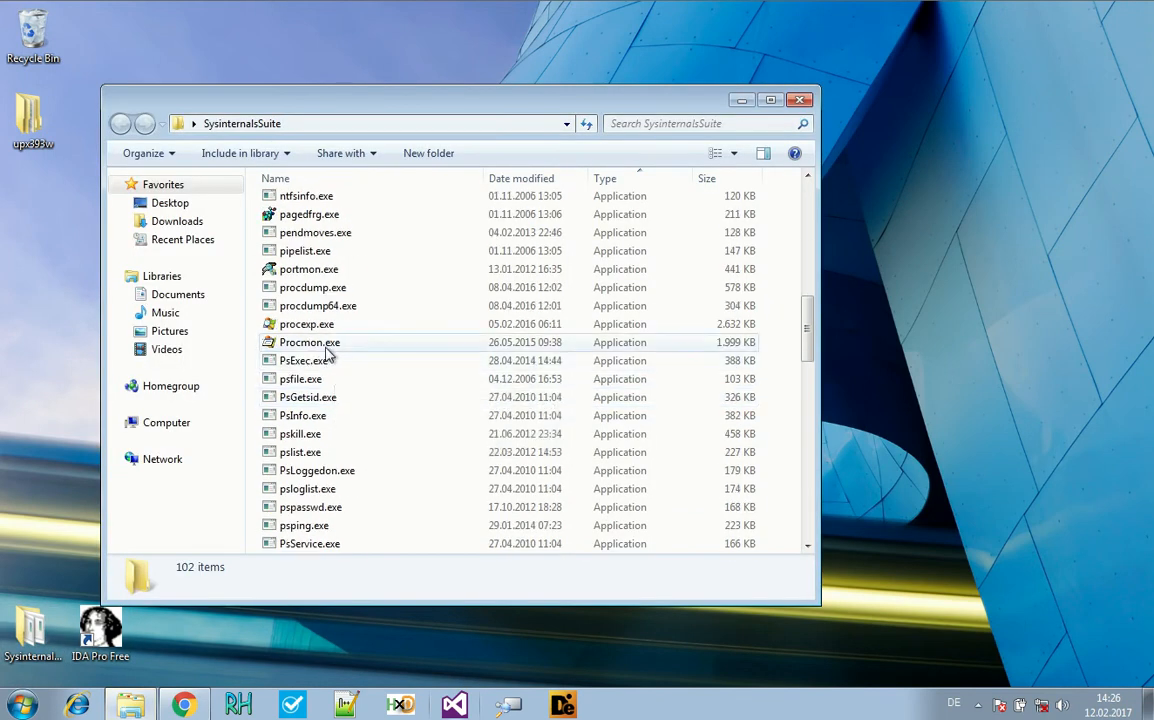
{"action": "double_click", "coordinate": [310, 342]}
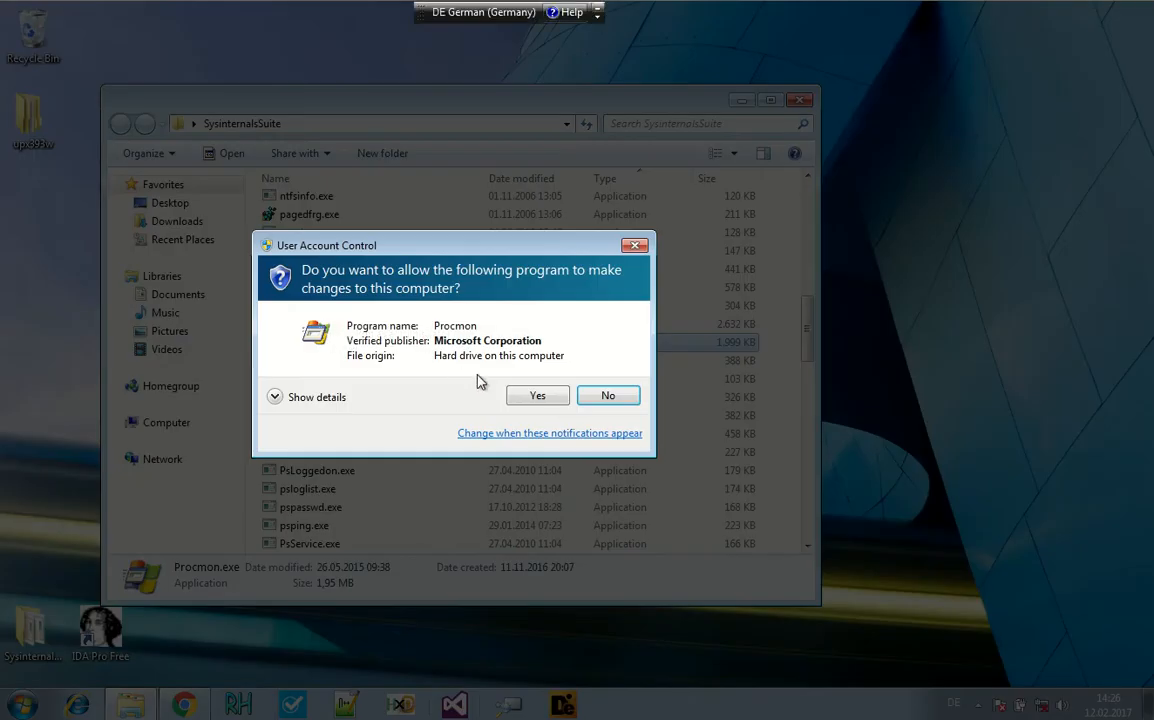
{"action": "left_click", "coordinate": [536, 396]}
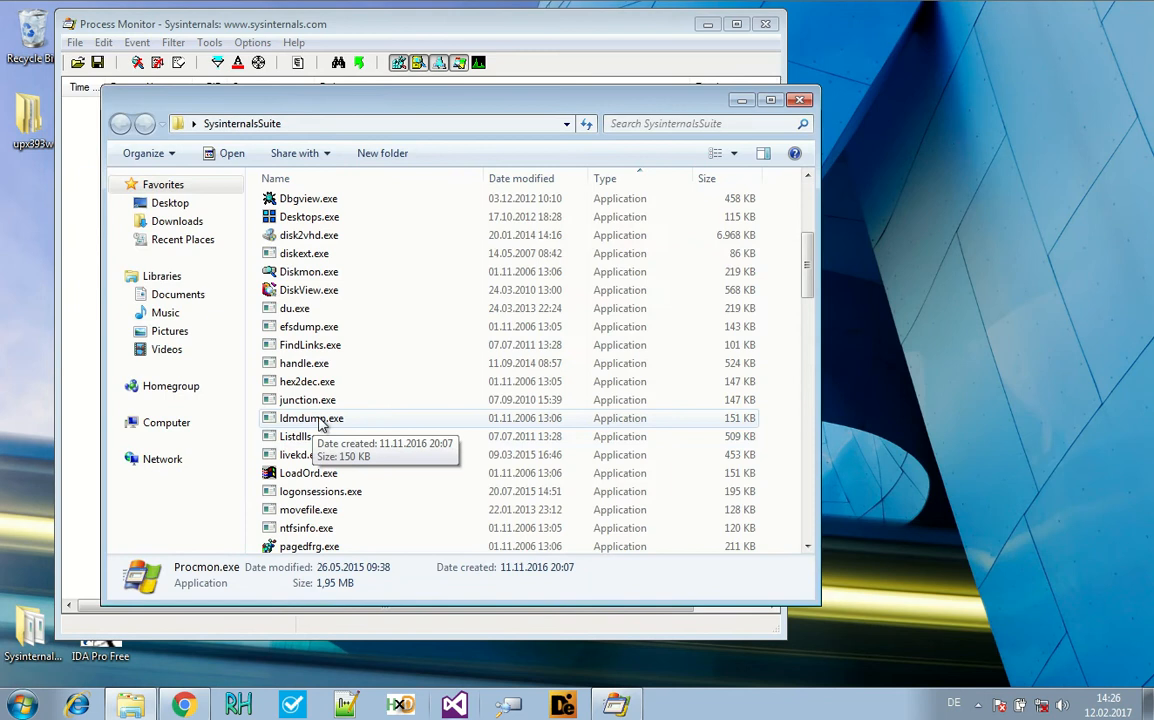
- Run procexp.exe as administrator and approve the UAC prompt
{"action": "scroll", "scroll_direction": "down", "scroll_amount": 3}
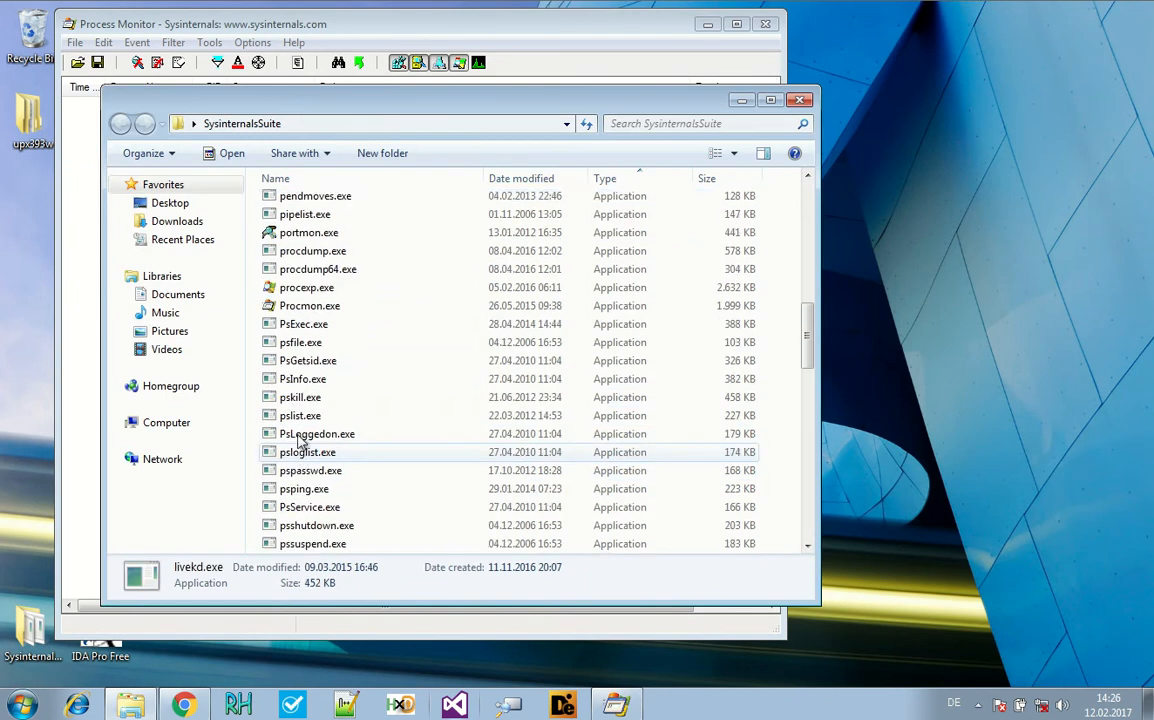
{"action": "right_click", "coordinate": [308, 326]}
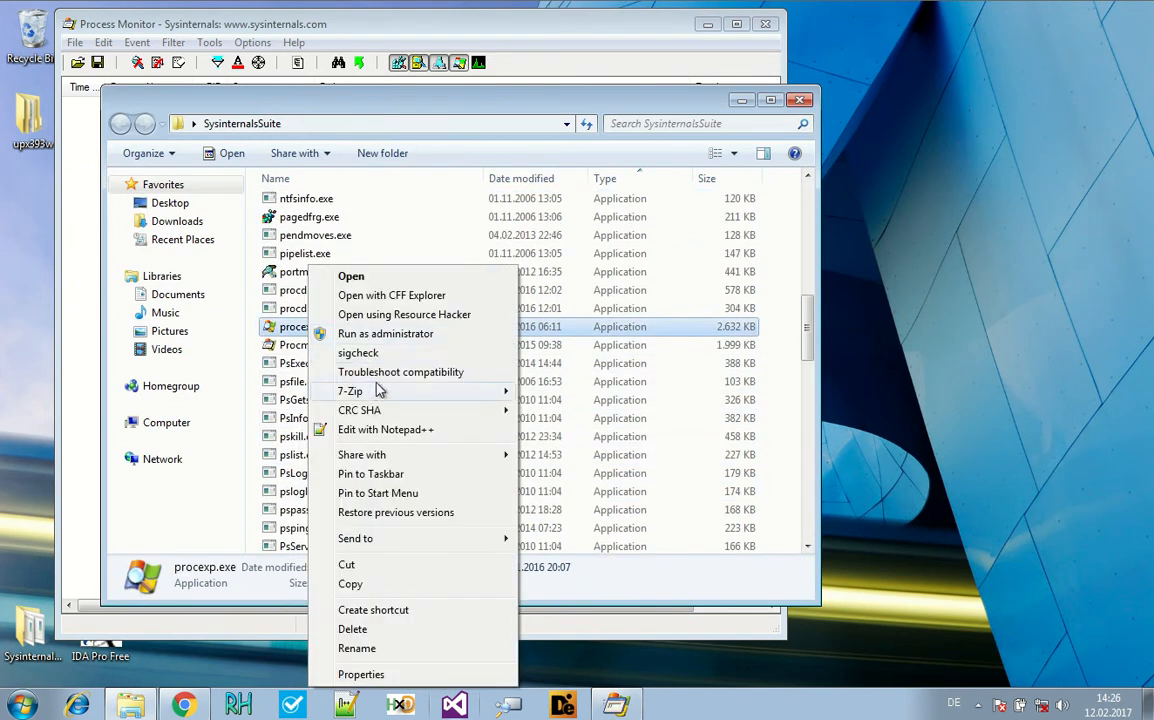
{"action": "left_click", "coordinate": [384, 332]}
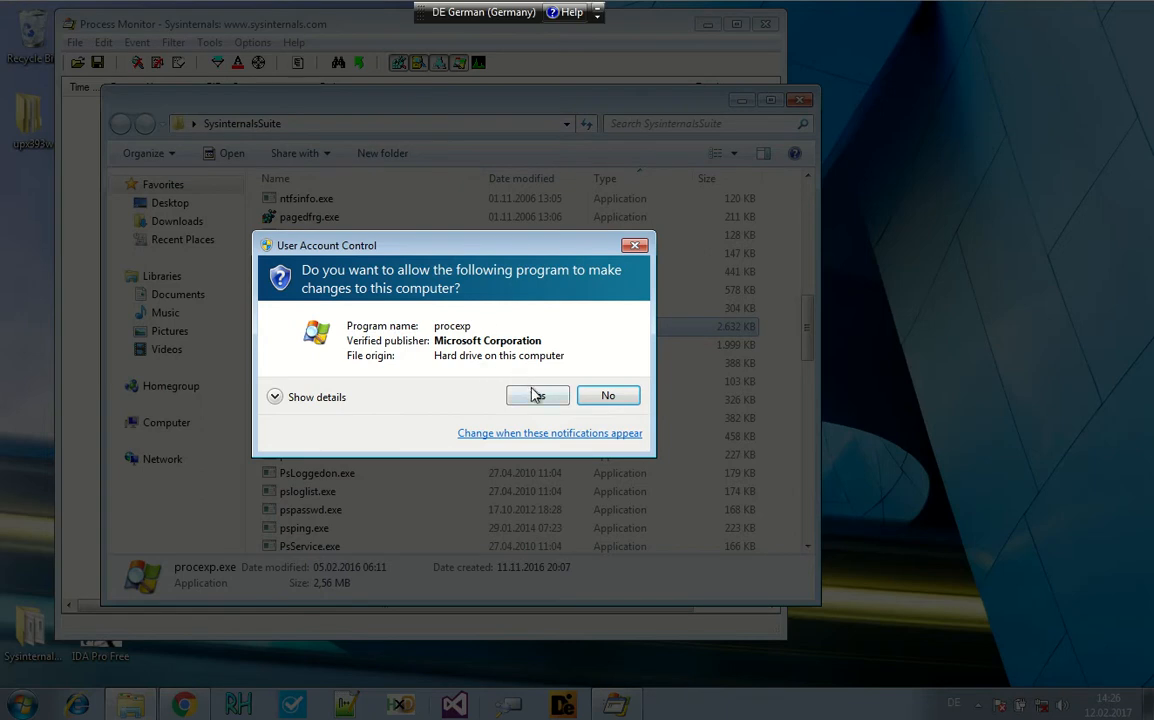
{"action": "left_click", "coordinate": [536, 396]}
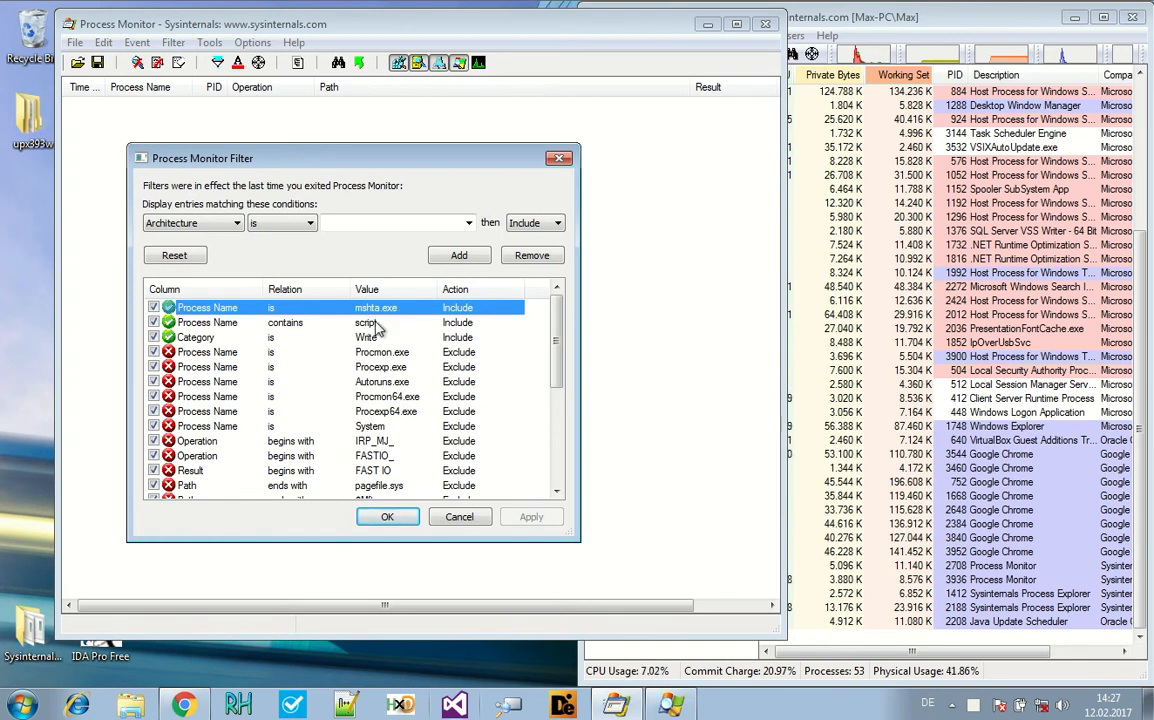
- Enable the Category is Write rule alongside the mshta.exe and script filters and apply them
{"action": "left_click", "coordinate": [284, 322]}
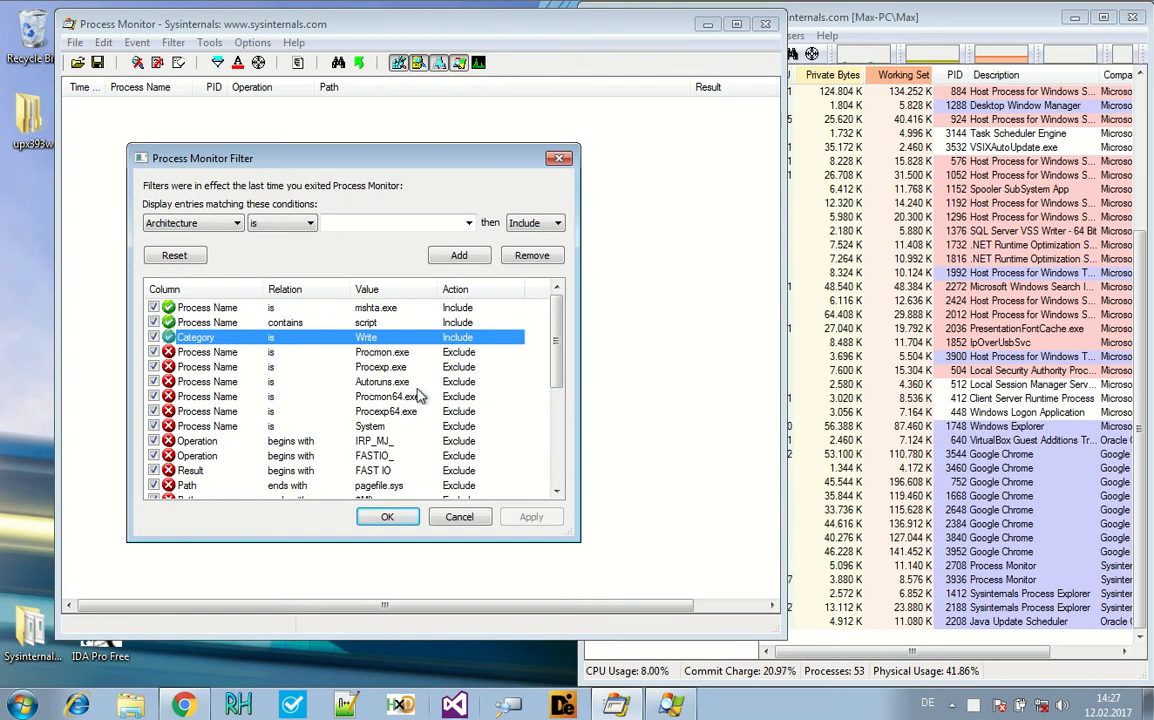
{"action": "mouse_move", "coordinate": [364, 388]}
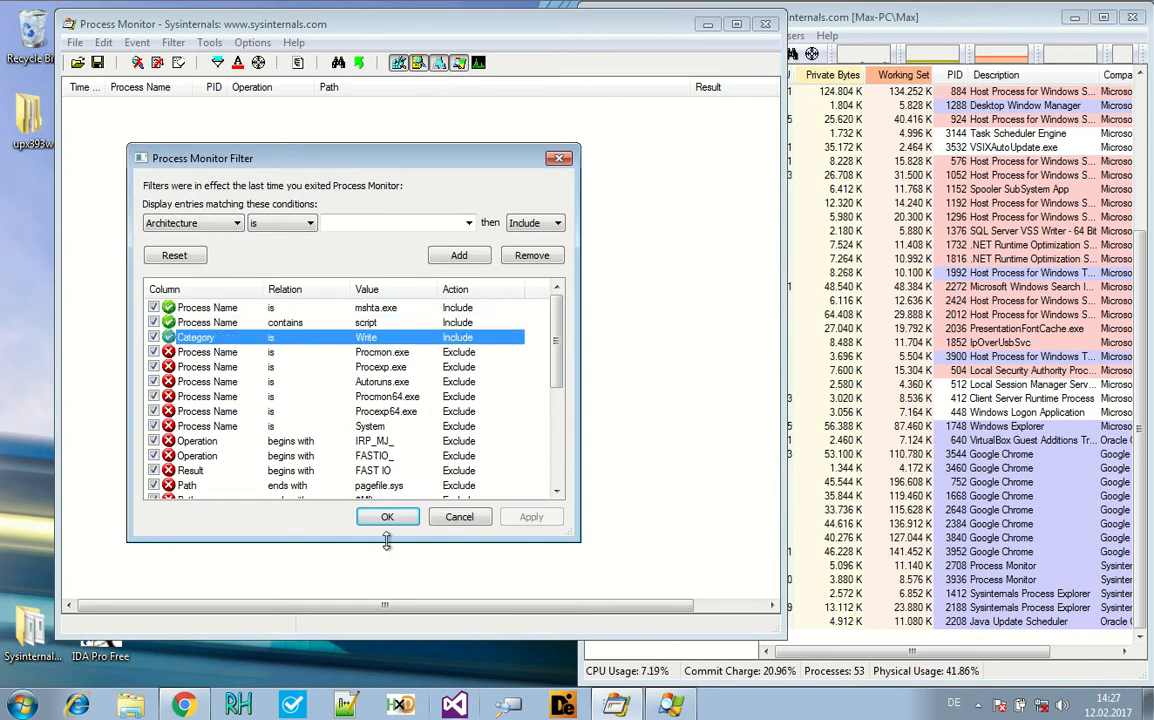
{"action": "left_click", "coordinate": [388, 516]}
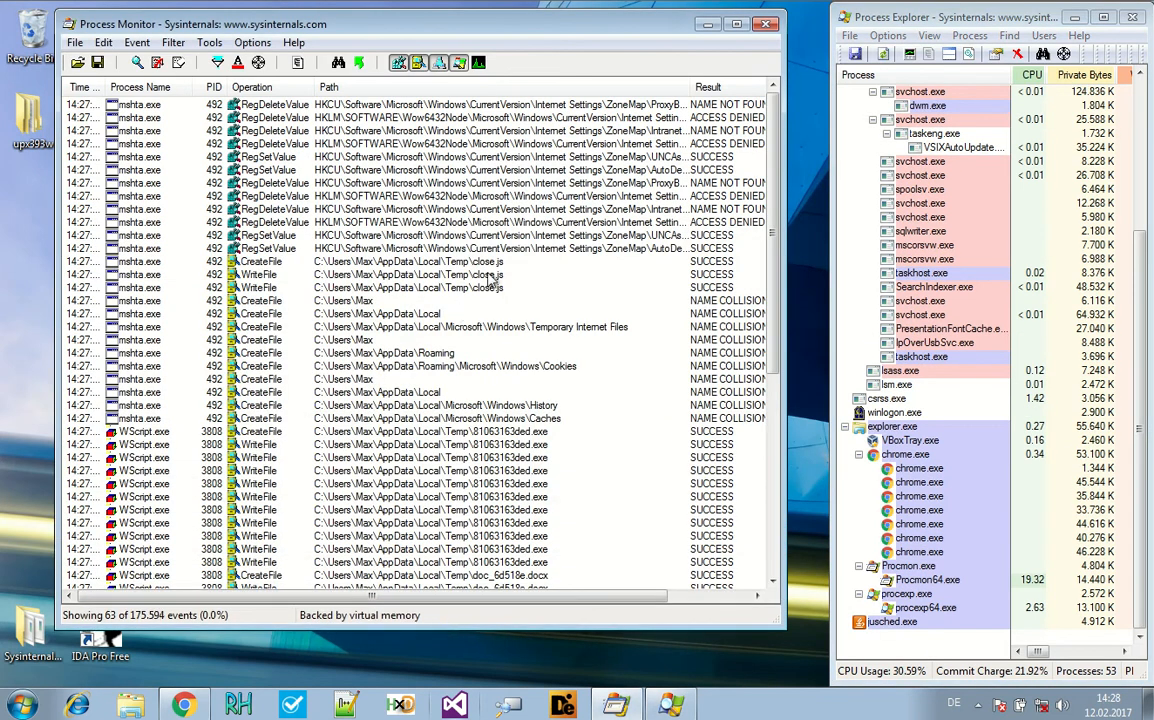
- Switch from Process Monitor back to the Spora blog article tab
{"action": "left_click", "coordinate": [400, 274]}
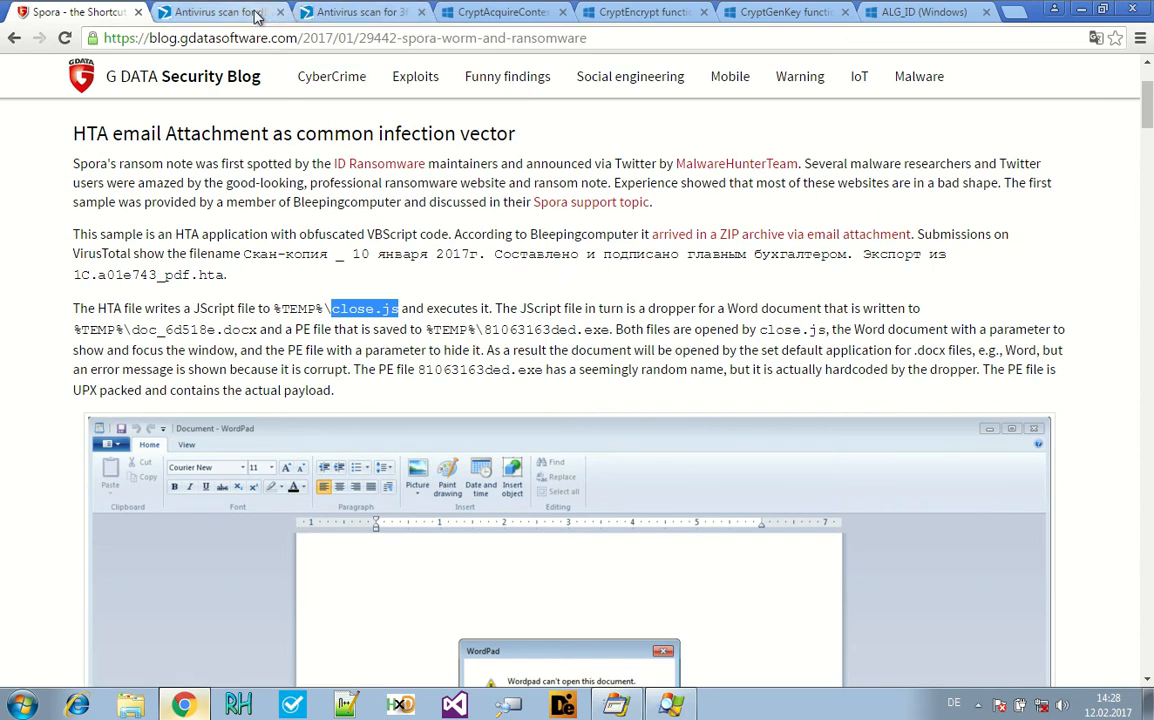
- Check VirusTotal's Dateinamen list for the sample, selecting 81063163ded.exe
{"action": "left_click", "coordinate": [210, 12]}
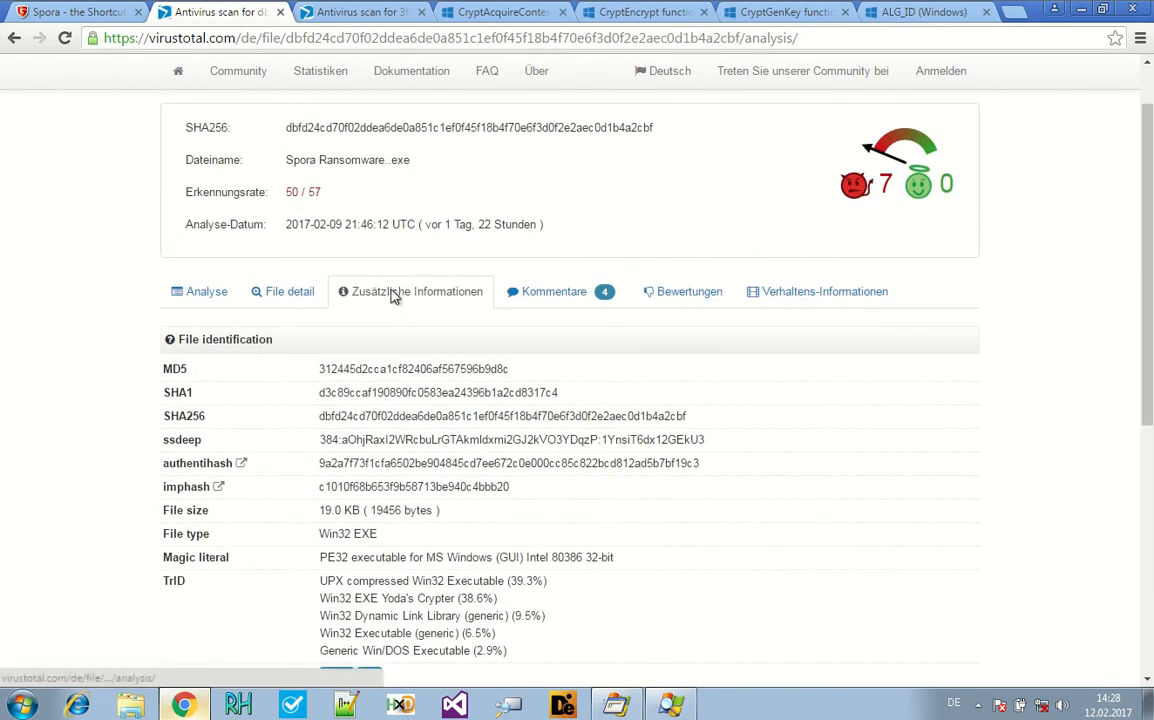
{"action": "scroll", "scroll_direction": "down", "scroll_amount": 3}
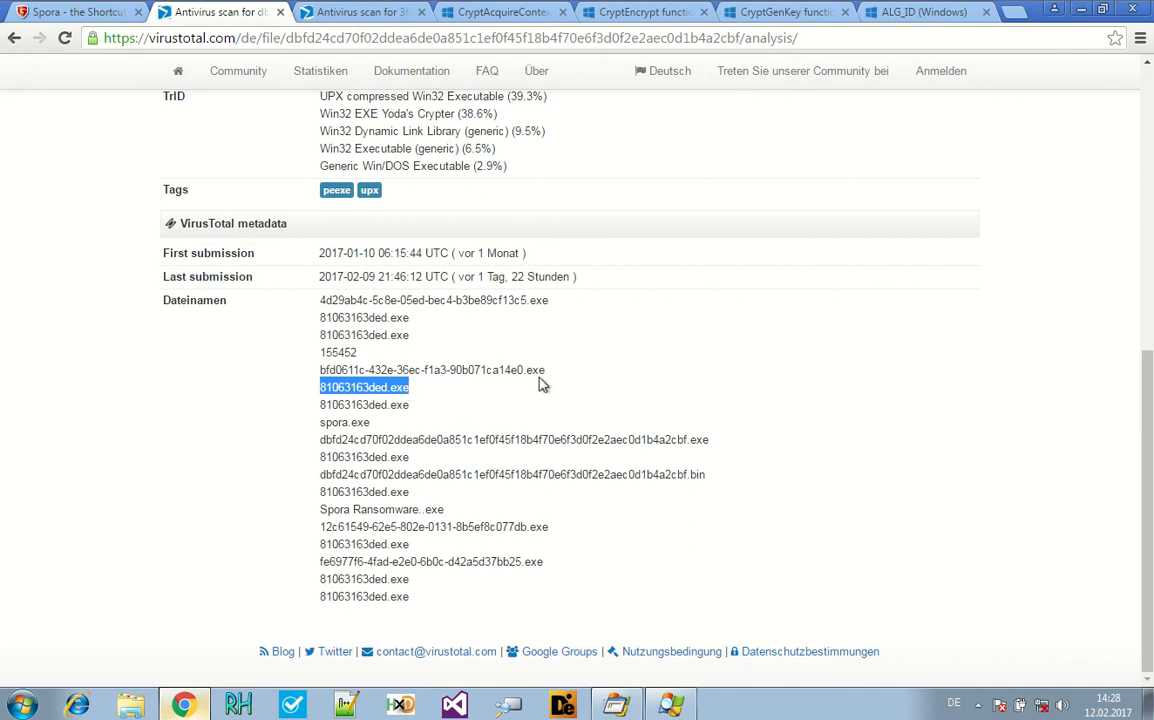
{"action": "double_click", "coordinate": [430, 368]}
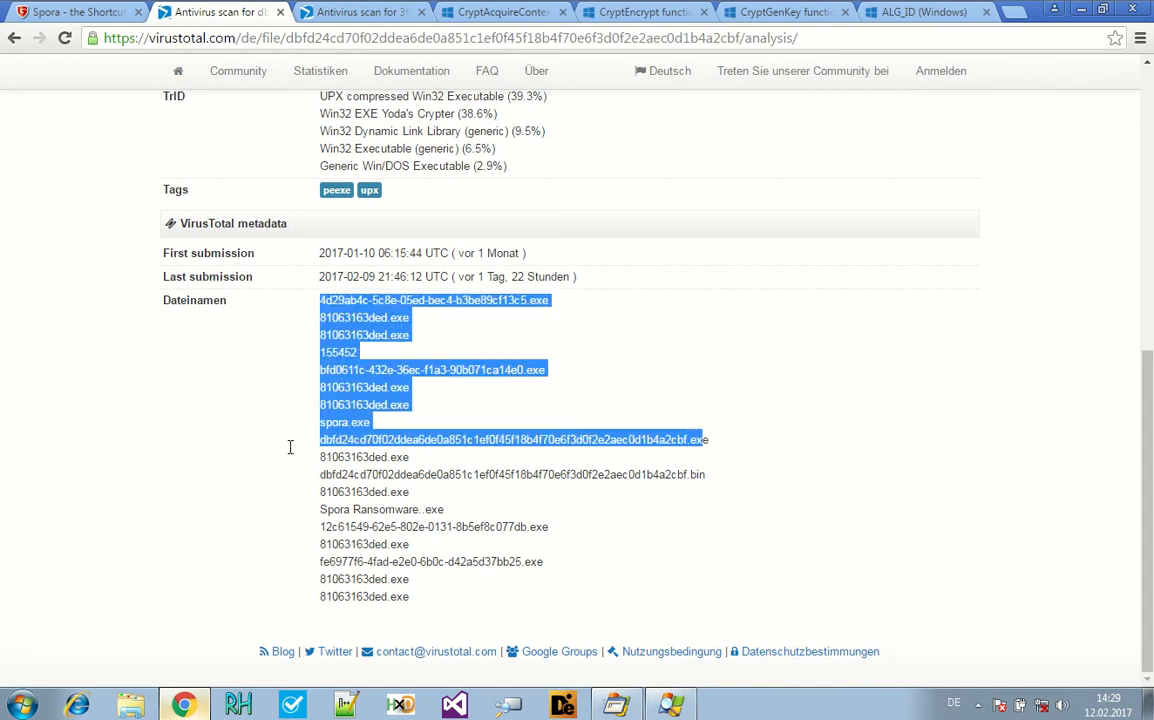
{"action": "left_click", "coordinate": [322, 440]}
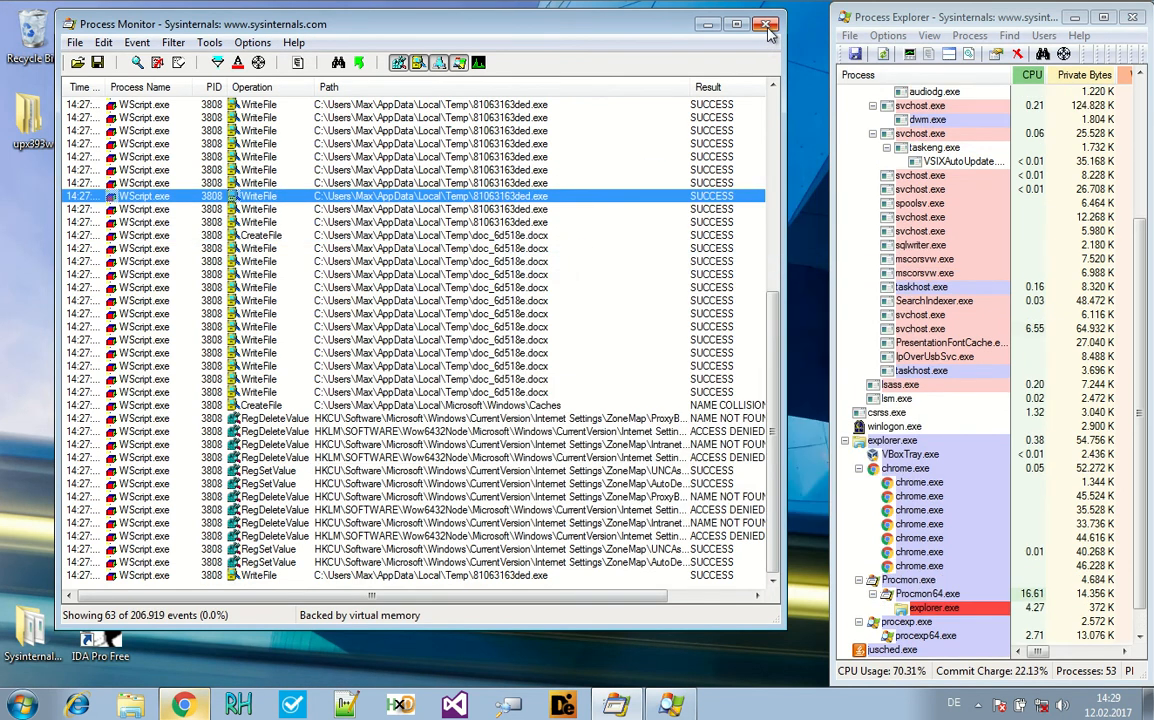
- Close Process Monitor and rename the desktop sample to 81063163ded.exe, confirming the extension warning
{"action": "left_click", "coordinate": [768, 24]}
{"action": "type", "text": "81063163ded.e1e"}
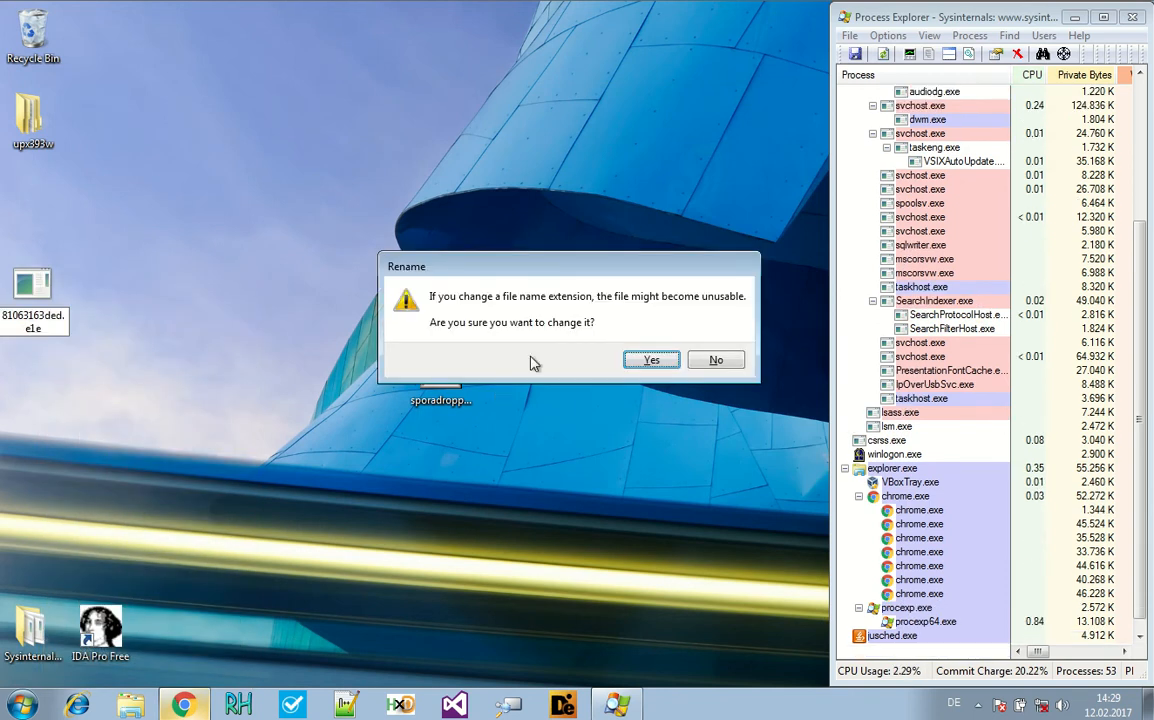
{"action": "left_click", "coordinate": [652, 360]}
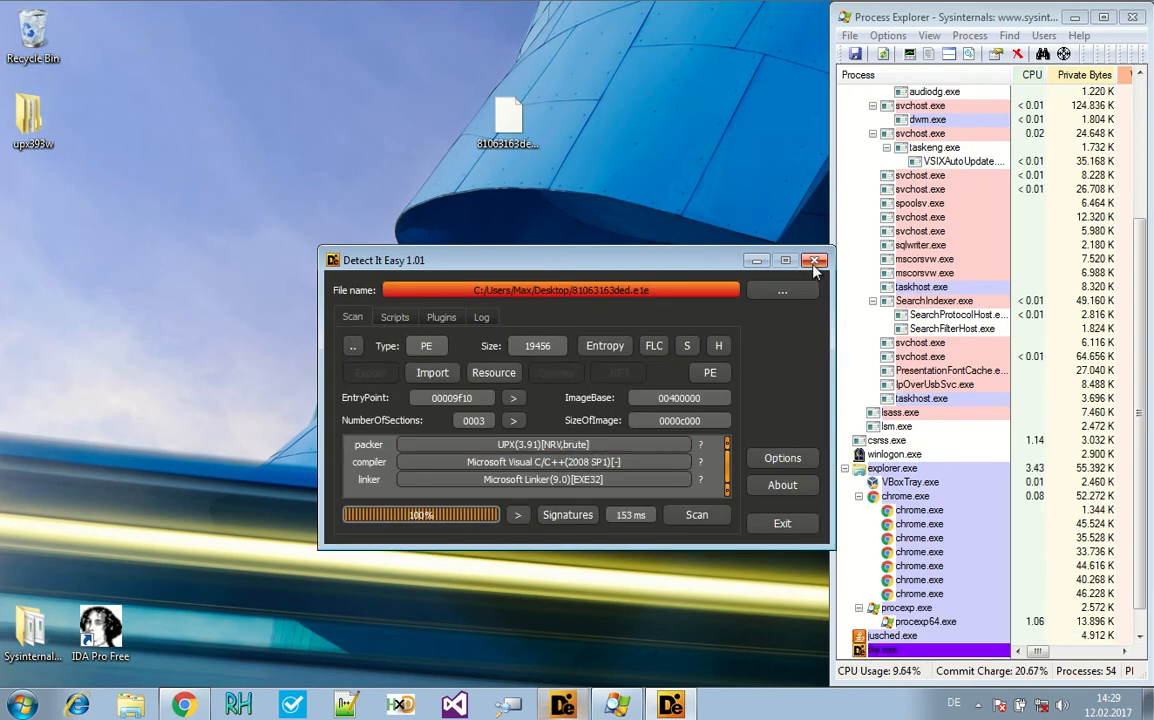
- From the desktop, run upx393w\upx.exe -d -o decompressed 81063163ded.exe, then close Command Prompt
{"action": "left_click", "coordinate": [814, 260]}
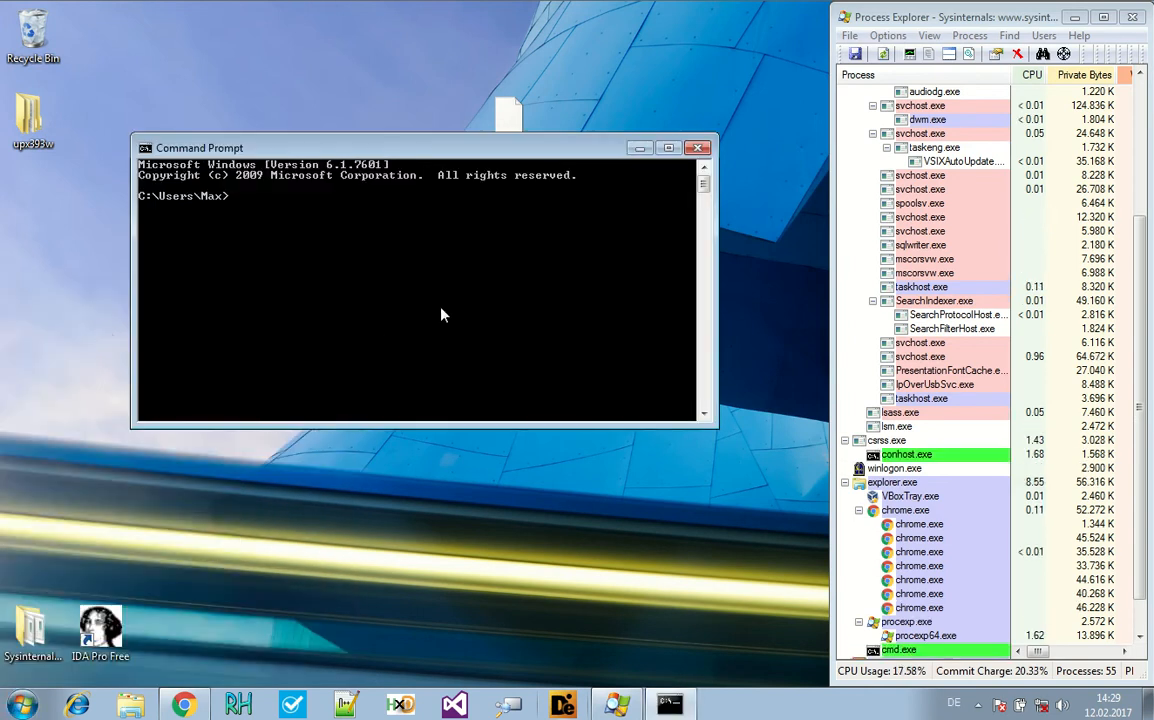
{"action": "type", "text": "cd Desktop"}
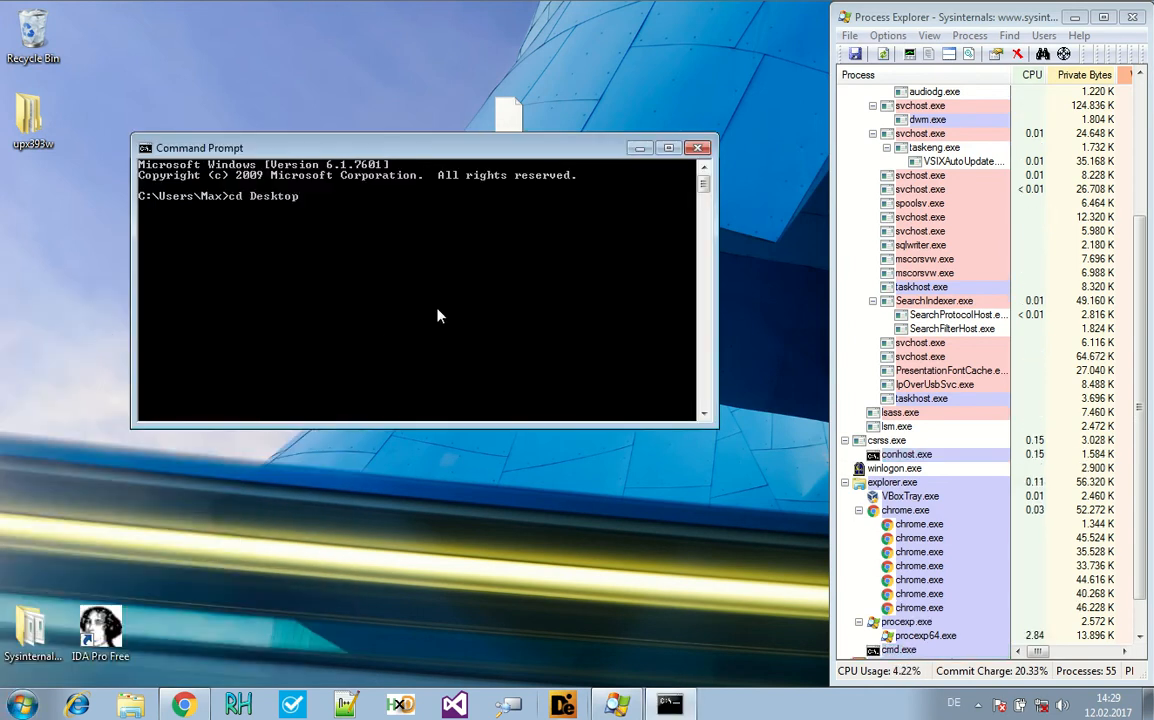
{"action": "type", "text": "upx393w"}
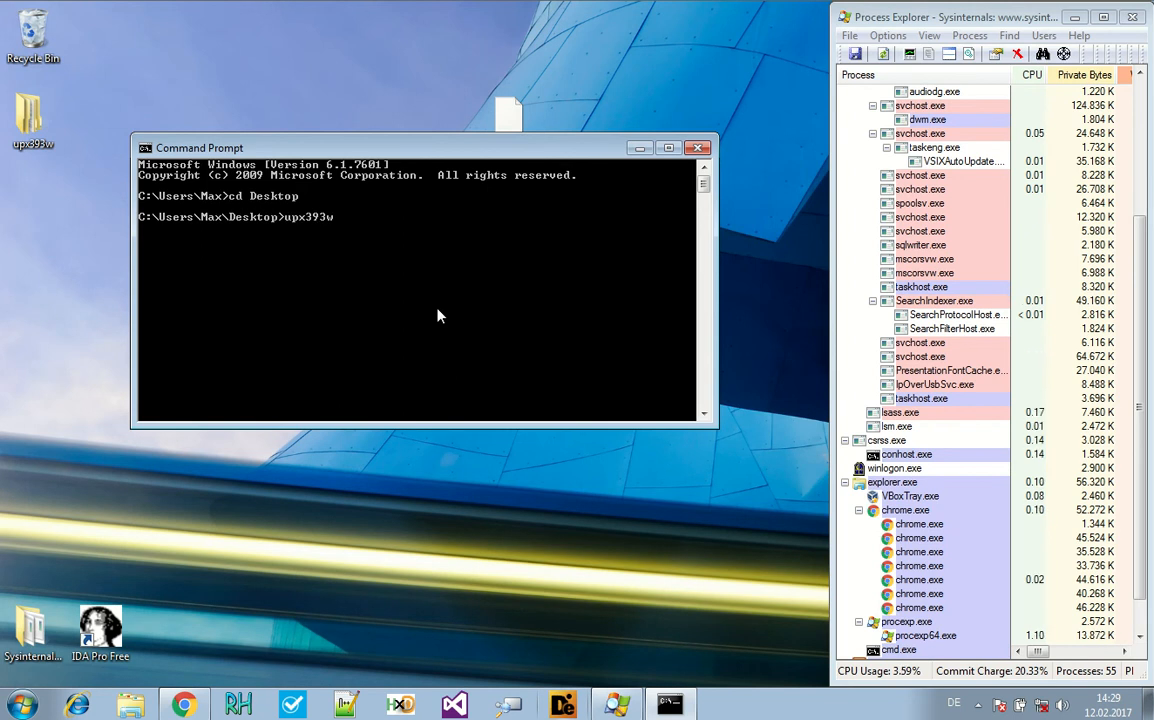
{"action": "type", "text": "\\upx393w\\"}
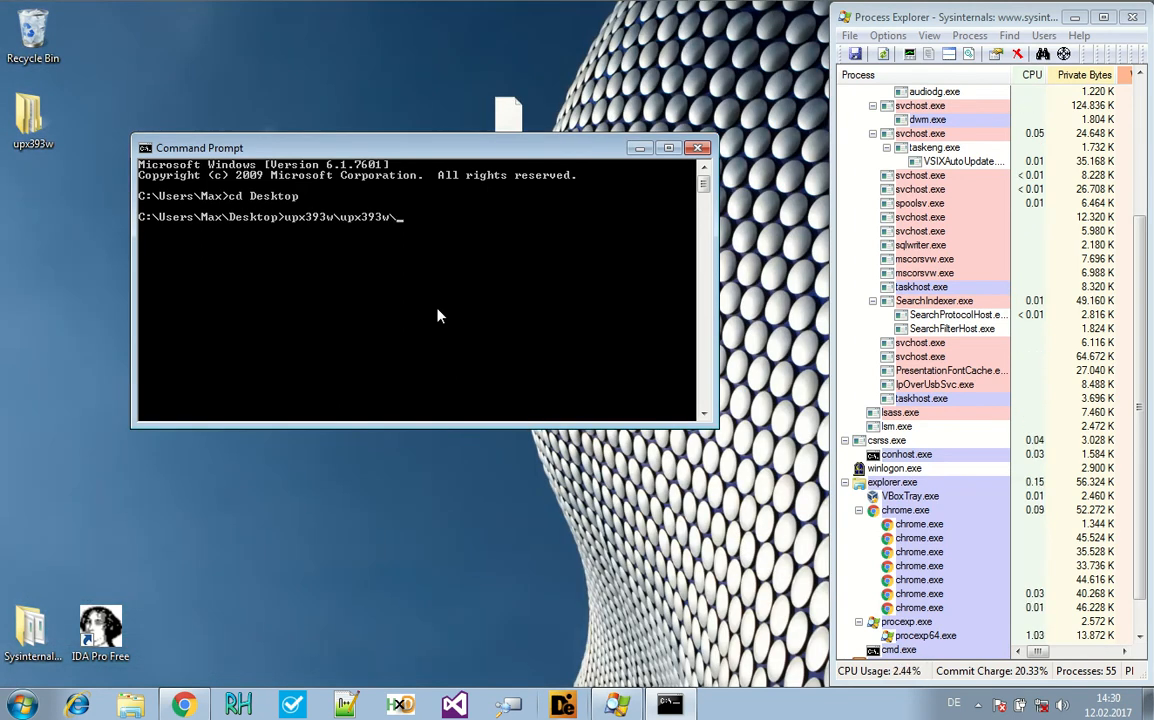
{"action": "type", "text": "upx.1"}
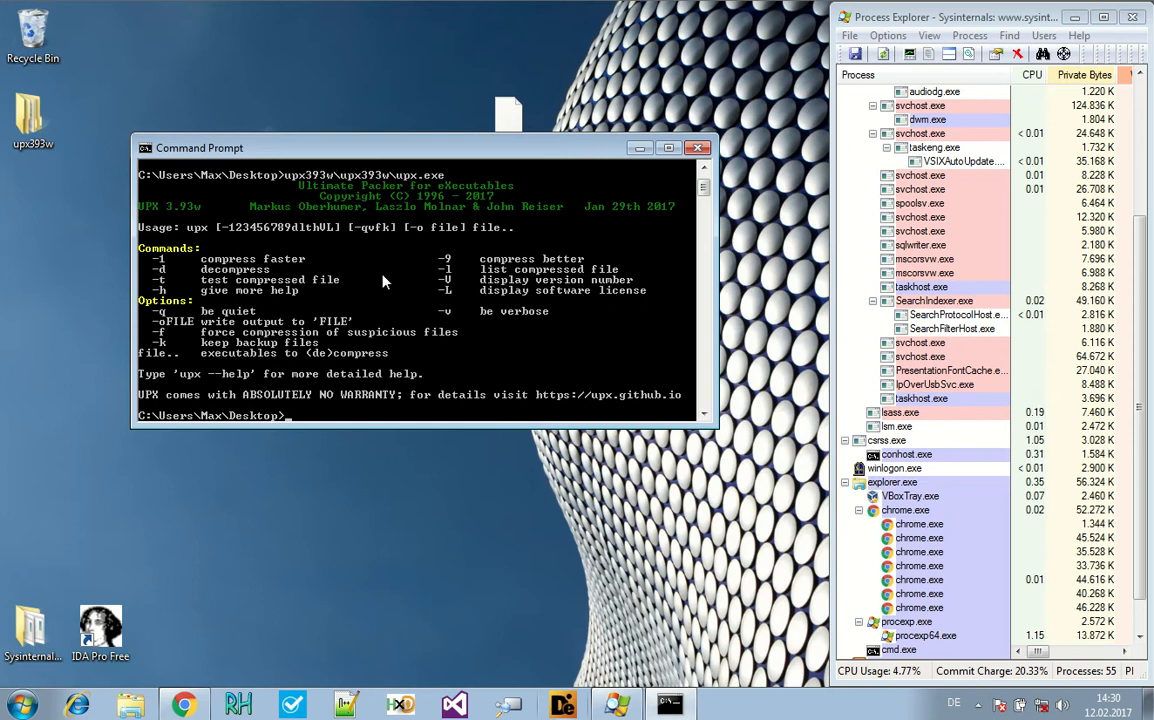
{"action": "mouse_move", "coordinate": [228, 284]}
{"action": "type", "text": "upx393w\\upx393w\\upx.exe"}
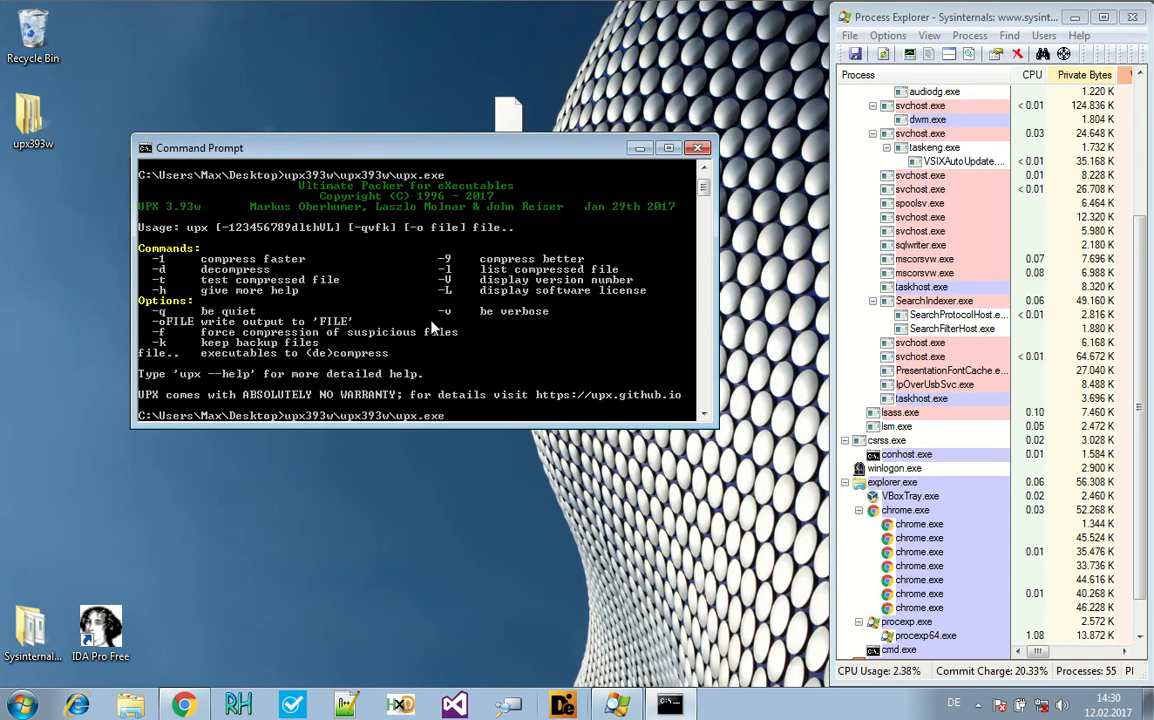
{"action": "type", "text": "-d -o"}
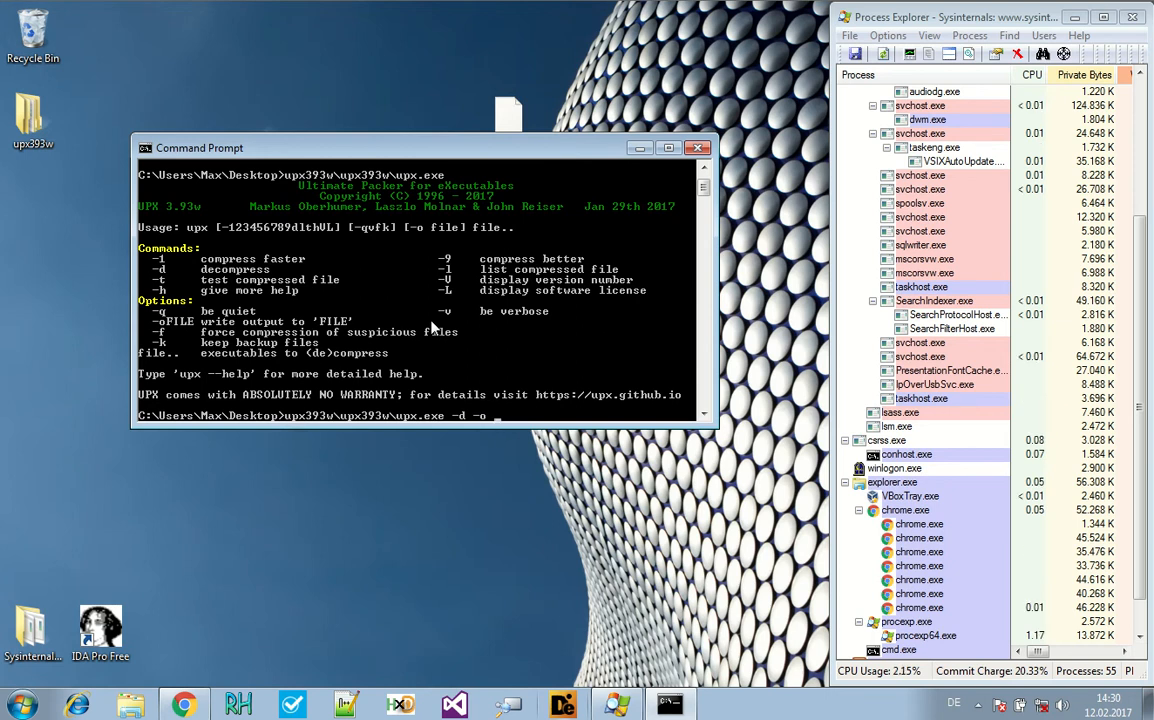
{"action": "type", "text": "decompressed 81063163ded.ele"}
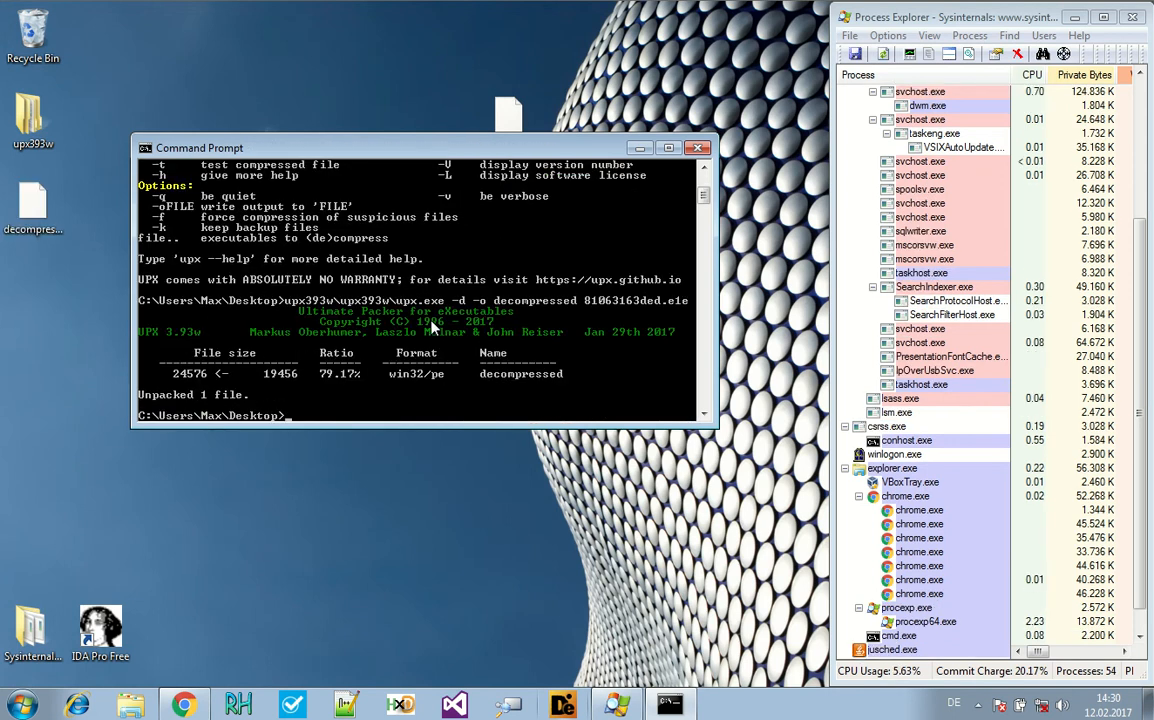
{"action": "left_click", "coordinate": [700, 148]}
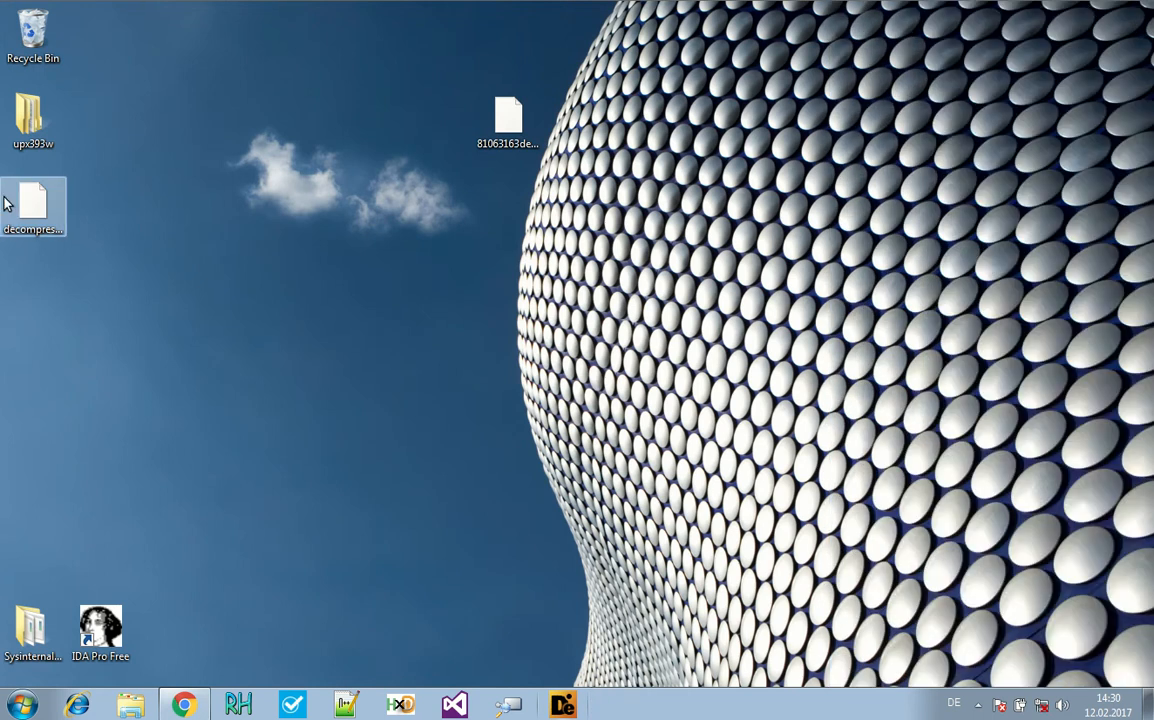
- Load the decompressed file into IDA Free with the default PE loading options
{"action": "left_click_drag", "start_coordinate": [32, 206], "coordinate": [440, 210]}
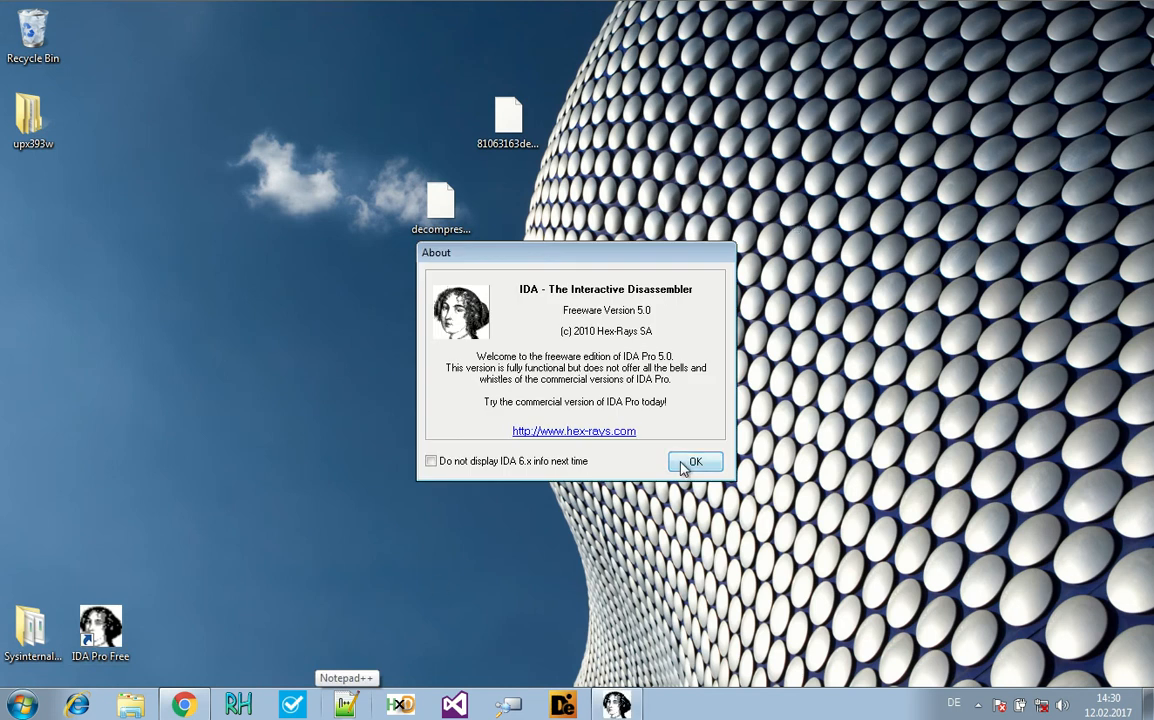
{"action": "left_click", "coordinate": [696, 460]}
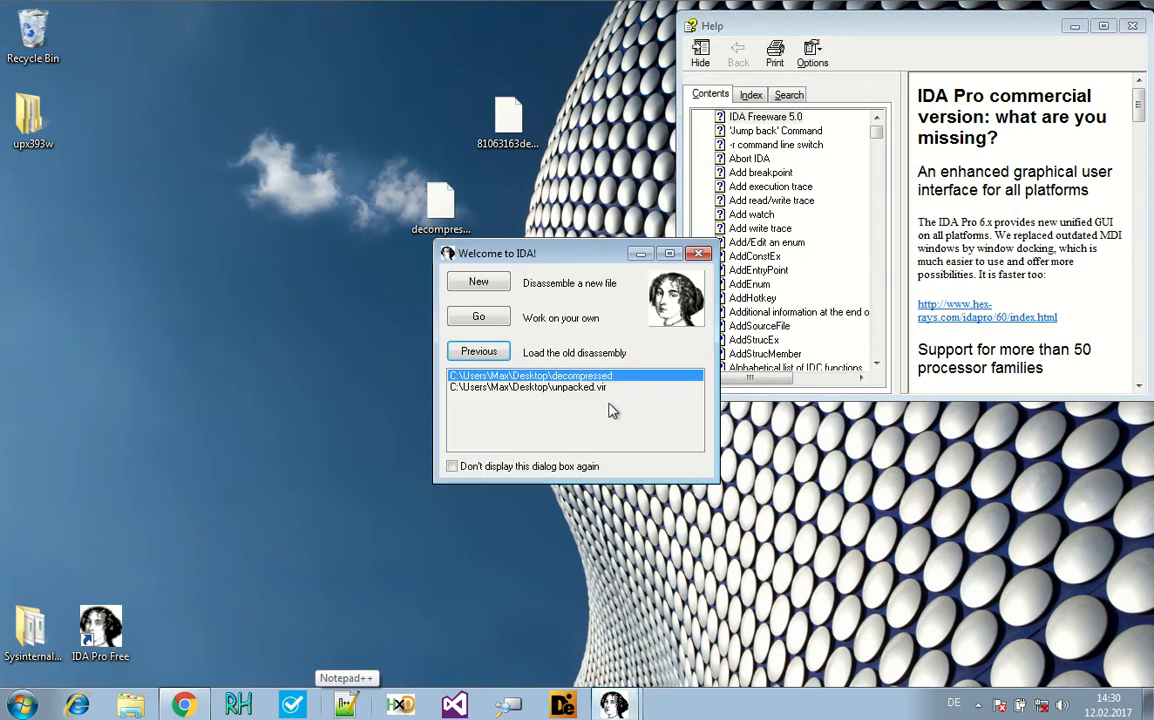
{"action": "left_click", "coordinate": [478, 280]}
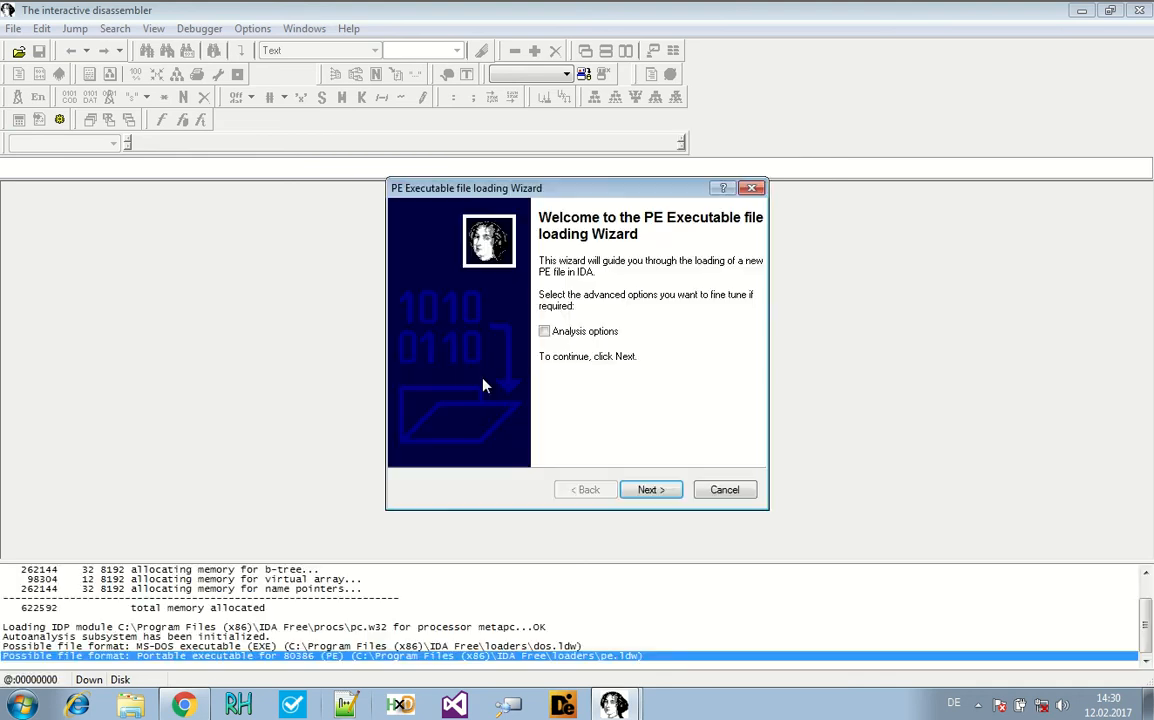
{"action": "left_click", "coordinate": [648, 488]}
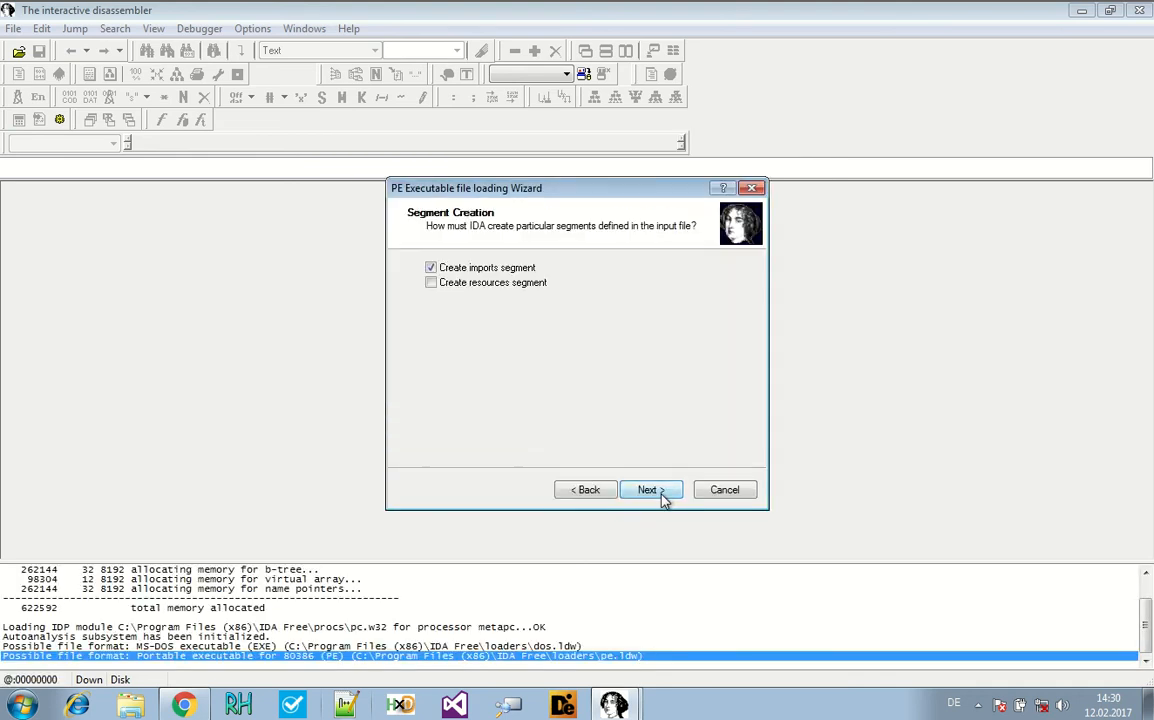
{"action": "left_click", "coordinate": [648, 488]}
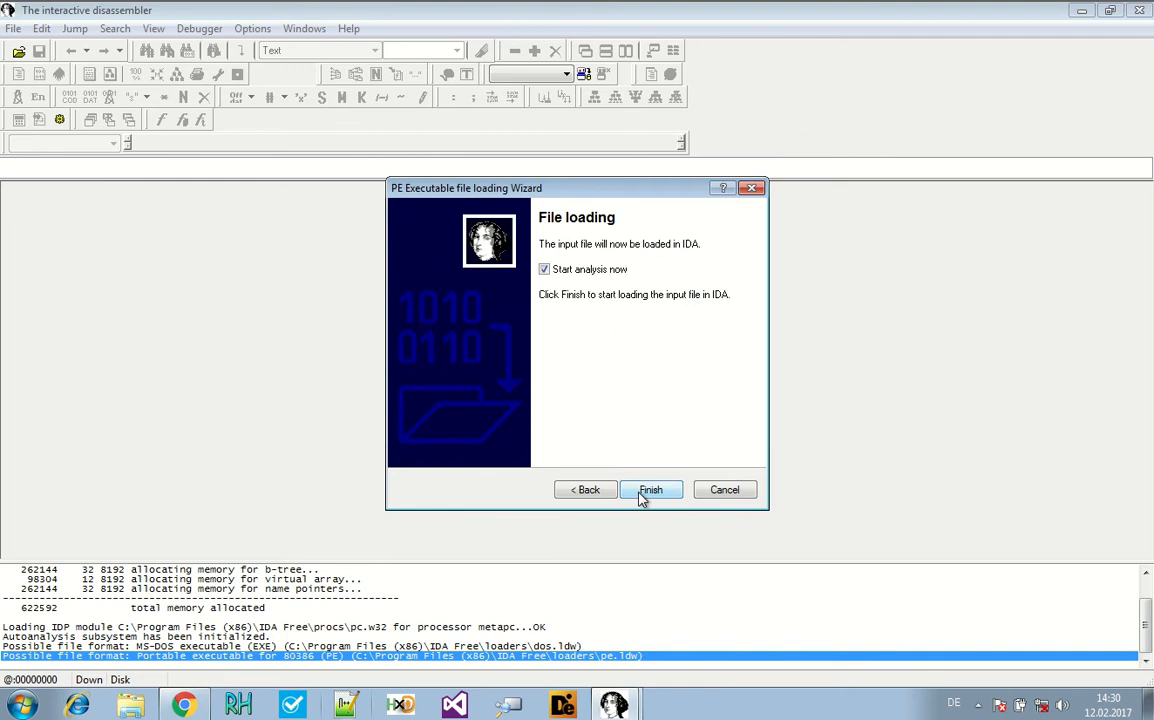
{"action": "mouse_move", "coordinate": [658, 496]}
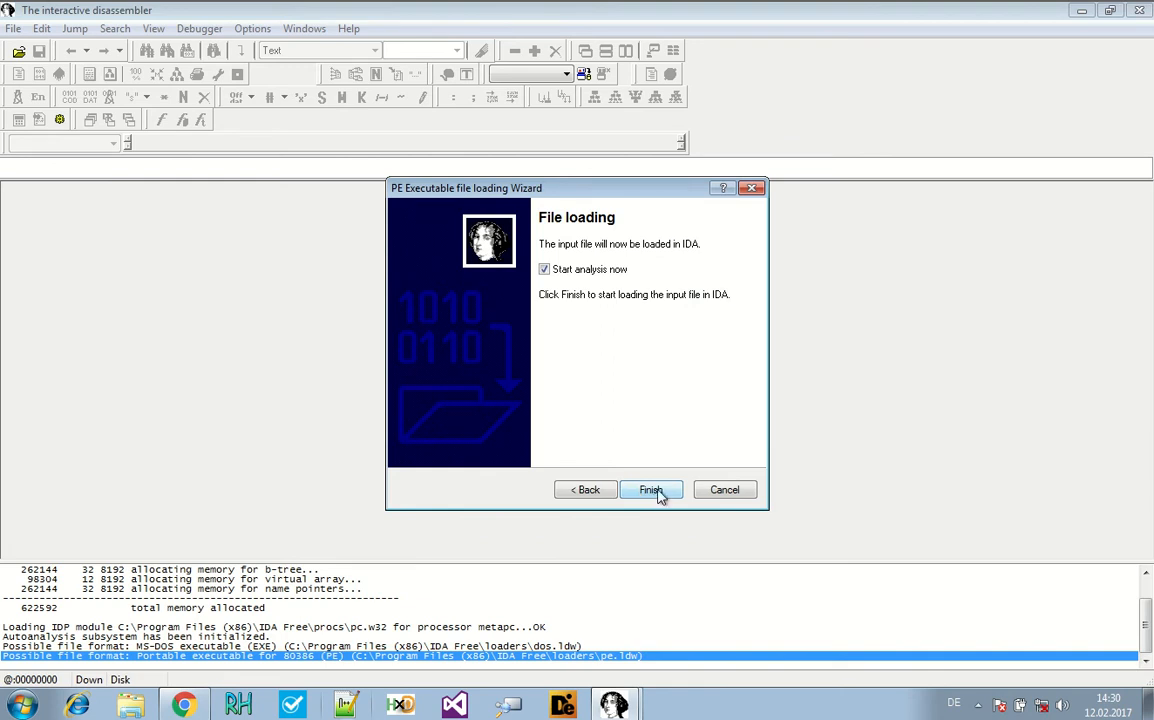
{"action": "left_click", "coordinate": [650, 488]}
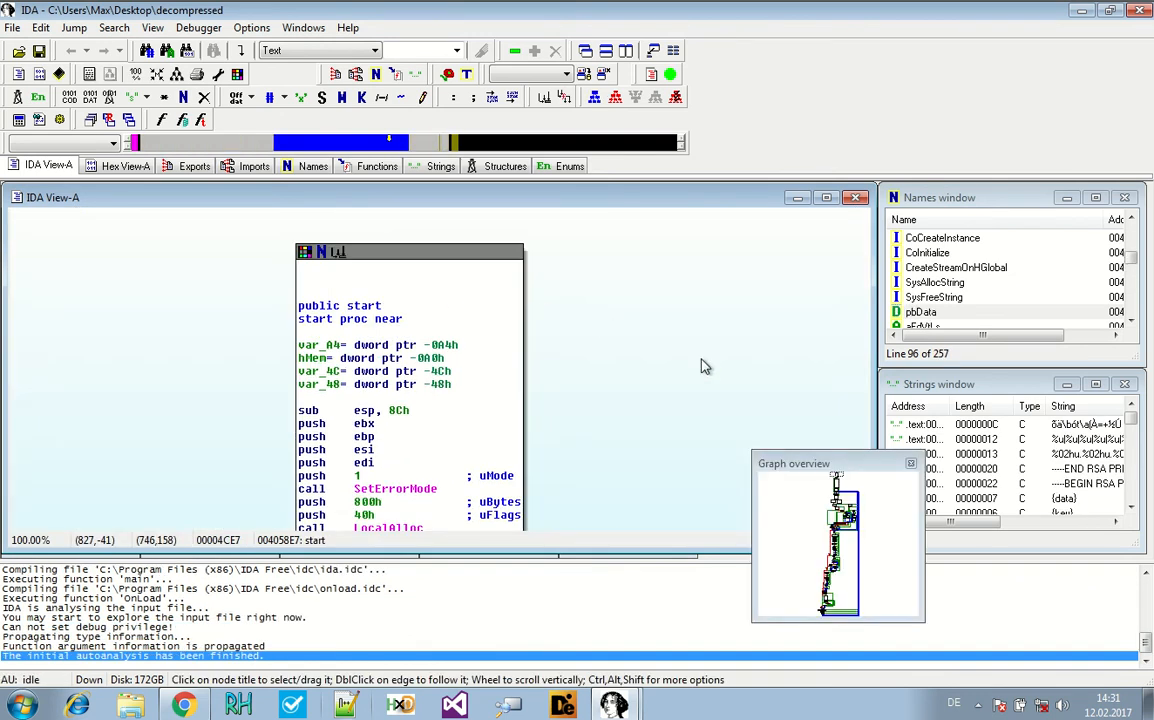
- Follow the start graph down to the CryptAcquireContext call and switch to its MSDN page
{"action": "left_click_drag", "start_coordinate": [792, 462], "coordinate": [848, 40]}
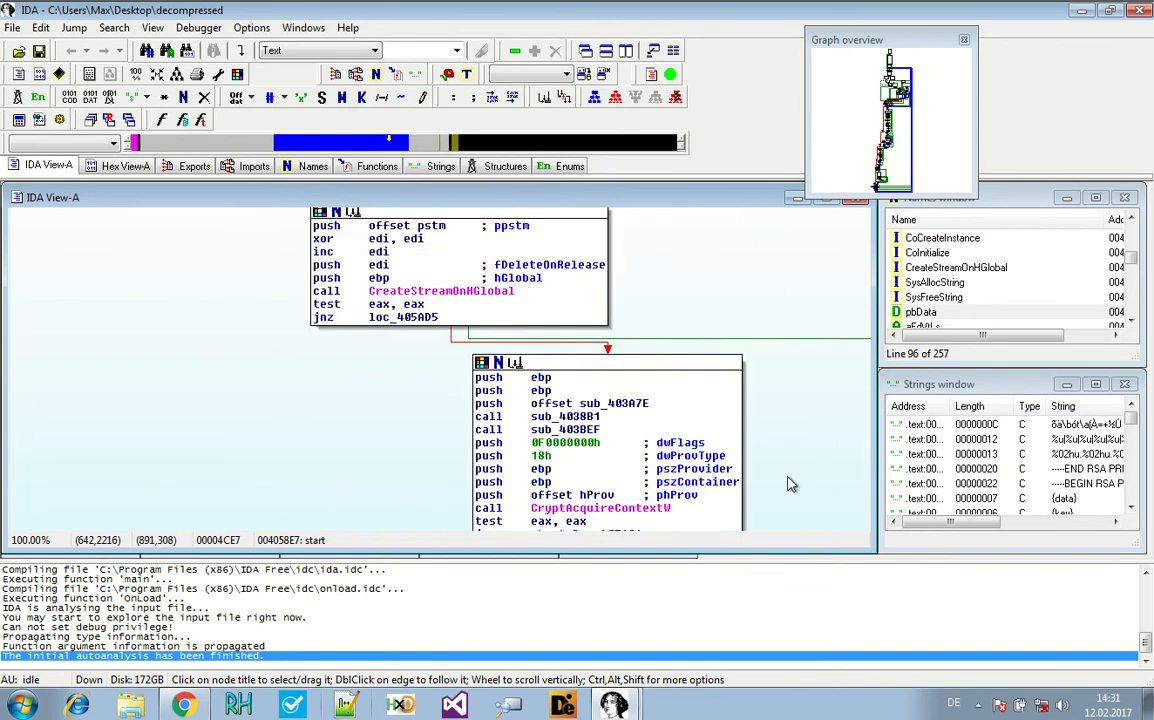
{"action": "scroll", "scroll_direction": "down", "scroll_amount": 3}
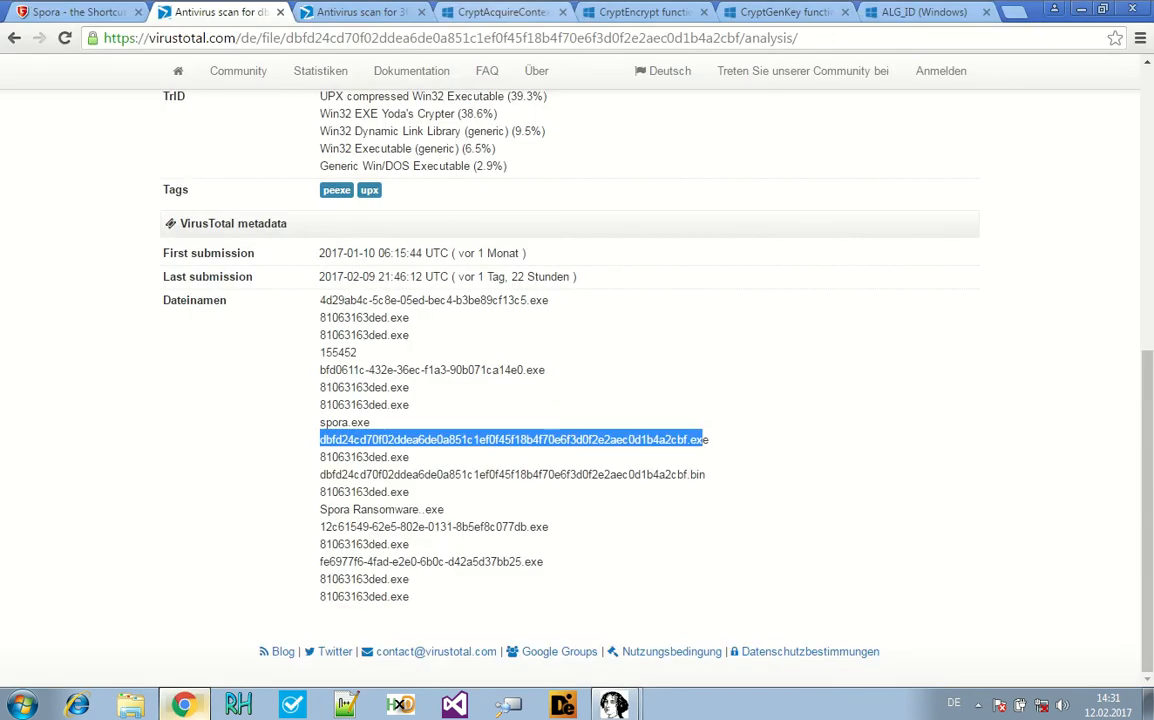
{"action": "left_click", "coordinate": [500, 12]}
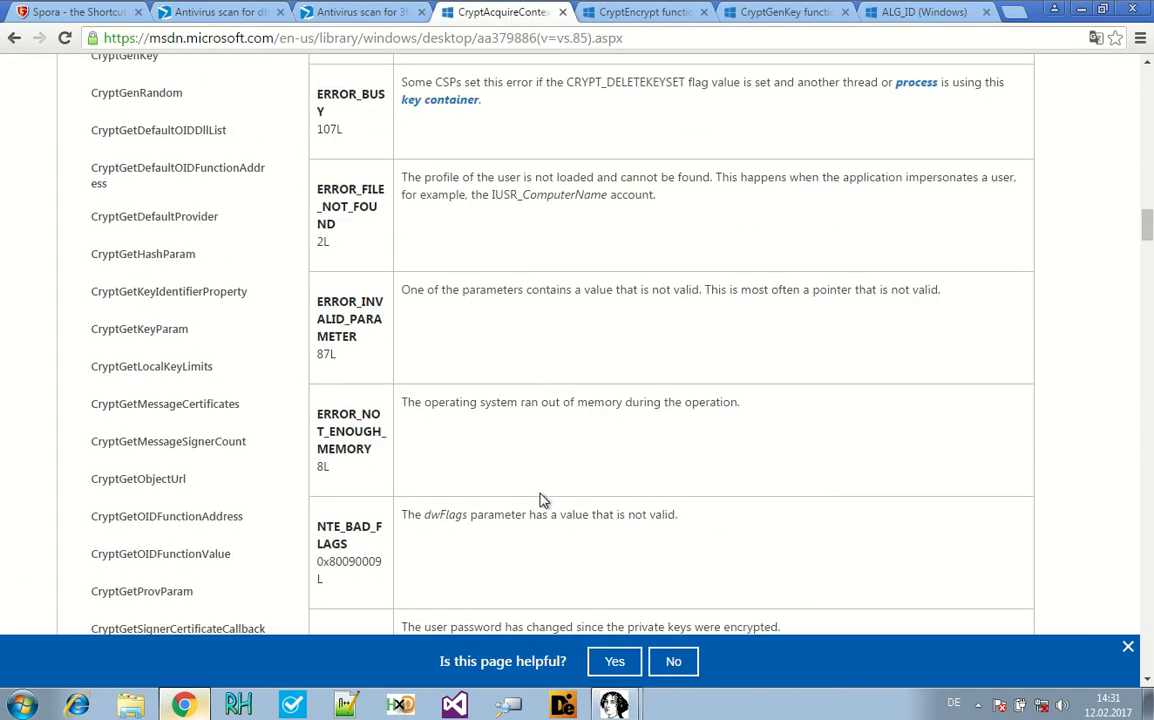
- Read the CryptAcquireContext description at the page top, then switch to the G DATA Spora article
{"action": "scroll", "scroll_direction": "up", "scroll_amount": 3}
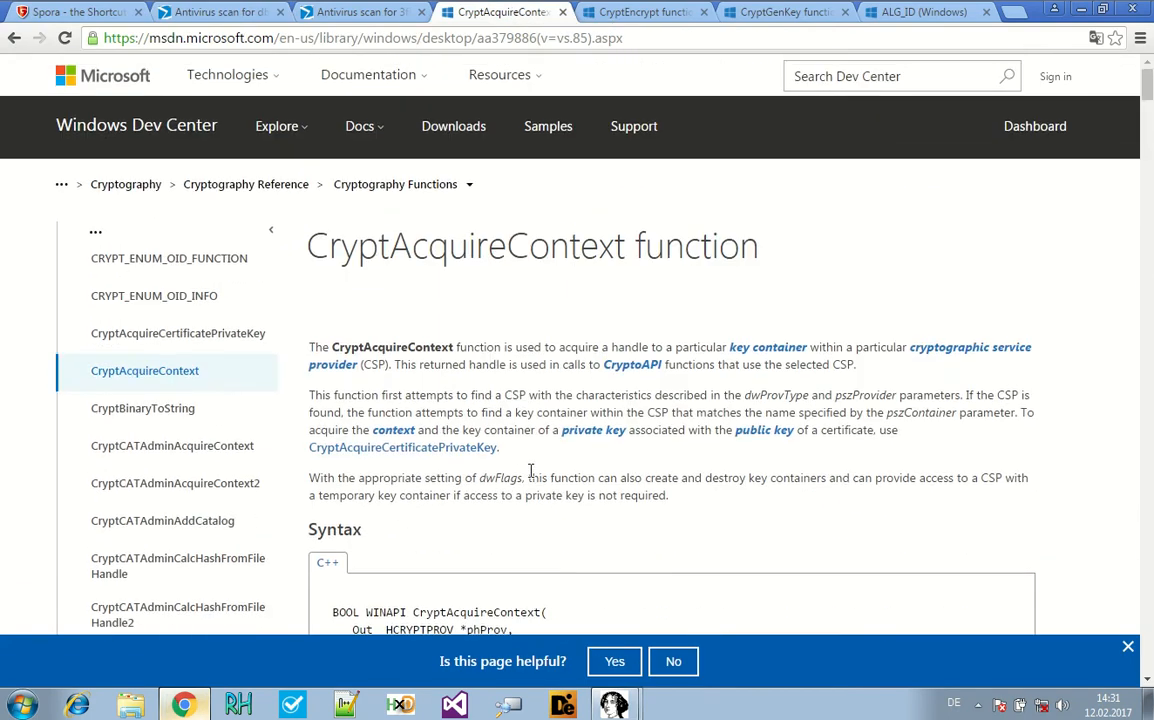
{"action": "mouse_move", "coordinate": [696, 348]}
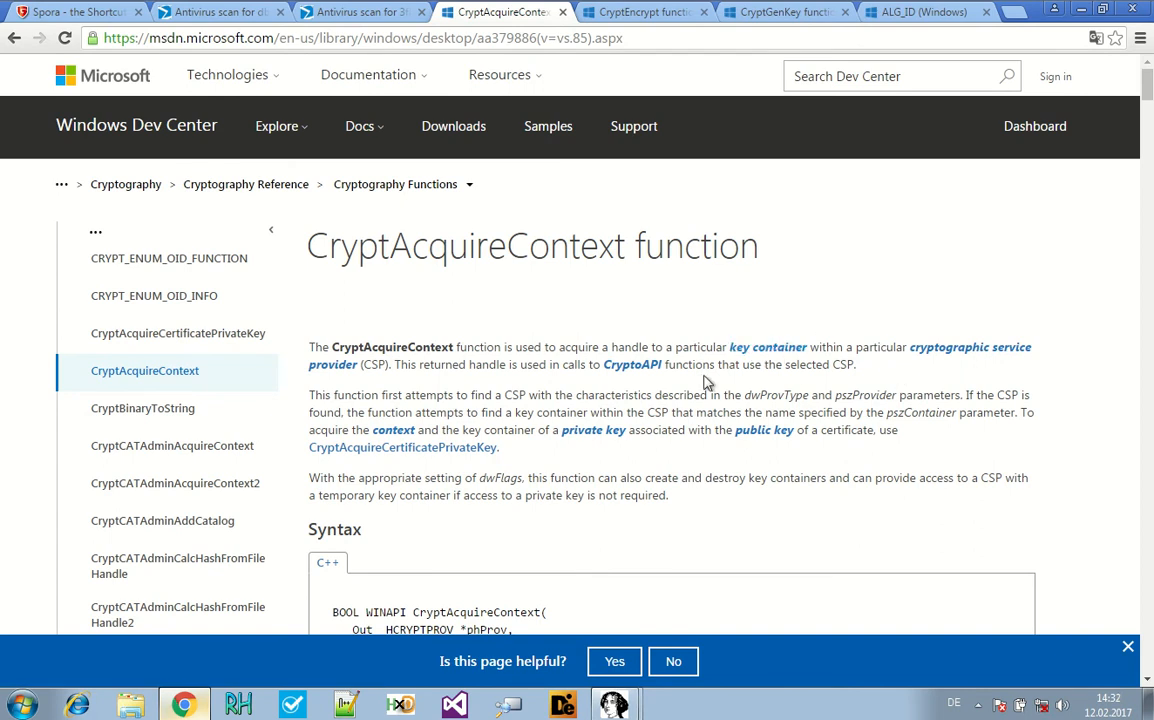
{"action": "mouse_move", "coordinate": [552, 364]}
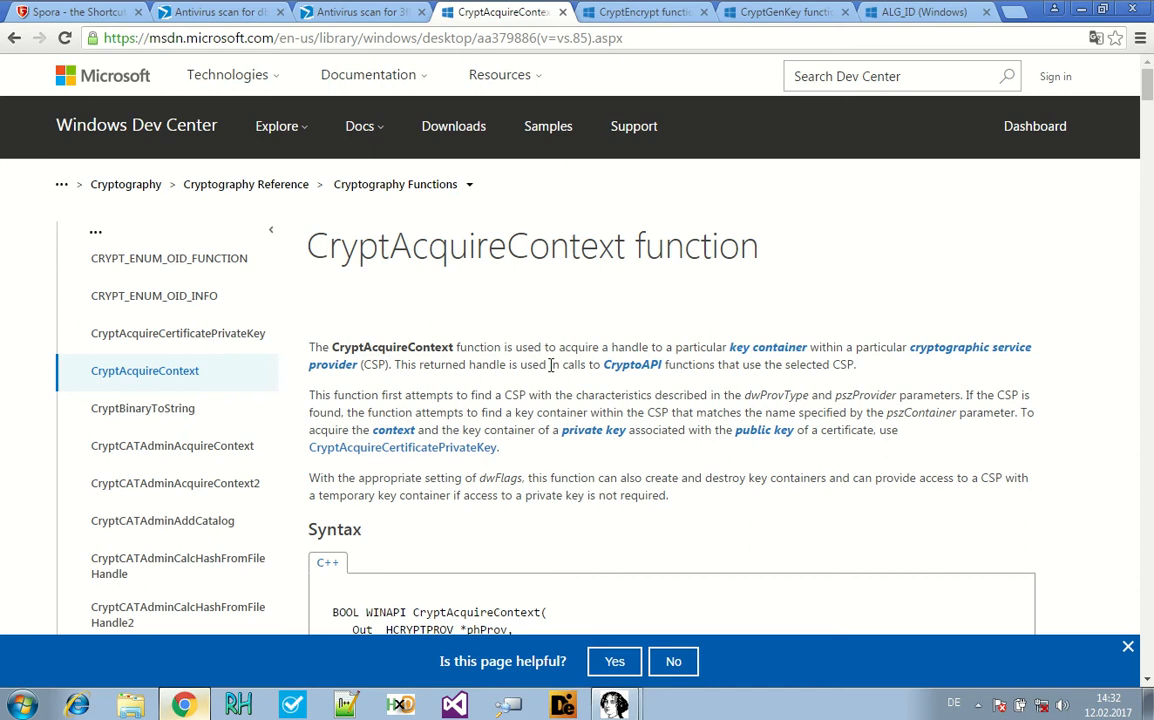
{"action": "mouse_move", "coordinate": [632, 364]}
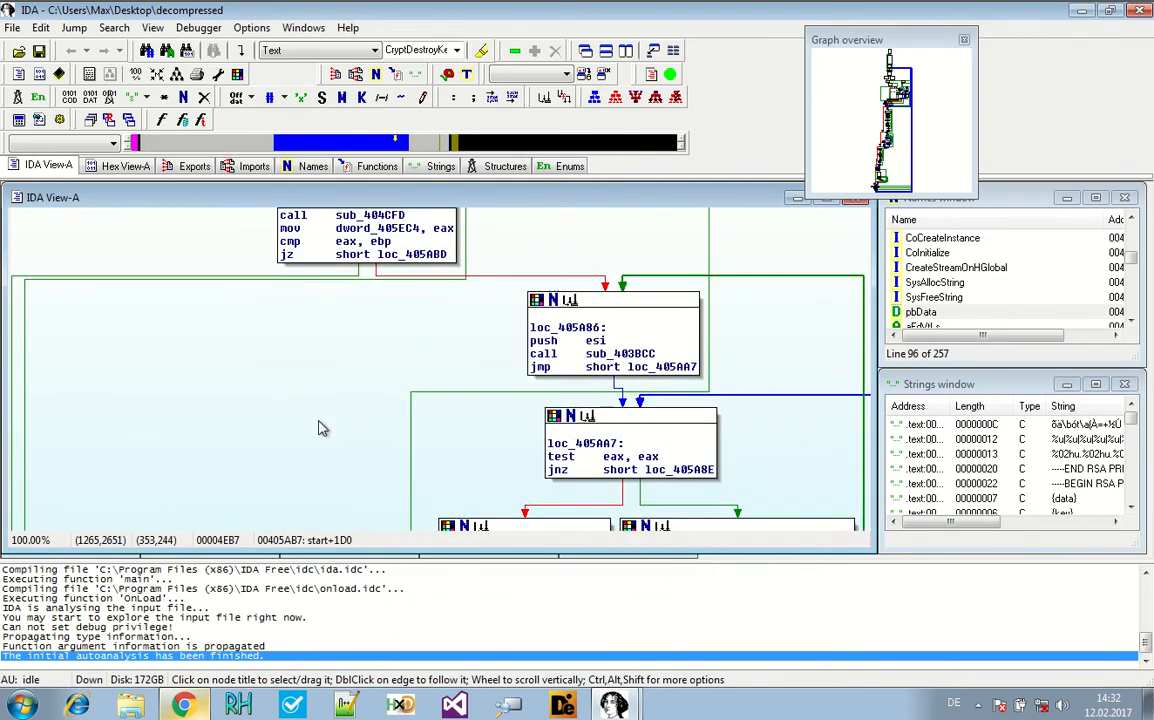
{"action": "mouse_move", "coordinate": [350, 366]}
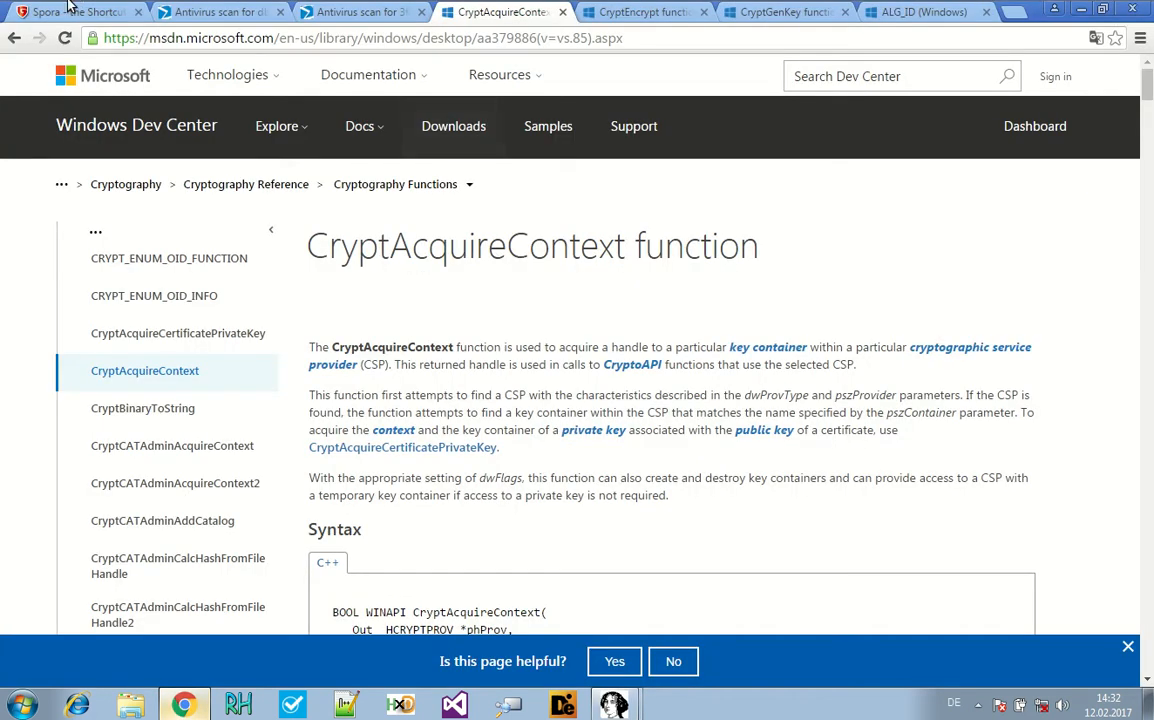
{"action": "left_click", "coordinate": [76, 12]}
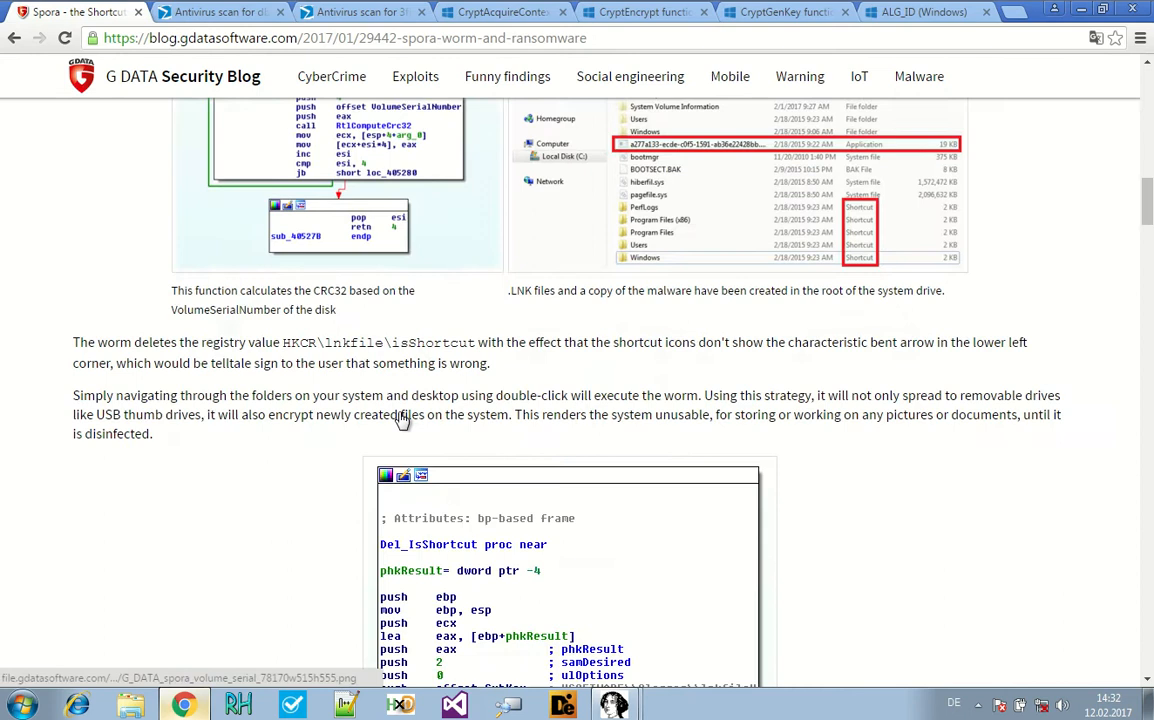
- Scroll the Spora article down to the encryption infographic and the .KEY file paragraph
{"action": "scroll", "scroll_direction": "down", "scroll_amount": 3}
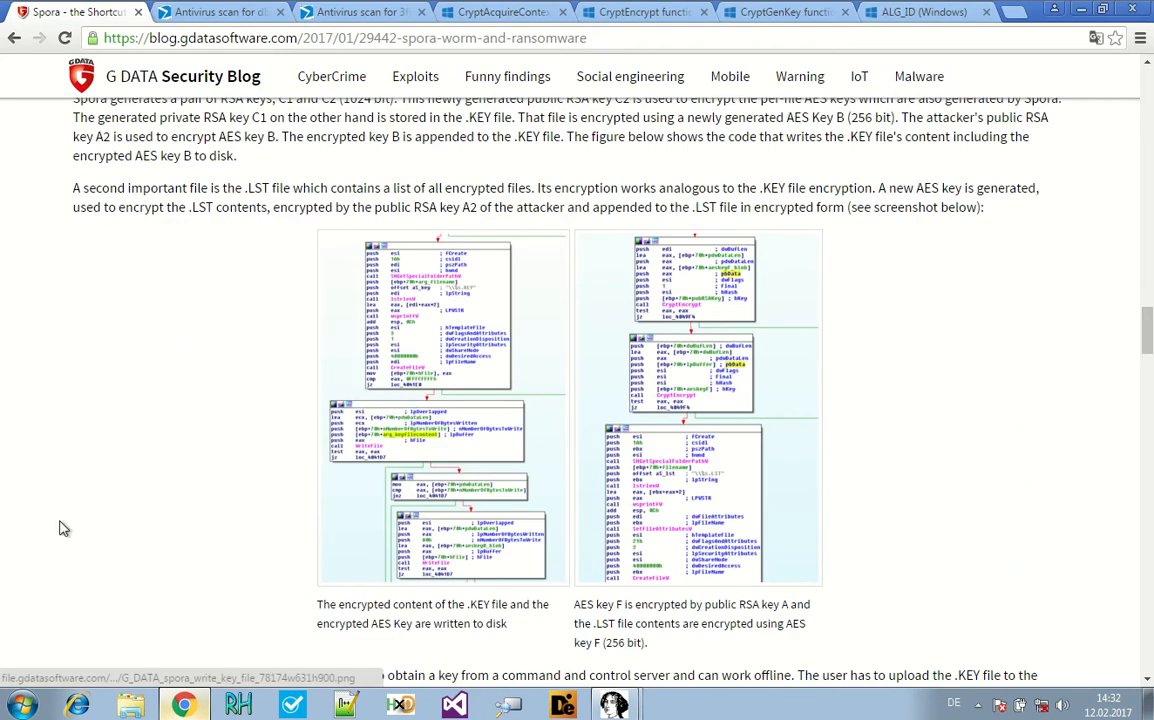
{"action": "scroll", "scroll_direction": "down", "scroll_amount": 3}
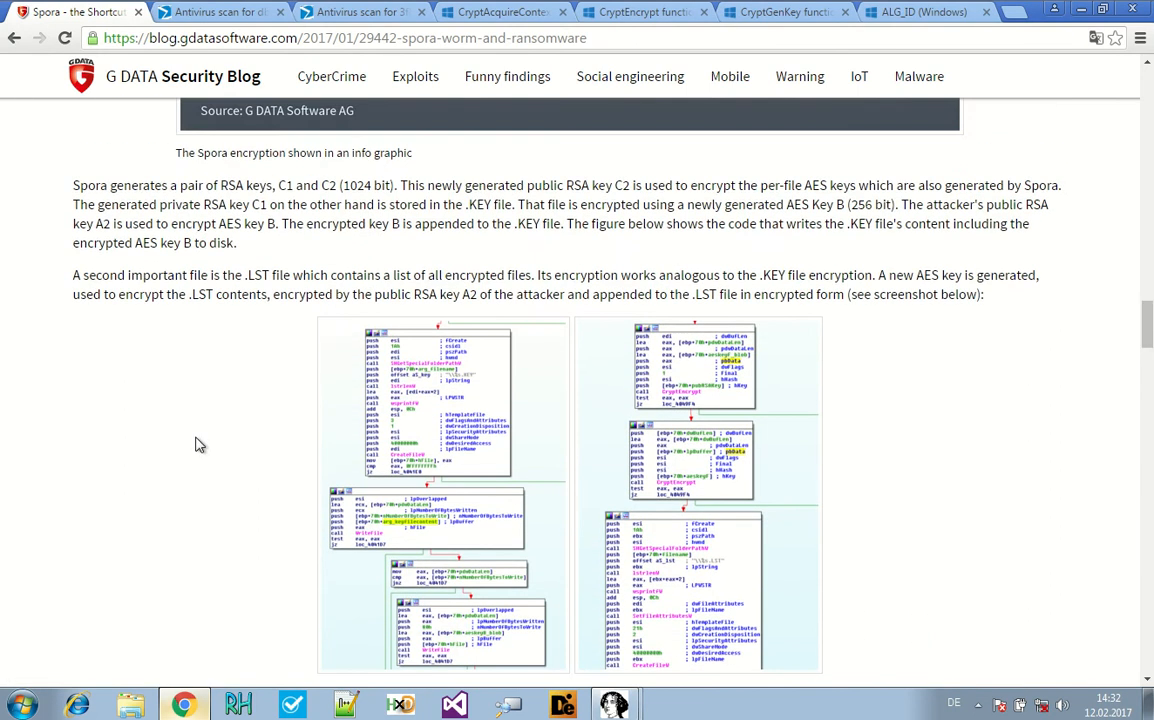
{"action": "mouse_move", "coordinate": [366, 112]}
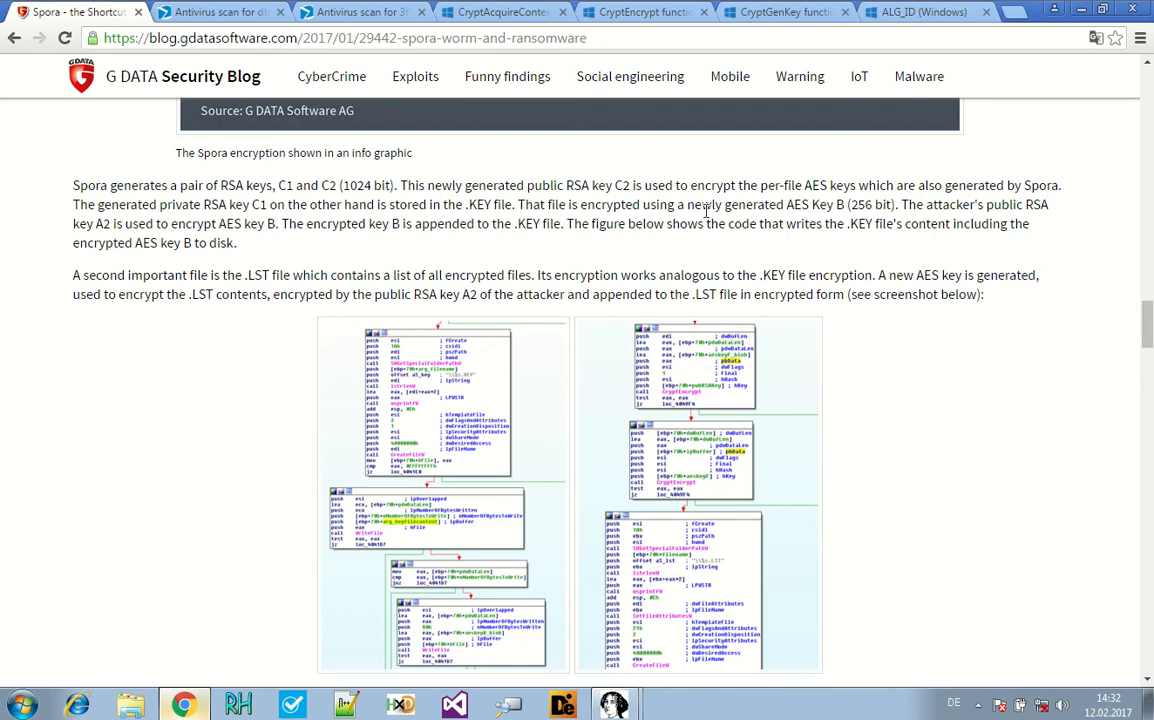
{"action": "scroll", "scroll_direction": "down", "scroll_amount": 3}
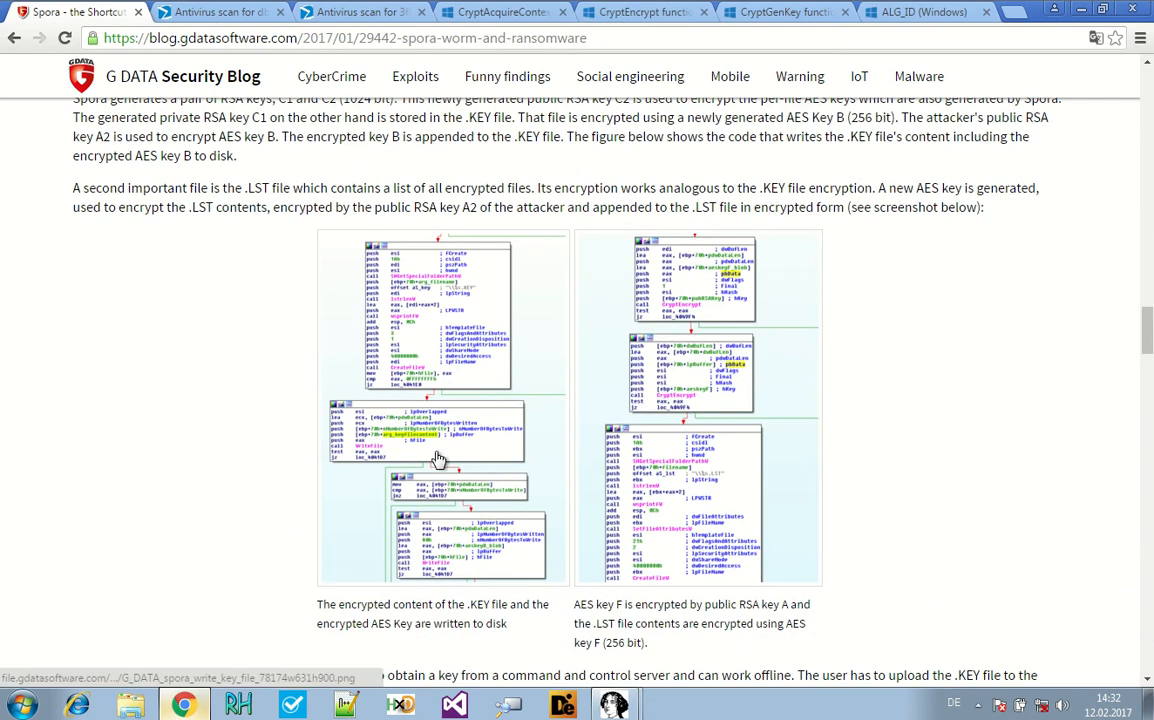
{"action": "scroll", "scroll_direction": "down", "scroll_amount": 3}
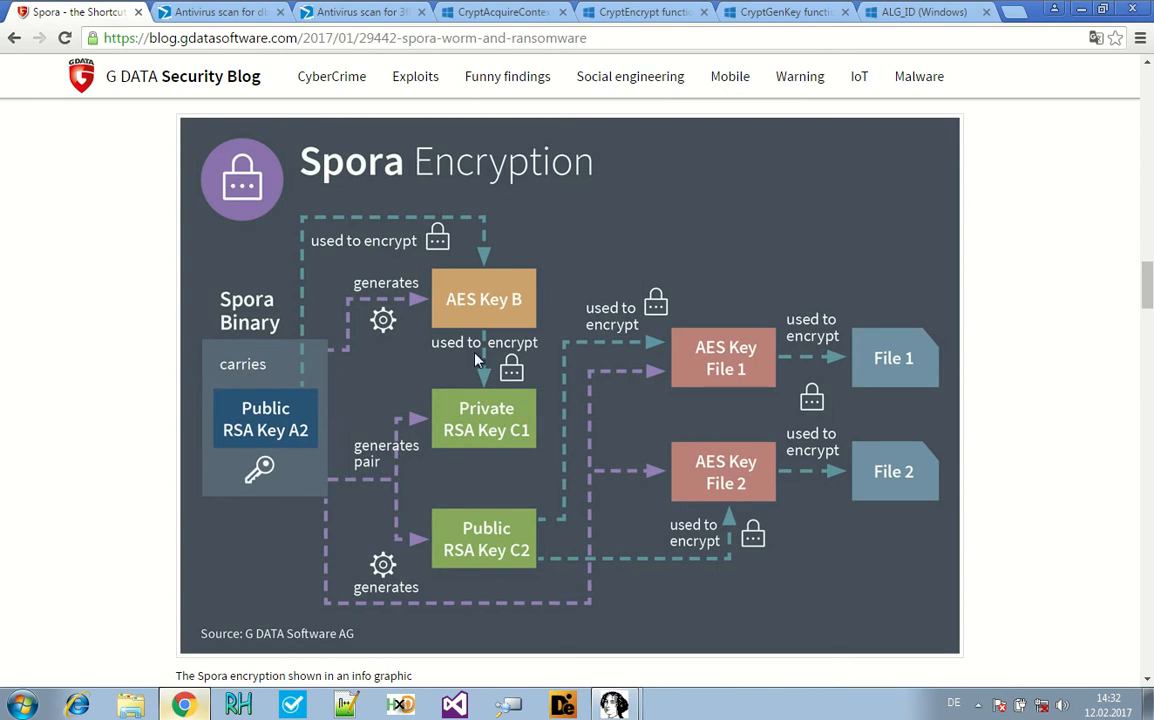
{"action": "scroll", "scroll_direction": "down", "scroll_amount": 3}
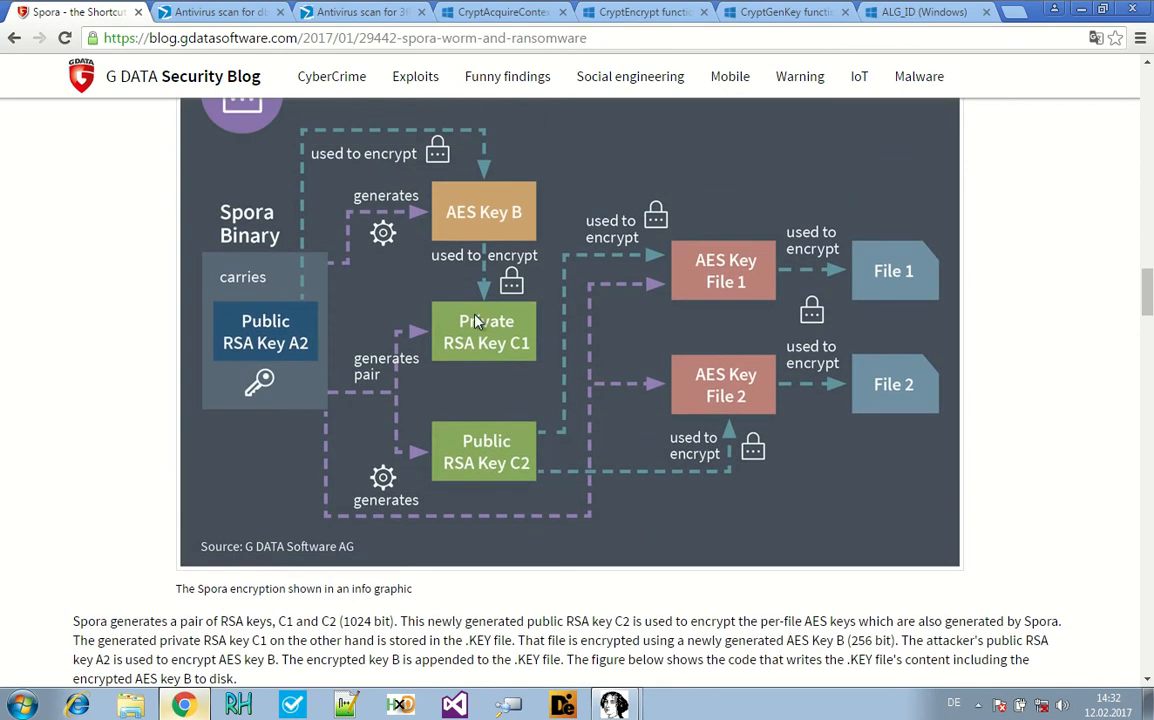
{"action": "scroll", "scroll_direction": "down", "scroll_amount": 3}
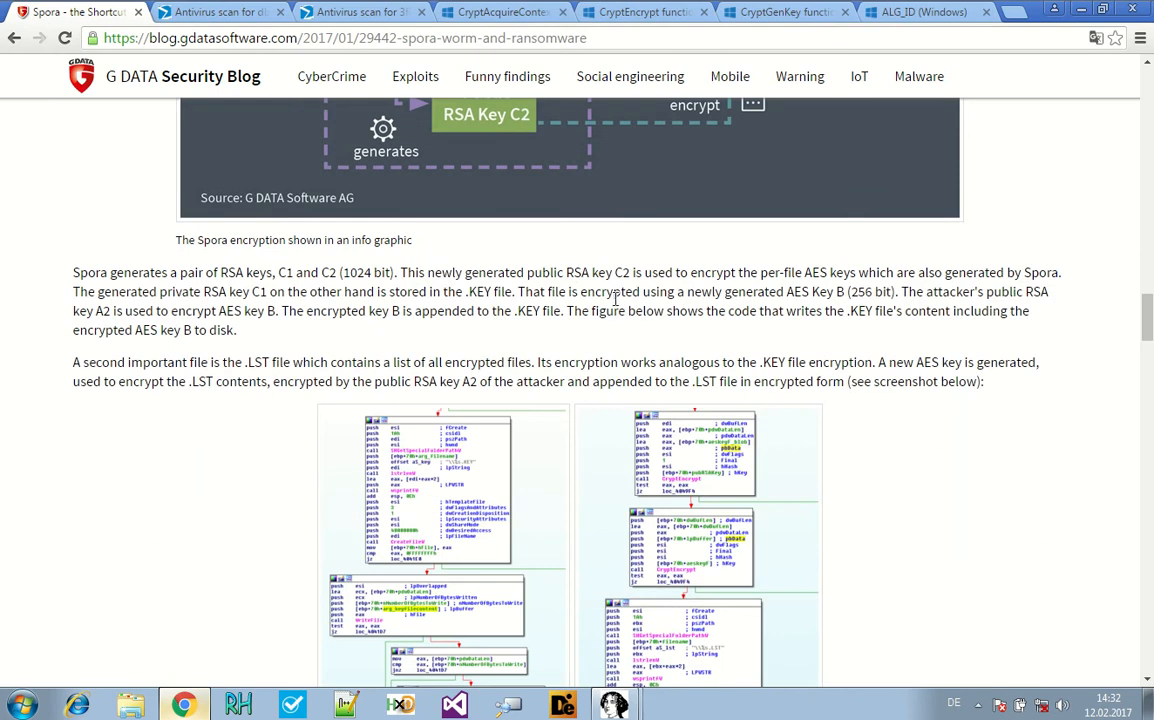
{"action": "mouse_move", "coordinate": [456, 308]}
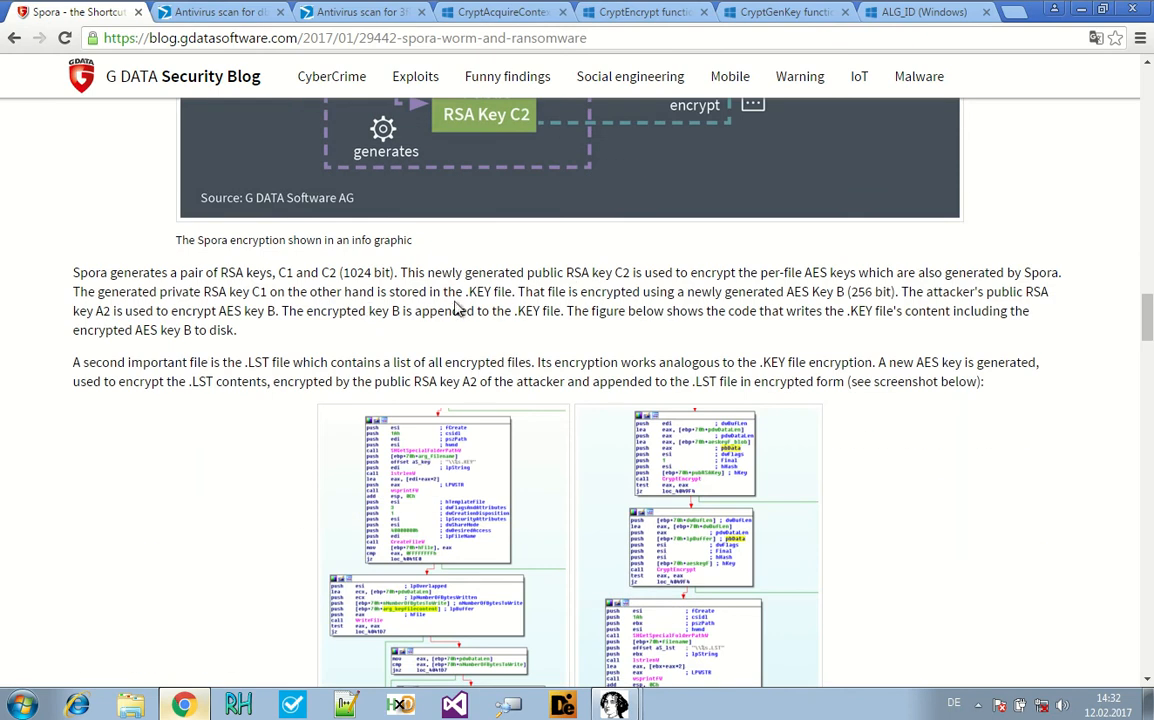
- Highlight the .KEY file mention and the sentence about encrypting it with the AES key
{"action": "double_click", "coordinate": [478, 292]}
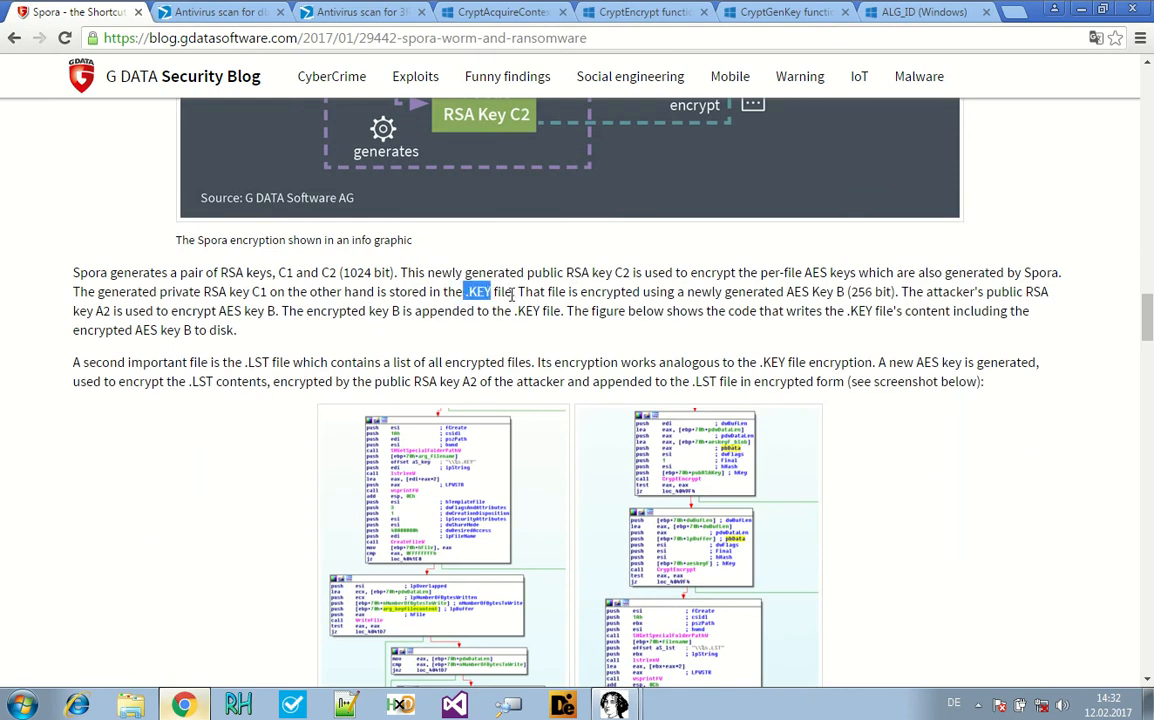
{"action": "left_click_drag", "start_coordinate": [464, 292], "coordinate": [512, 292]}
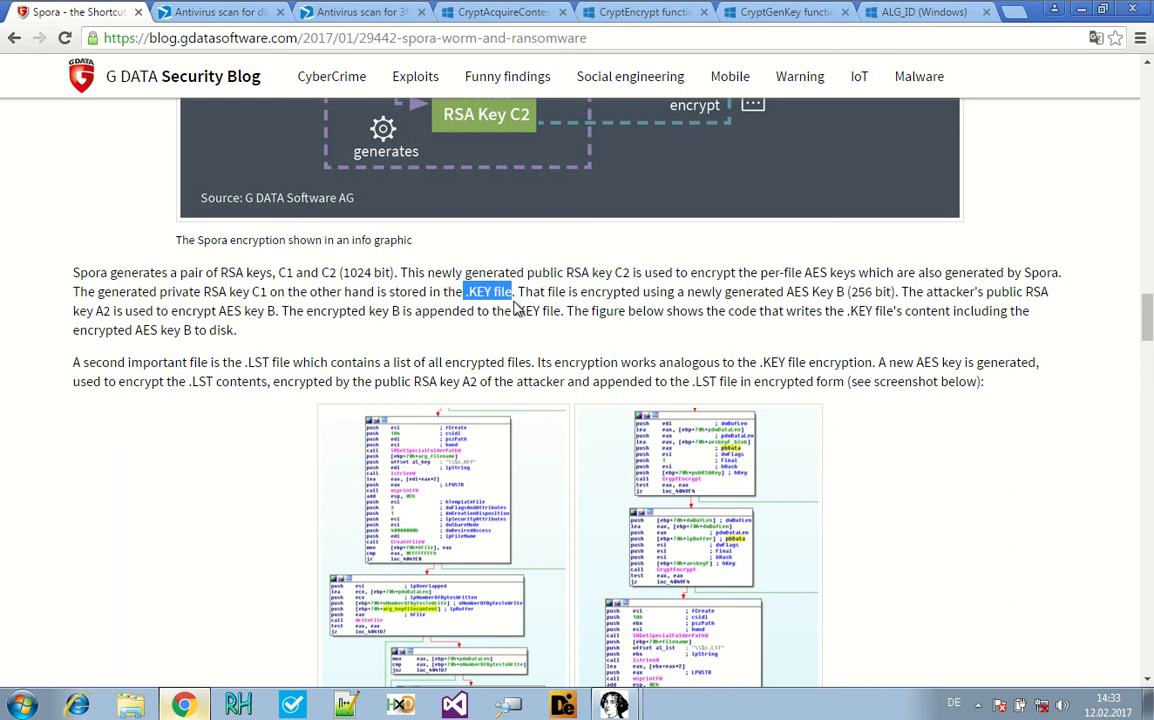
{"action": "mouse_move", "coordinate": [518, 308]}
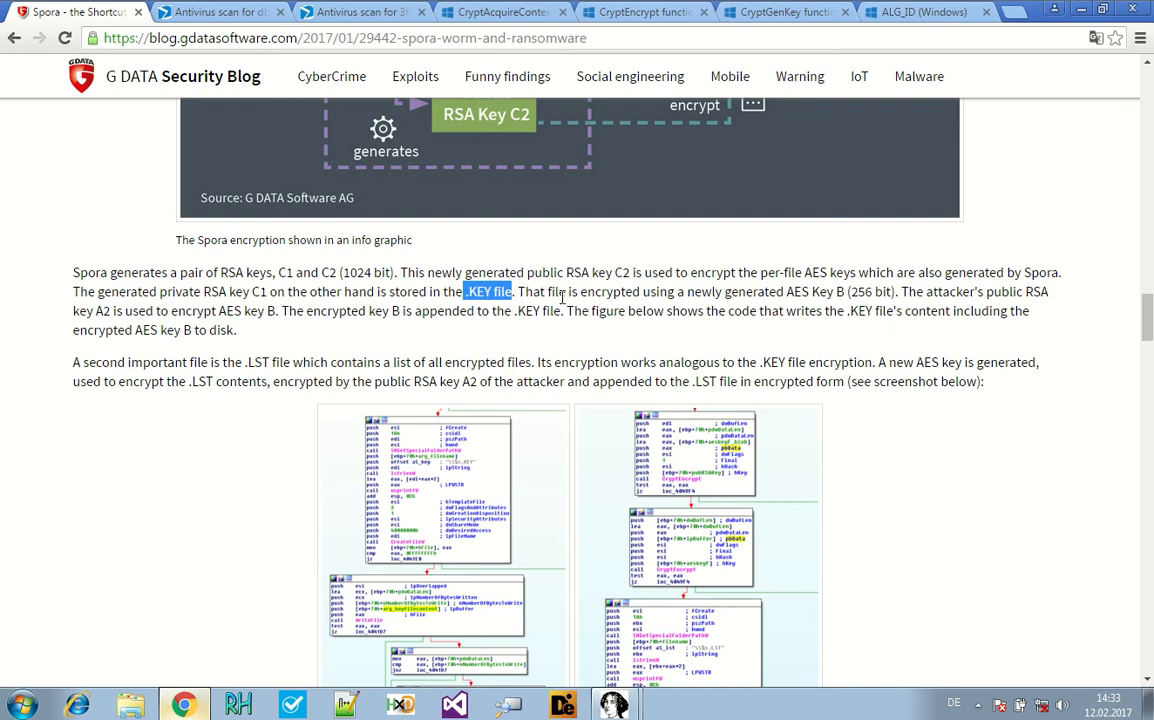
{"action": "mouse_move", "coordinate": [562, 296]}
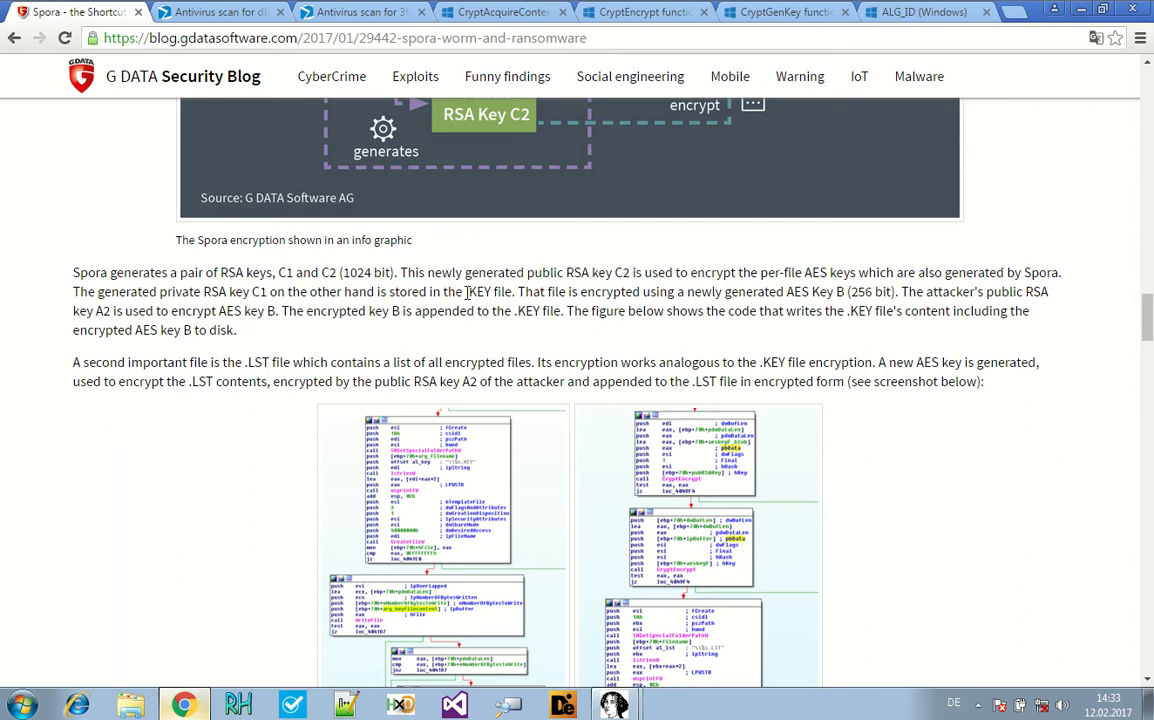
{"action": "double_click", "coordinate": [488, 292]}
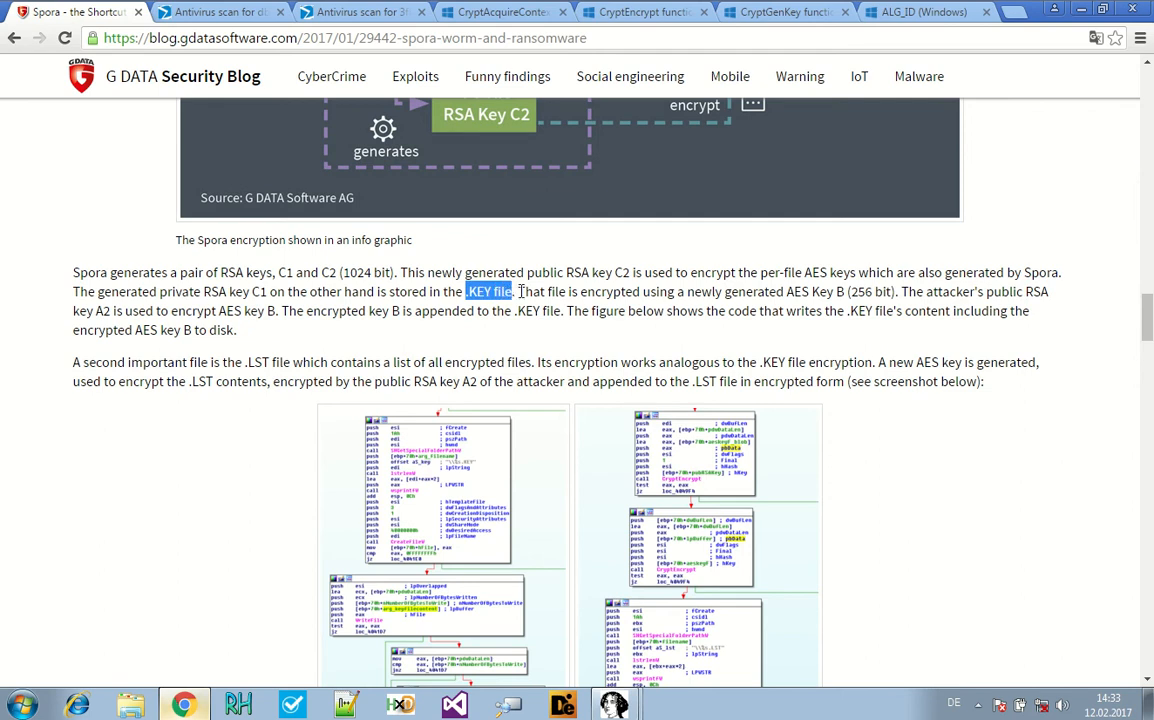
{"action": "left_click_drag", "start_coordinate": [516, 292], "coordinate": [816, 292]}
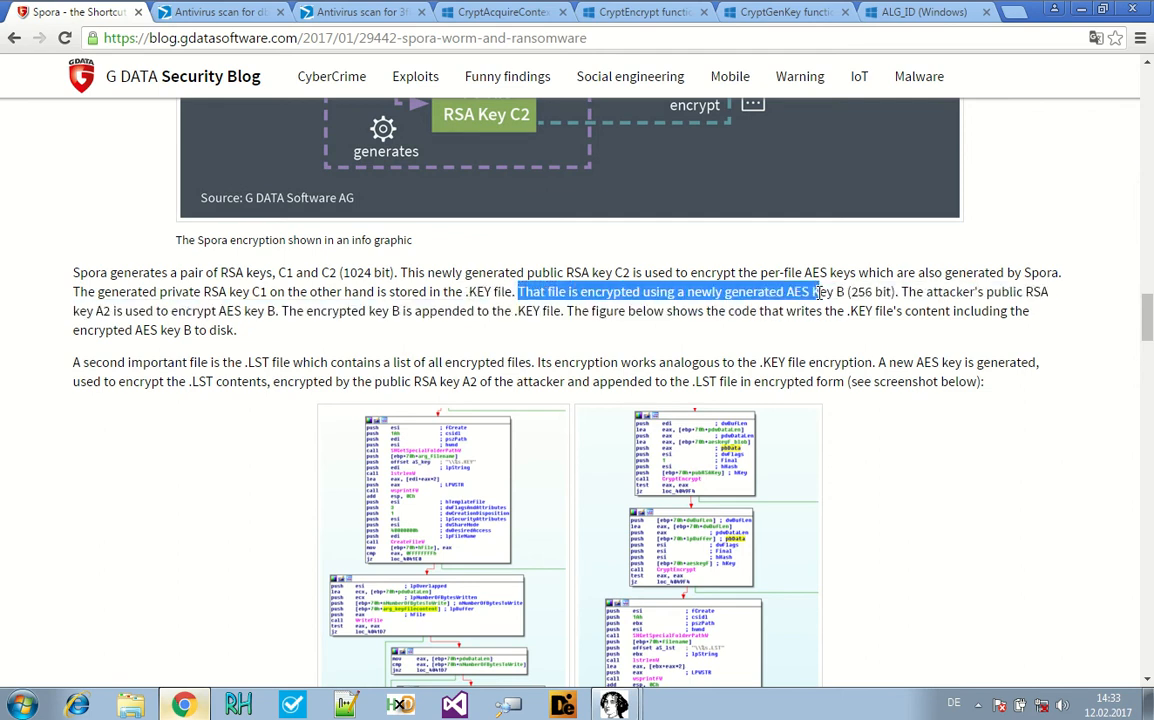
{"action": "left_click_drag", "start_coordinate": [810, 292], "coordinate": [896, 292]}
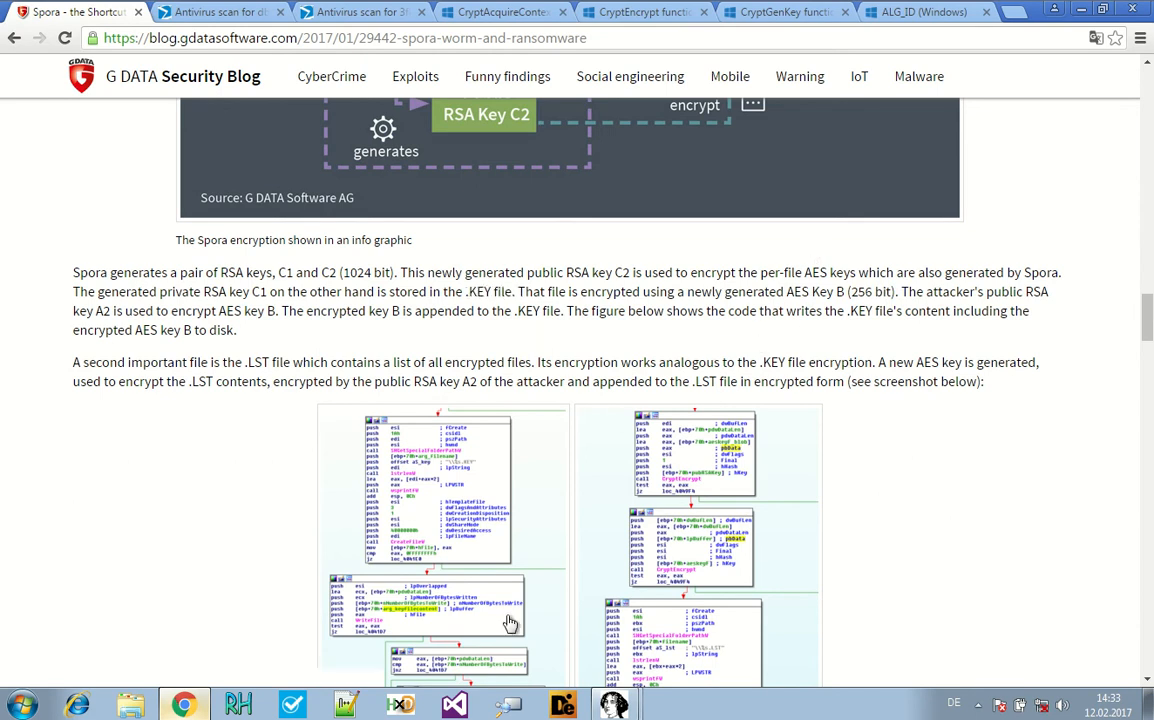
- Enlarge the blog screenshot of the code writing the encrypted .KEY file
{"action": "left_click", "coordinate": [510, 620]}
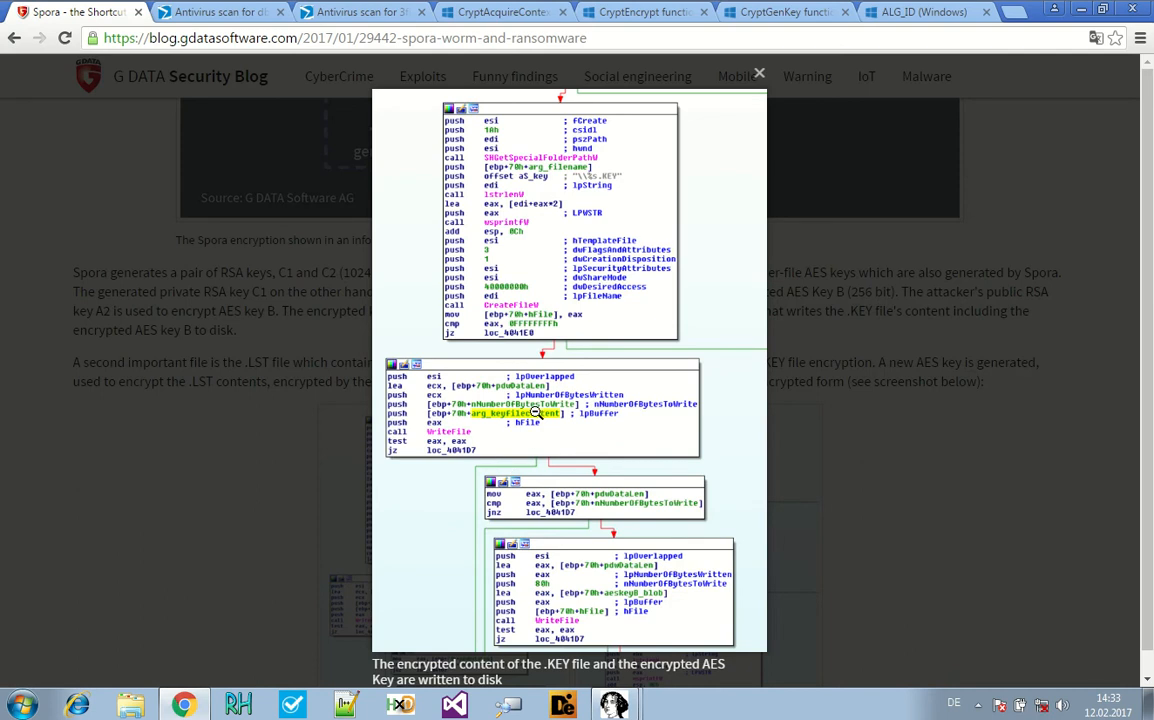
{"action": "mouse_move", "coordinate": [464, 450]}
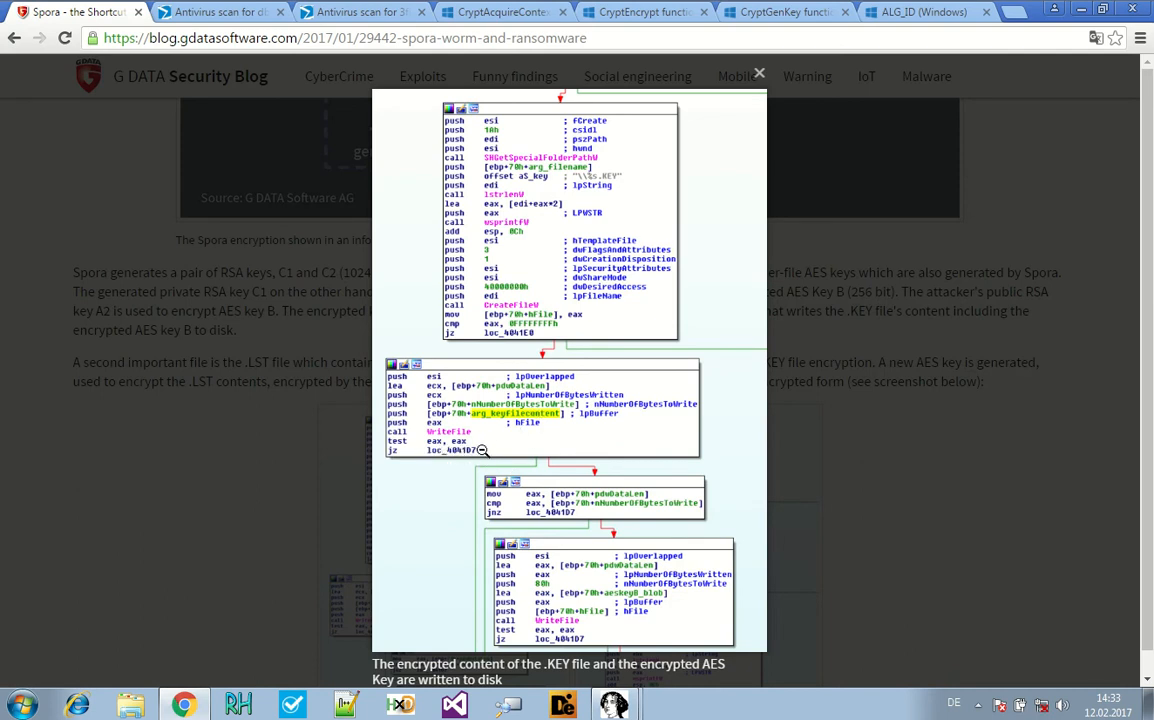
{"action": "mouse_move", "coordinate": [538, 338]}
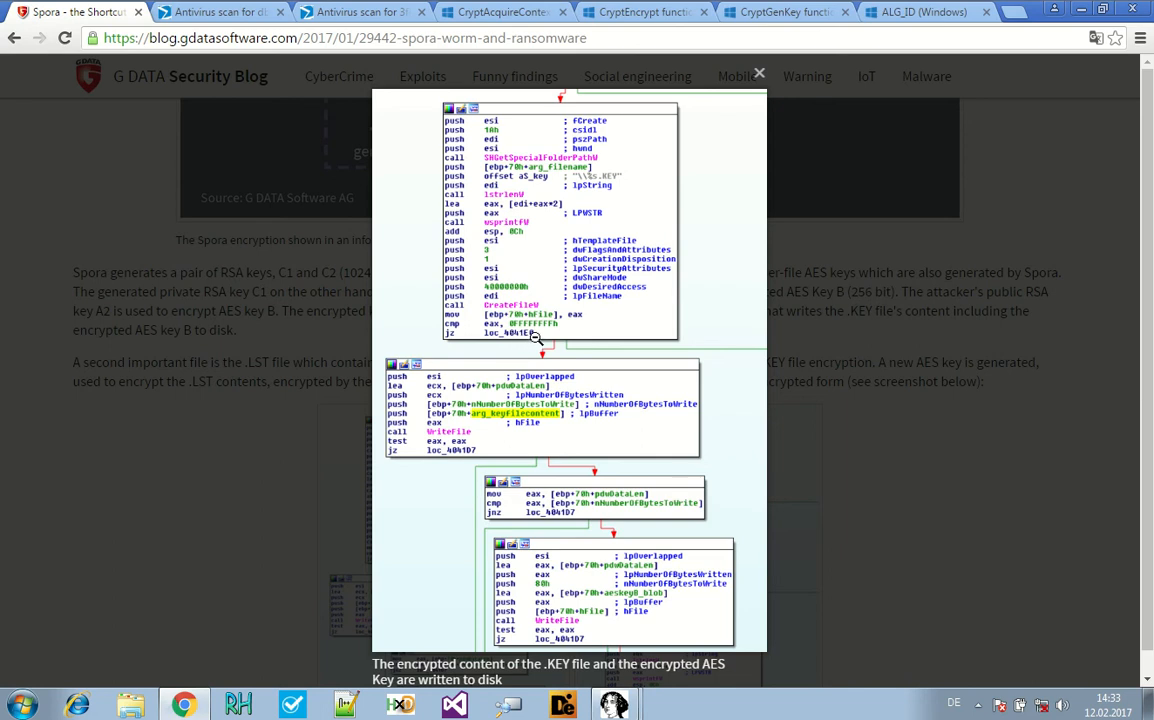
{"action": "mouse_move", "coordinate": [432, 320]}
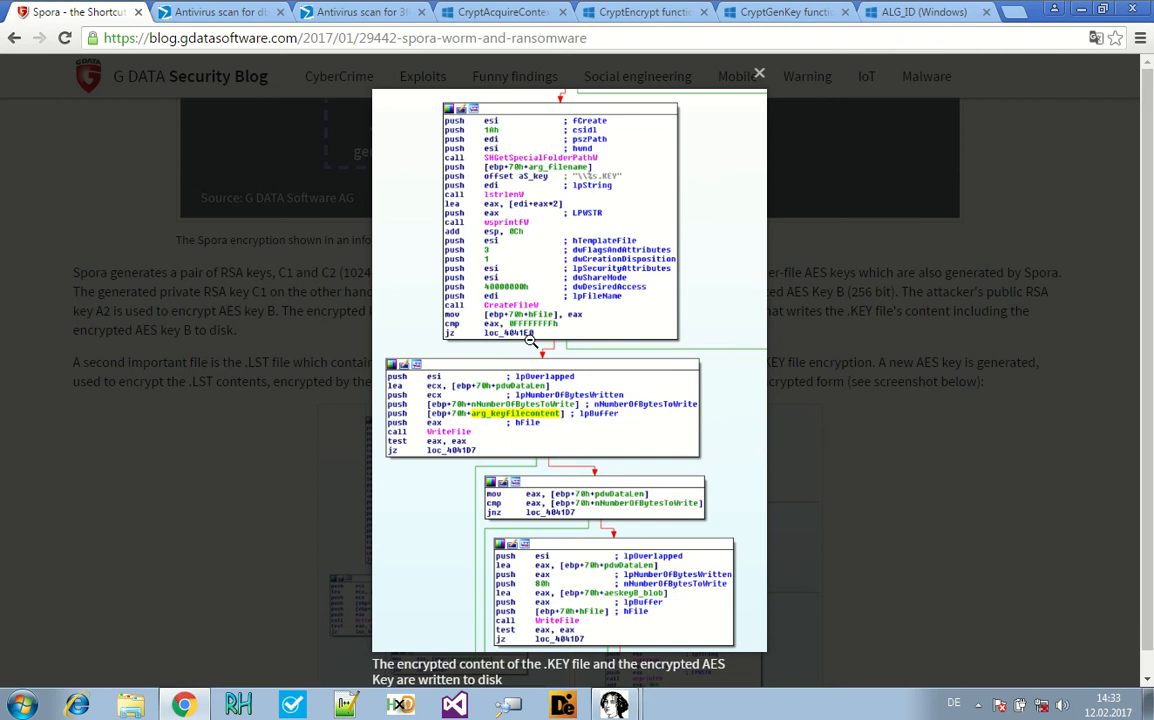
{"action": "mouse_move", "coordinate": [528, 390]}
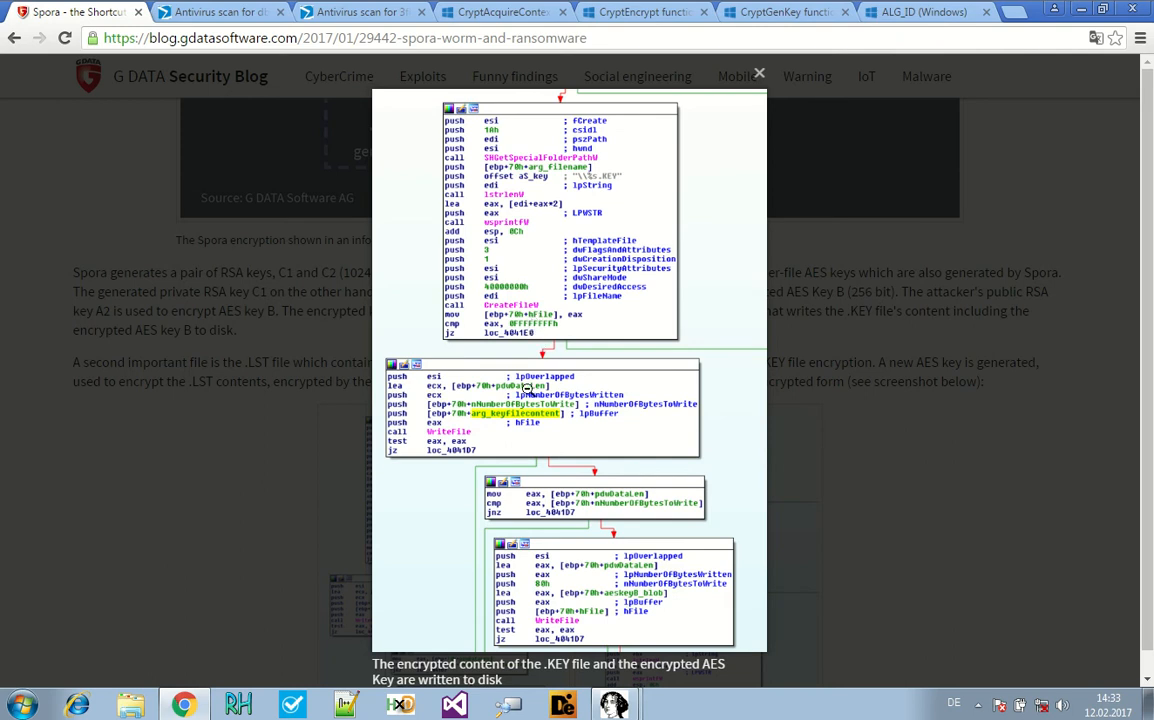
{"action": "mouse_move", "coordinate": [560, 344]}
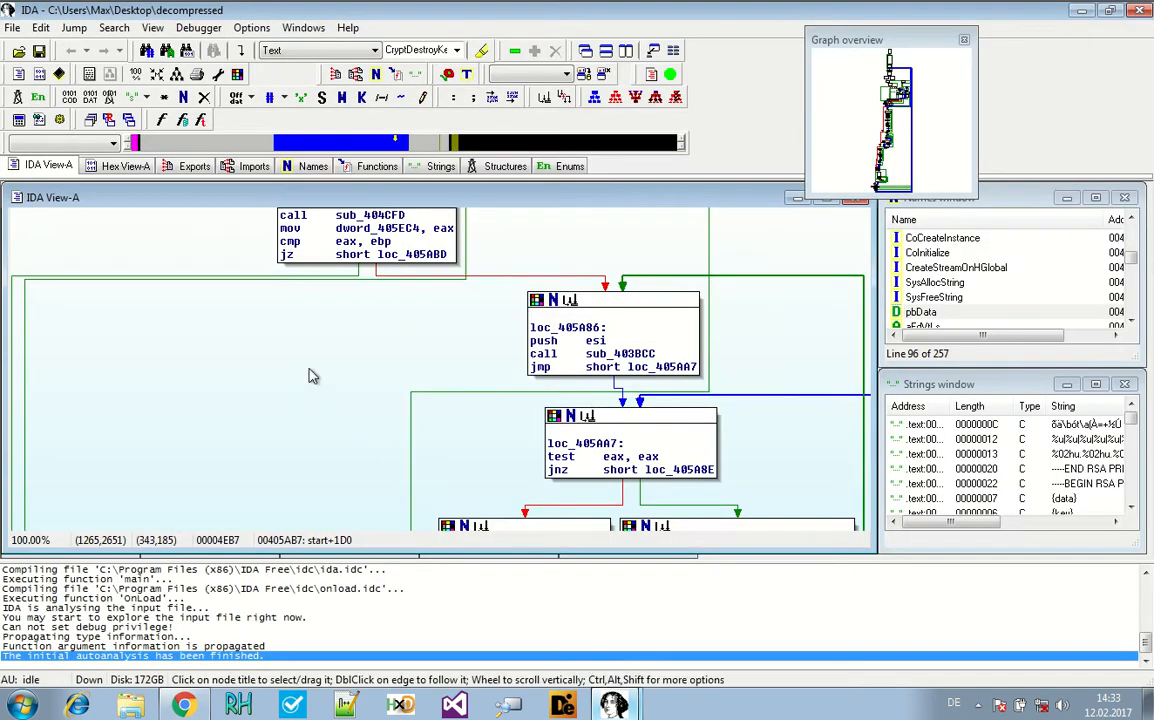
- Jump to address 4041e0 via Jump > Jump to address
{"action": "left_click", "coordinate": [74, 28]}
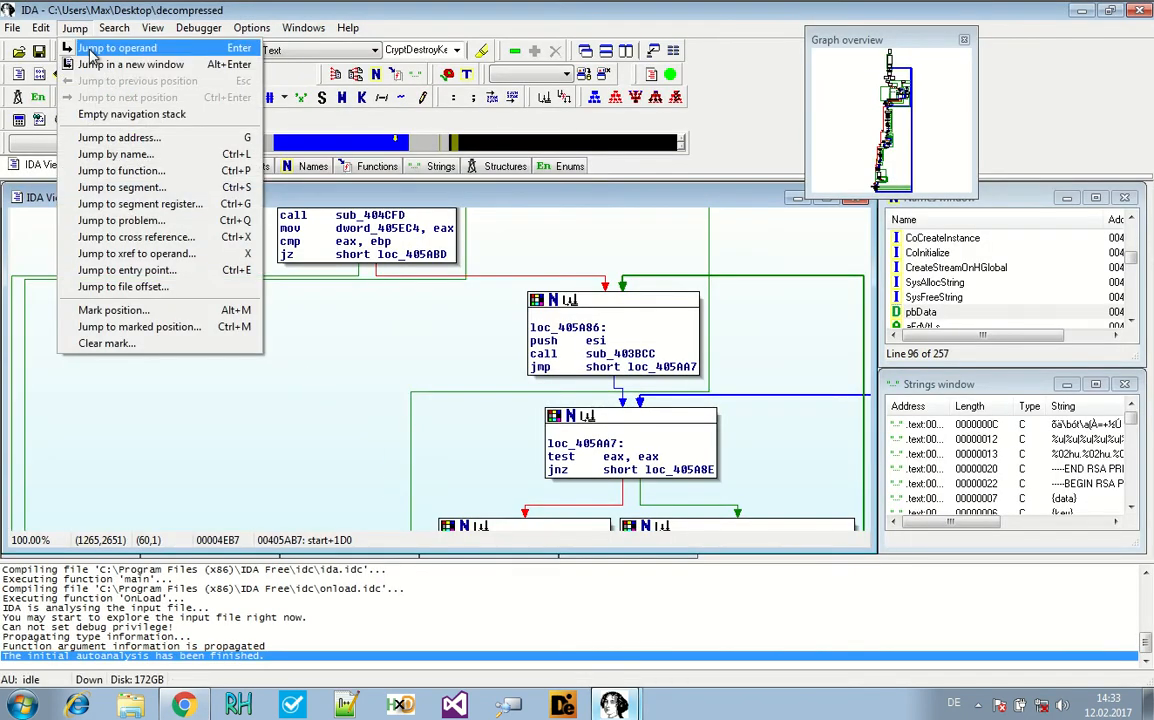
{"action": "left_click", "coordinate": [118, 136]}
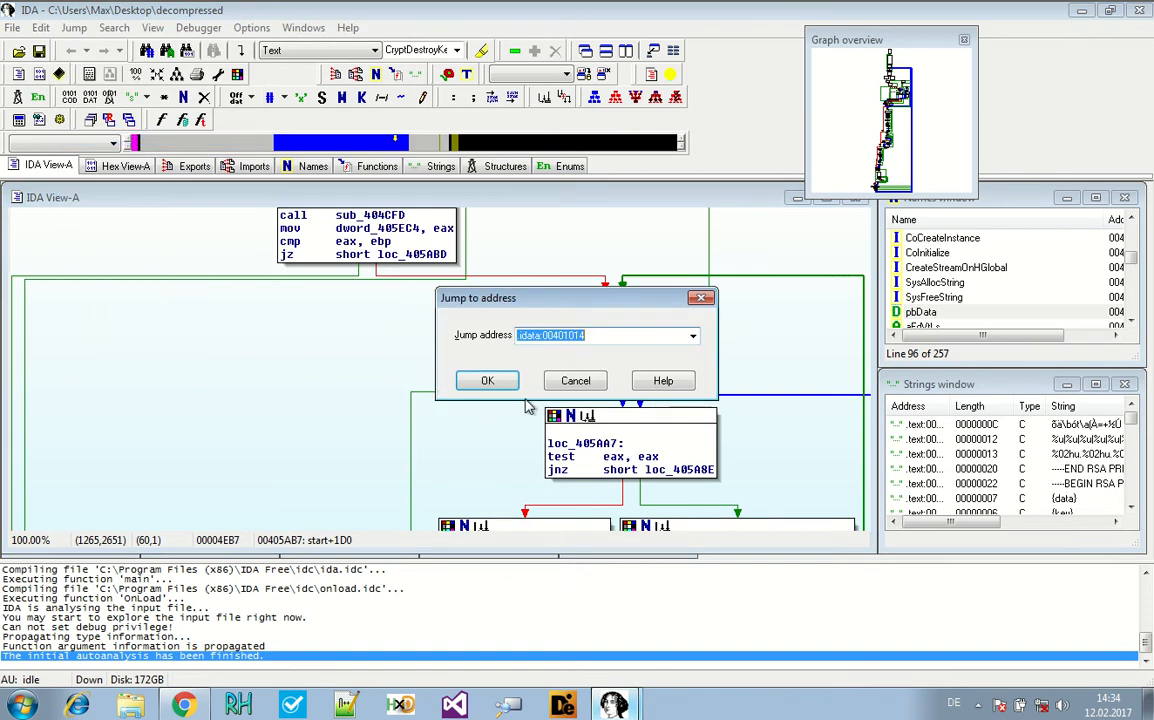
{"action": "type", "text": "4041"}
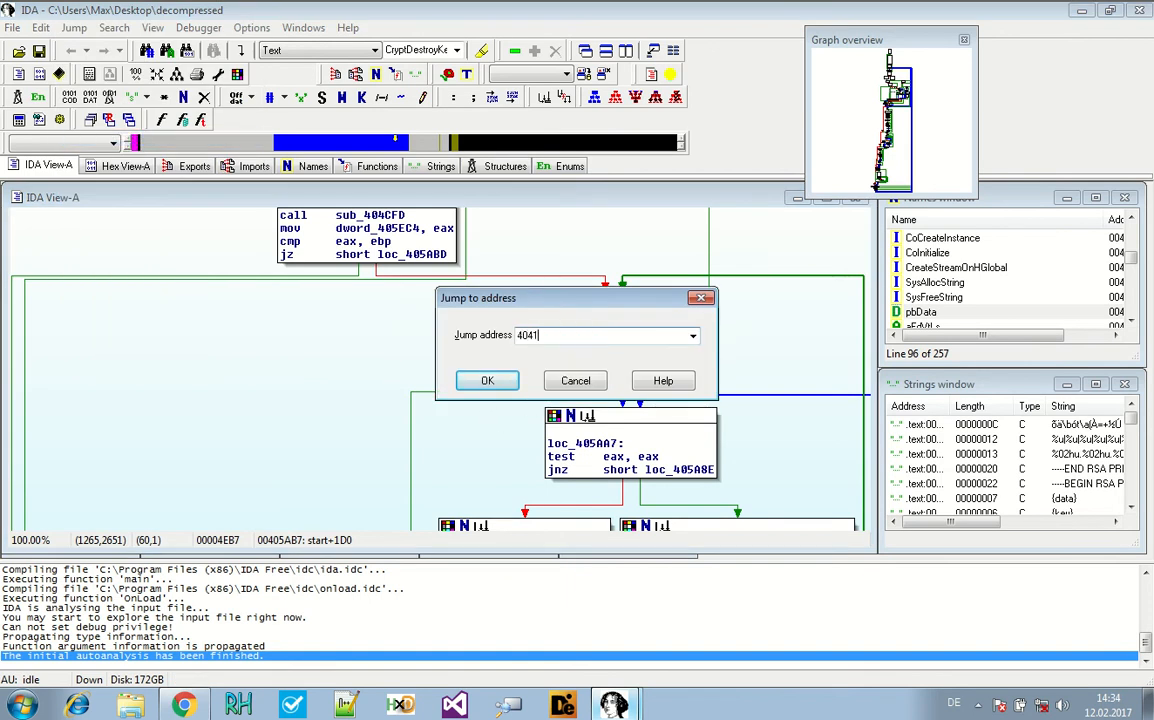
{"action": "type", "text": "e0"}
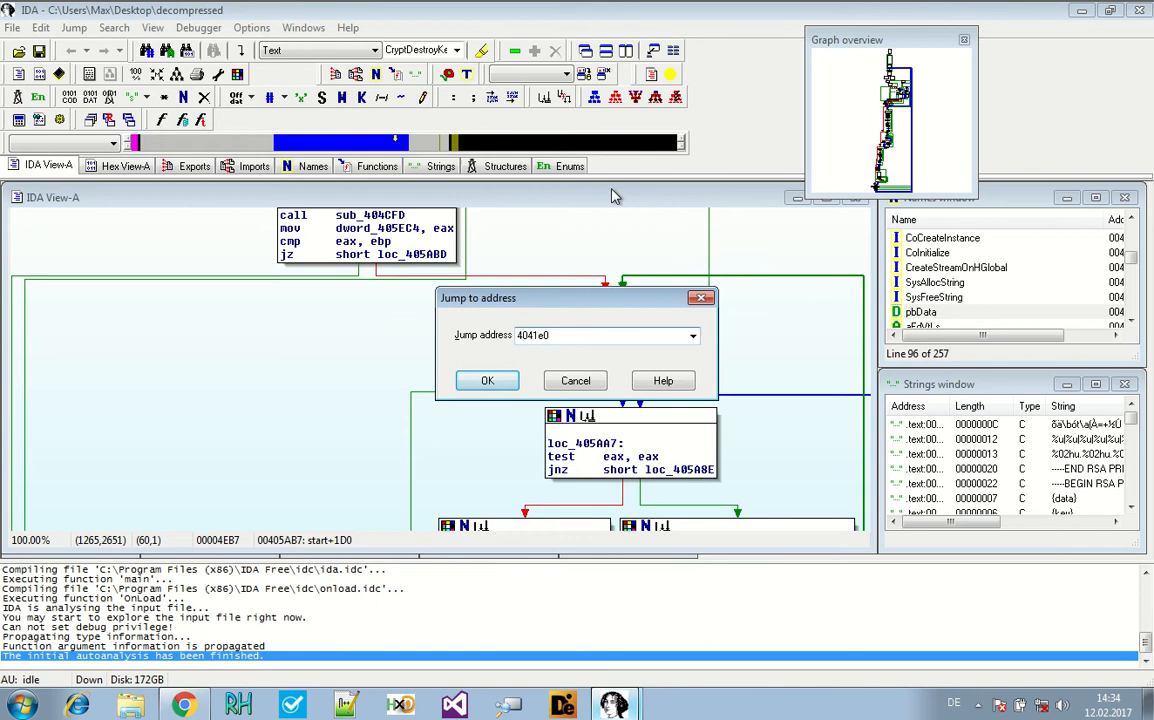
{"action": "left_click", "coordinate": [488, 380]}
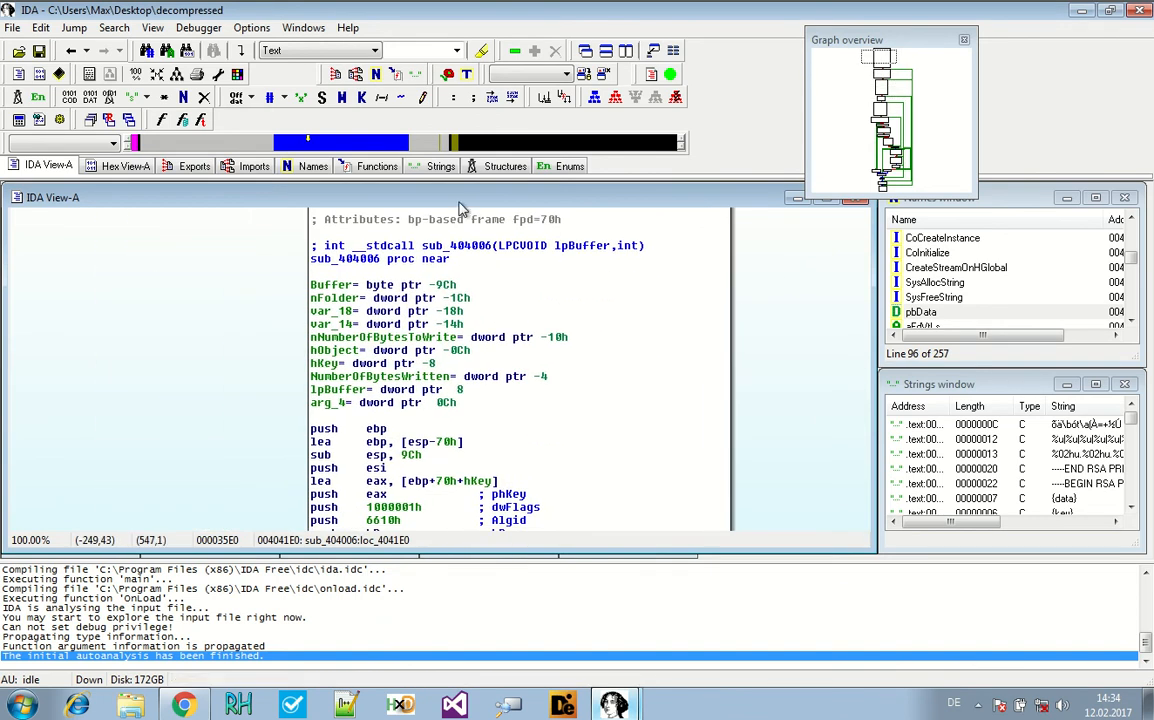
- Rename function sub_404006 to KeyFileFun
{"action": "right_click", "coordinate": [456, 264]}
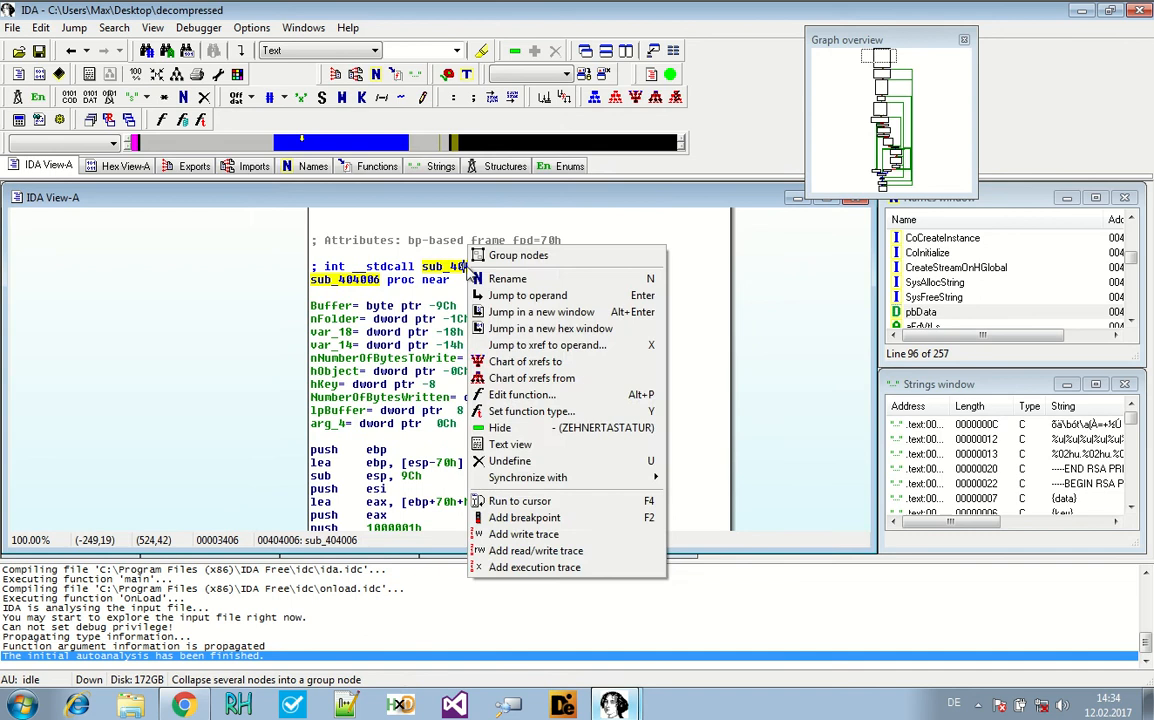
{"action": "left_click", "coordinate": [508, 280]}
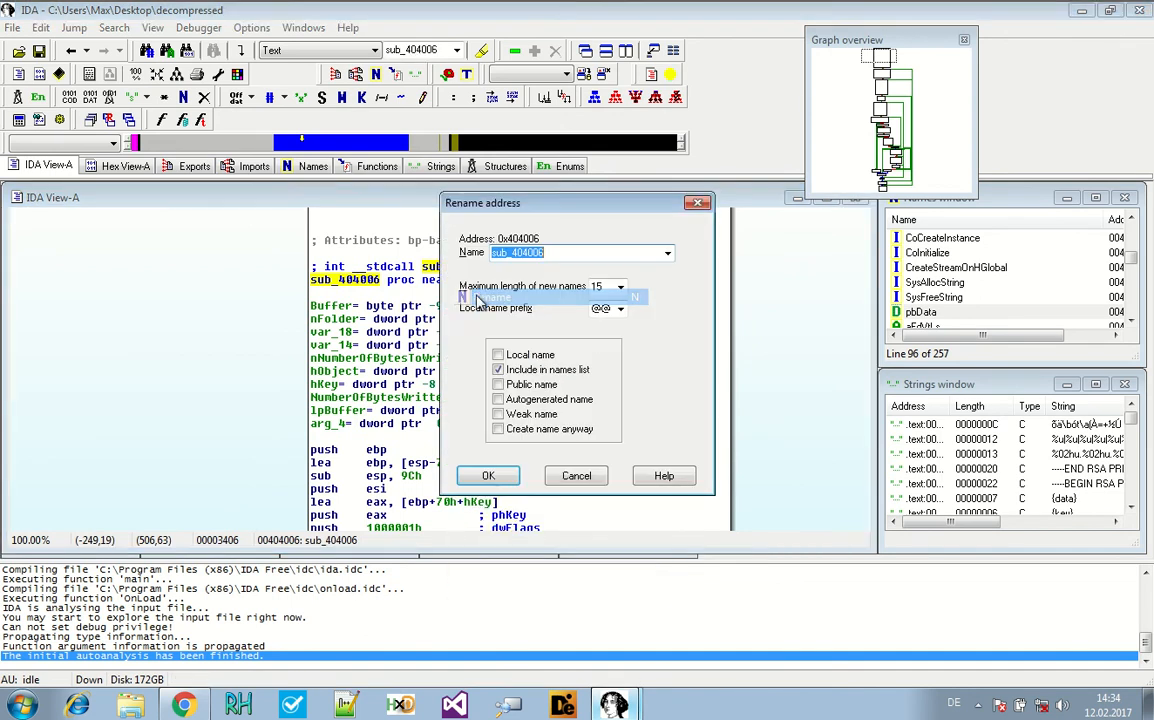
{"action": "type", "text": "D"}
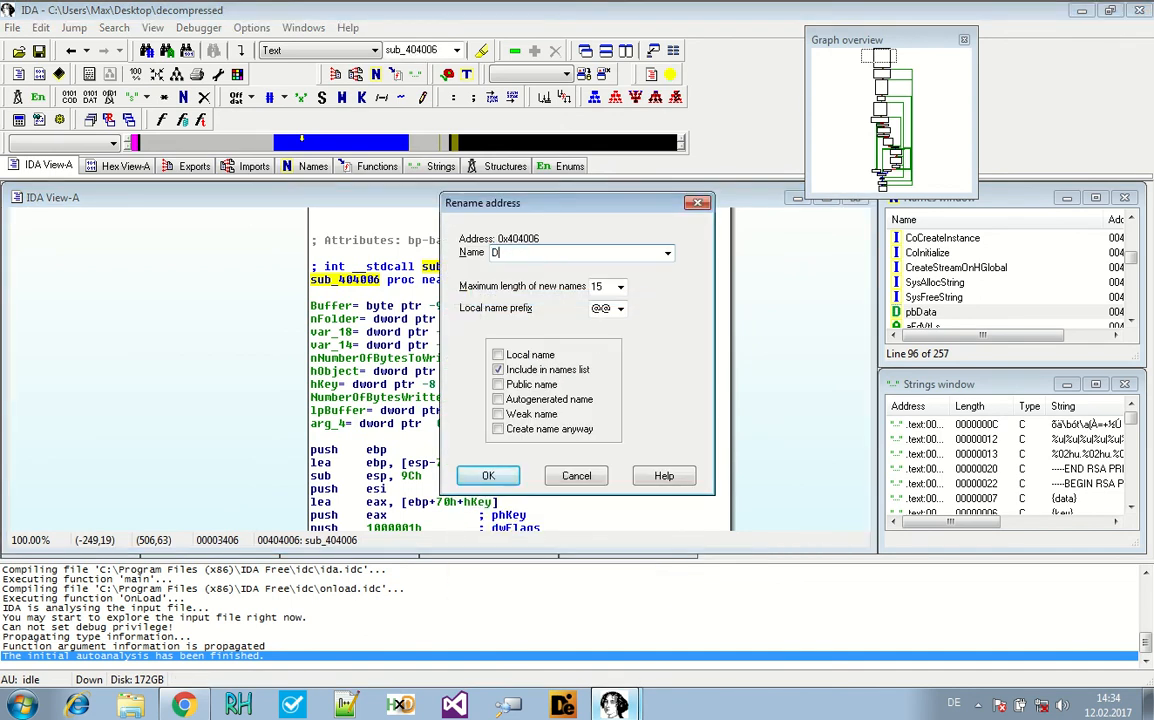
{"action": "key", "text": "Backspace"}
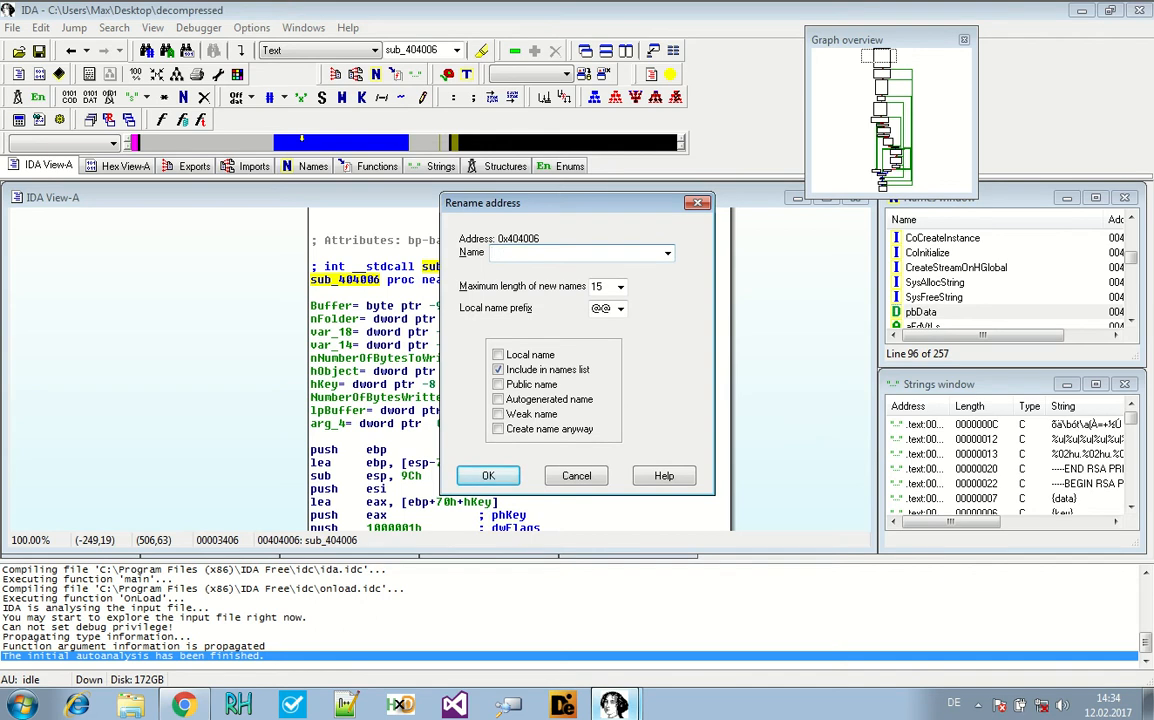
{"action": "type", "text": "K"}
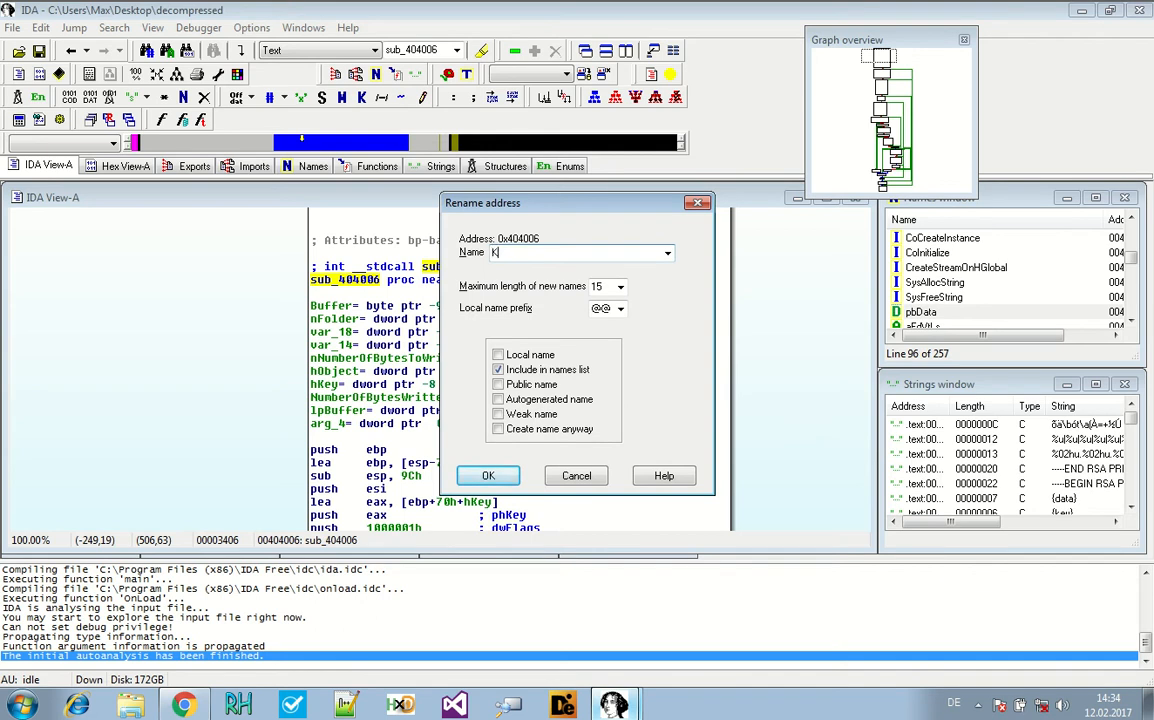
{"action": "type", "text": "eyFileFun"}
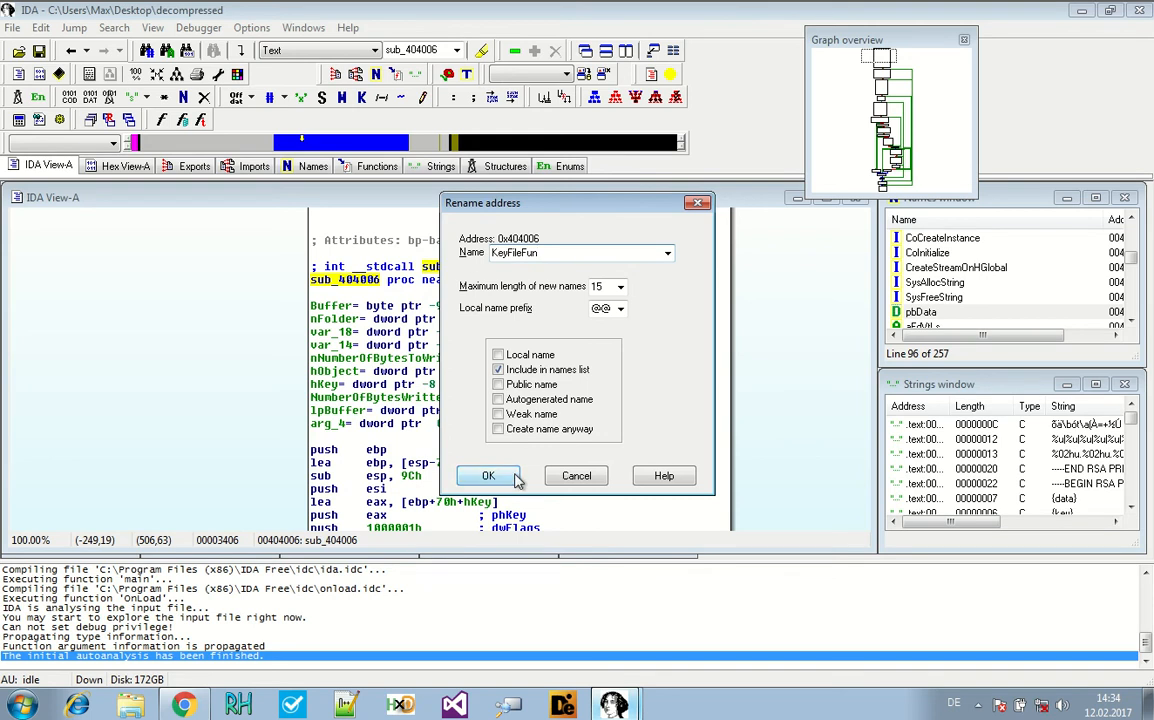
{"action": "left_click", "coordinate": [488, 476]}
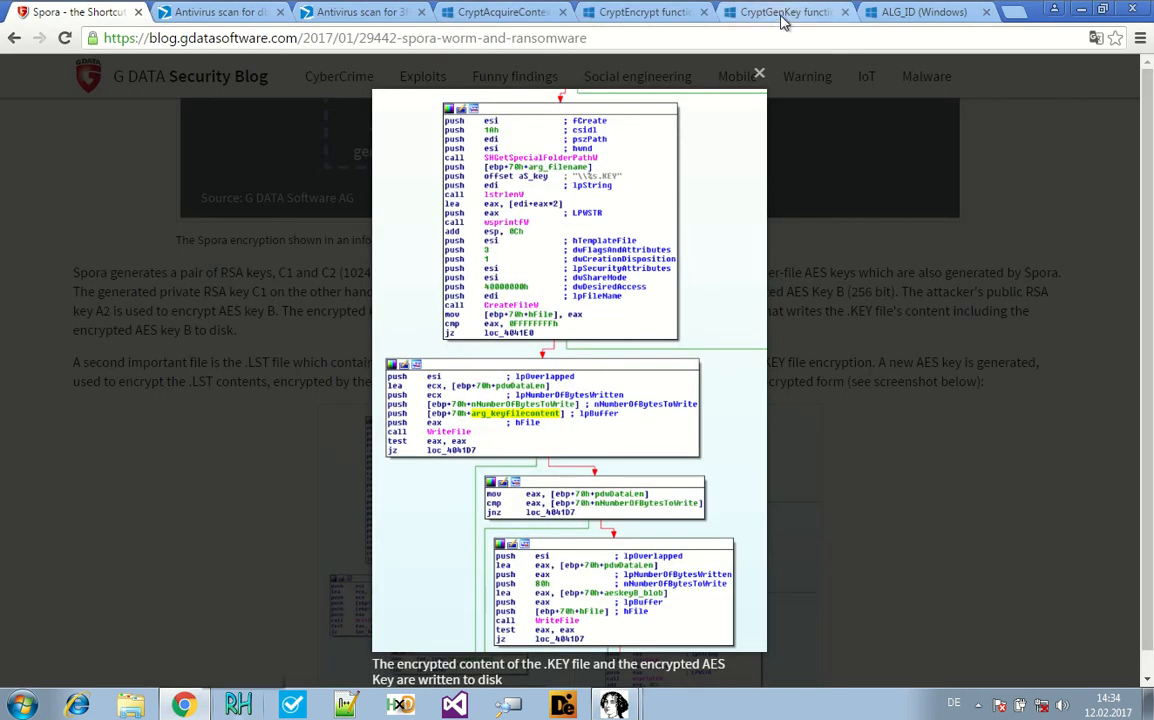
- Read the CryptGenKey page, highlighting its description and the note that the algorithm stays with the key
{"action": "left_click", "coordinate": [784, 12]}
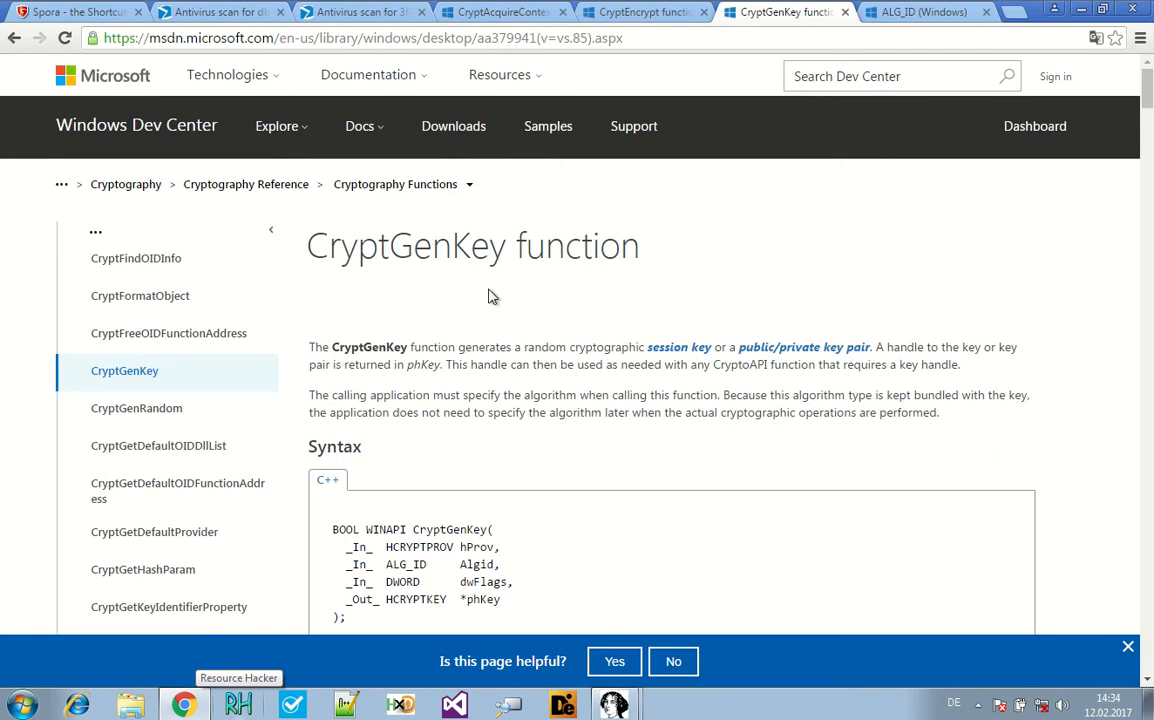
{"action": "scroll", "scroll_direction": "down", "scroll_amount": 3}
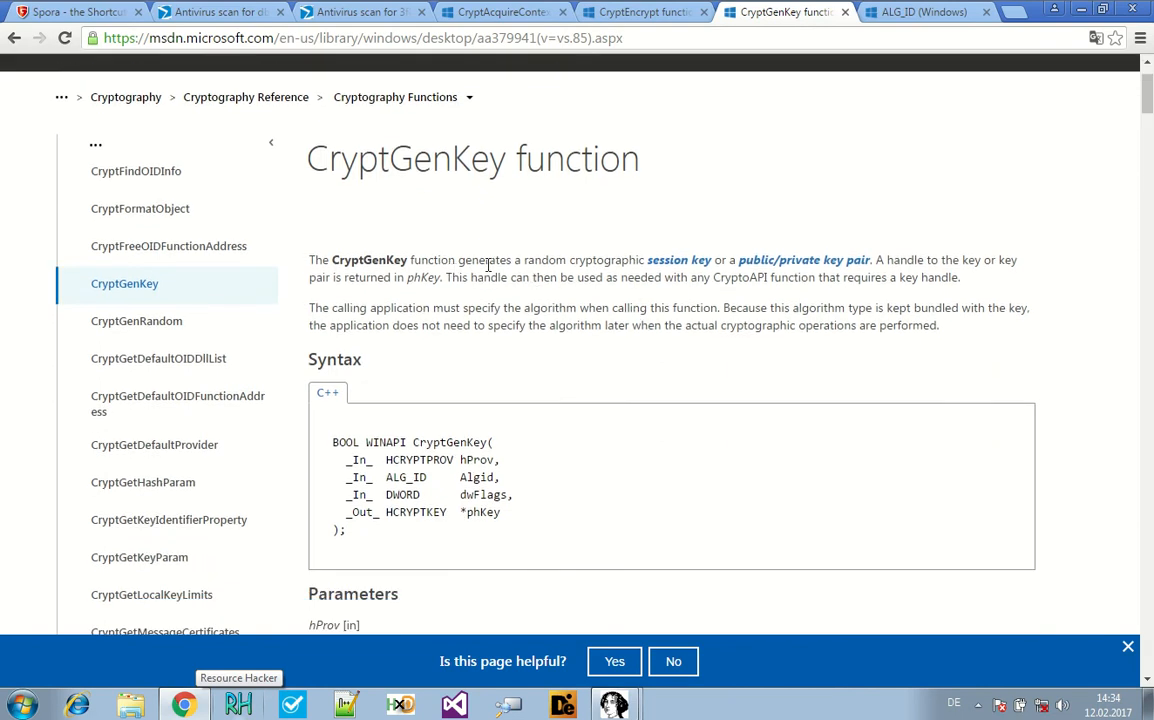
{"action": "mouse_move", "coordinate": [804, 260]}
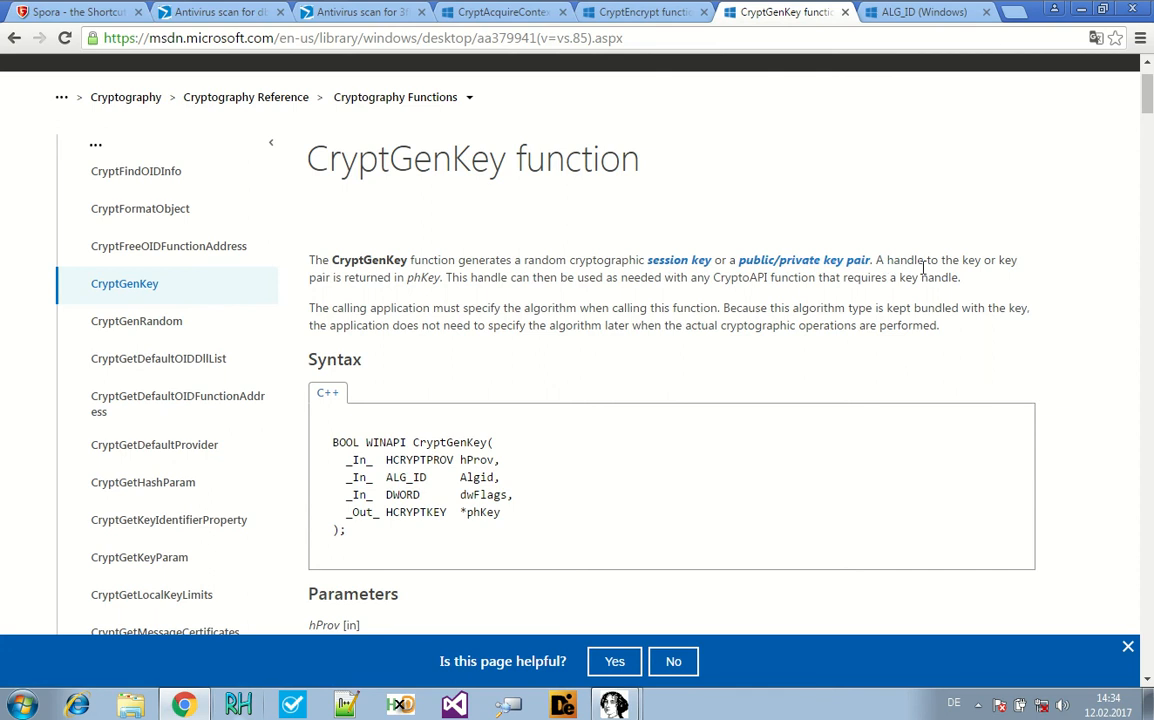
{"action": "mouse_move", "coordinate": [922, 268]}
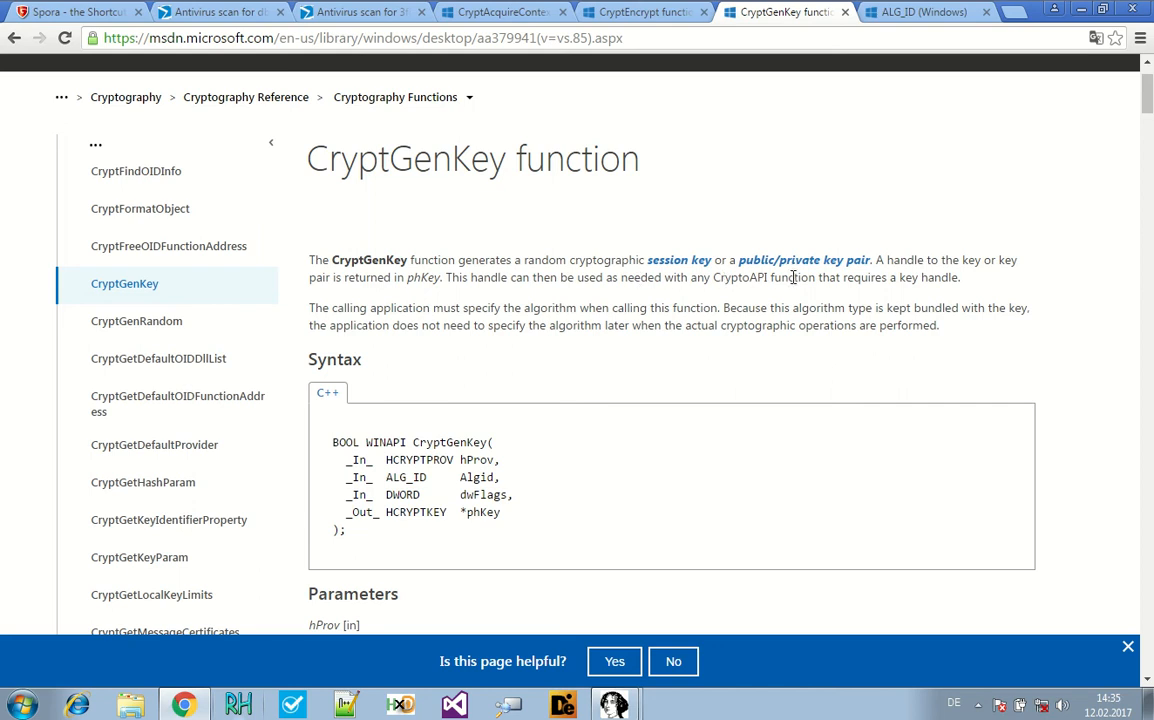
{"action": "mouse_move", "coordinate": [948, 280]}
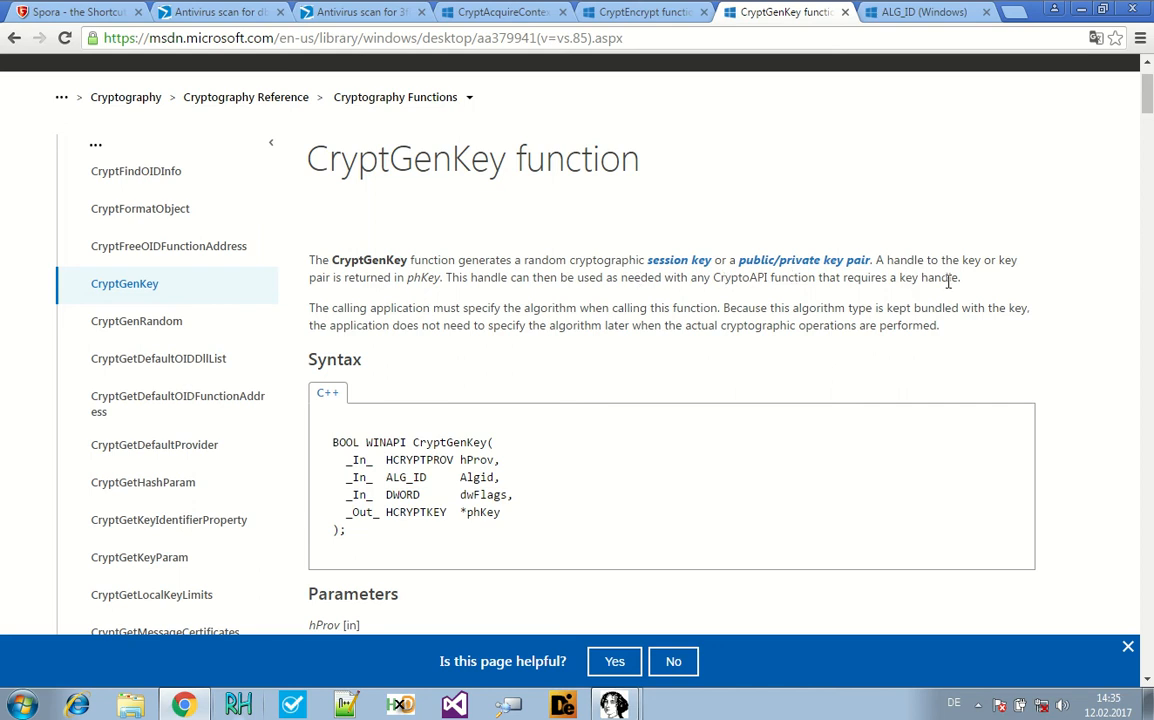
{"action": "left_click_drag", "start_coordinate": [308, 260], "coordinate": [364, 360]}
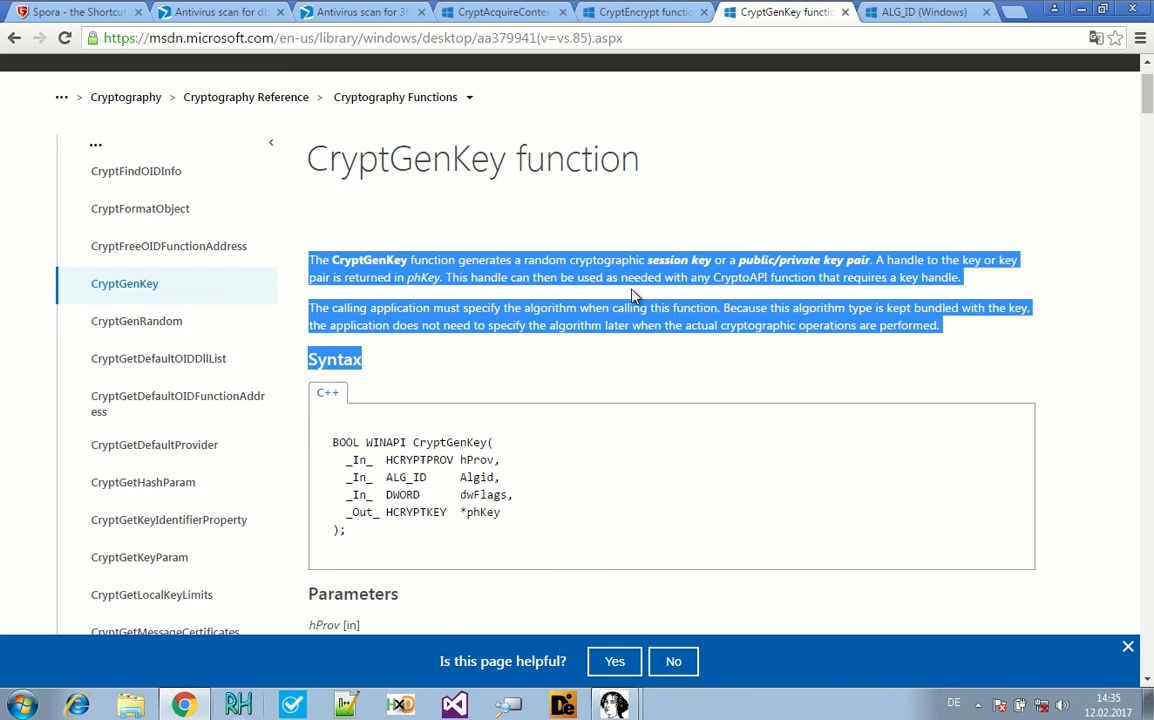
{"action": "scroll", "scroll_direction": "down", "scroll_amount": 3}
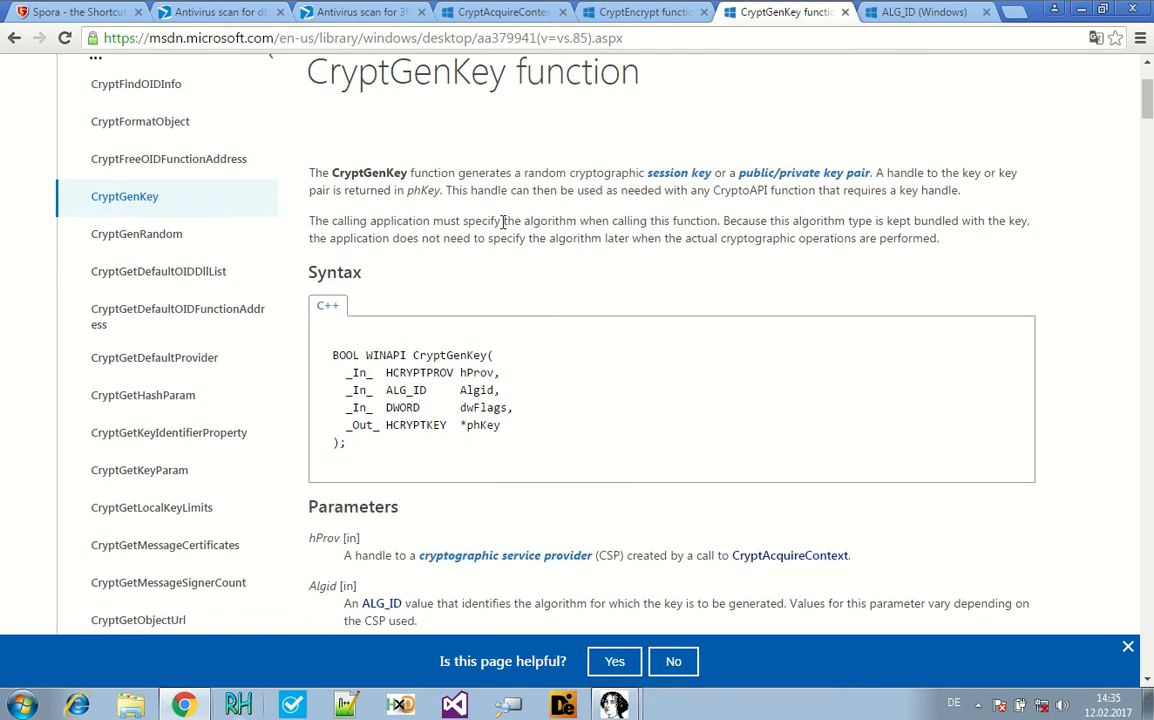
{"action": "mouse_move", "coordinate": [916, 240]}
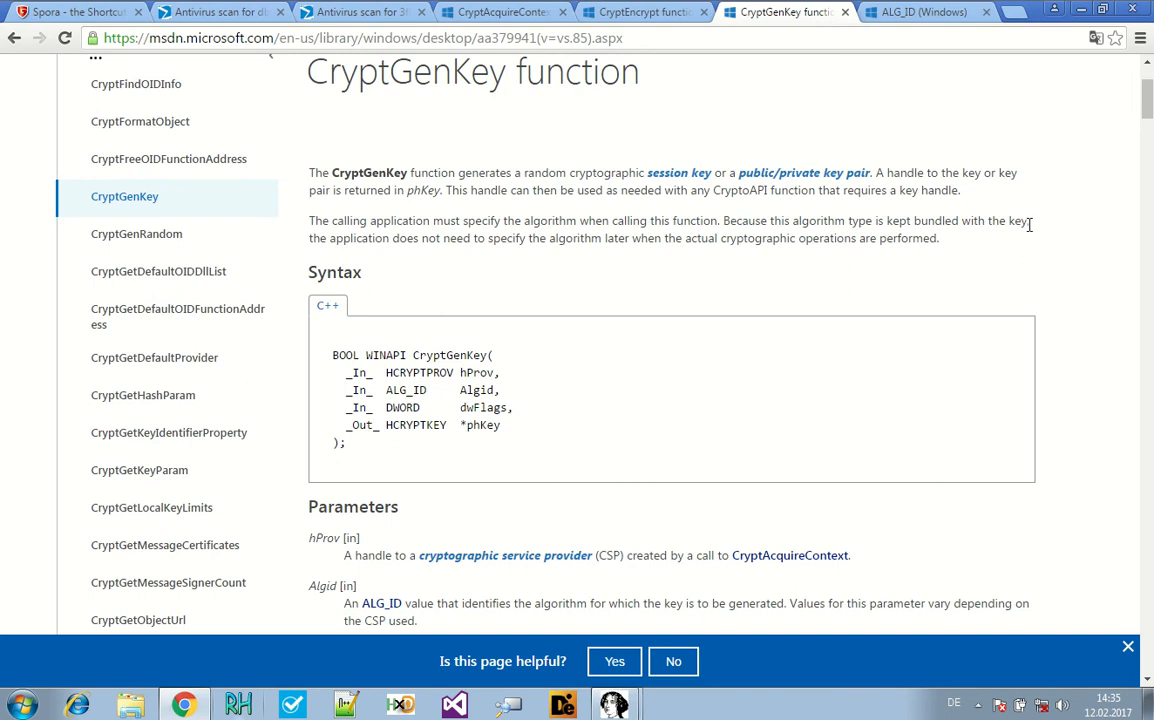
{"action": "left_click_drag", "start_coordinate": [848, 220], "coordinate": [1028, 220]}
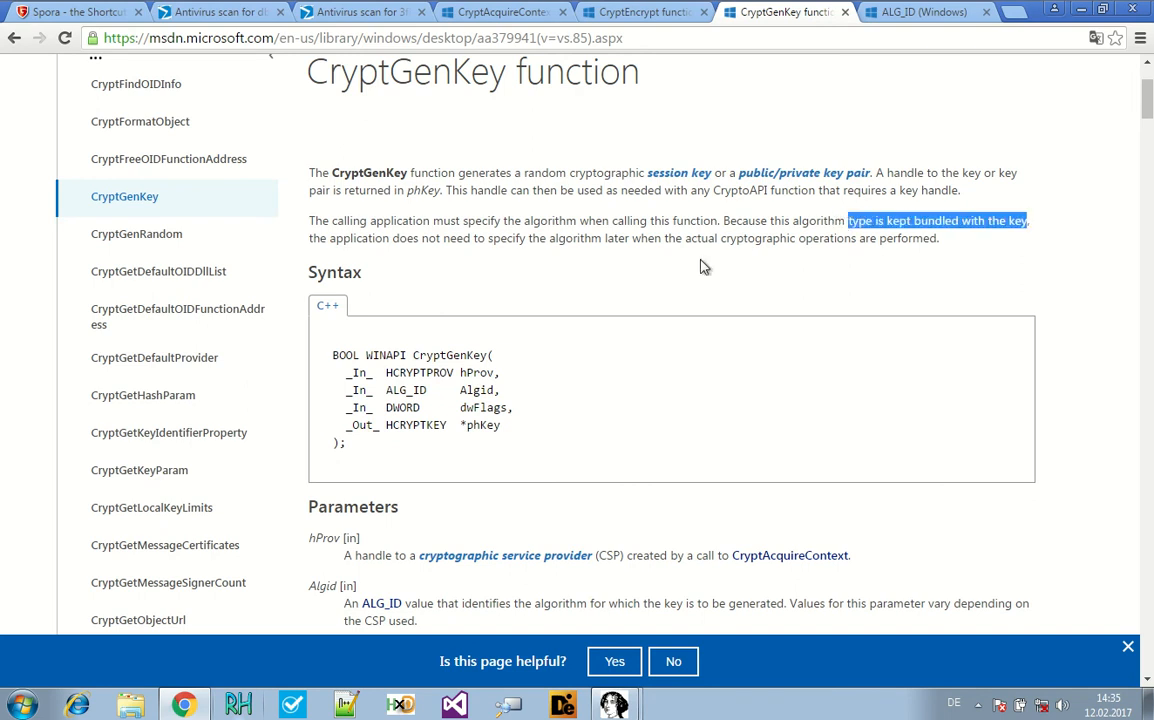
- Select the ALG_ID parameter type in the syntax and open the ALG_ID documentation
{"action": "scroll", "scroll_direction": "down", "scroll_amount": 3}
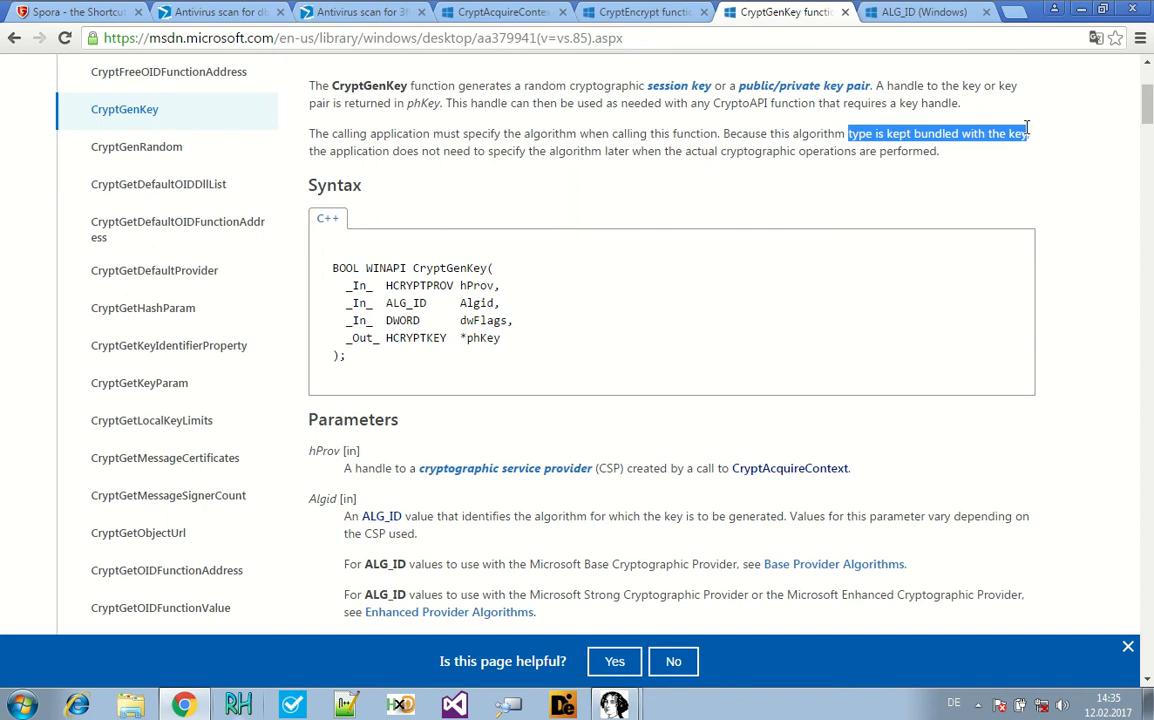
{"action": "scroll", "scroll_direction": "down", "scroll_amount": 3}
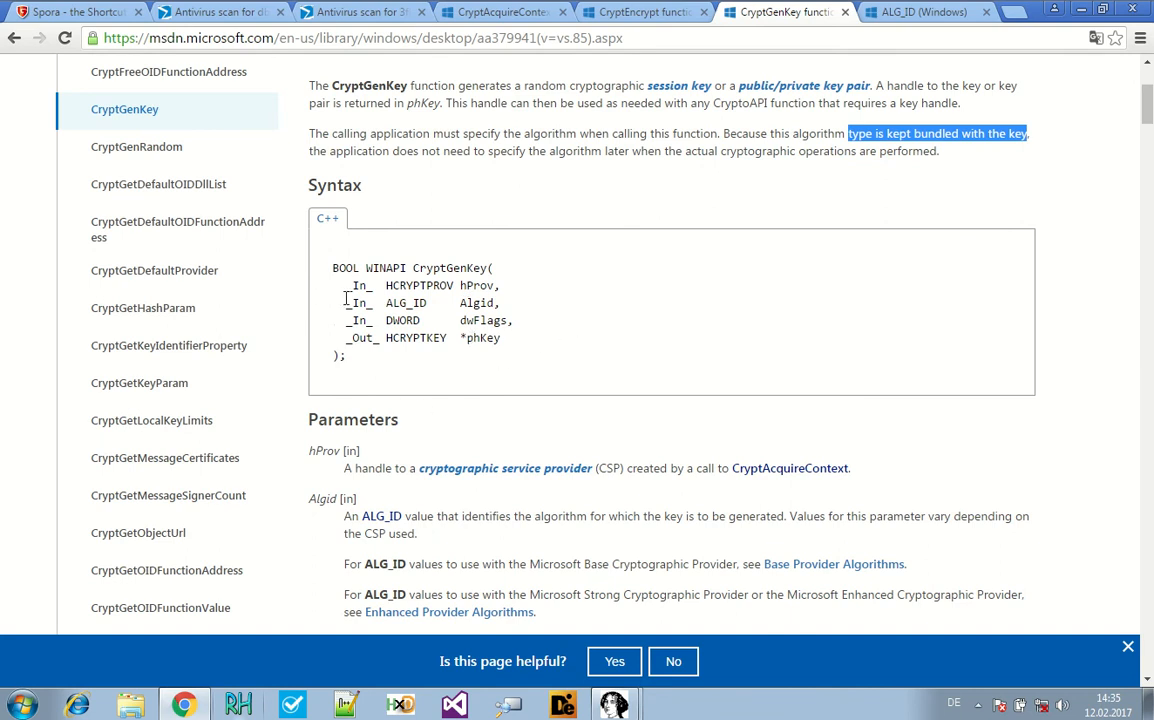
{"action": "double_click", "coordinate": [404, 304]}
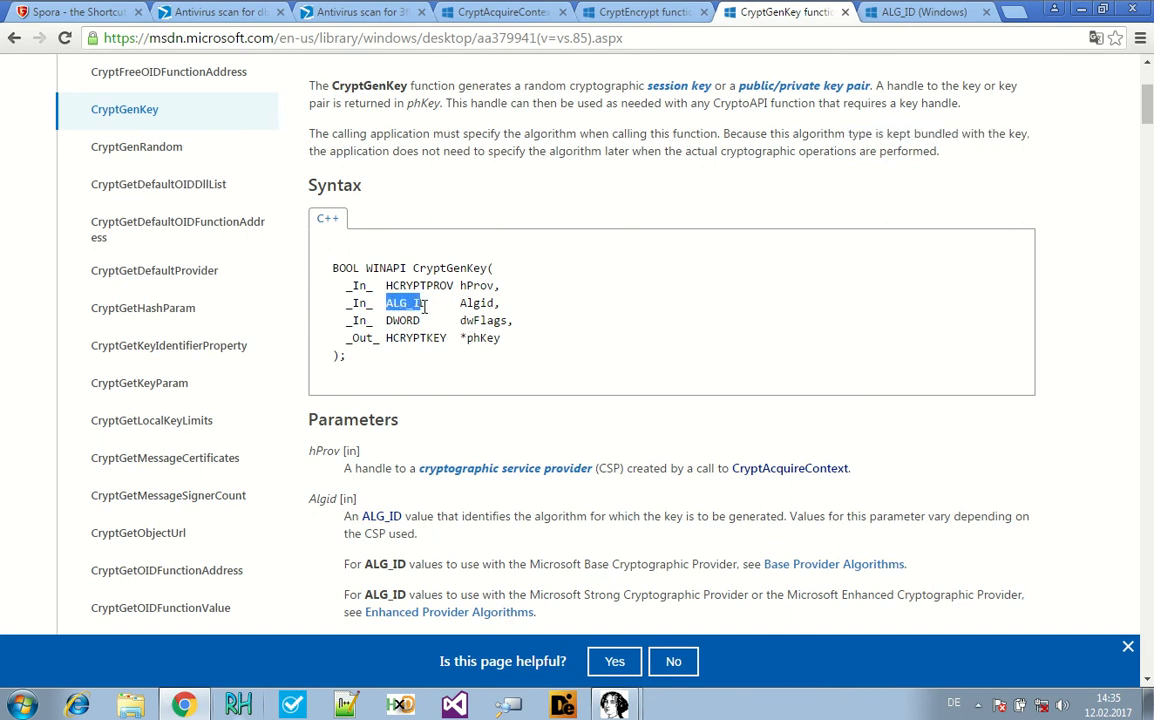
{"action": "scroll", "scroll_direction": "down", "scroll_amount": 3}
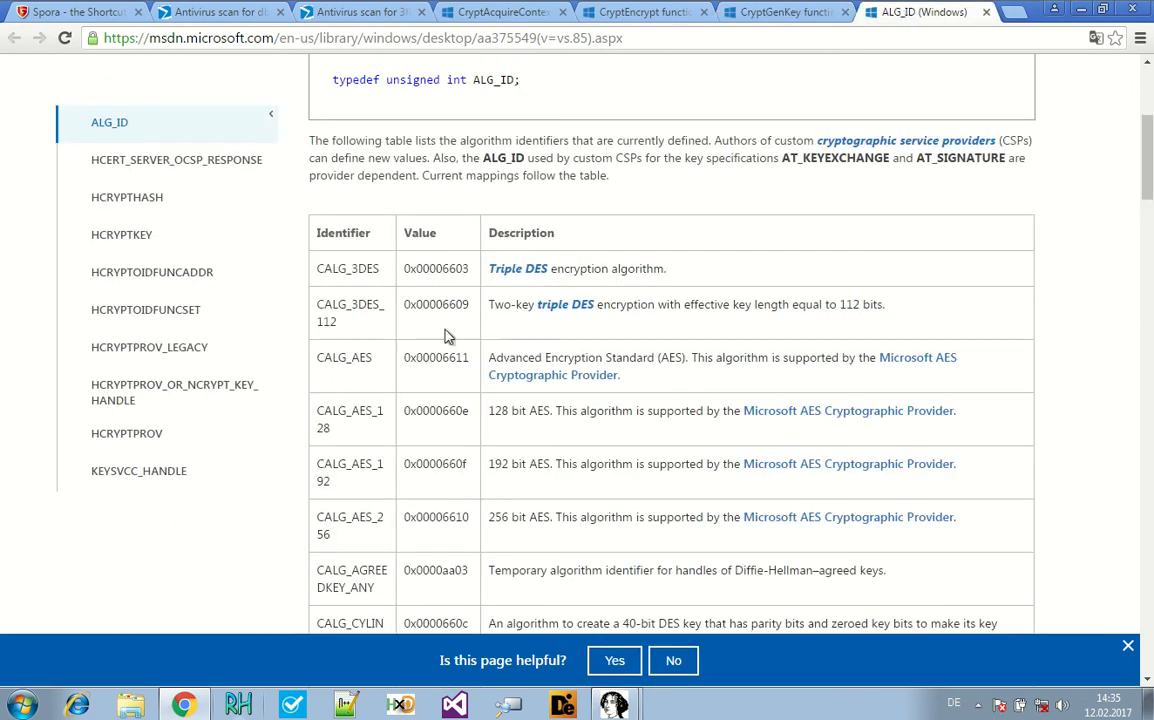
- Find 0x00006610 (CALG_AES_256) in the ALG_ID table and return to IDA via the taskbar
{"action": "scroll", "scroll_direction": "up", "scroll_amount": 3}
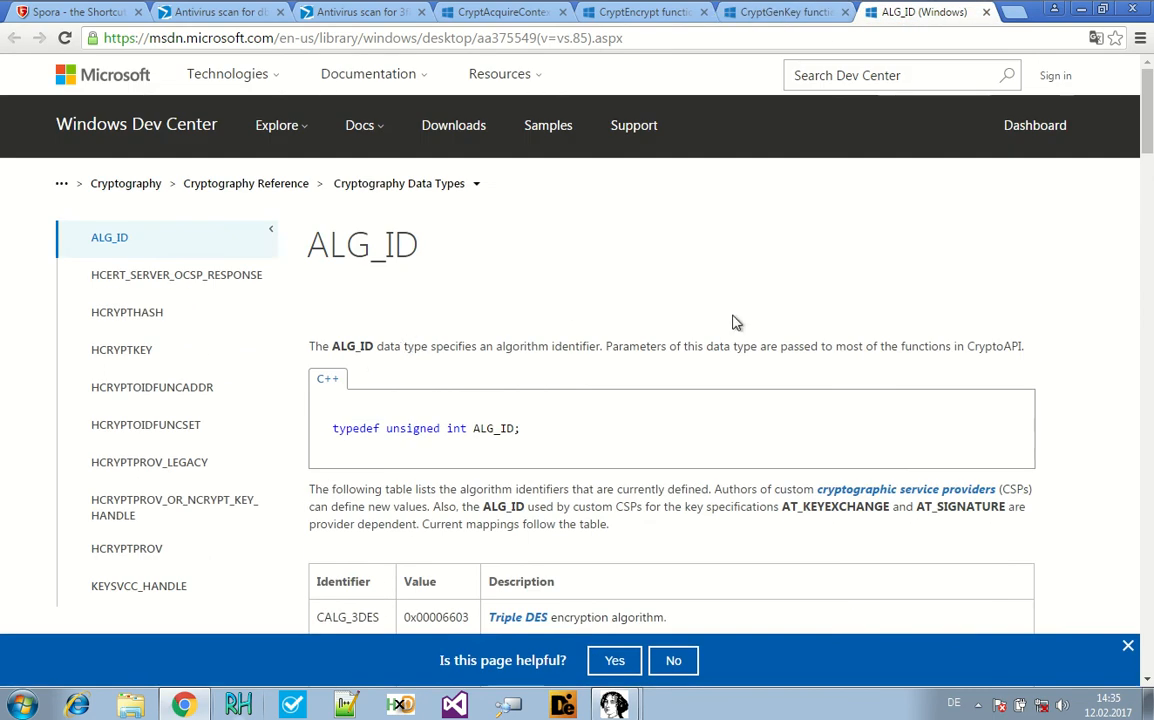
{"action": "scroll", "scroll_direction": "down", "scroll_amount": 3}
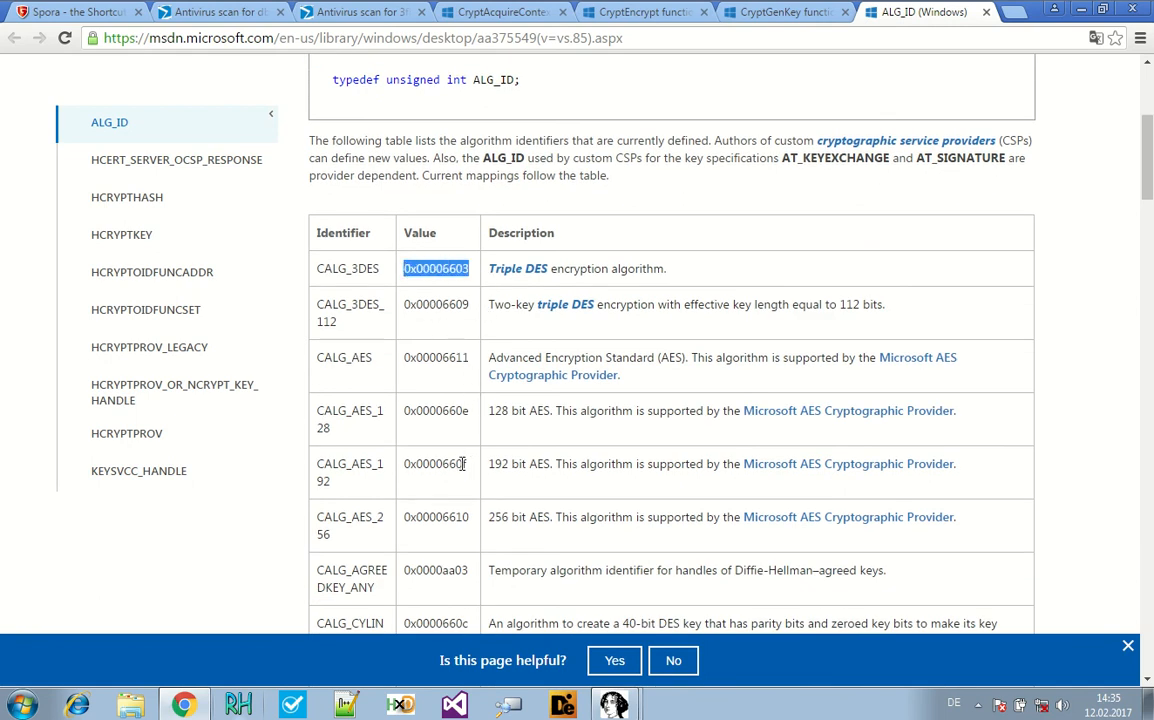
{"action": "scroll", "scroll_direction": "down", "scroll_amount": 3}
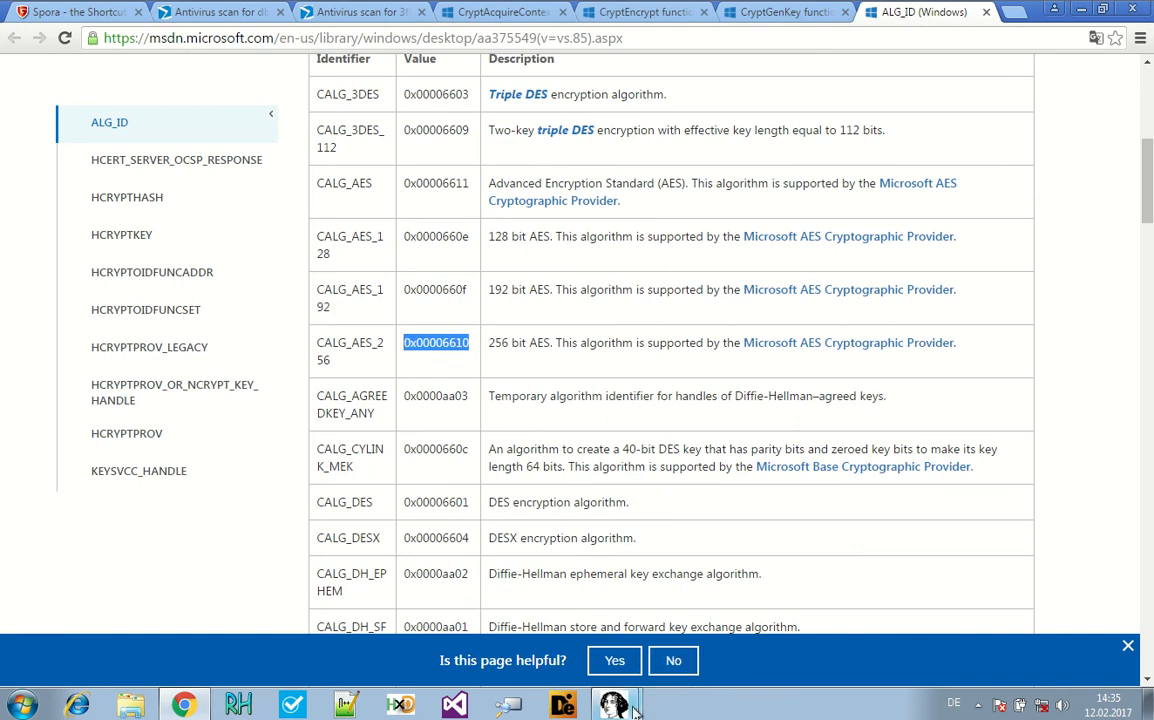
{"action": "left_click", "coordinate": [616, 704]}
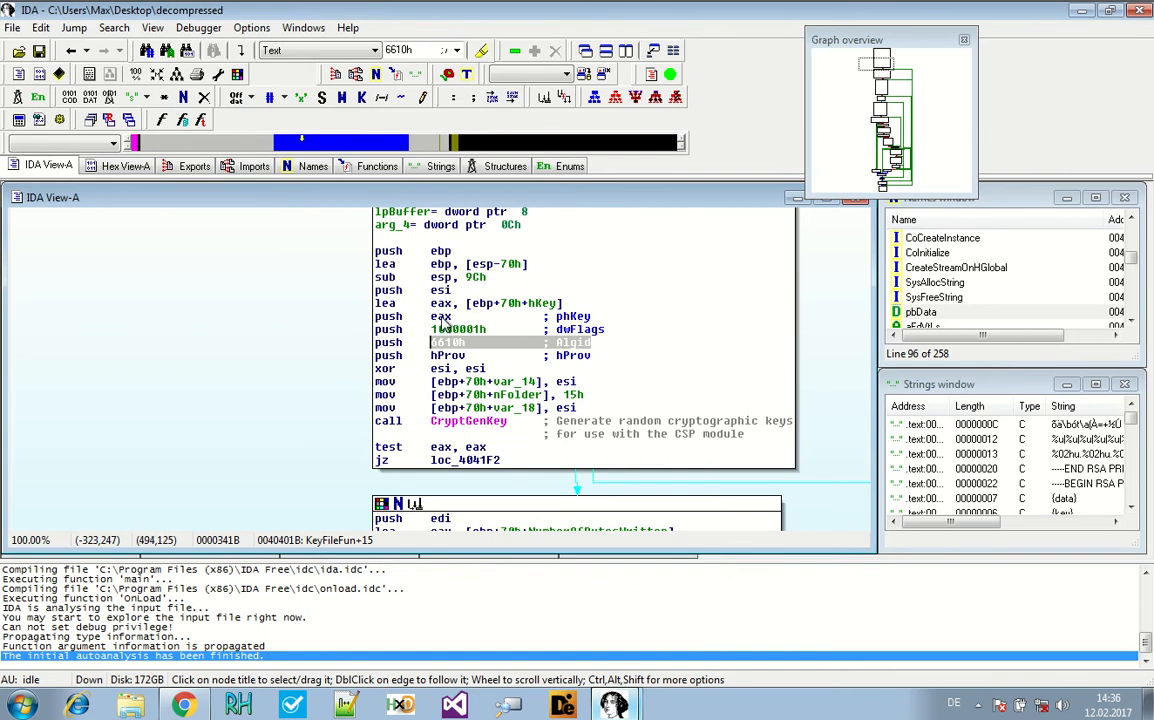
- Rename KeyFileFun's hKey stack variable to aesKey, now passed to CryptExportKey
{"action": "left_click", "coordinate": [440, 316]}
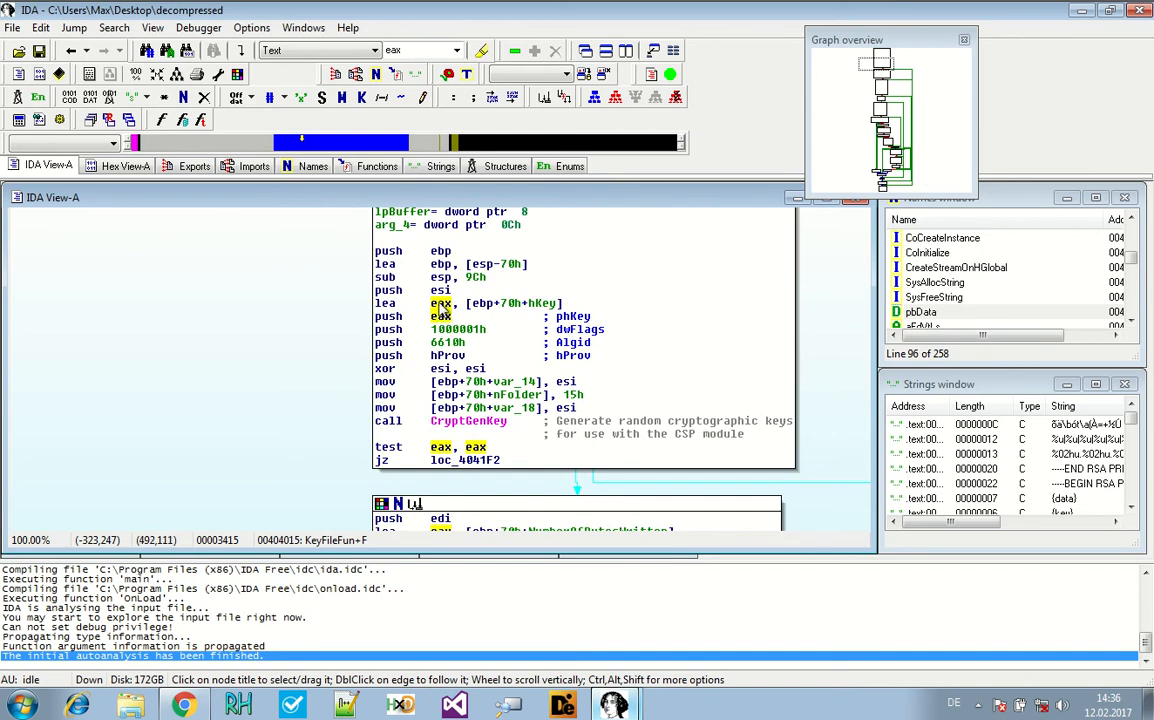
{"action": "mouse_move", "coordinate": [500, 312]}
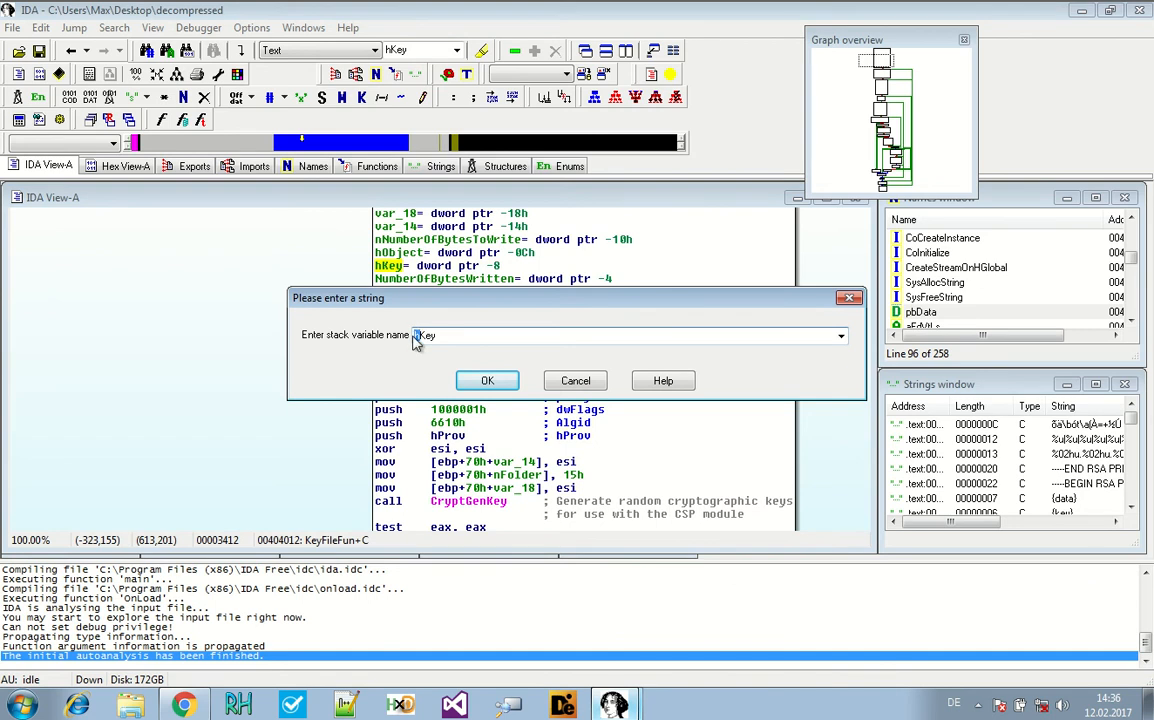
{"action": "left_click", "coordinate": [488, 380]}
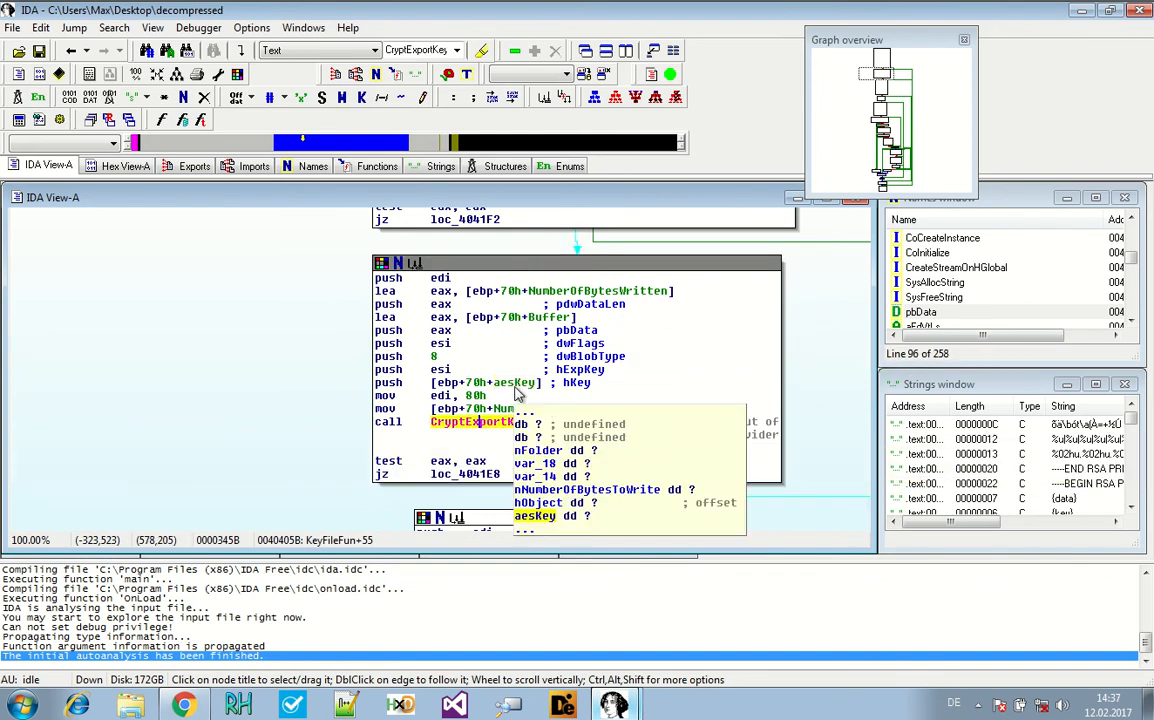
- Rename the Buffer variable in the CryptExportKey block to convertedAESKey
{"action": "left_click", "coordinate": [514, 382]}
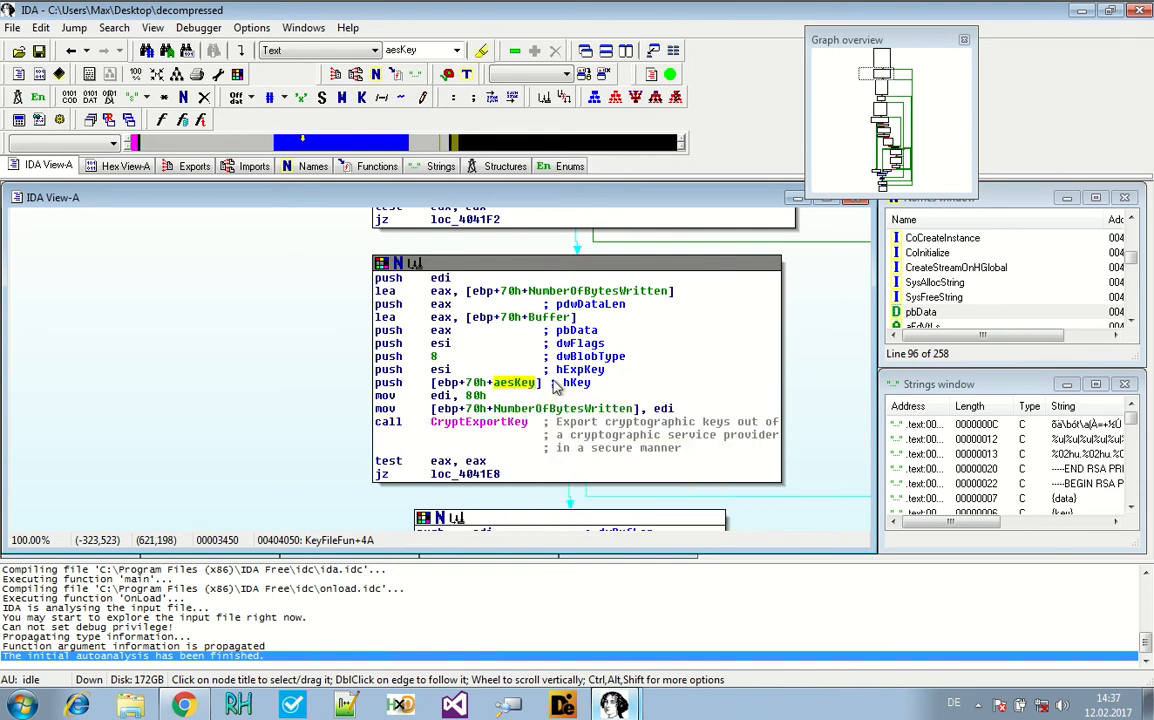
{"action": "mouse_move", "coordinate": [532, 398]}
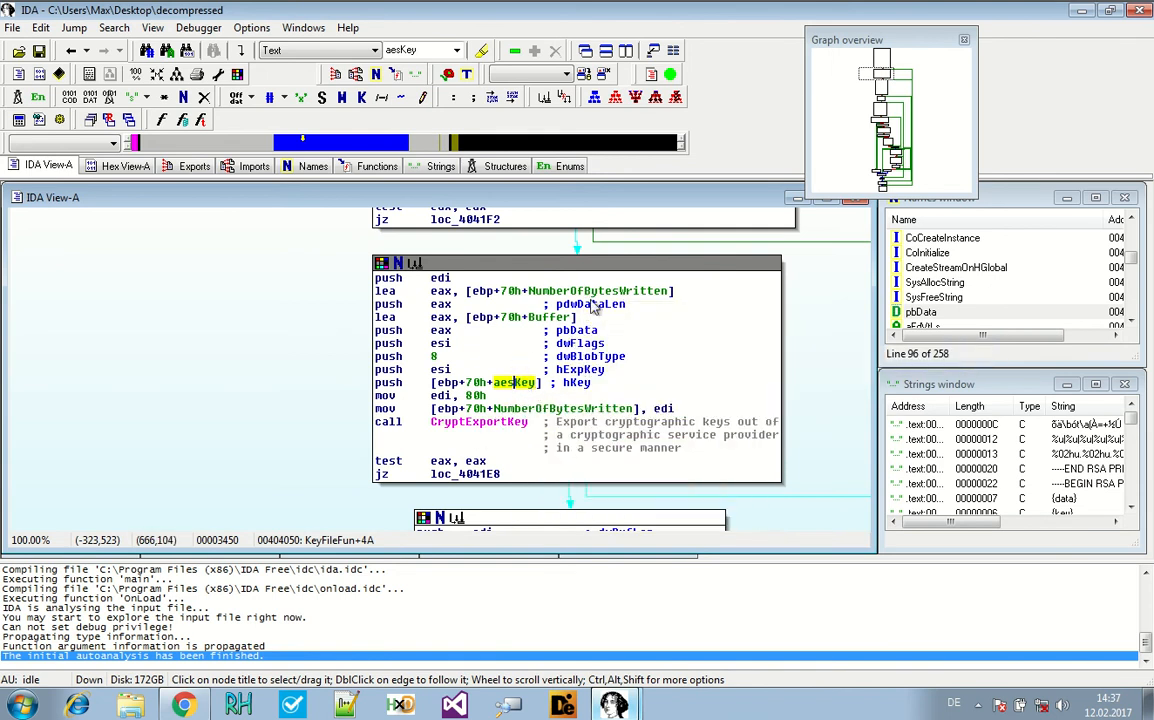
{"action": "right_click", "coordinate": [550, 316]}
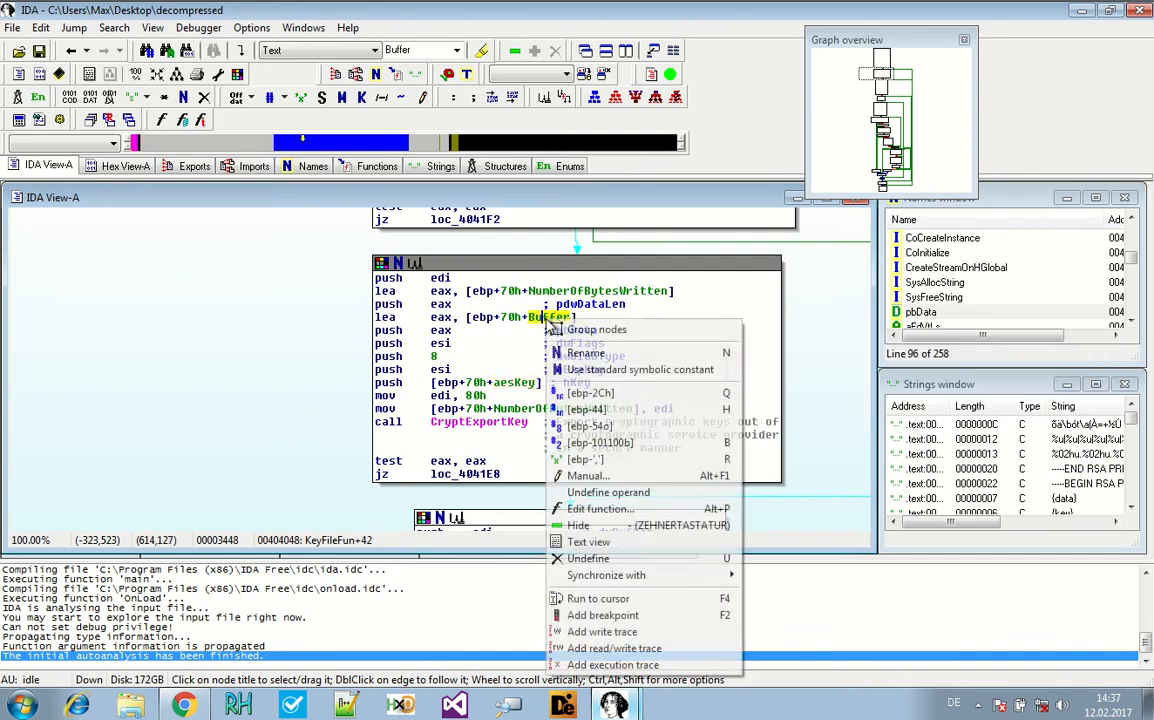
{"action": "left_click", "coordinate": [586, 352]}
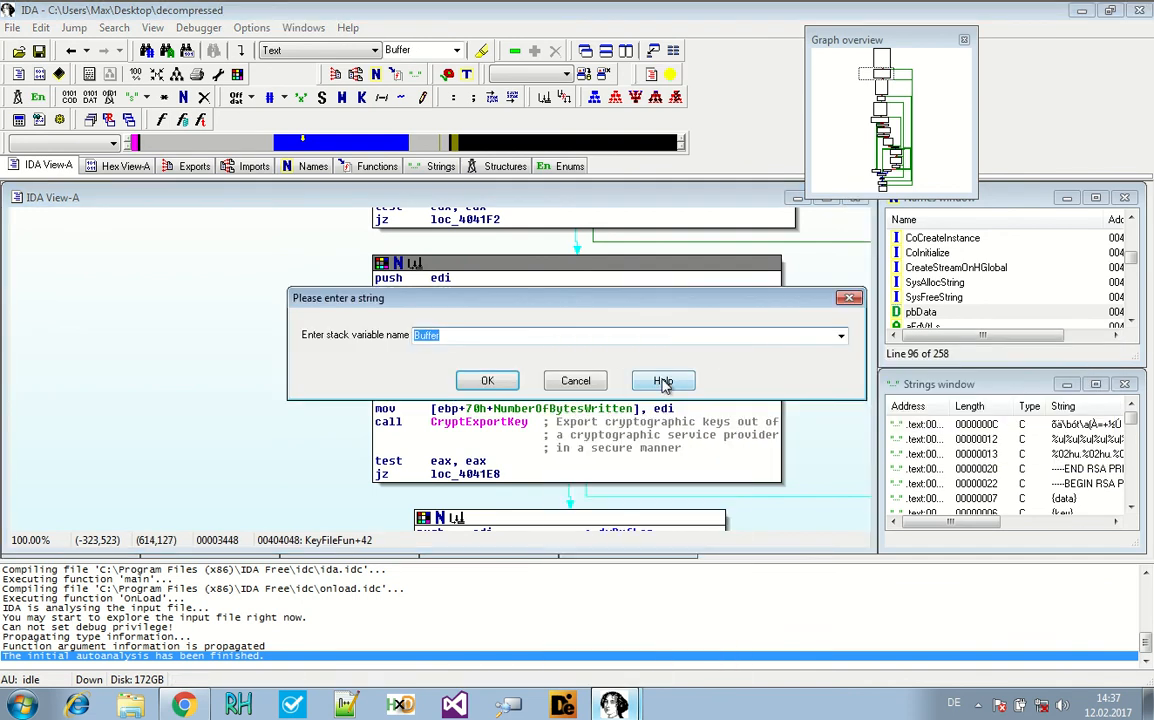
{"action": "type", "text": "convertedAER"}
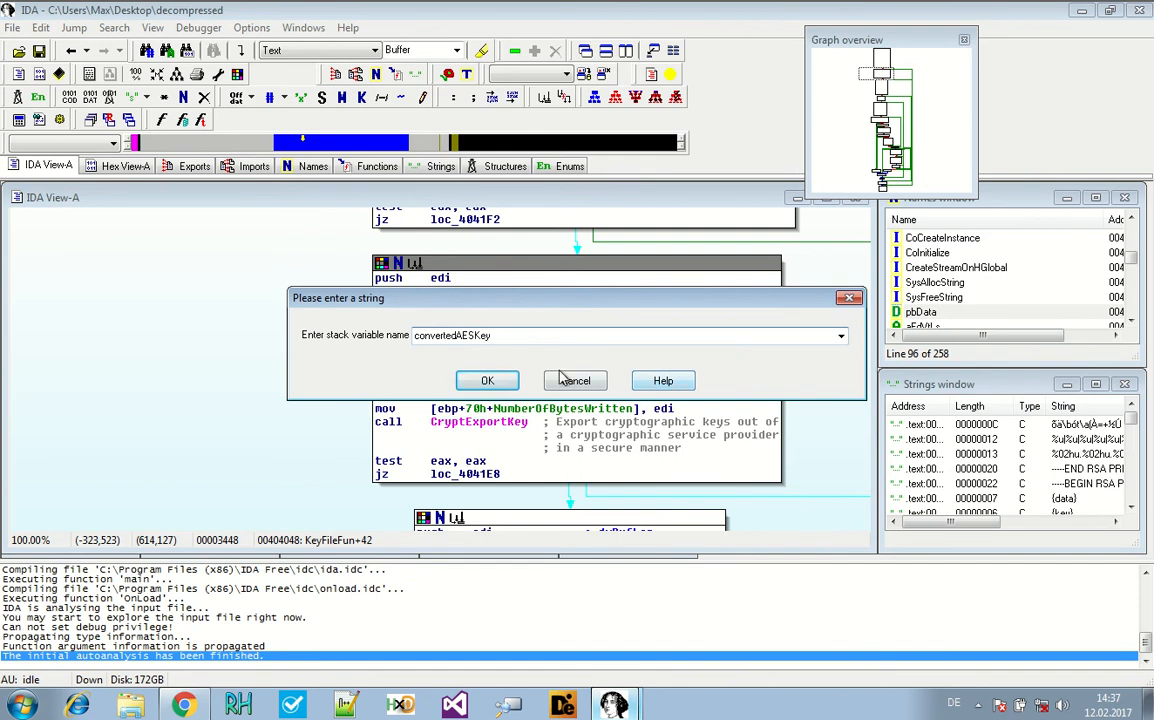
{"action": "left_click", "coordinate": [488, 380]}
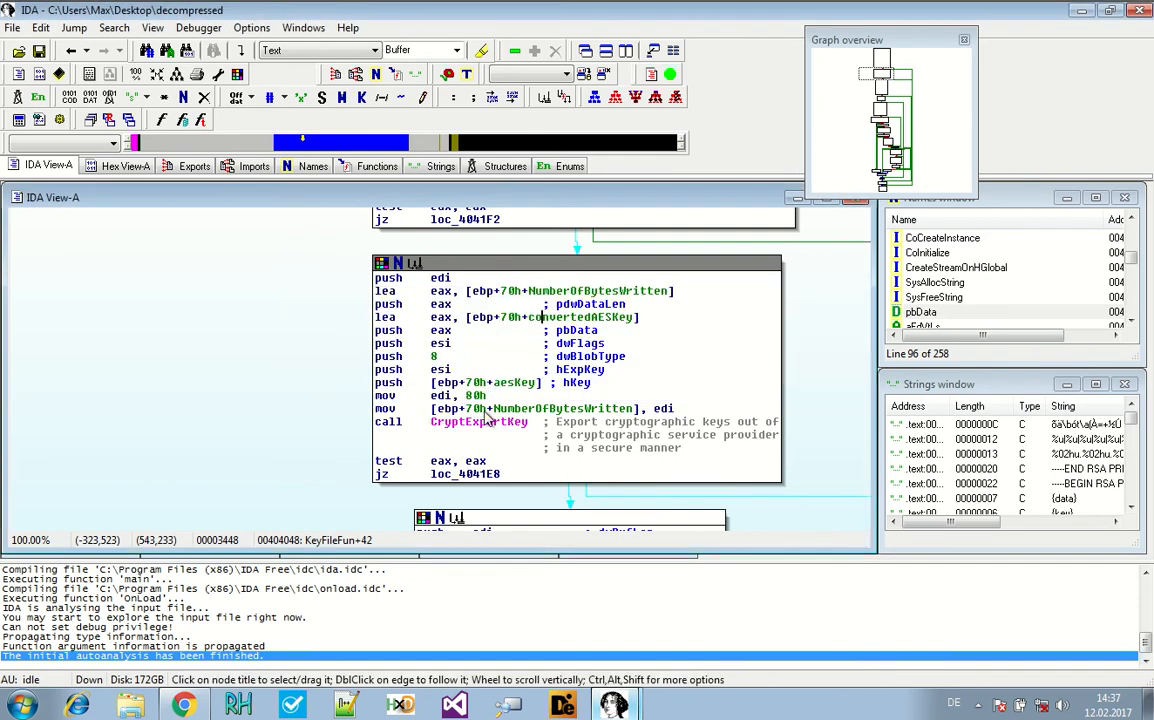
{"action": "mouse_move", "coordinate": [512, 382]}
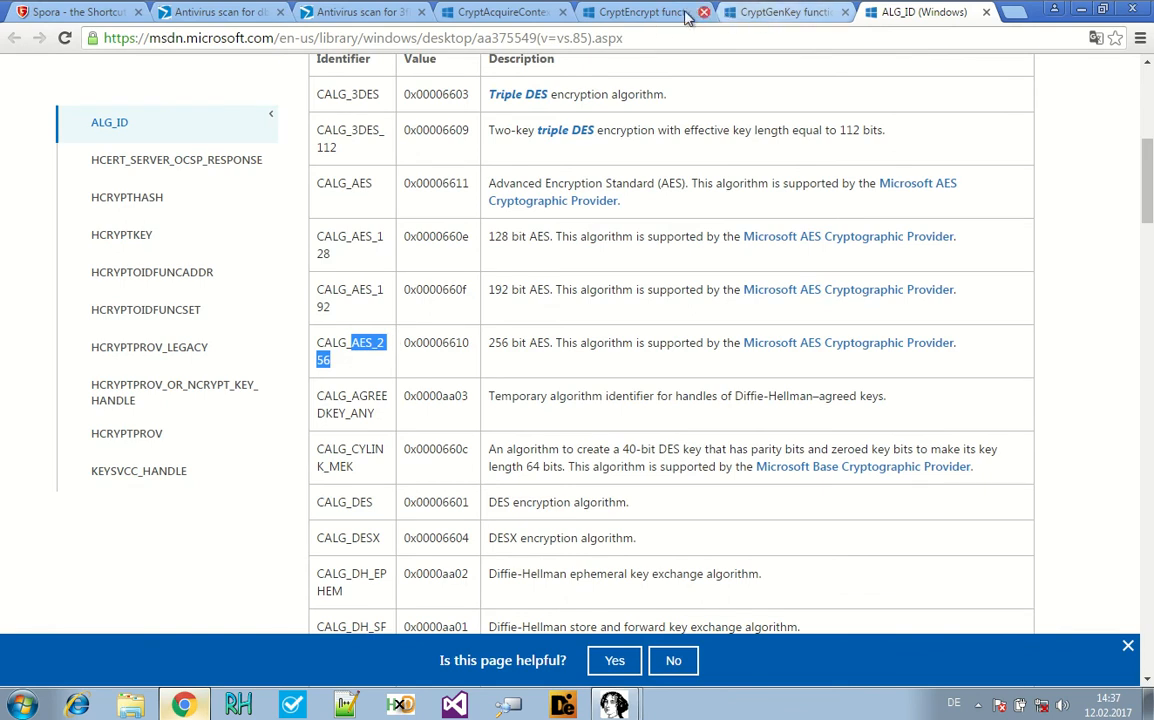
- Review CryptEncrypt's hKey syntax line and pbData parameter description in the Chrome docs
{"action": "left_click", "coordinate": [640, 12]}
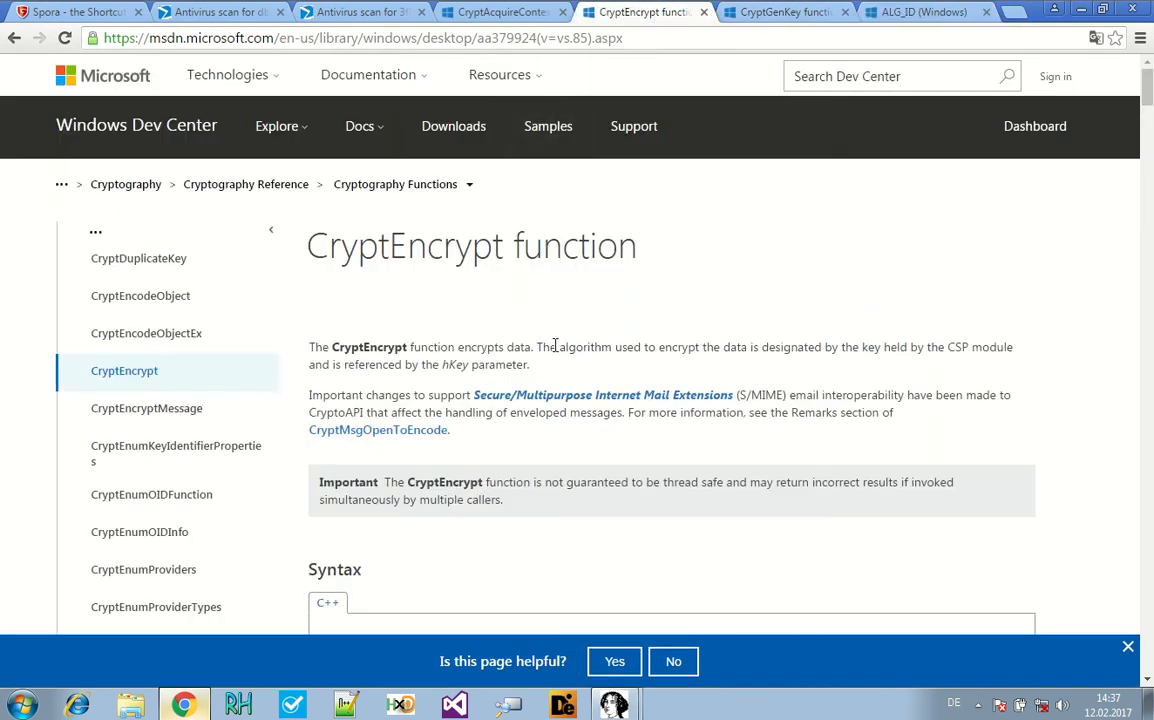
{"action": "mouse_move", "coordinate": [816, 352]}
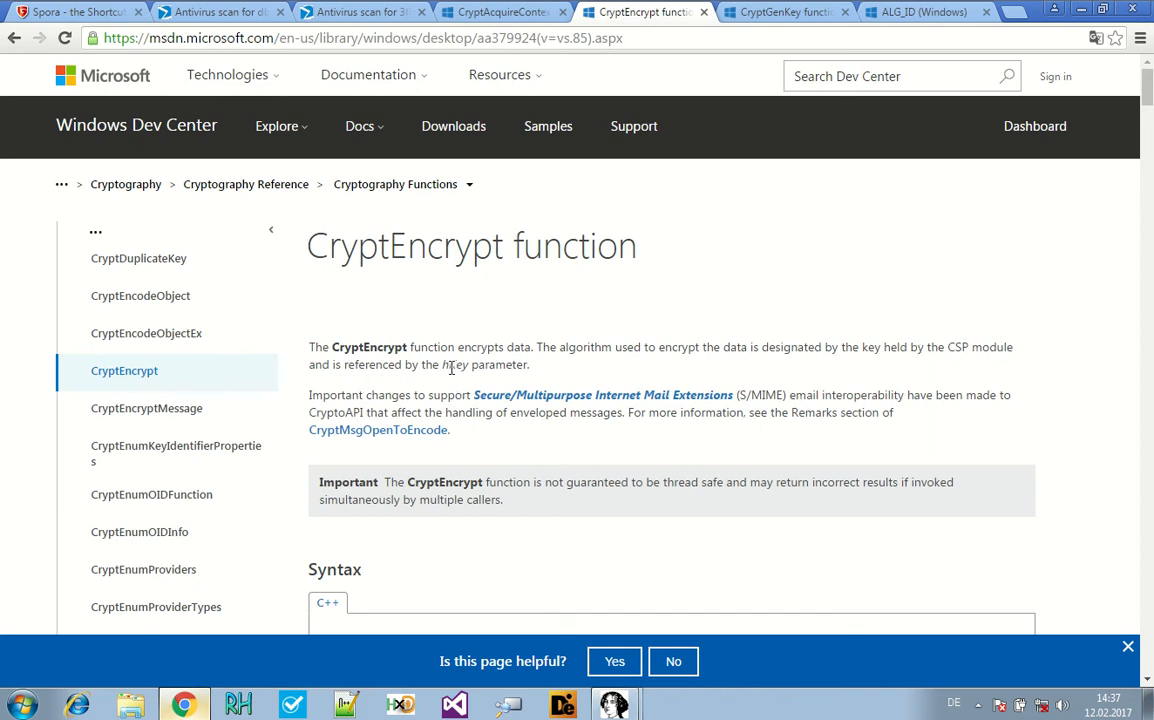
{"action": "double_click", "coordinate": [454, 364]}
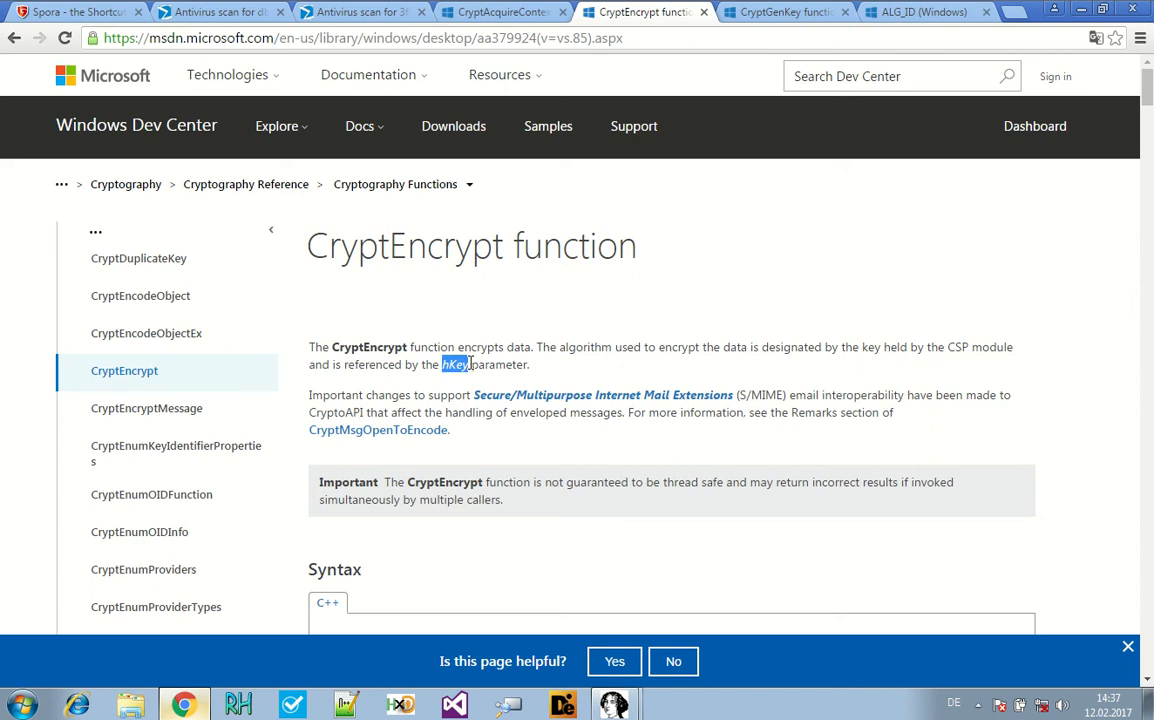
{"action": "scroll", "scroll_direction": "down", "scroll_amount": 3}
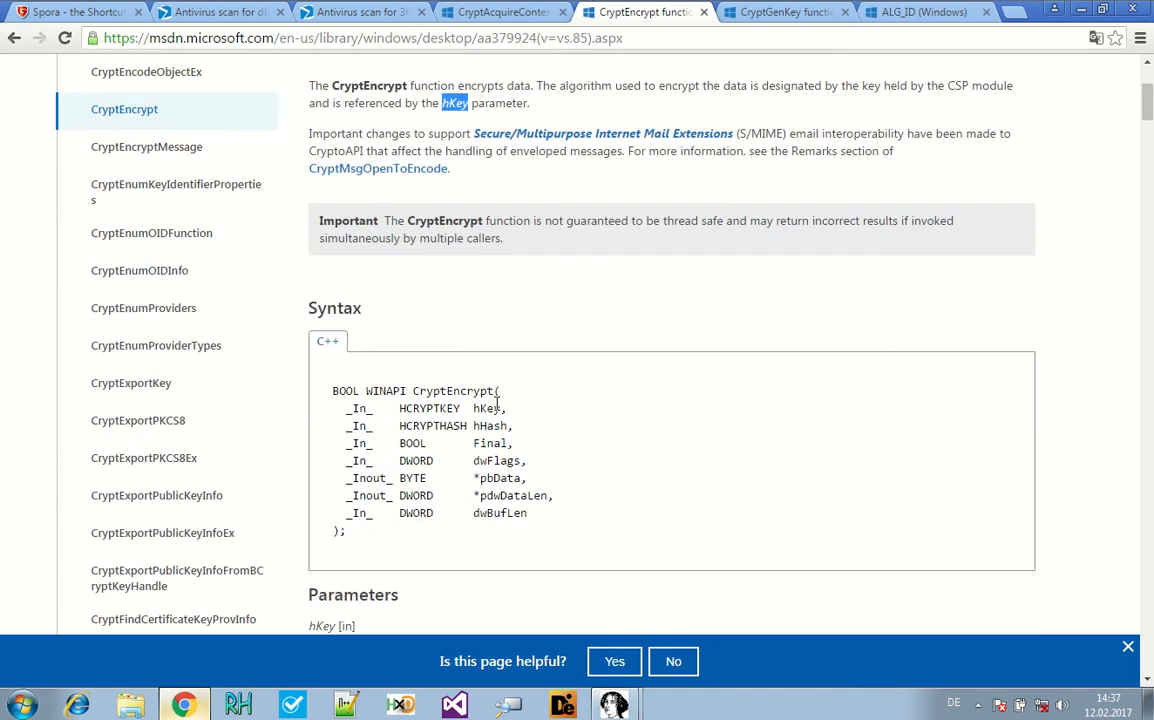
{"action": "left_click_drag", "start_coordinate": [344, 408], "coordinate": [504, 408]}
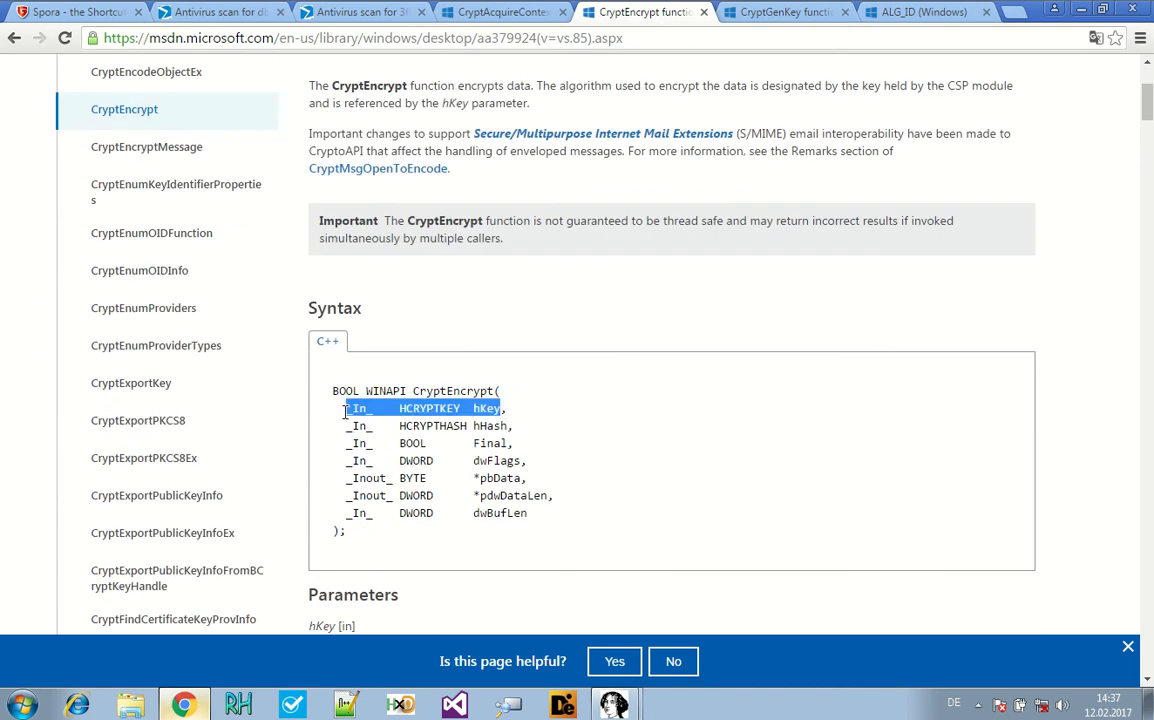
{"action": "scroll", "scroll_direction": "down", "scroll_amount": 3}
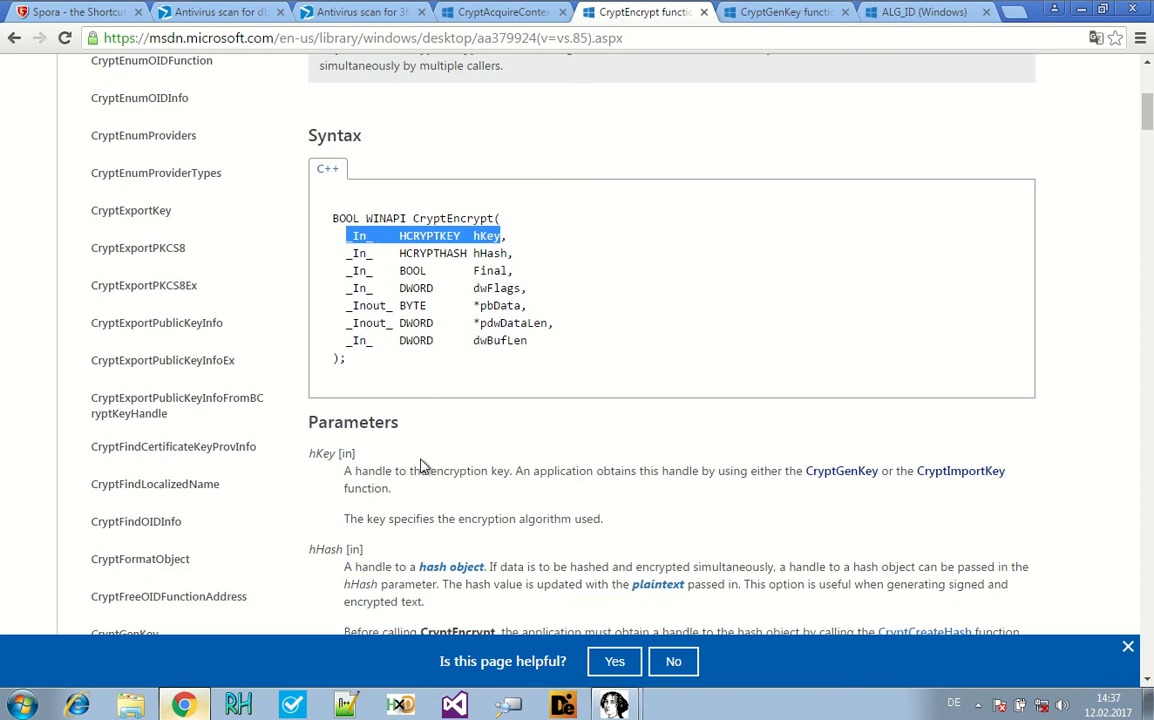
{"action": "scroll", "scroll_direction": "down", "scroll_amount": 3}
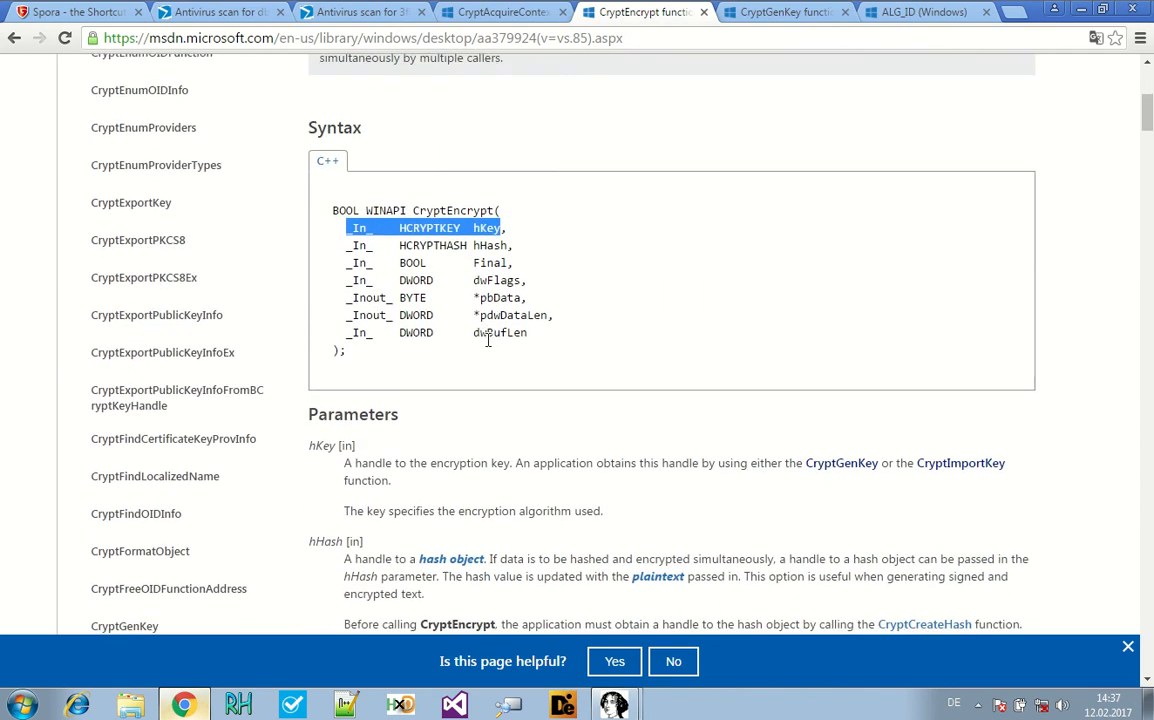
{"action": "scroll", "scroll_direction": "down", "scroll_amount": 3}
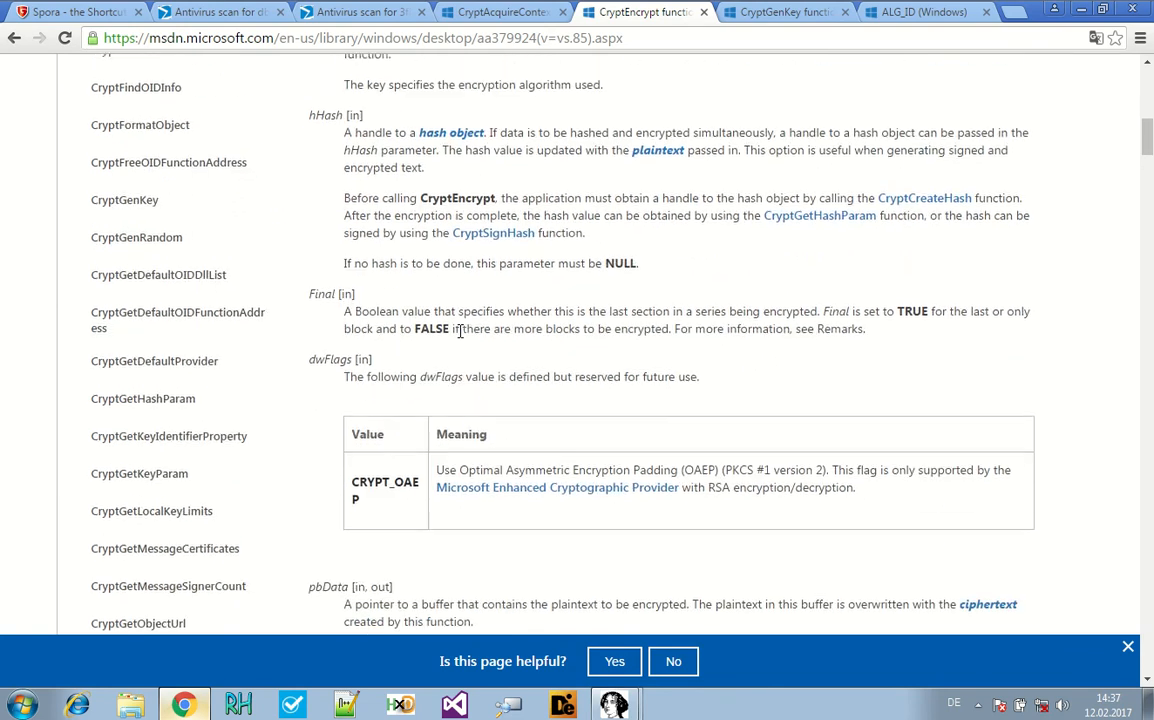
{"action": "scroll", "scroll_direction": "down", "scroll_amount": 3}
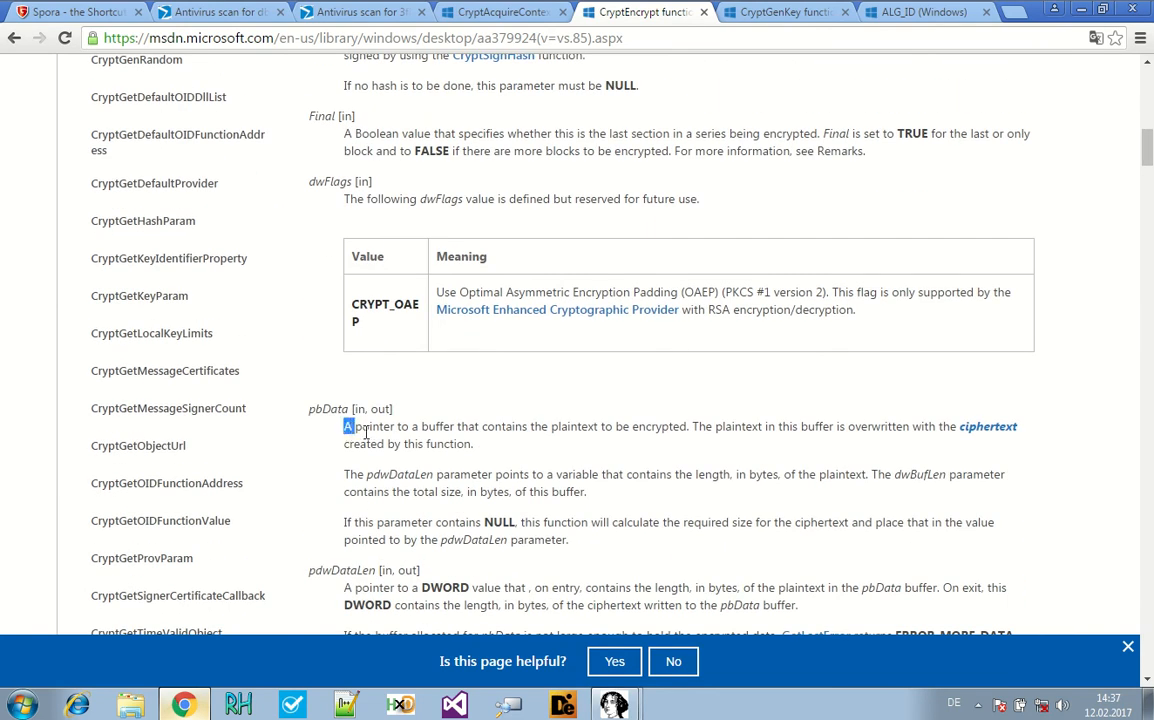
{"action": "left_click_drag", "start_coordinate": [344, 426], "coordinate": [688, 426]}
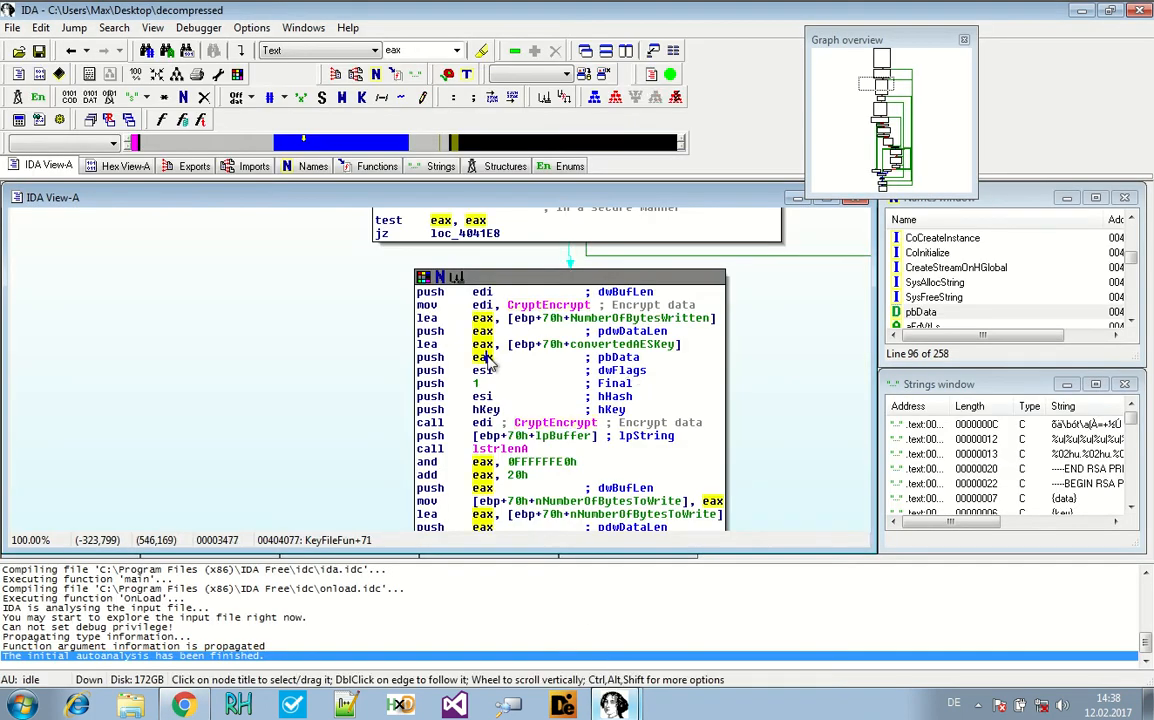
- Follow CryptEncrypt's hKey to sub_404D3D where CryptImportPublicKeyInfo loads the public key
{"action": "left_click", "coordinate": [618, 356]}
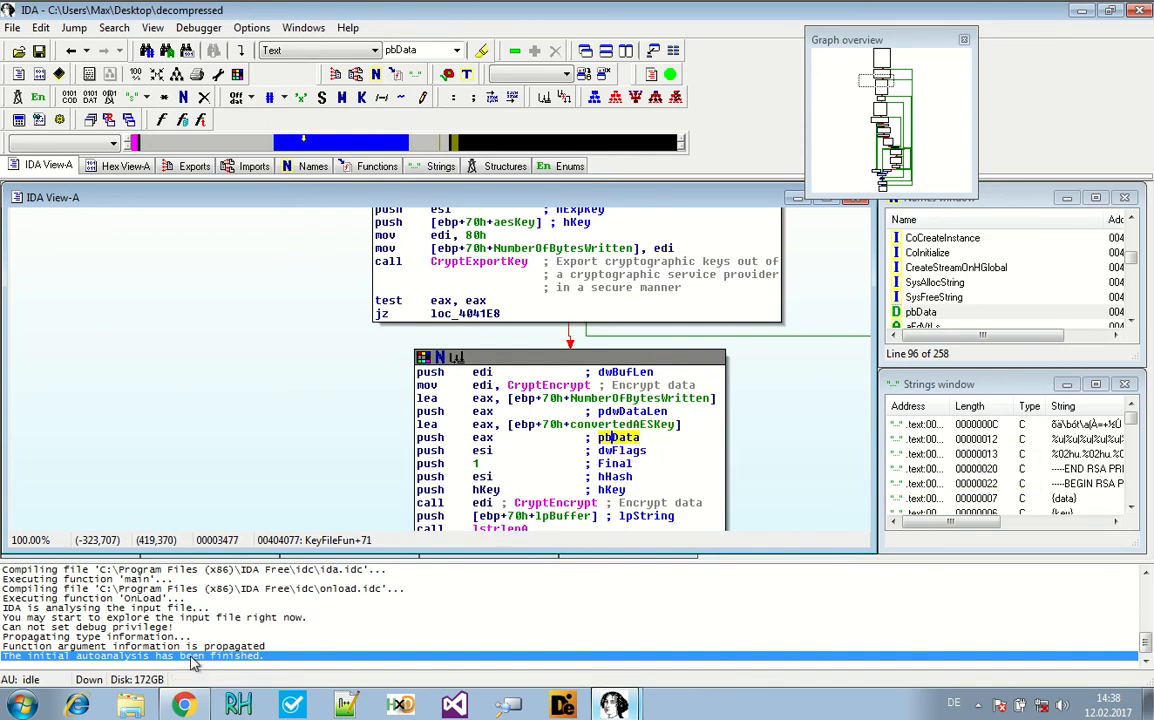
{"action": "mouse_move", "coordinate": [656, 468]}
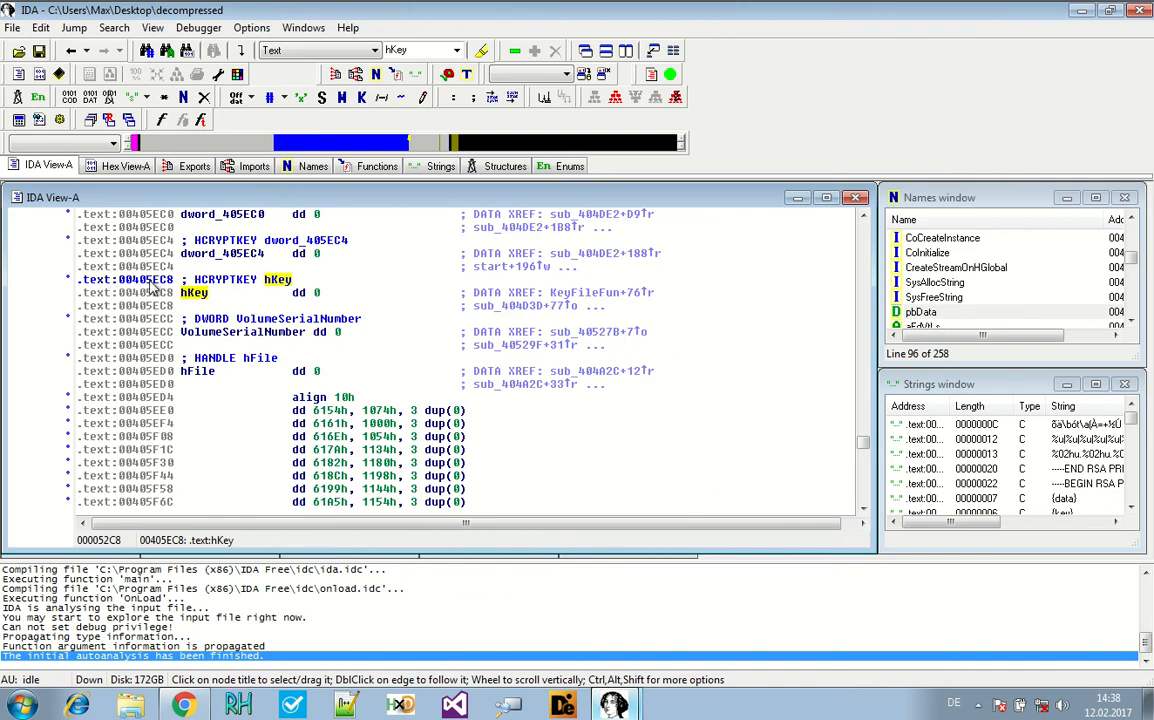
{"action": "mouse_move", "coordinate": [458, 280]}
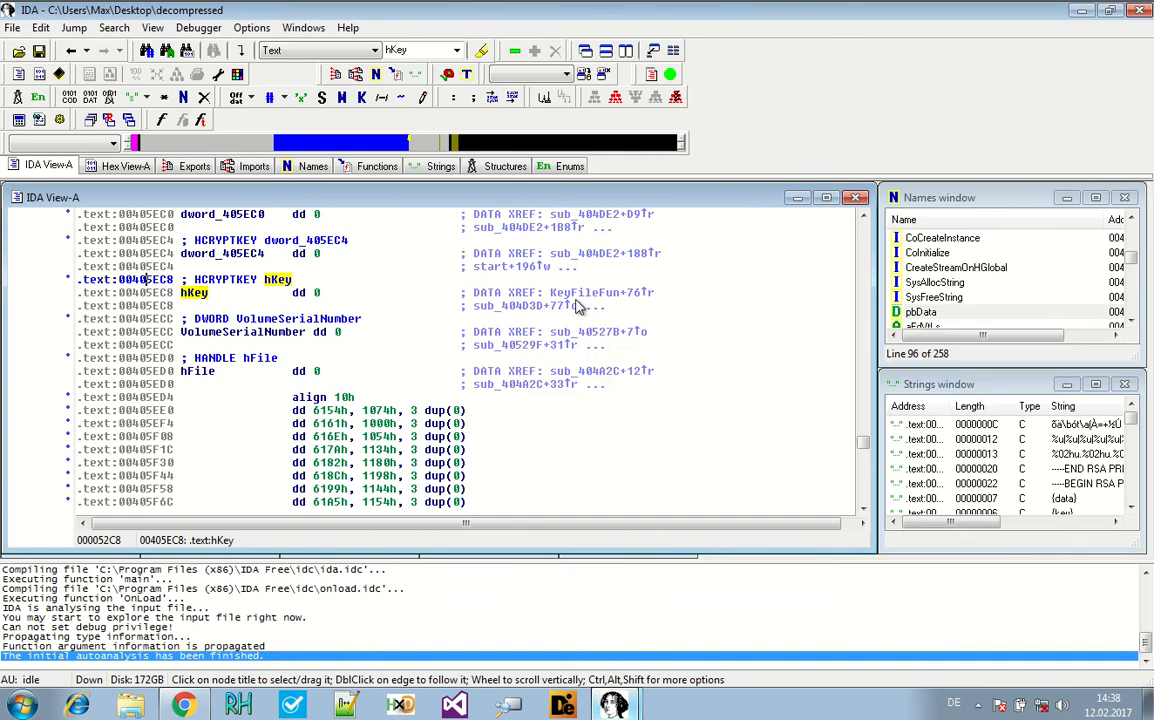
{"action": "mouse_move", "coordinate": [586, 292]}
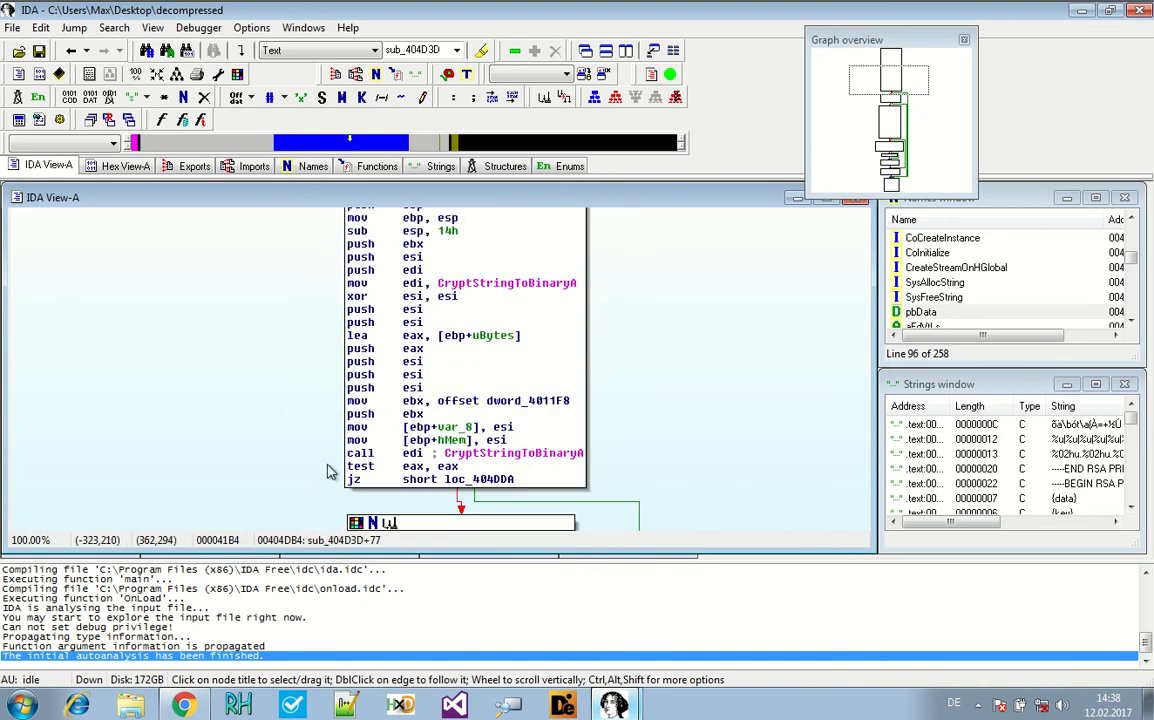
{"action": "scroll", "scroll_direction": "down", "scroll_amount": 3}
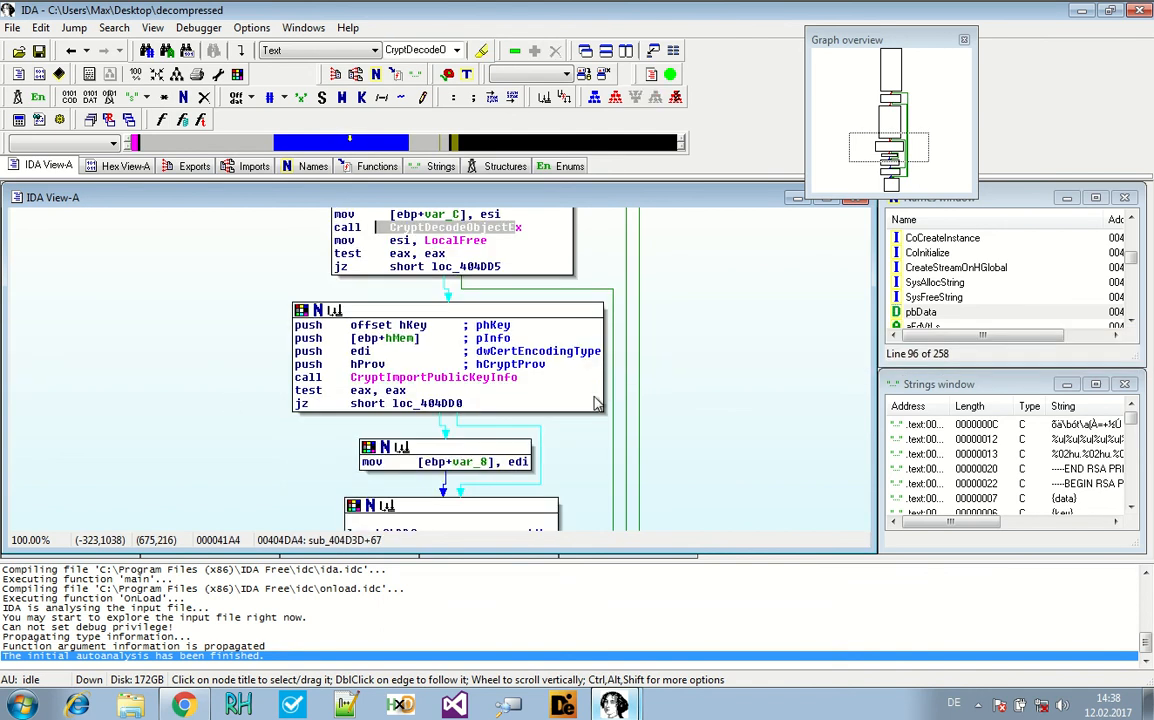
{"action": "left_click", "coordinate": [434, 376]}
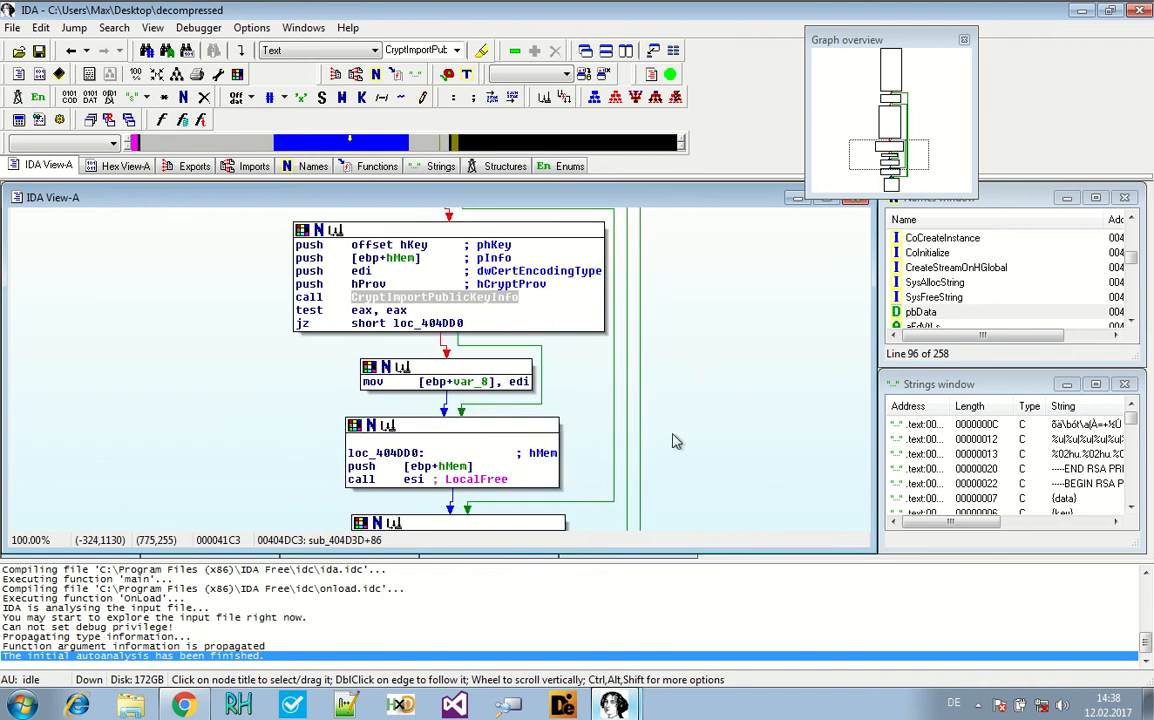
{"action": "scroll", "scroll_direction": "down", "scroll_amount": 3}
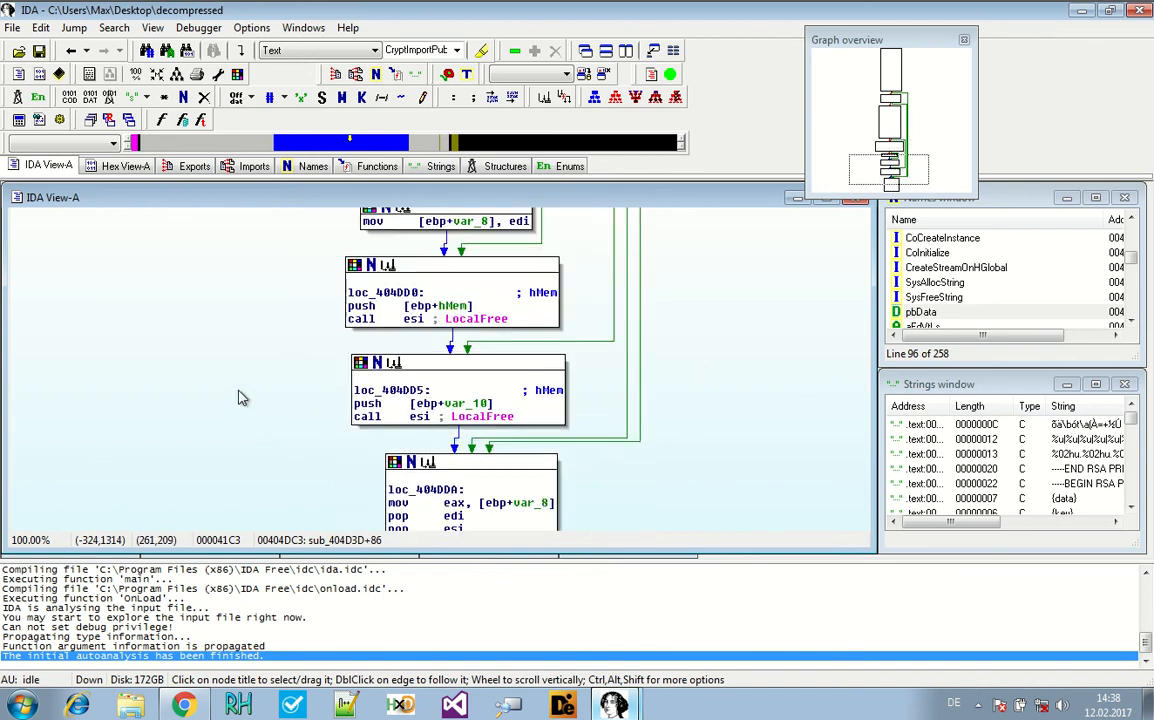
{"action": "scroll", "scroll_direction": "down", "scroll_amount": 3}
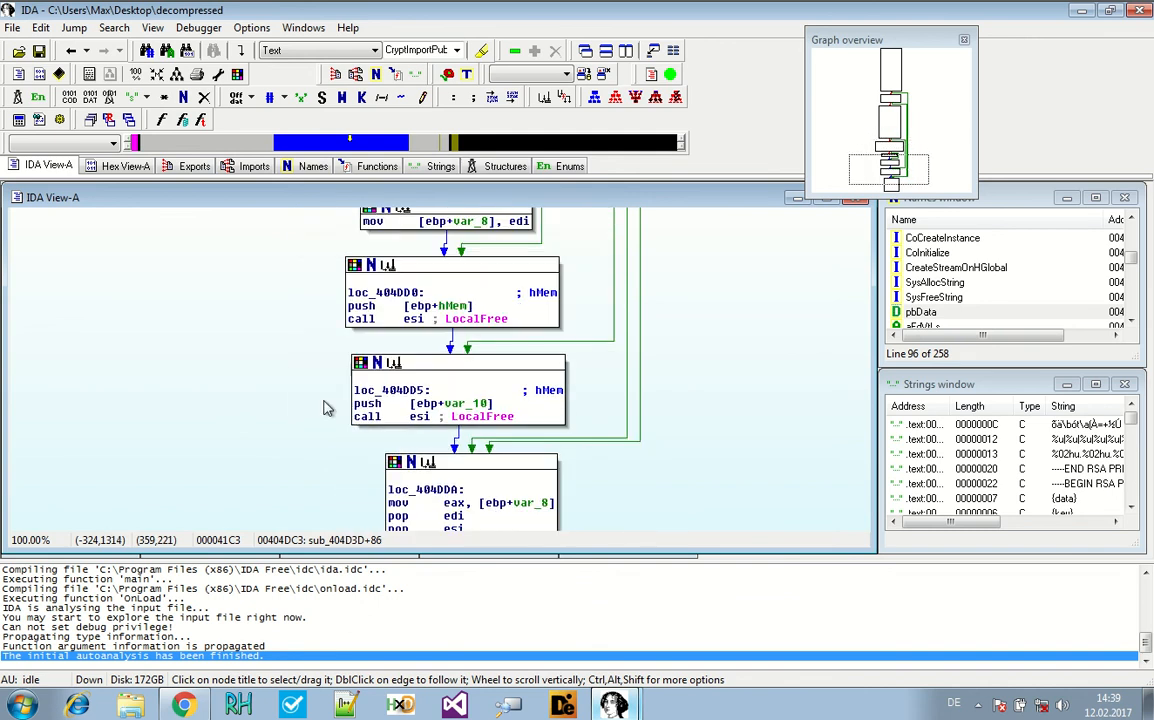
{"action": "mouse_move", "coordinate": [70, 52]}
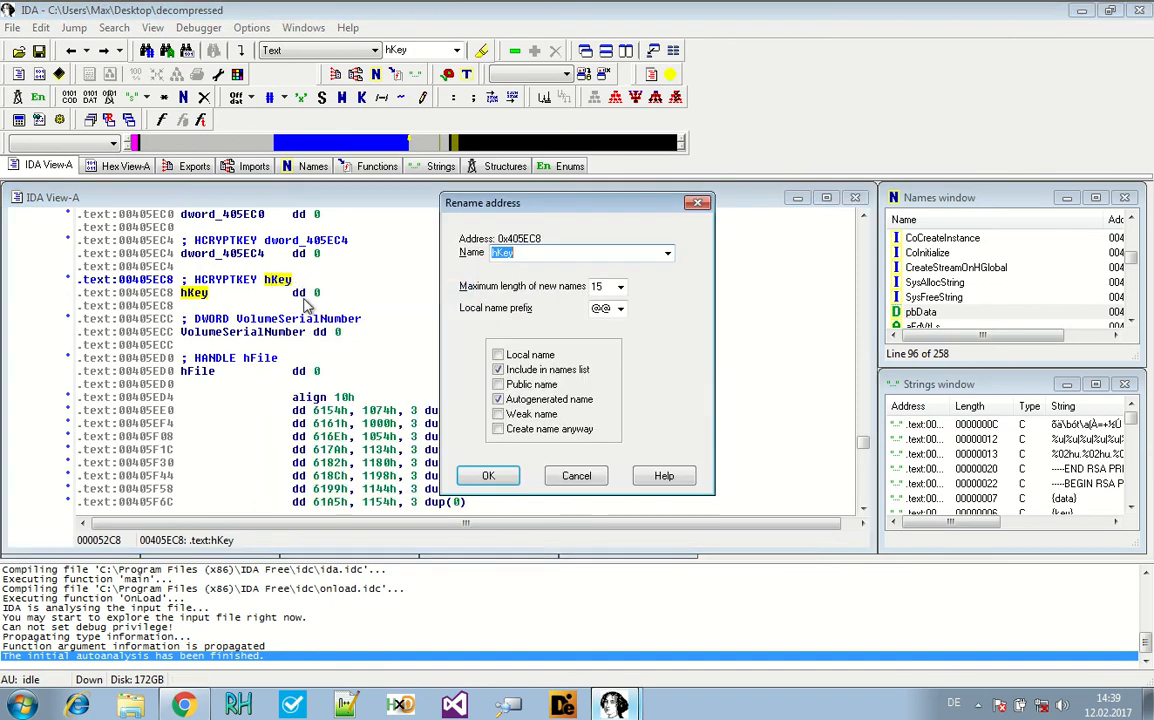
- Rename the global hKey address to publicRSAKey so CryptEncrypt calls use that name
{"action": "type", "text": "public"}
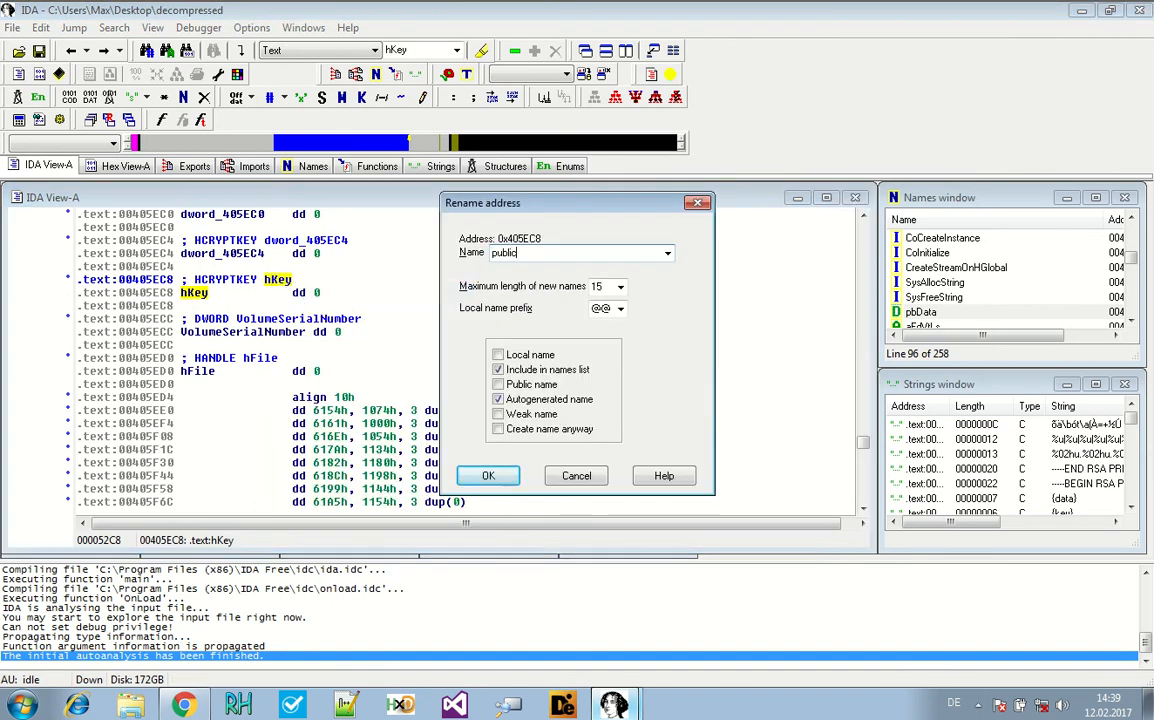
{"action": "type", "text": "RSAKey"}
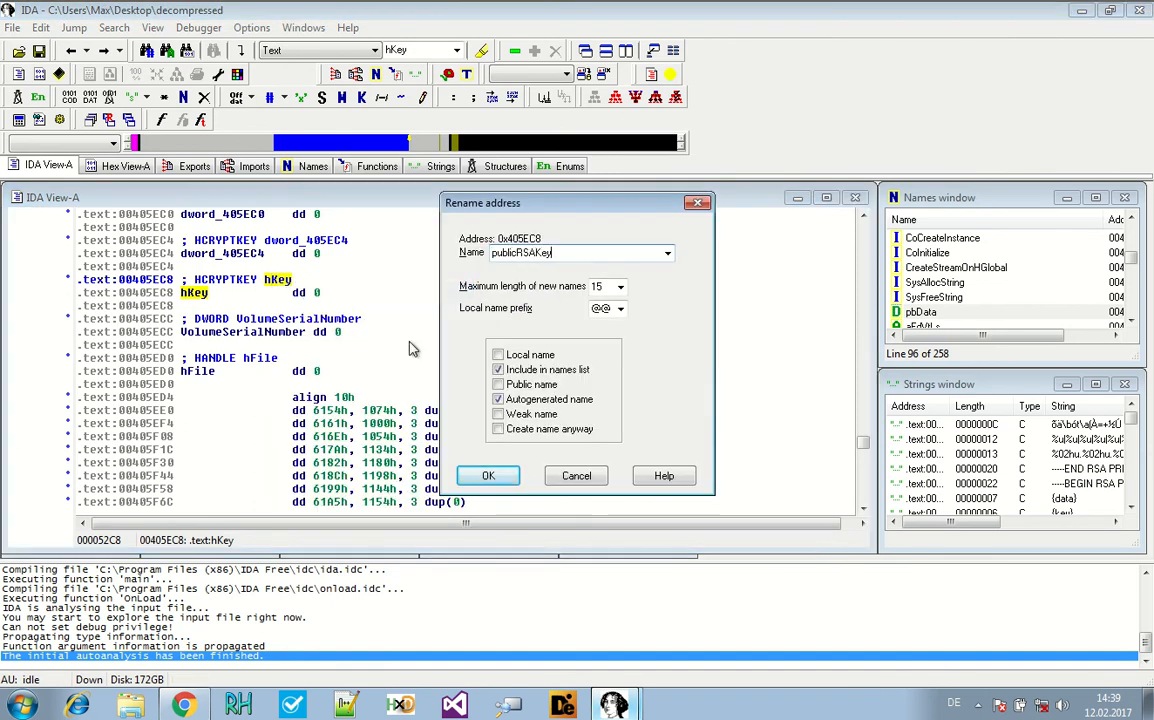
{"action": "left_click", "coordinate": [488, 476]}
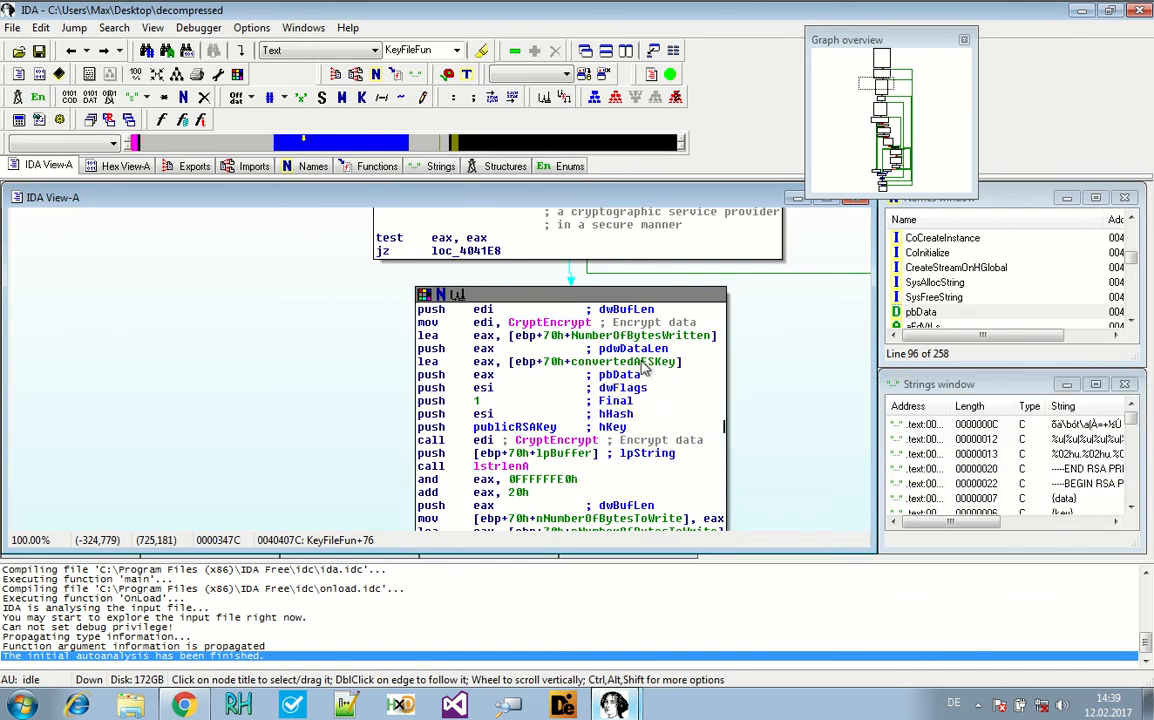
{"action": "mouse_move", "coordinate": [688, 378]}
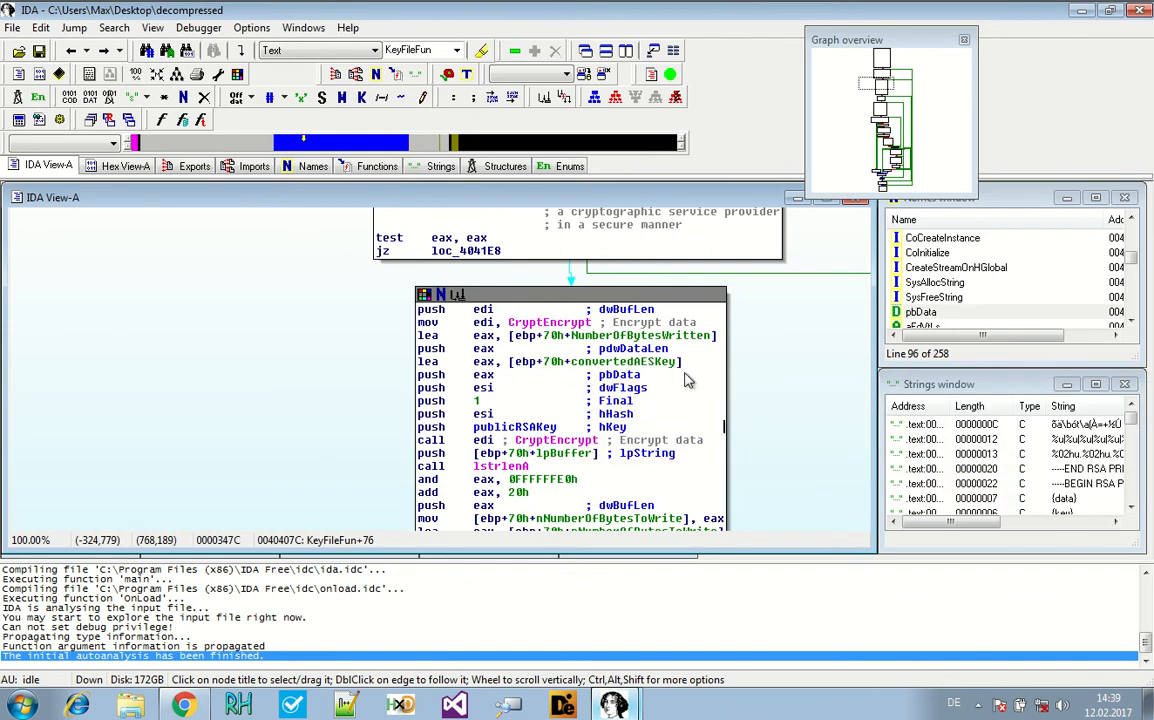
{"action": "scroll", "scroll_direction": "down", "scroll_amount": 3}
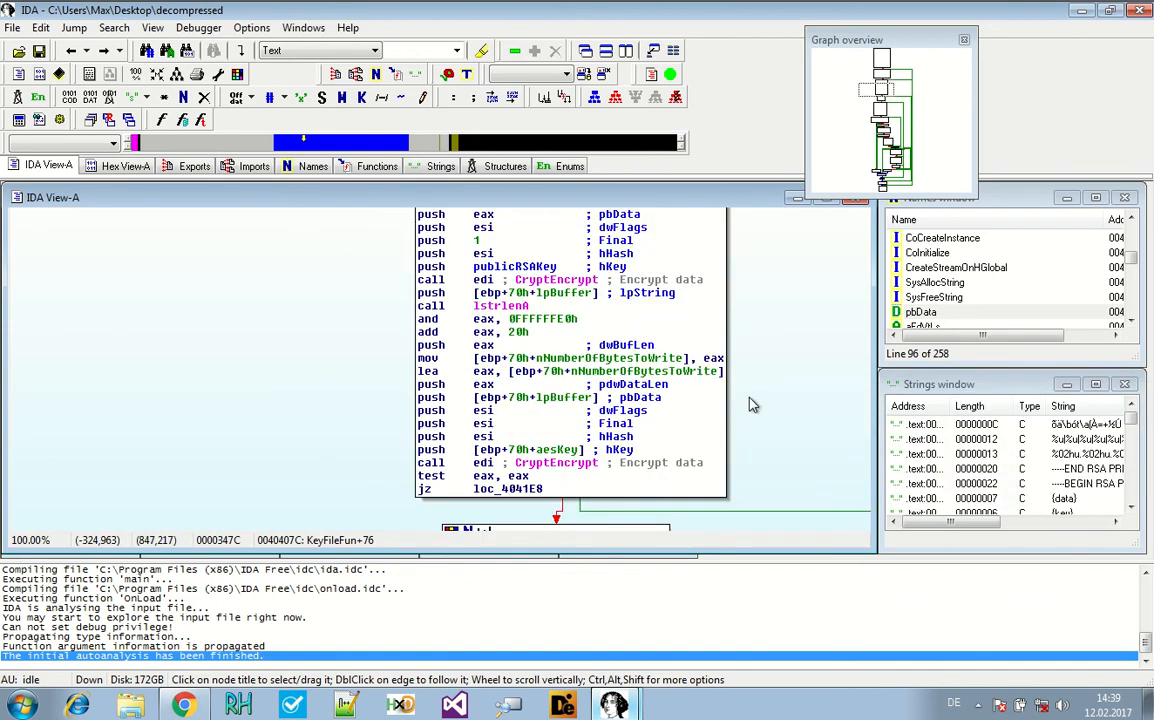
{"action": "scroll", "scroll_direction": "down", "scroll_amount": 3}
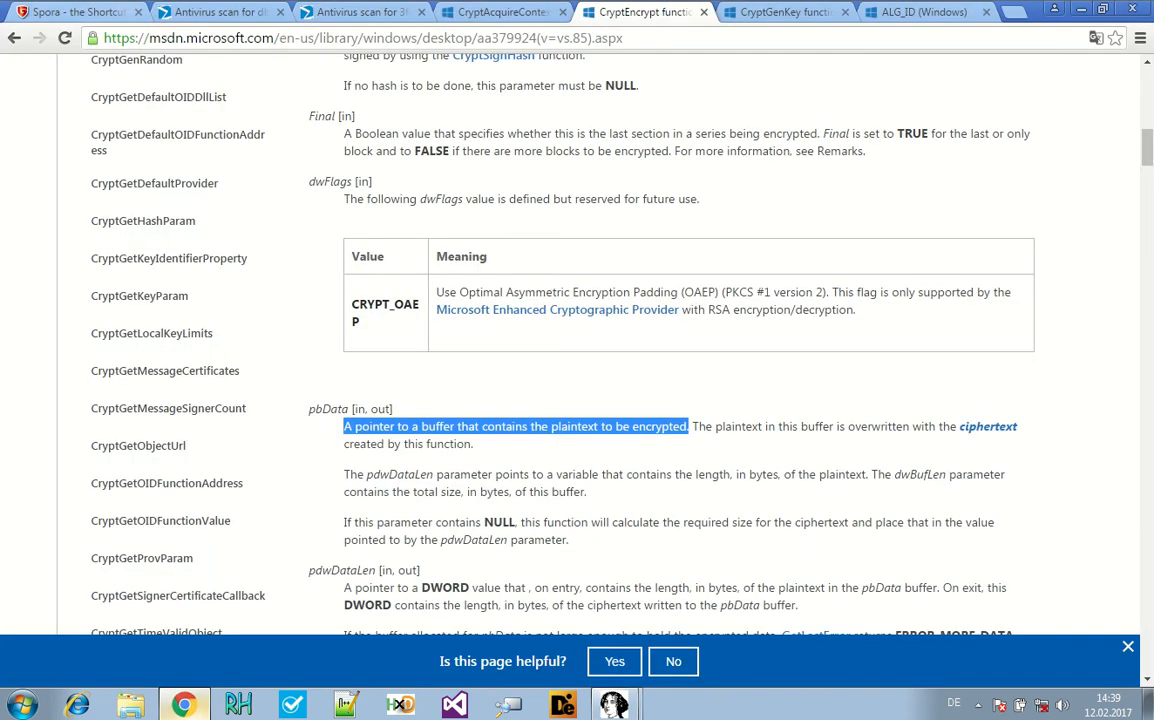
- Return to the Spora blog article and mark the sentence about newly generated AES Key B
{"action": "left_click", "coordinate": [76, 12]}
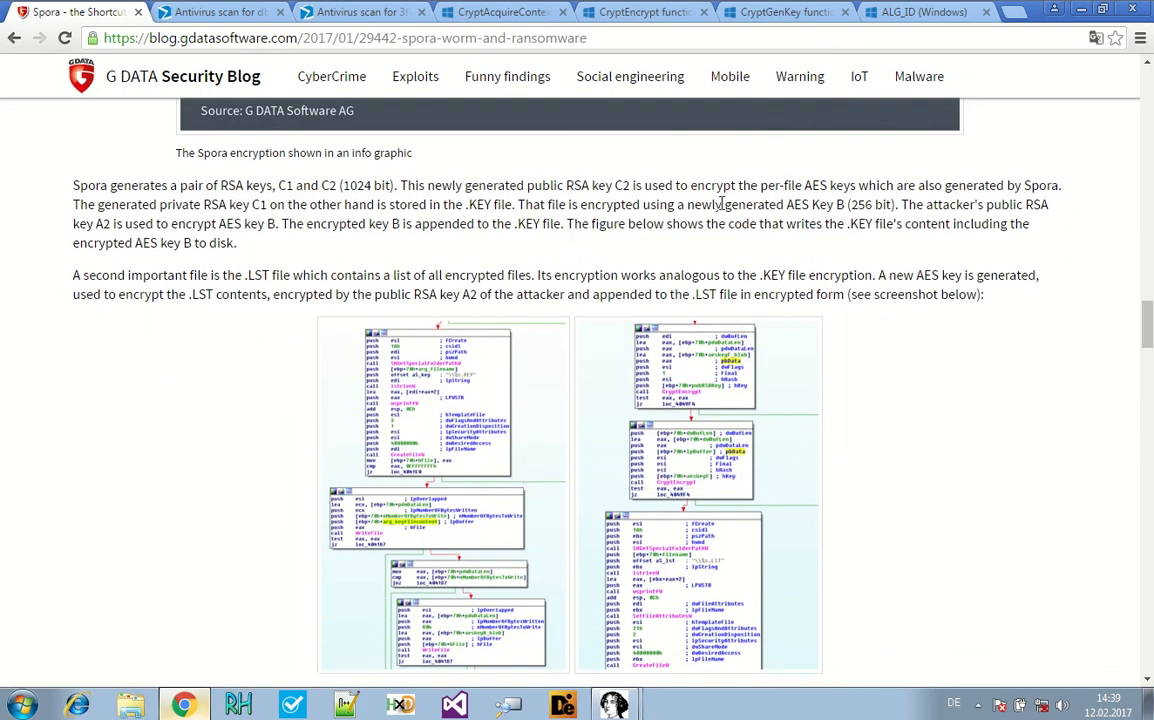
{"action": "left_click_drag", "start_coordinate": [694, 204], "coordinate": [848, 204]}
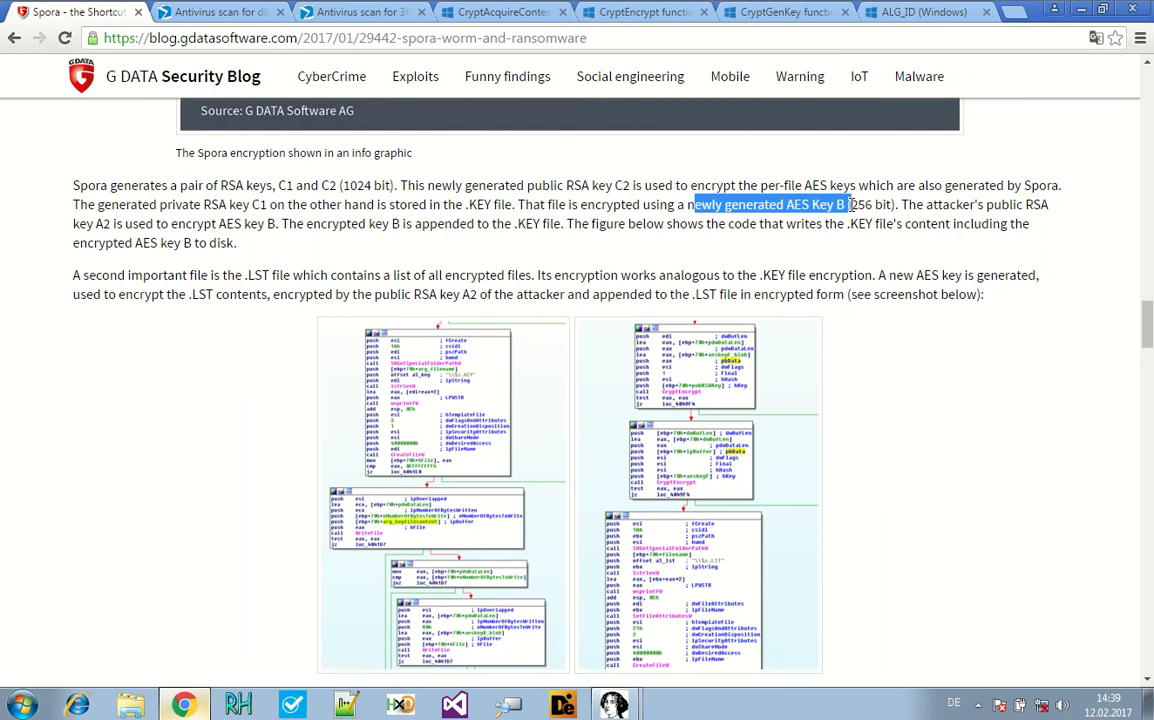
{"action": "mouse_move", "coordinate": [470, 270]}
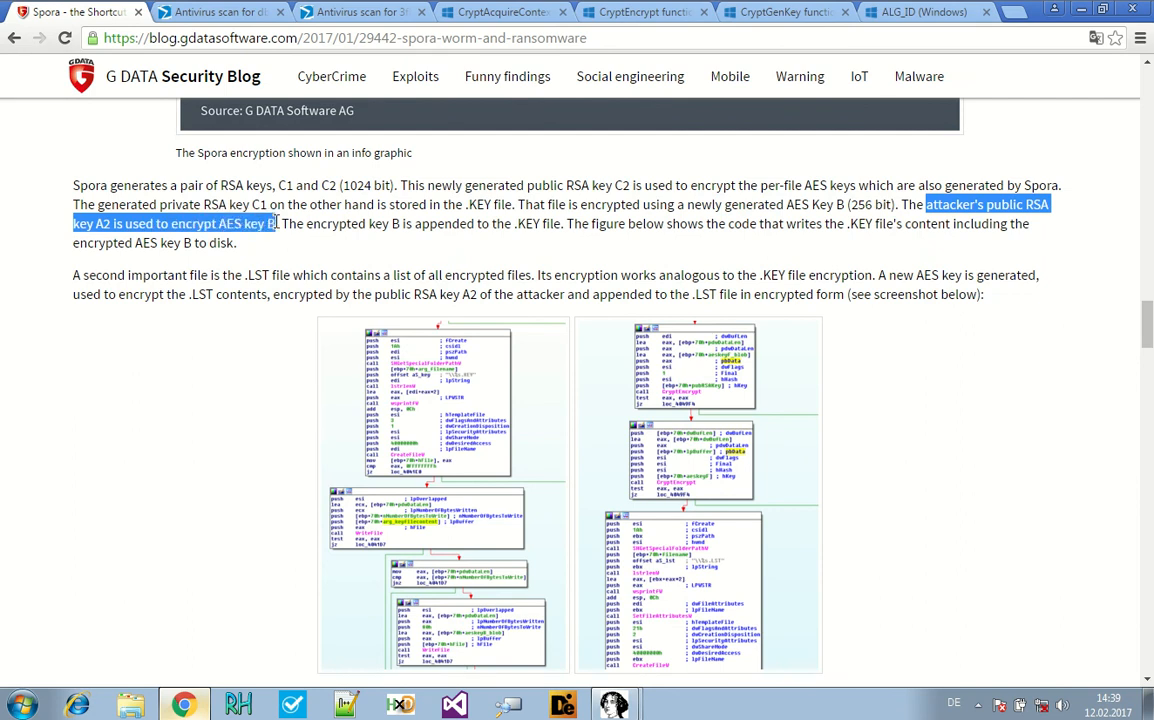
{"action": "left_click", "coordinate": [776, 222]}
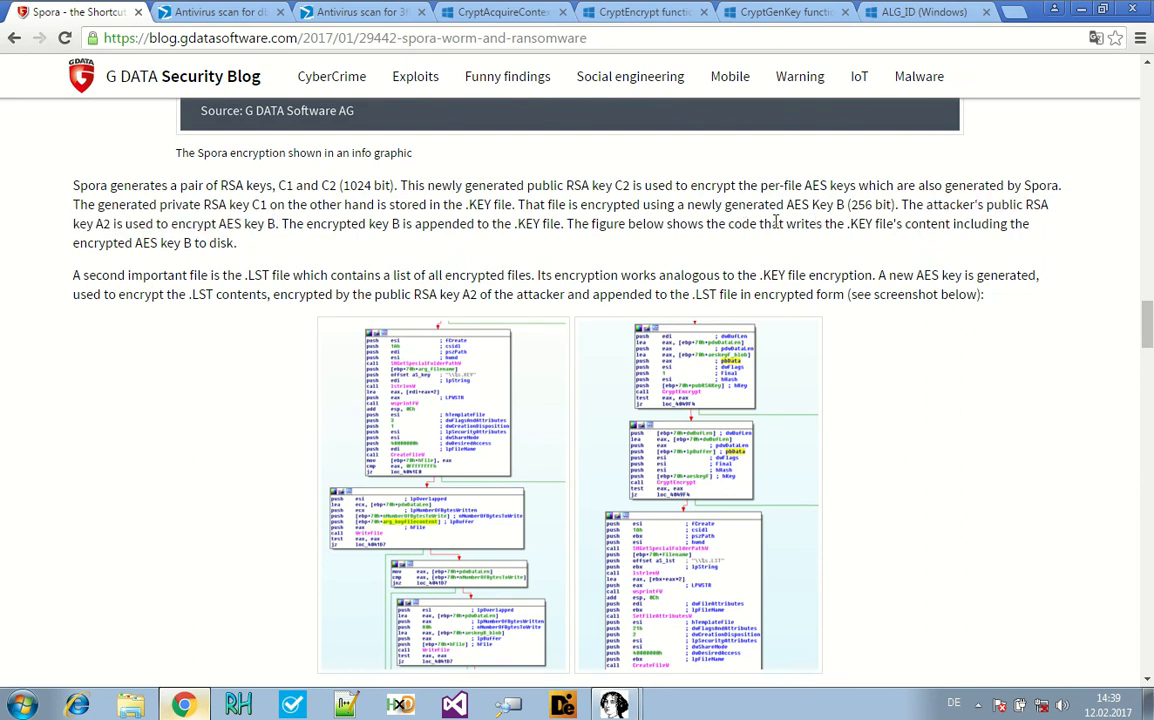
{"action": "mouse_move", "coordinate": [838, 204]}
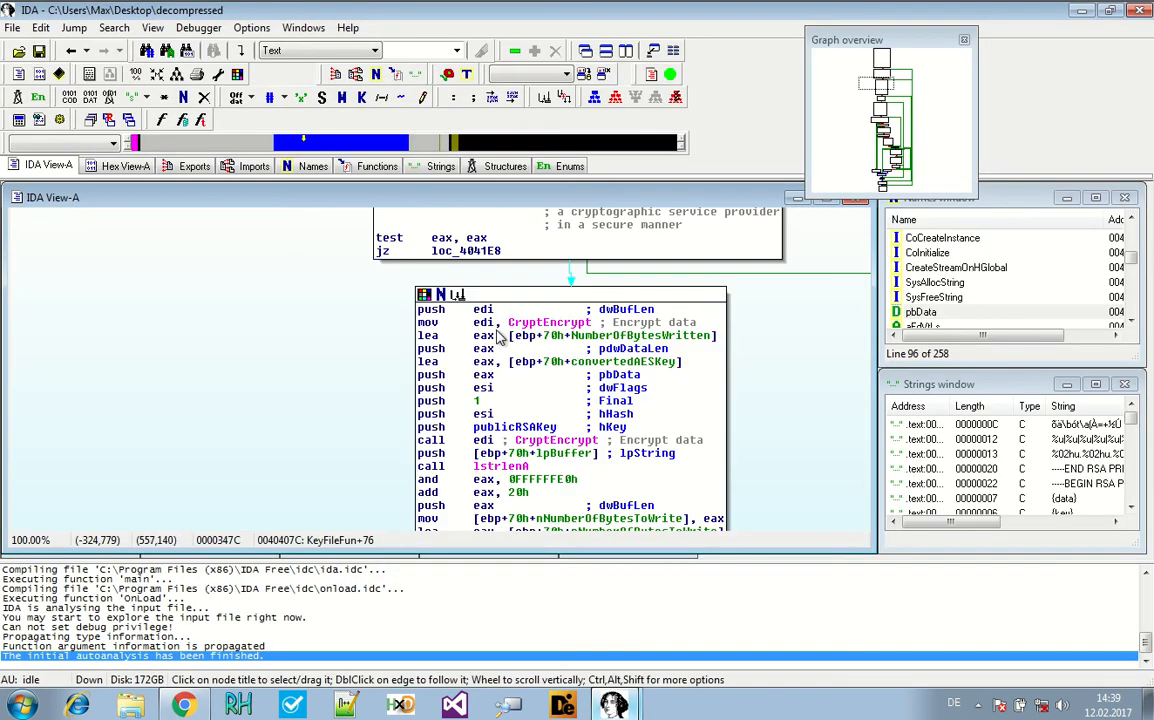
{"action": "scroll", "scroll_direction": "down", "scroll_amount": 3}
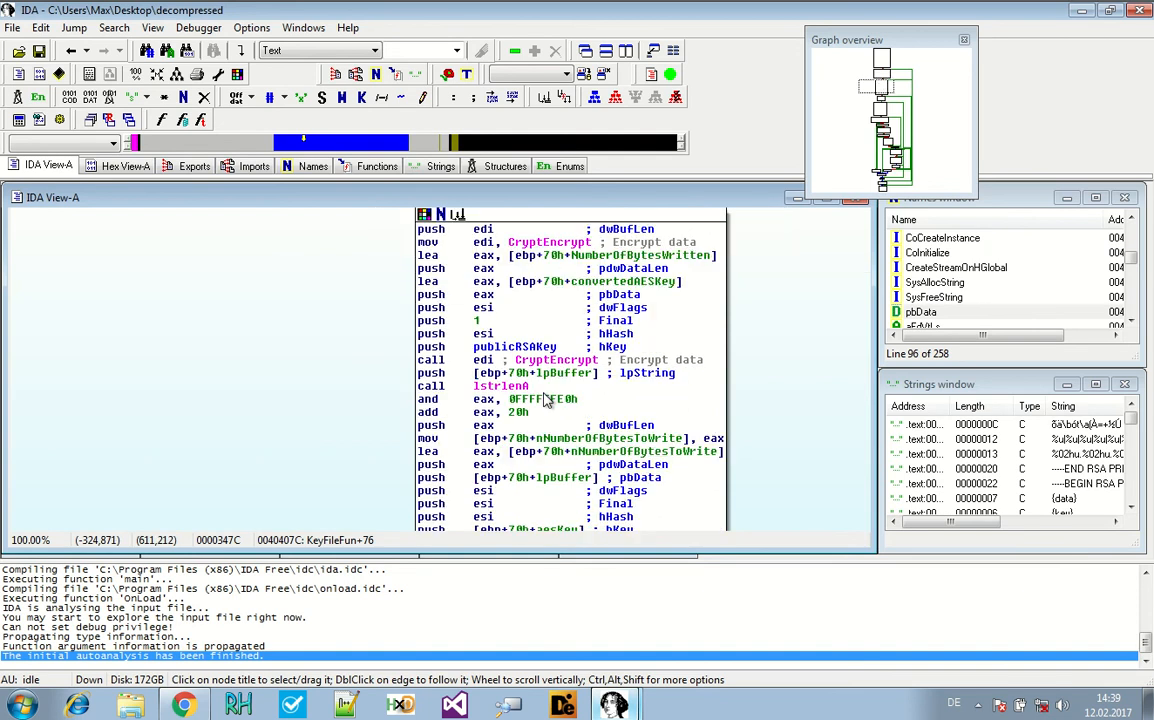
{"action": "scroll", "scroll_direction": "down", "scroll_amount": 3}
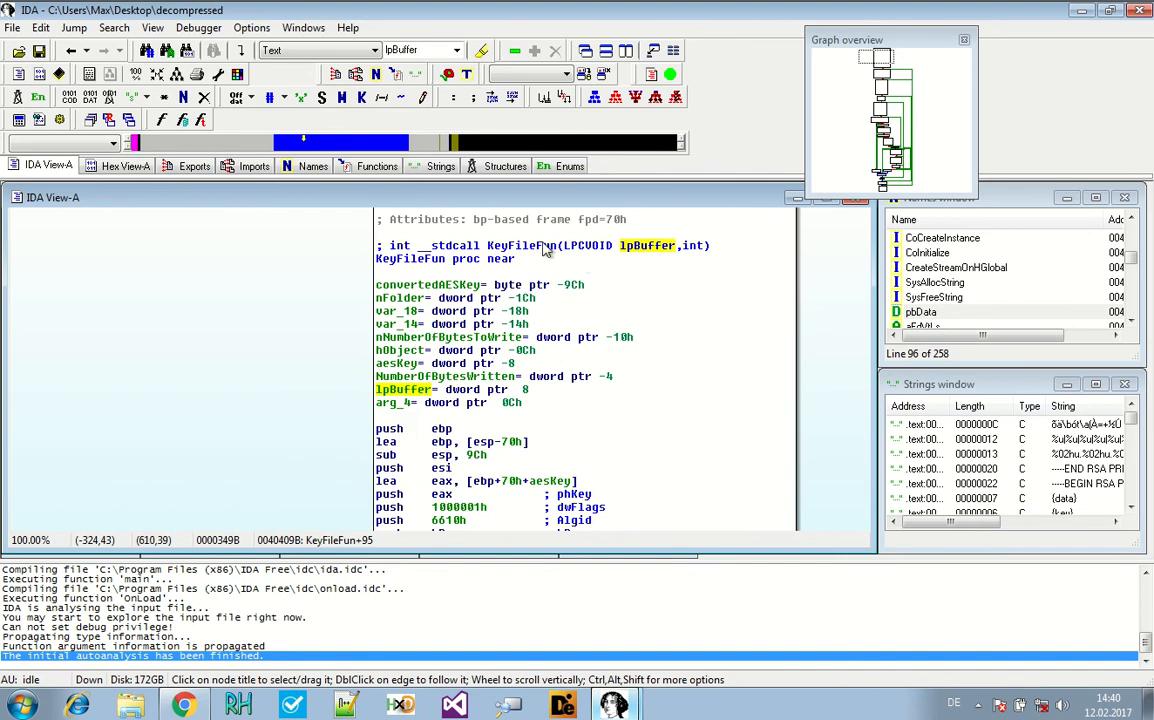
{"action": "mouse_move", "coordinate": [470, 438]}
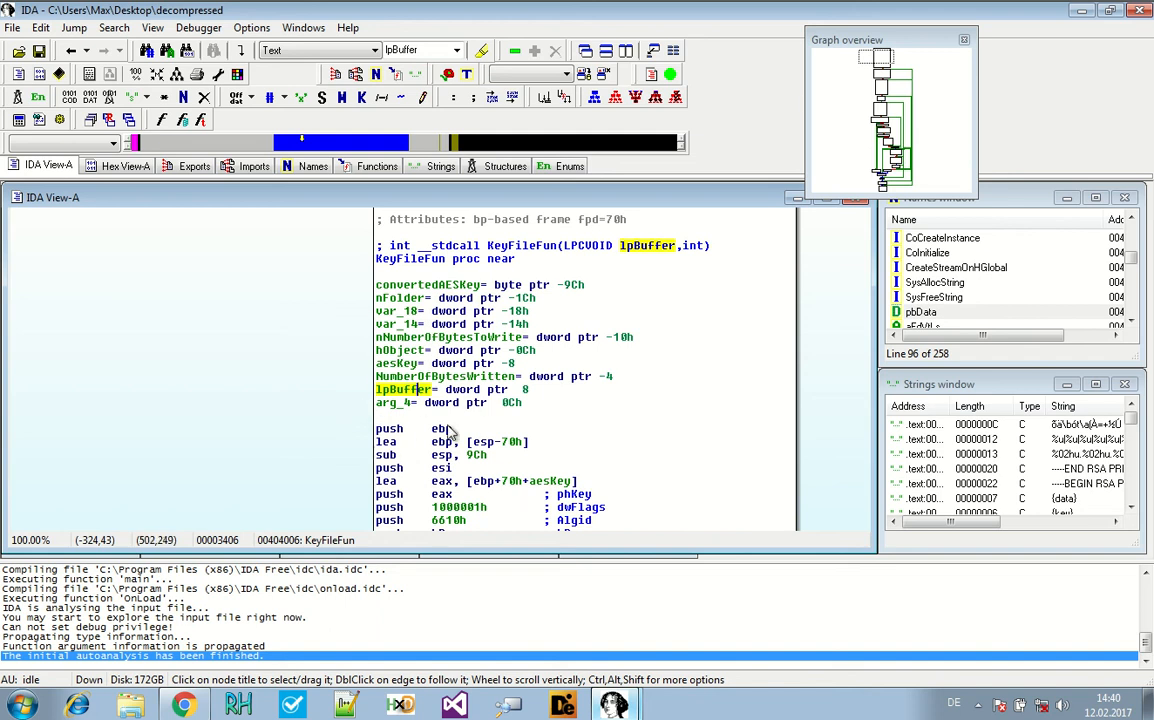
{"action": "mouse_move", "coordinate": [530, 248]}
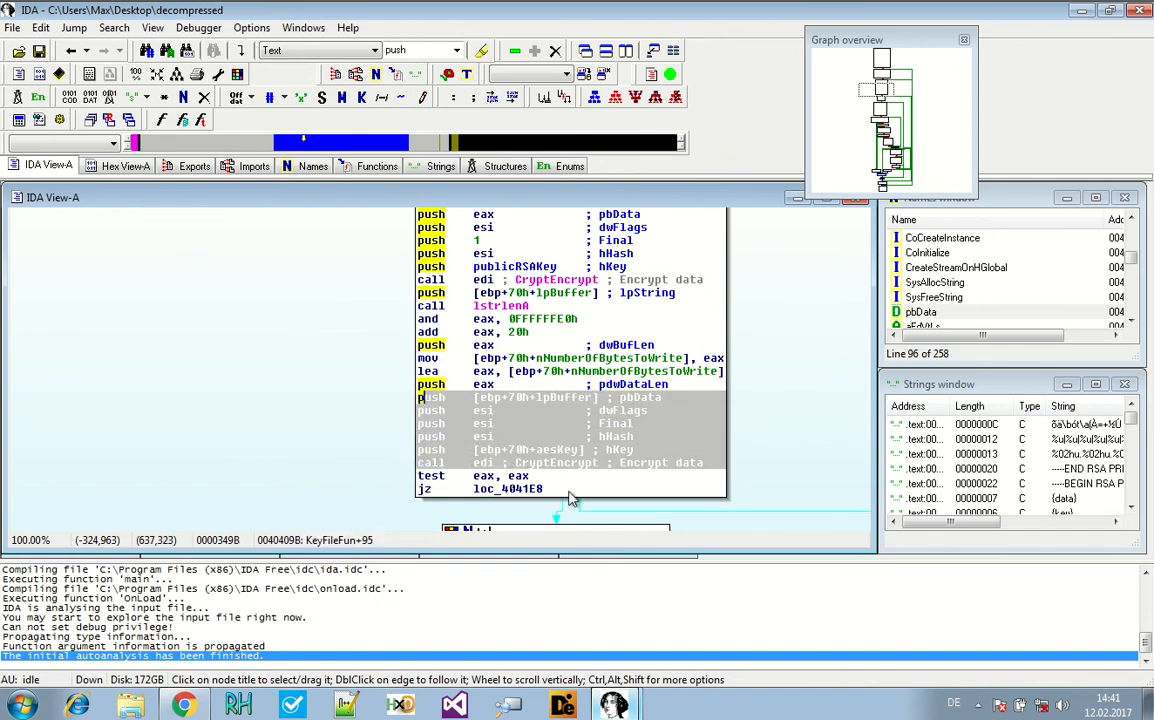
{"action": "mouse_move", "coordinate": [428, 440]}
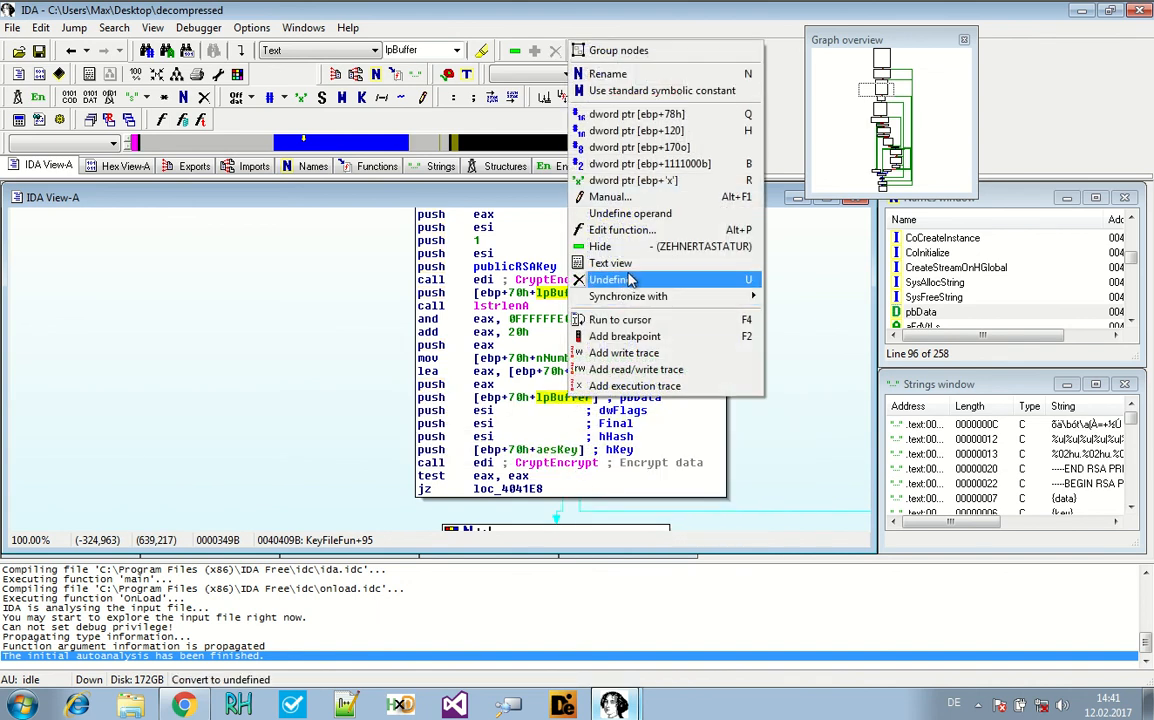
- Rename the lpBuffer stack variable passed to WriteFile to maybeKeyFileContent
{"action": "left_click", "coordinate": [608, 72]}
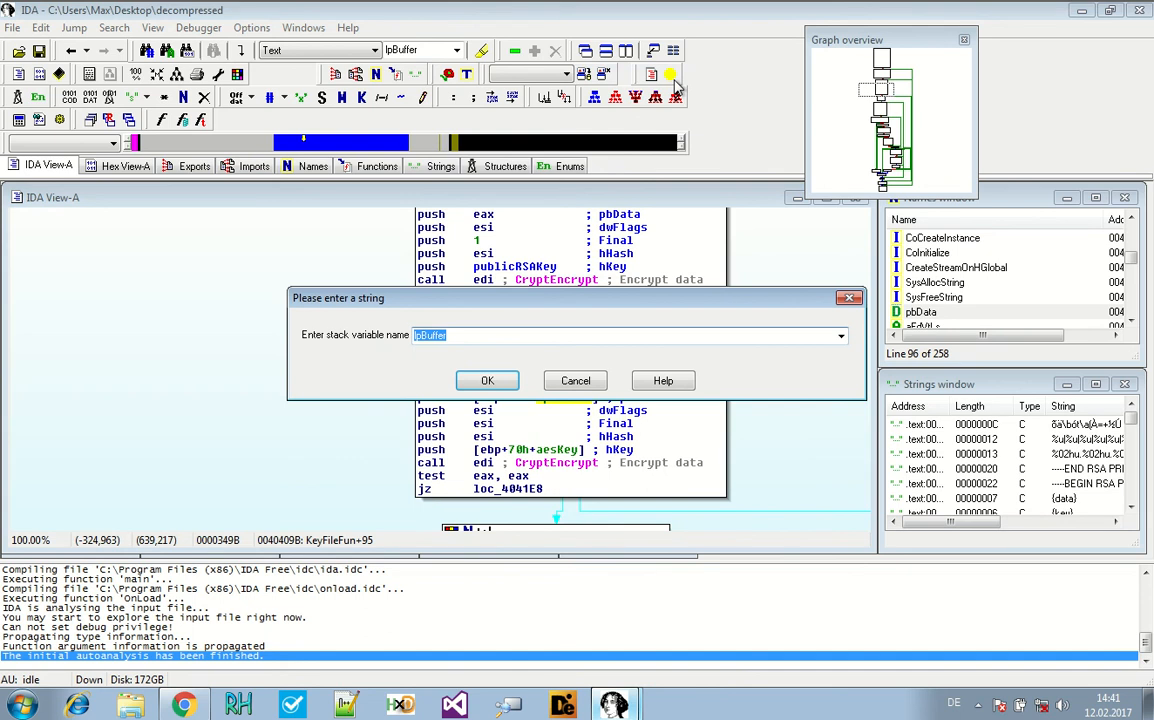
{"action": "type", "text": "maybeKey"}
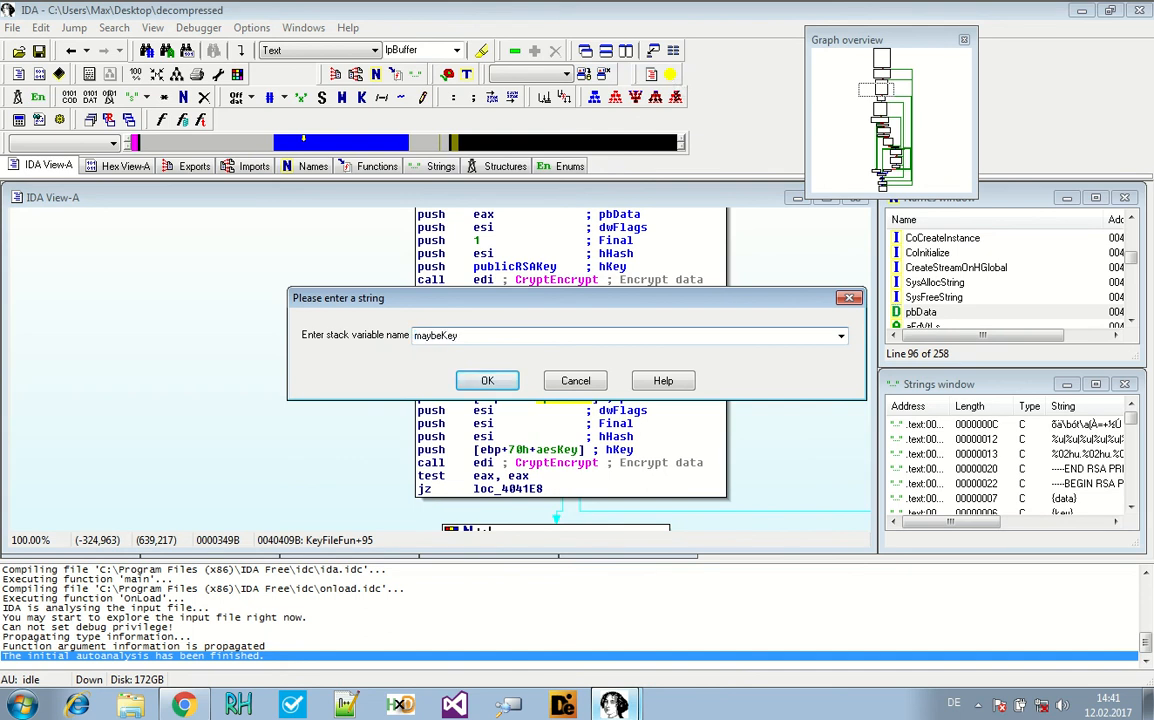
{"action": "type", "text": "FileContent"}
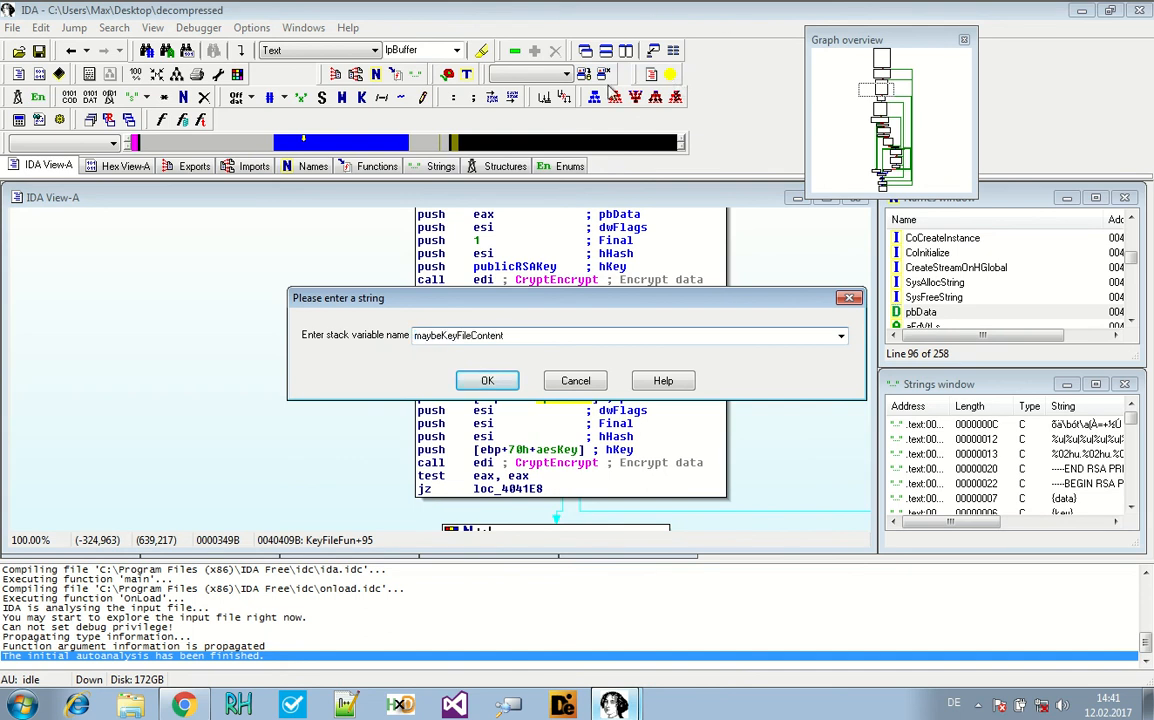
{"action": "left_click", "coordinate": [488, 380]}
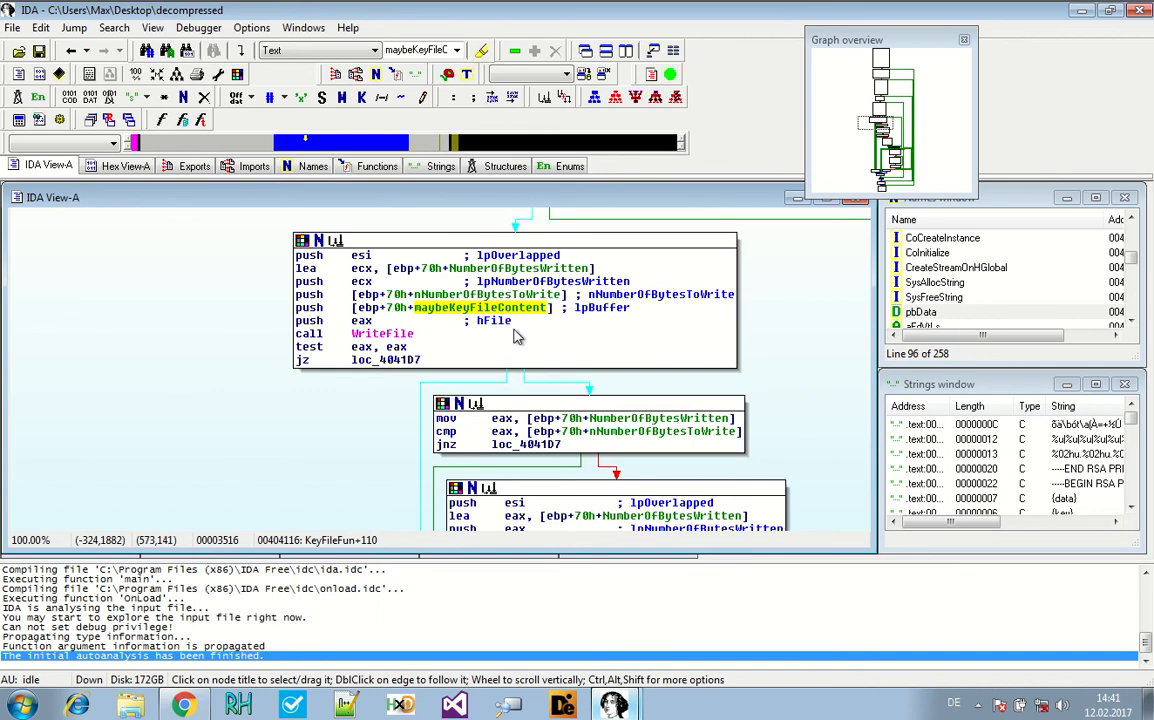
{"action": "mouse_move", "coordinate": [156, 388]}
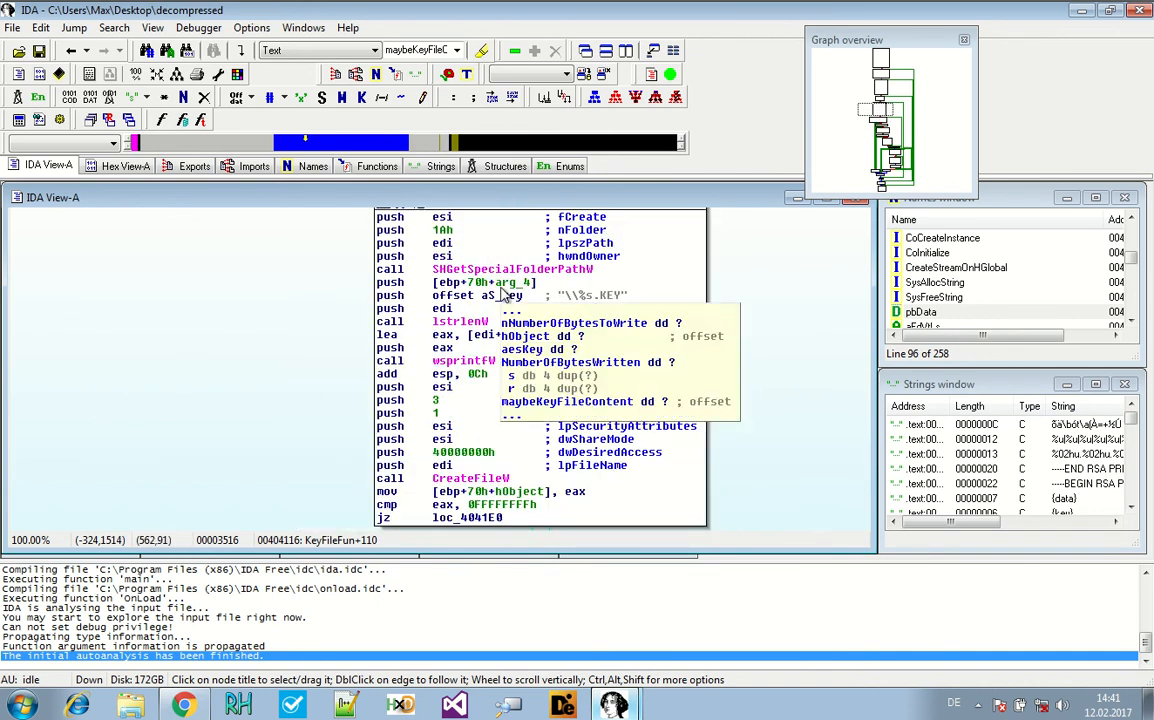
- Mark the WriteFile call writing the buffer, then save the IDA database to disk
{"action": "left_click", "coordinate": [504, 296]}
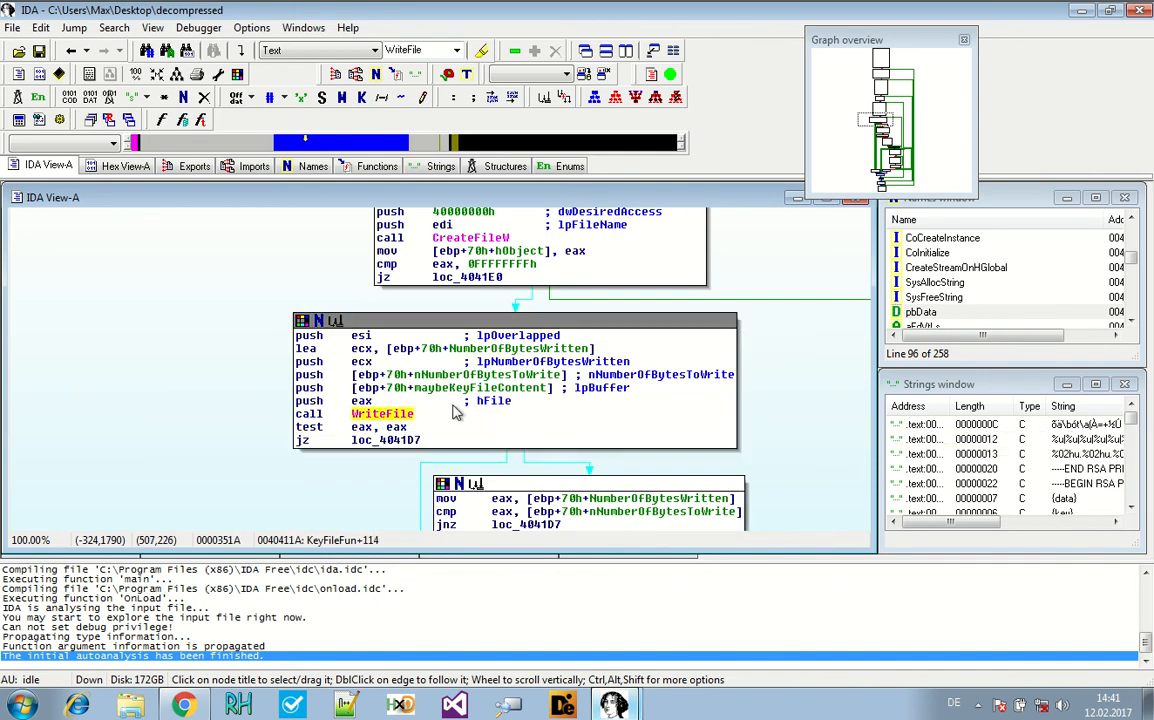
{"action": "left_click", "coordinate": [480, 388]}
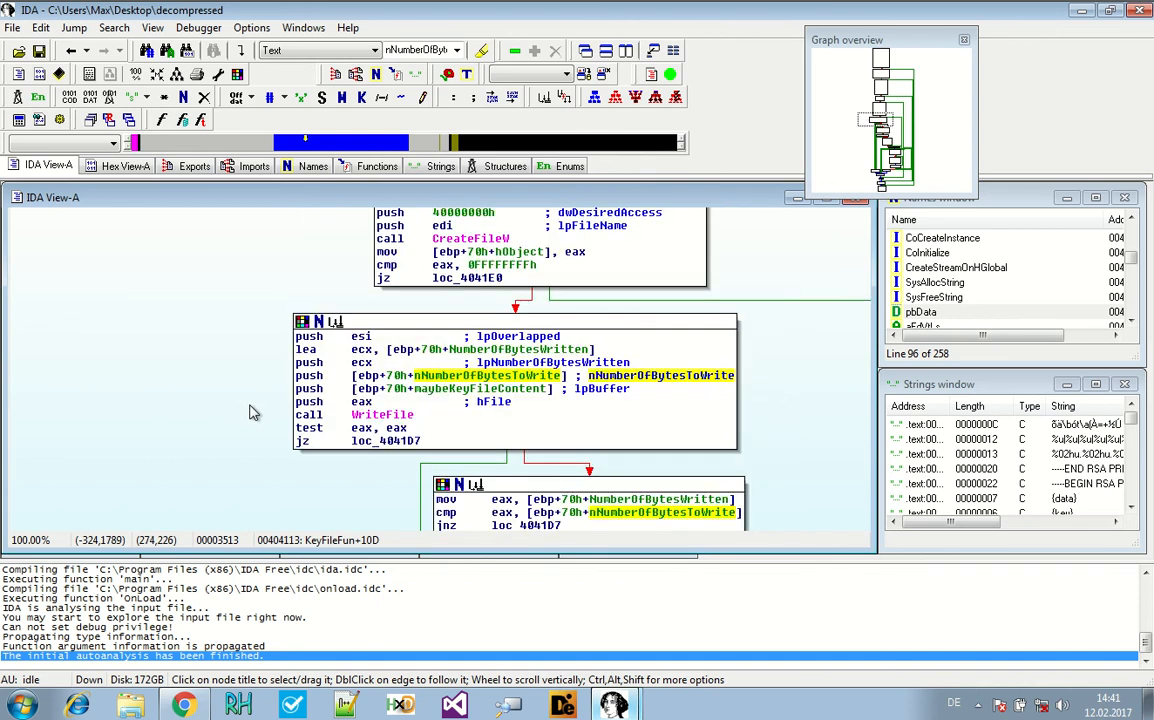
{"action": "mouse_move", "coordinate": [240, 414]}
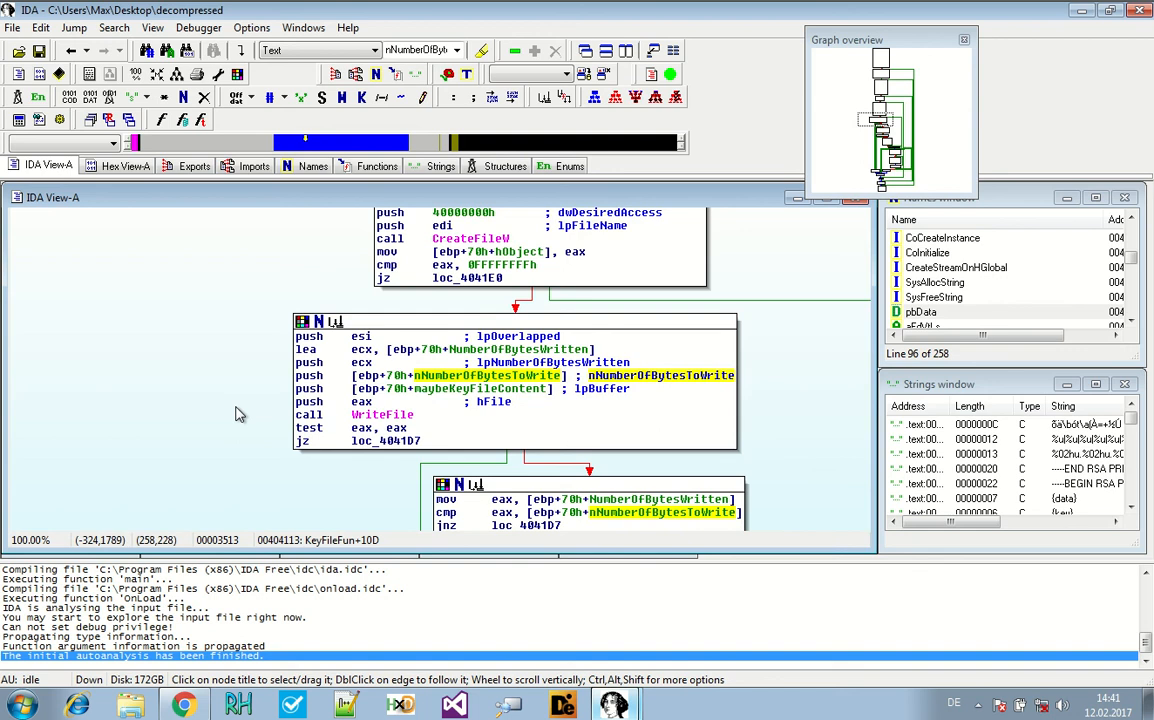
{"action": "mouse_move", "coordinate": [240, 412]}
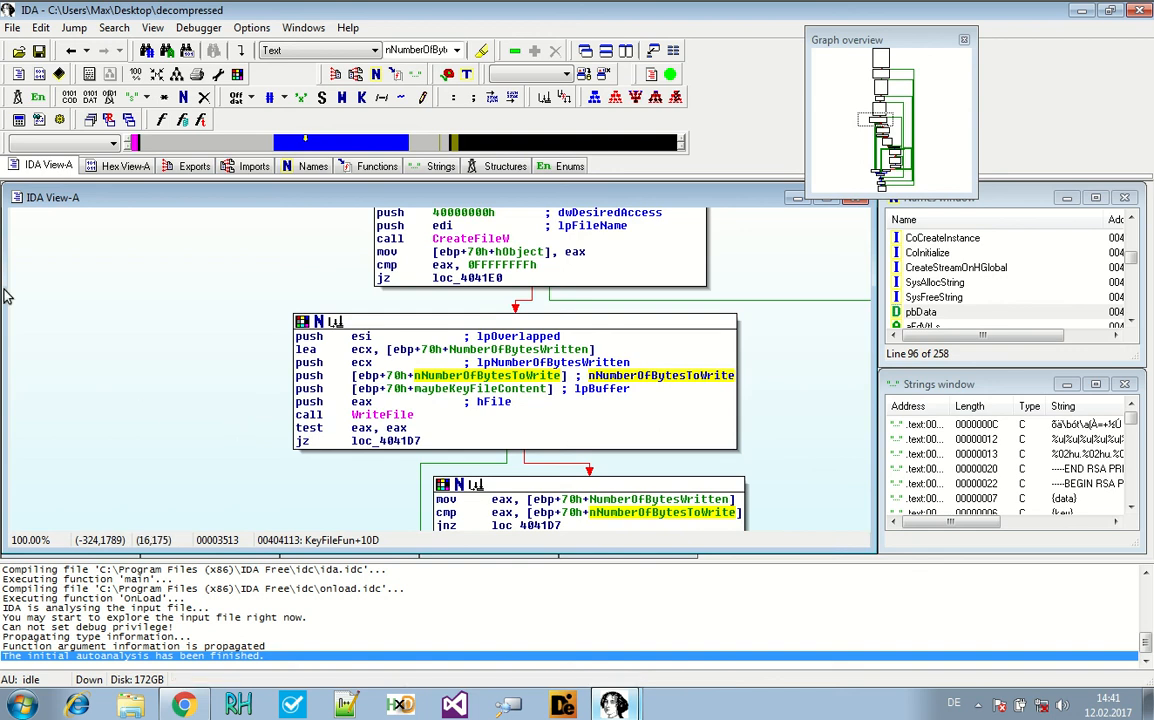
{"action": "mouse_move", "coordinate": [258, 360]}
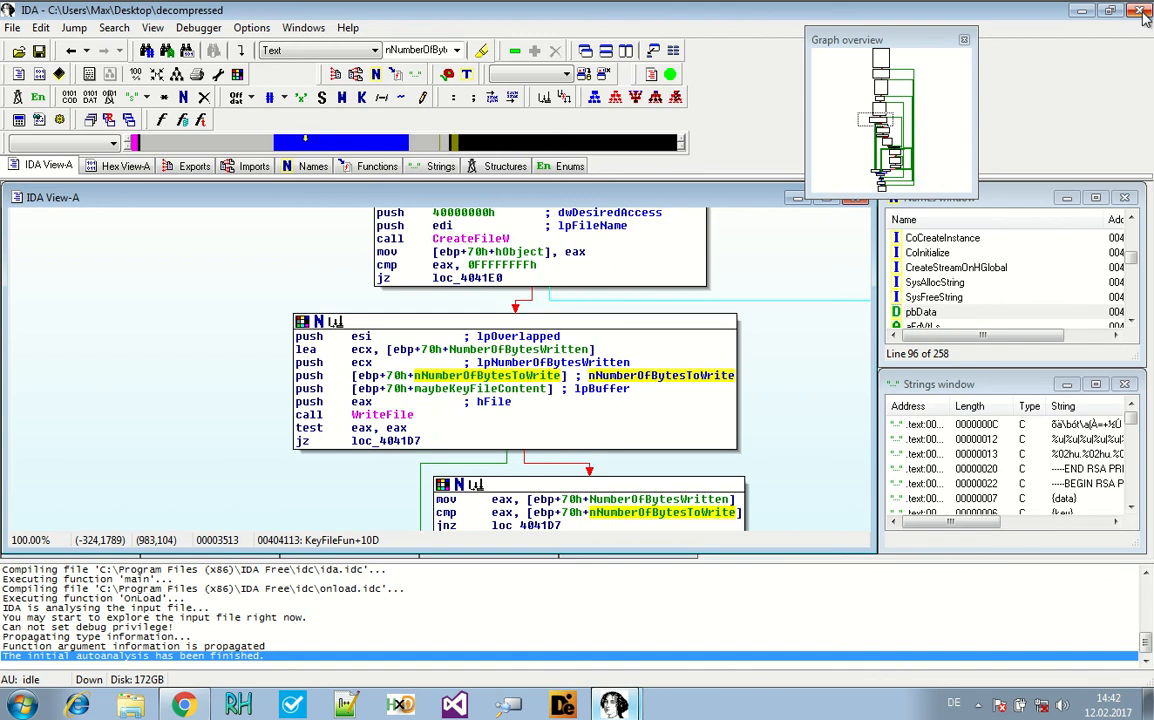
{"action": "left_click", "coordinate": [1142, 10]}
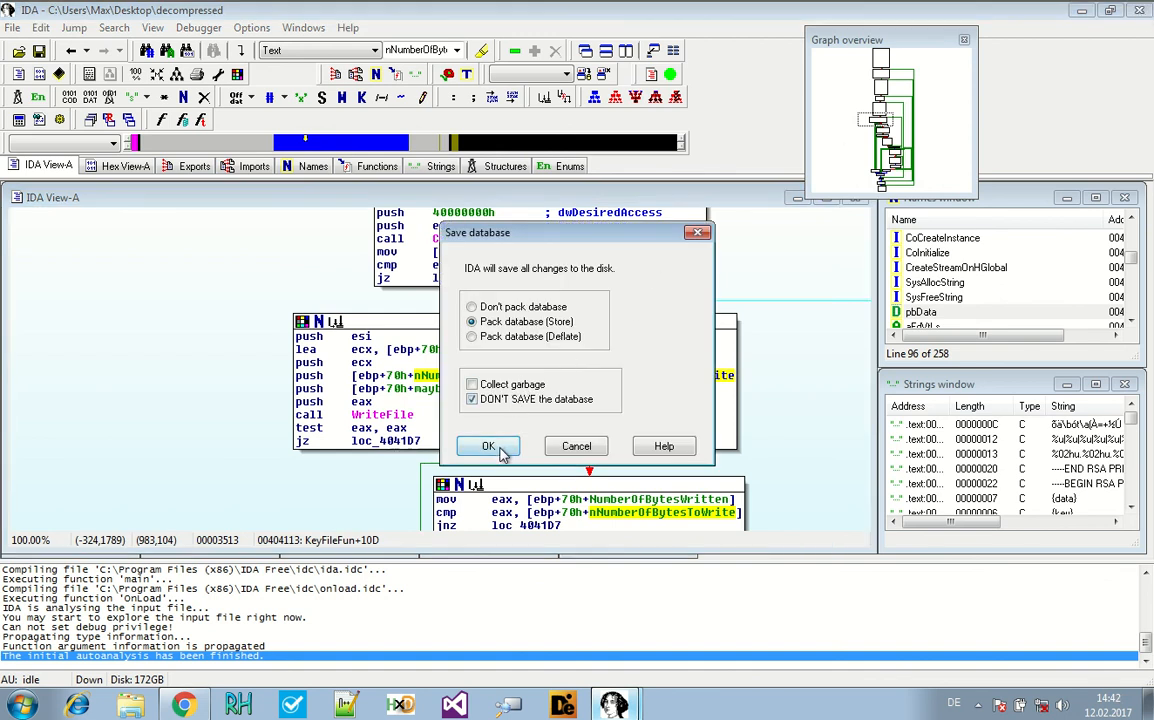